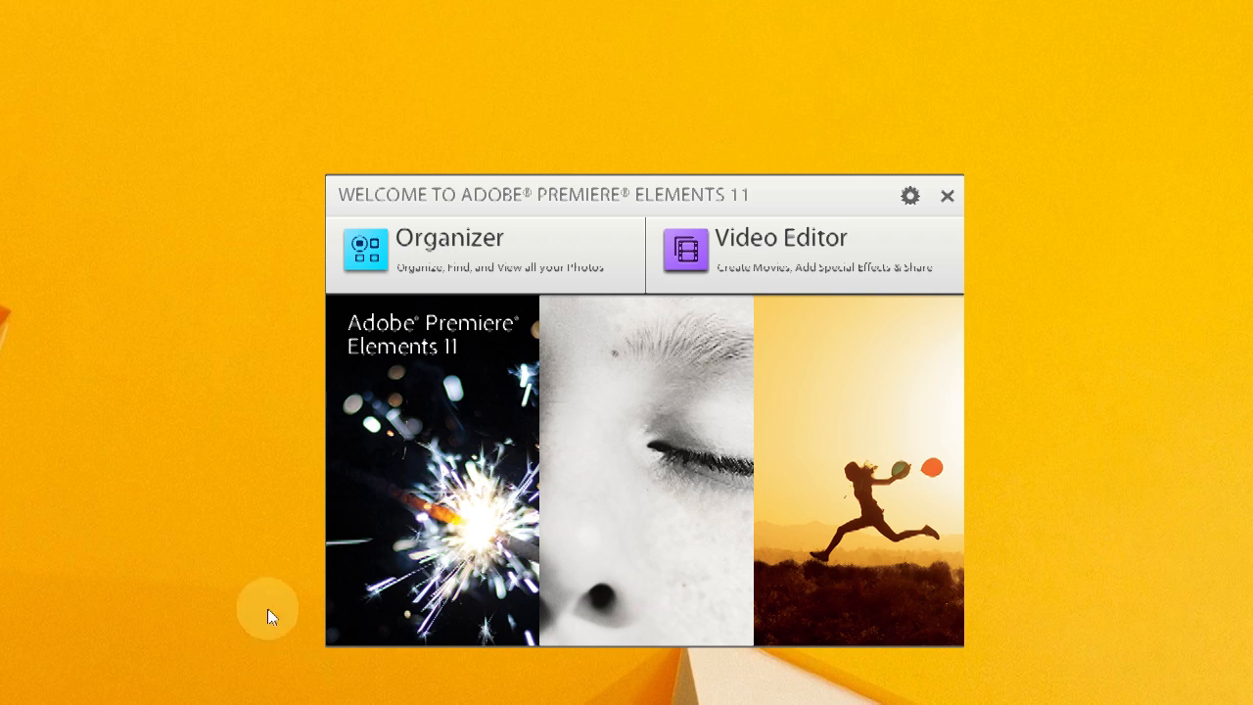
{"action": "mouse_move", "coordinate": [289, 460]}
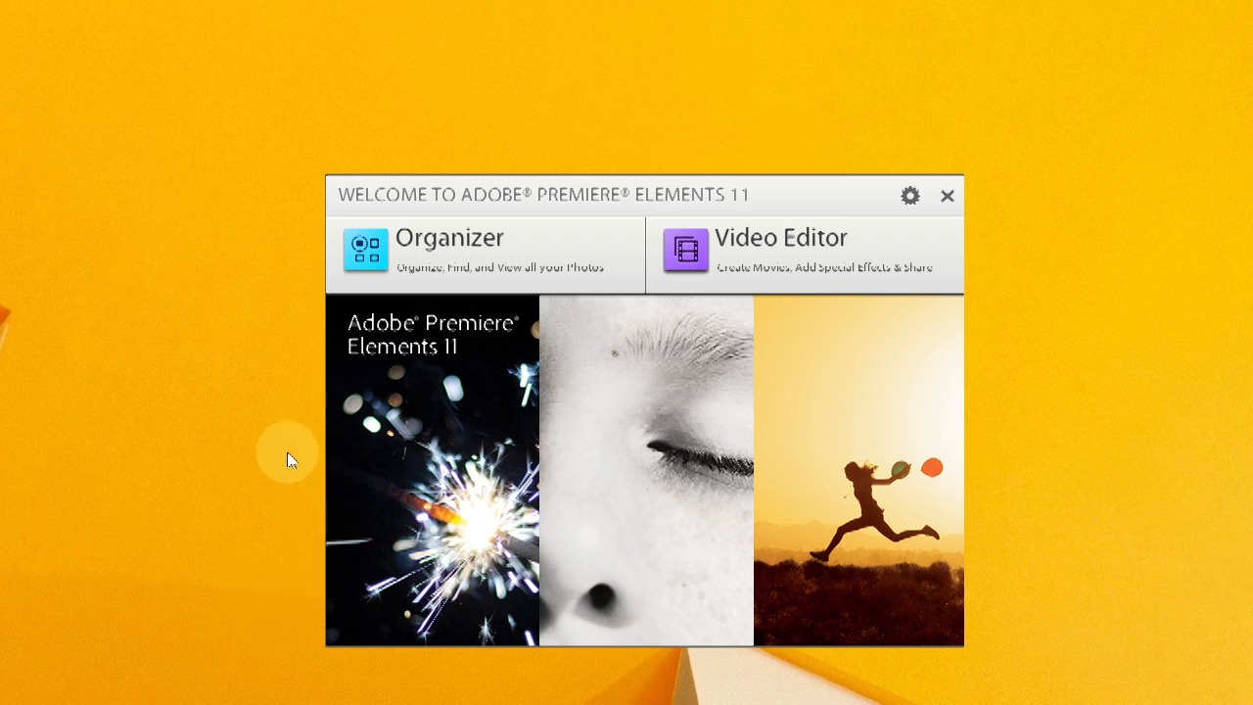
{"action": "mouse_move", "coordinate": [756, 277]}
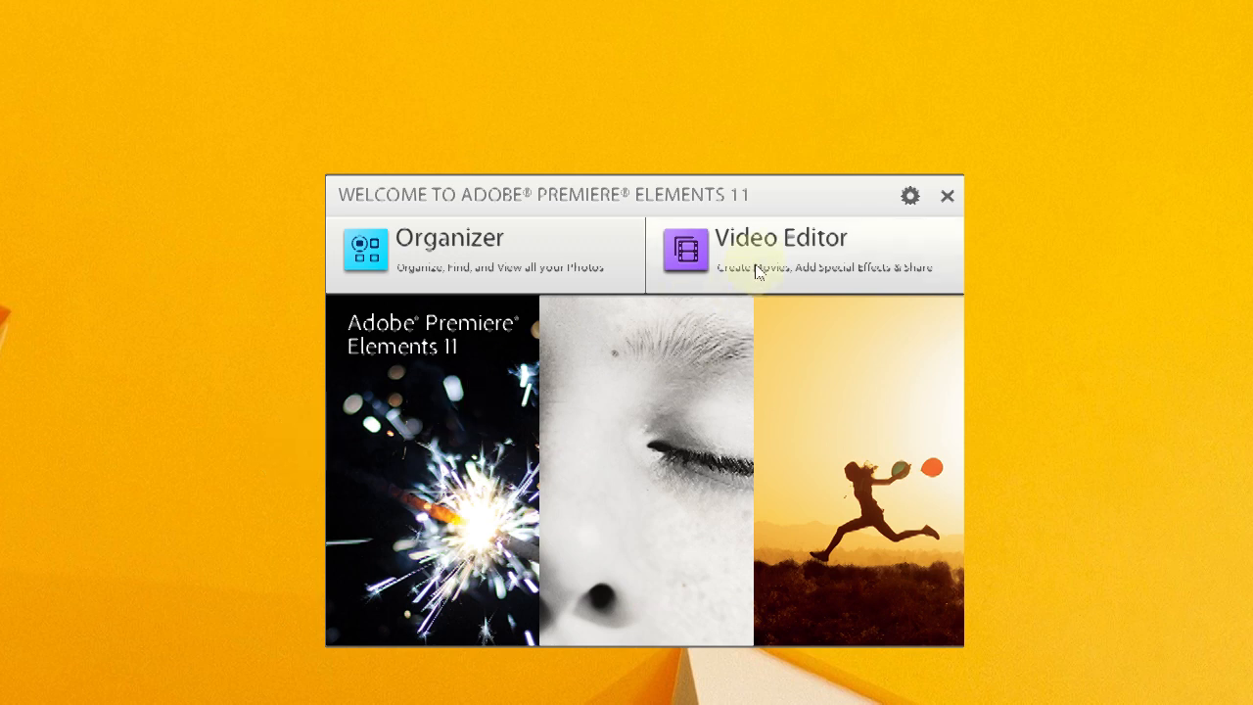
Step: Reveal the Video Editor's new or existing project choices on the welcome screen
{"action": "left_click", "coordinate": [780, 237]}
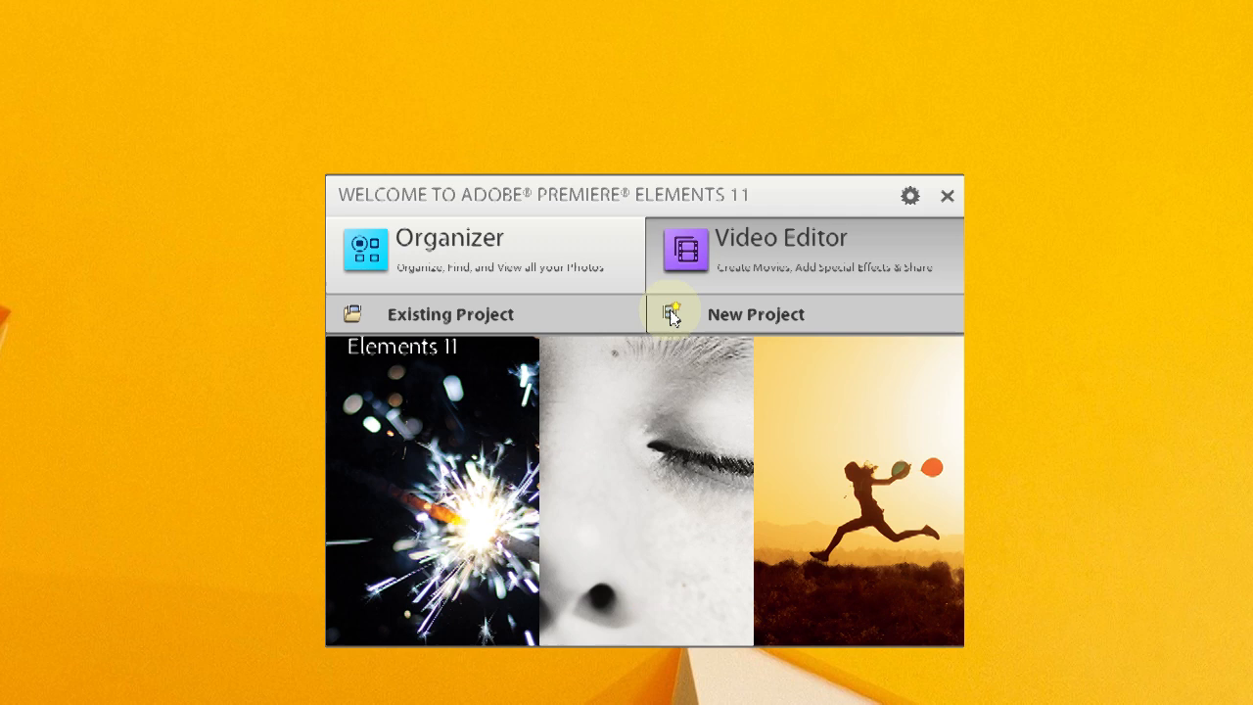
{"action": "mouse_move", "coordinate": [701, 323]}
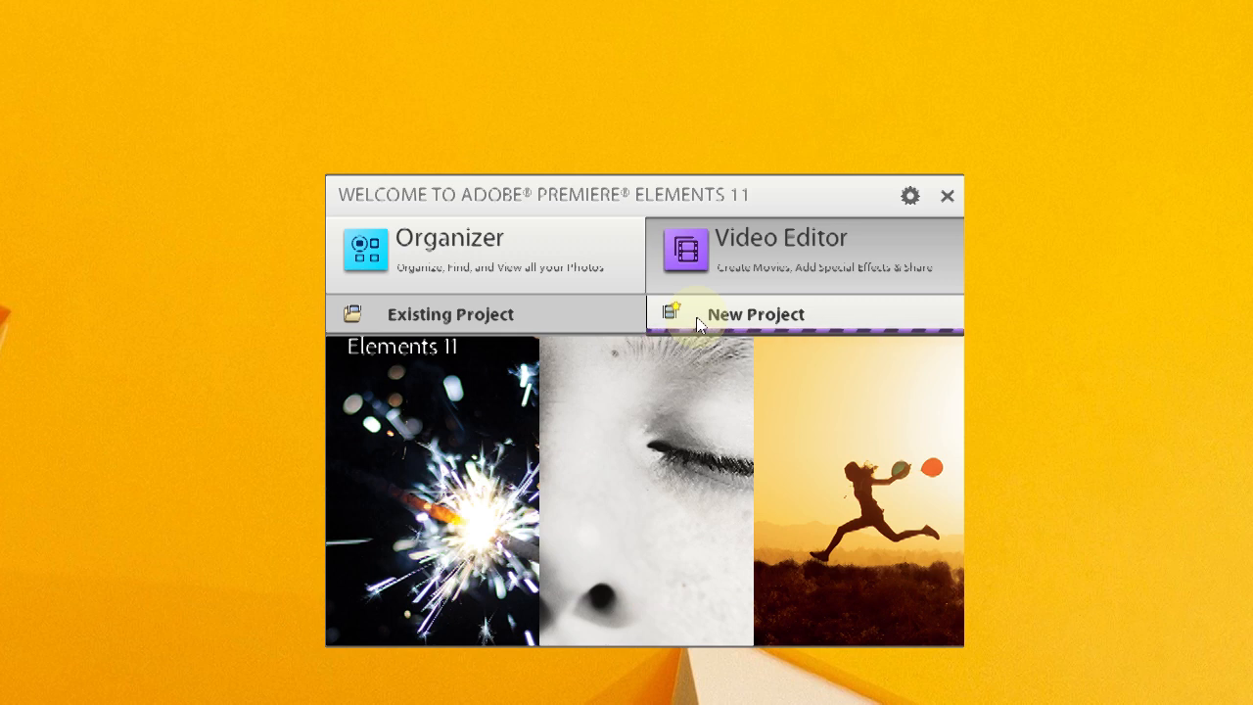
Step: Start a brand-new video project so the editor opens with a blank timeline
{"action": "left_click", "coordinate": [756, 314]}
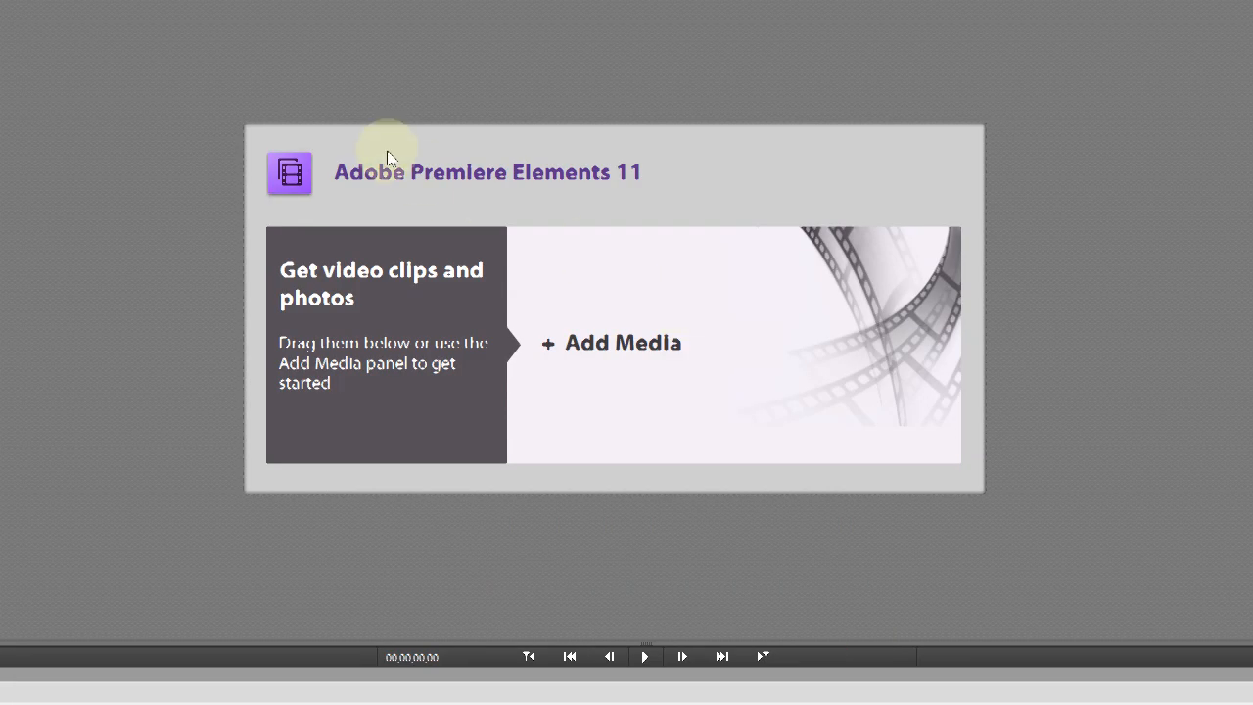
{"action": "mouse_move", "coordinate": [390, 157]}
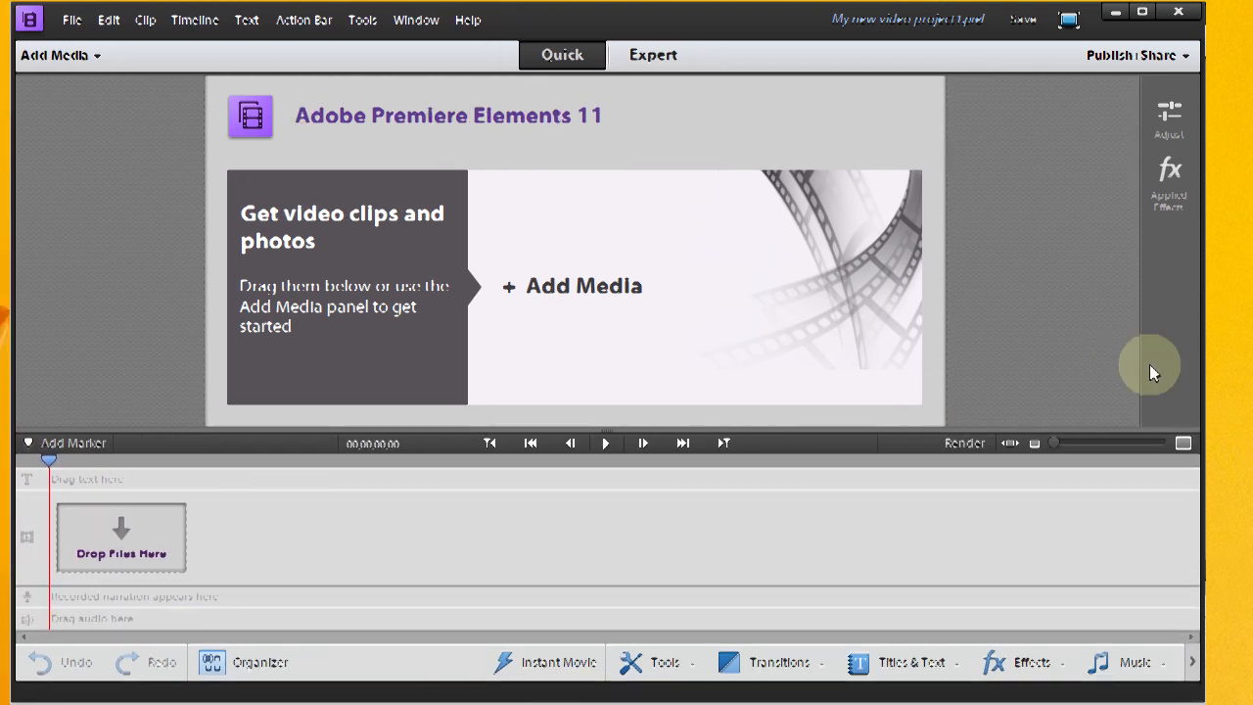
{"action": "mouse_move", "coordinate": [1210, 357]}
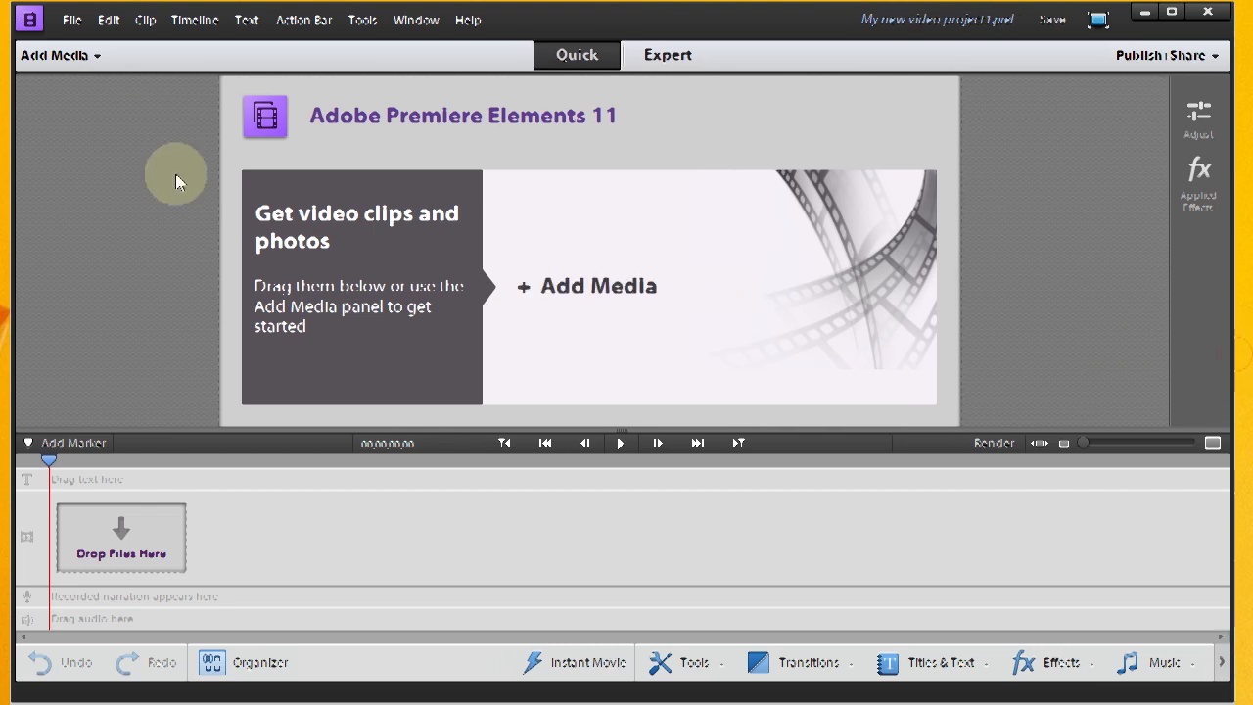
Step: Start another new project from the File menu and name it 'projectavid'
{"action": "left_click", "coordinate": [70, 19]}
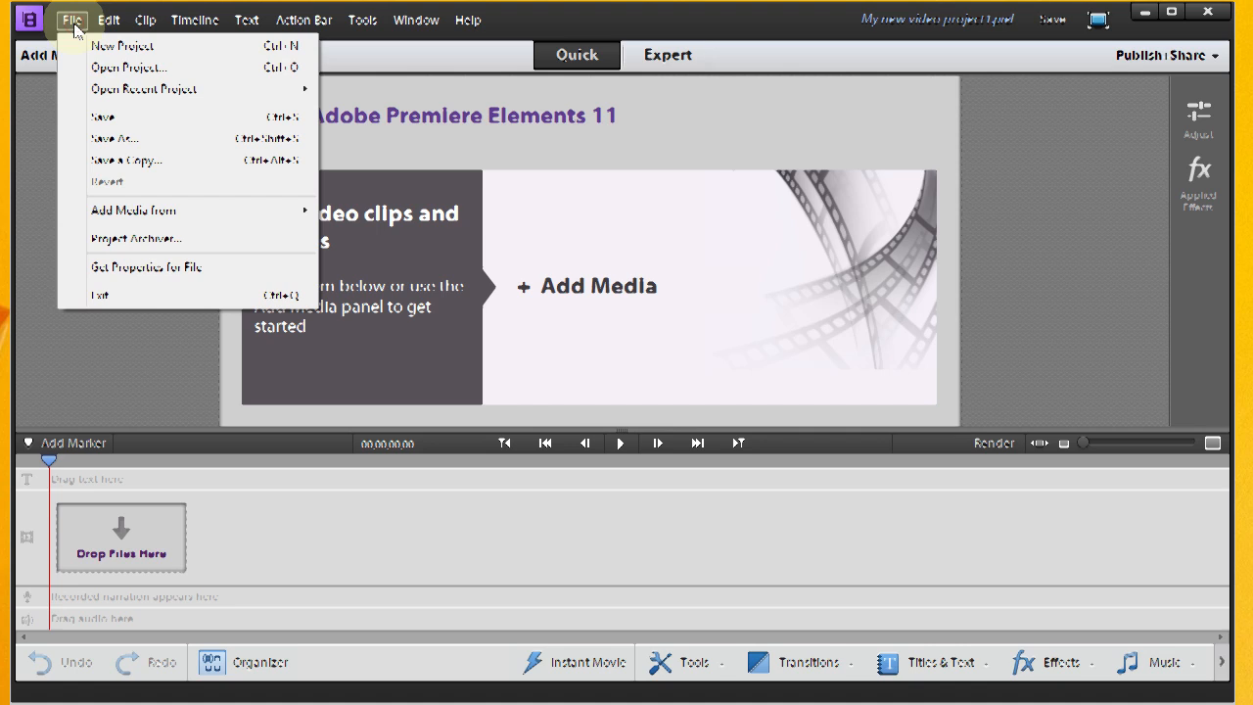
{"action": "mouse_move", "coordinate": [116, 233]}
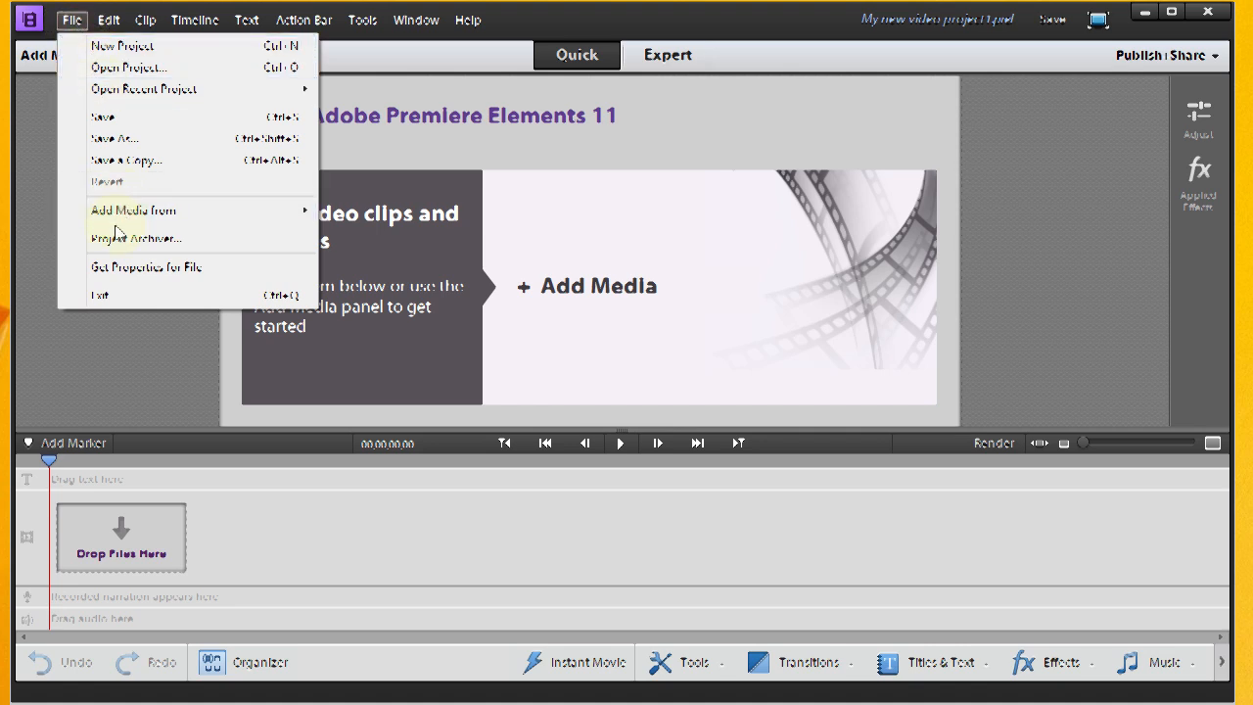
{"action": "mouse_move", "coordinate": [121, 47]}
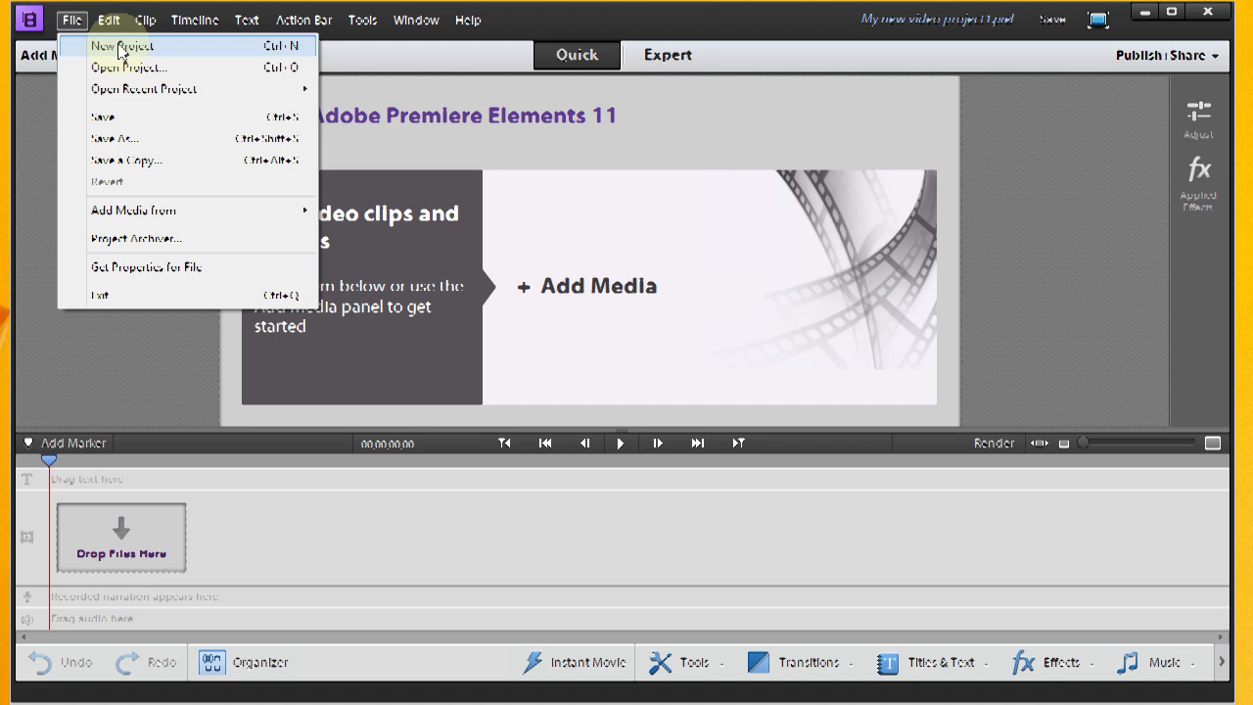
{"action": "mouse_move", "coordinate": [74, 27]}
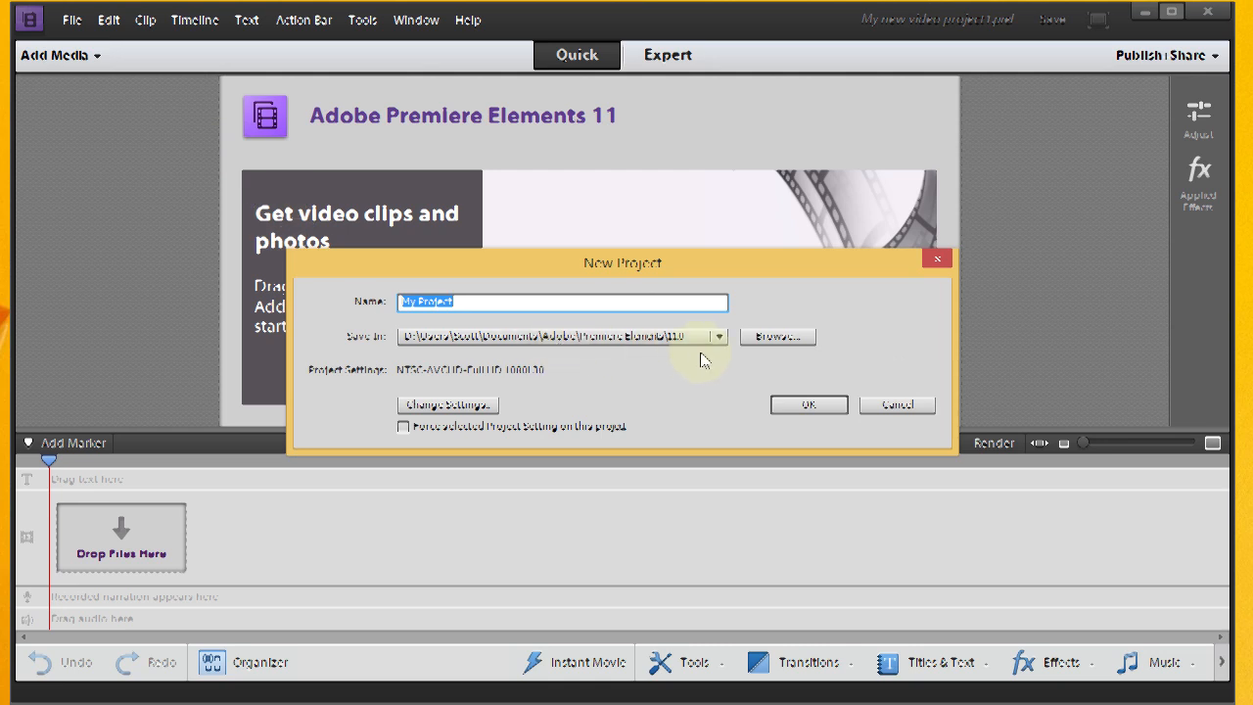
{"action": "mouse_move", "coordinate": [715, 368]}
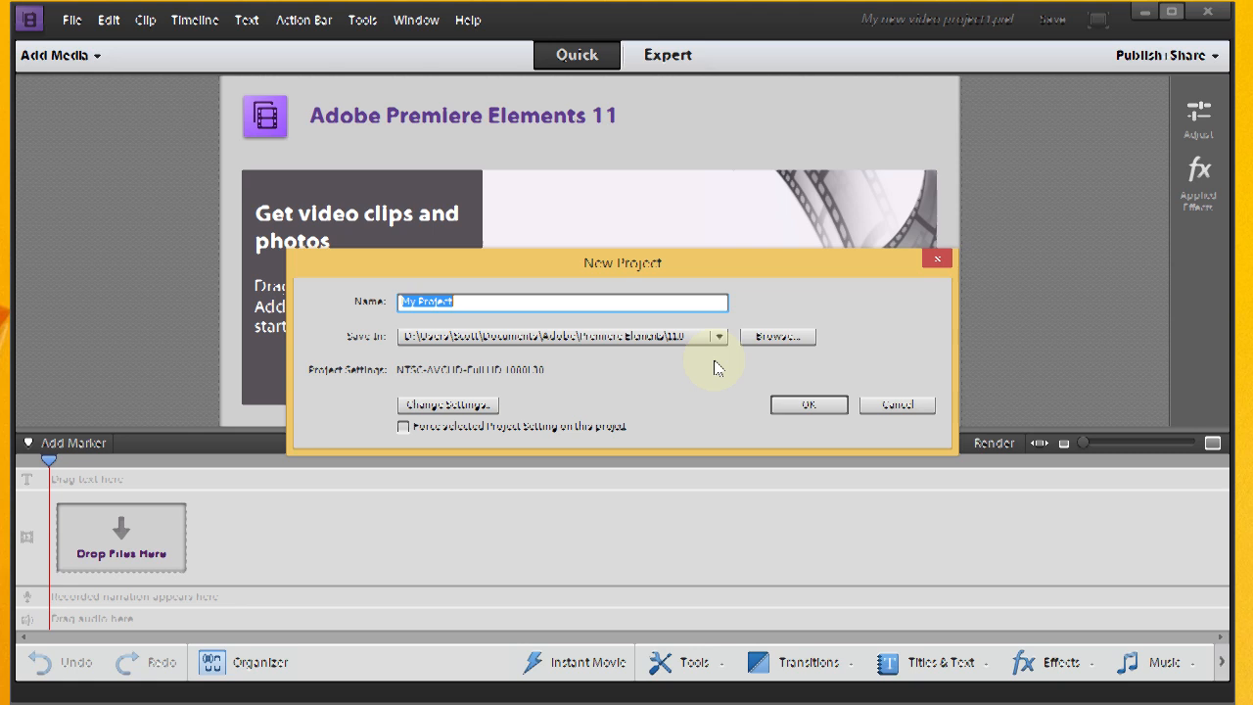
{"action": "type", "text": "pro"}
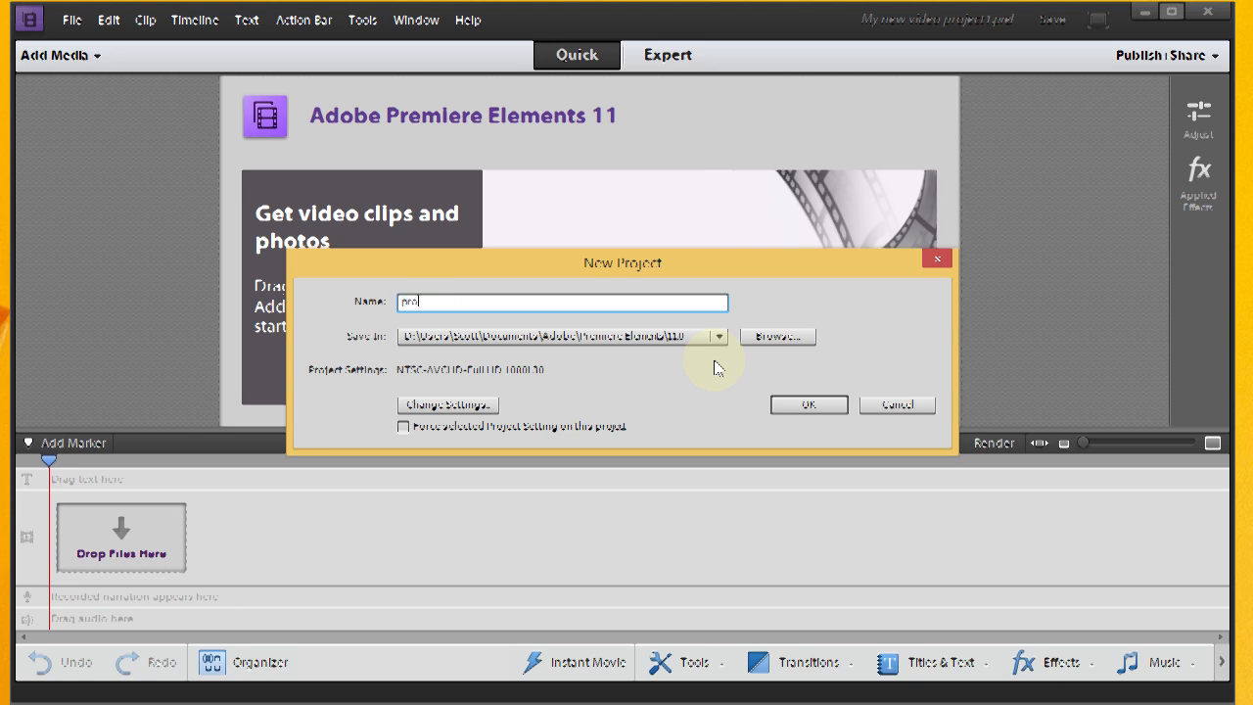
{"action": "type", "text": "ject-"}
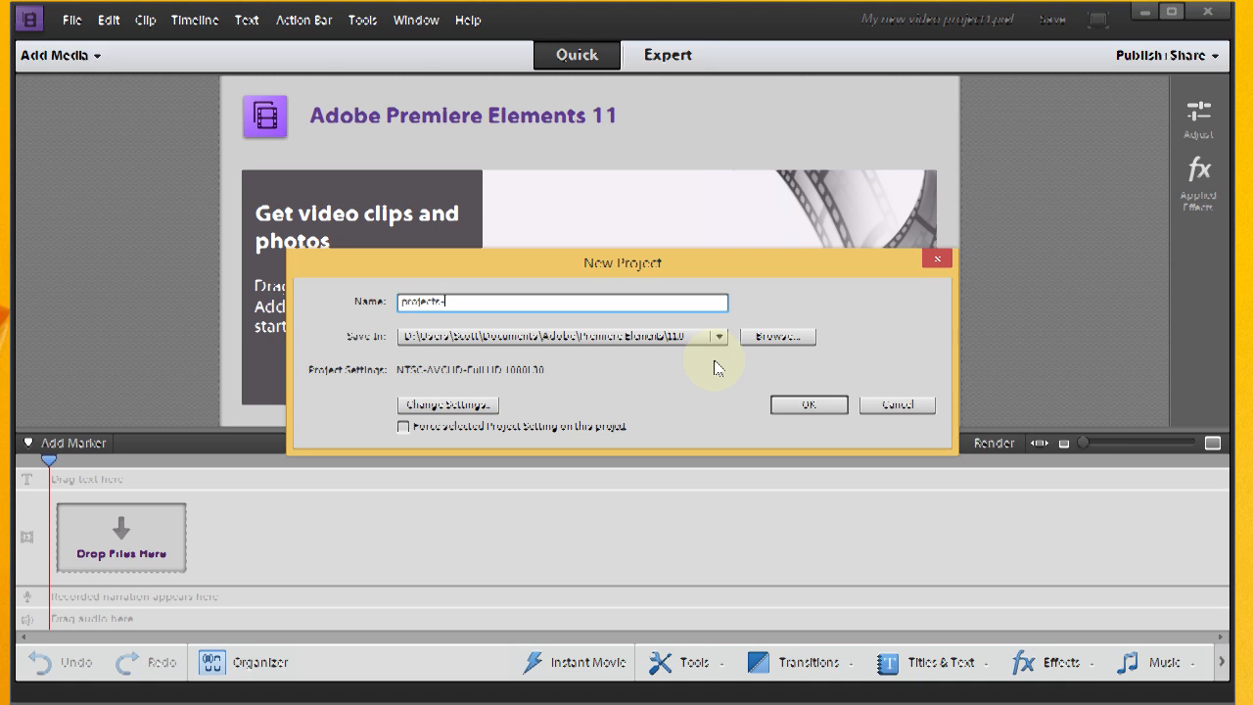
{"action": "type", "text": "avi"}
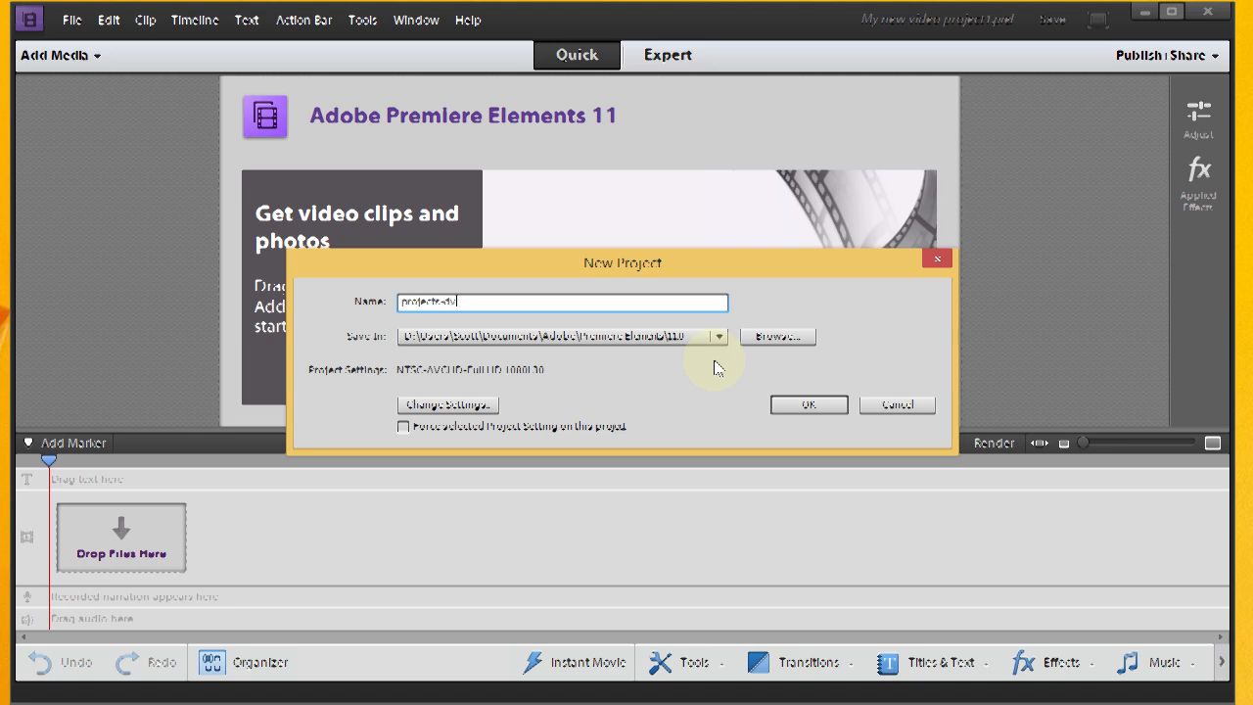
{"action": "type", "text": "d"}
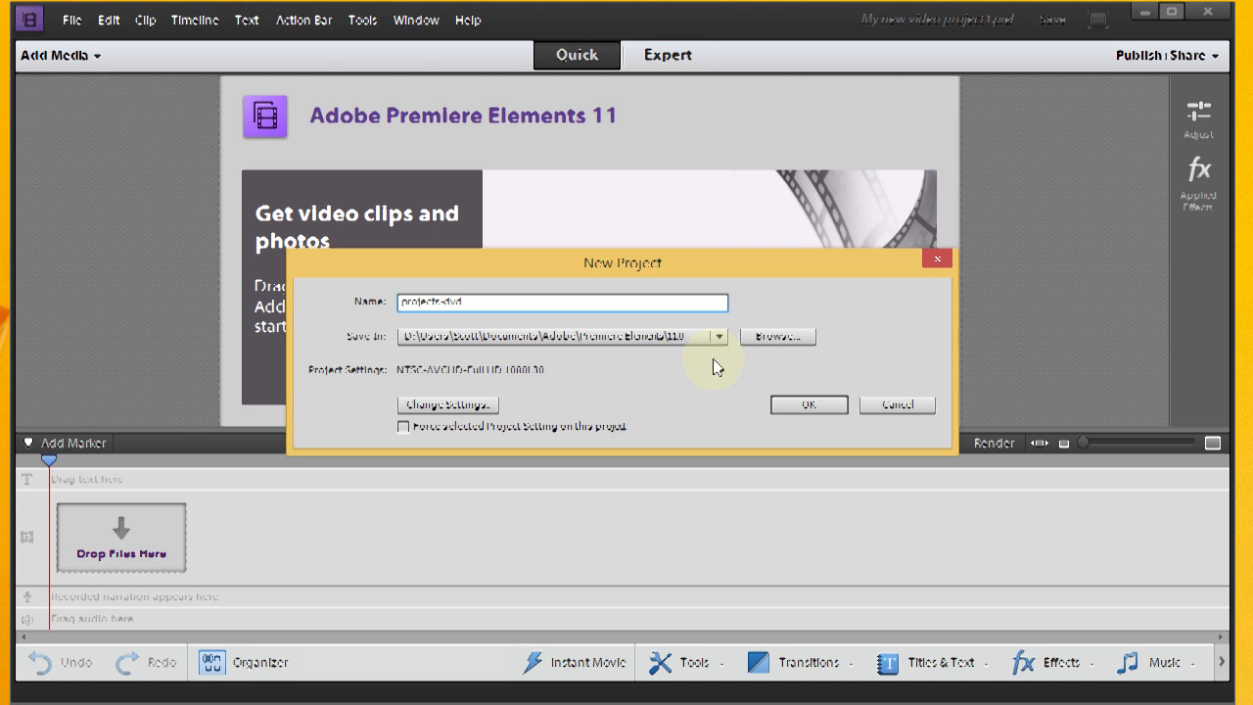
{"action": "mouse_move", "coordinate": [697, 357]}
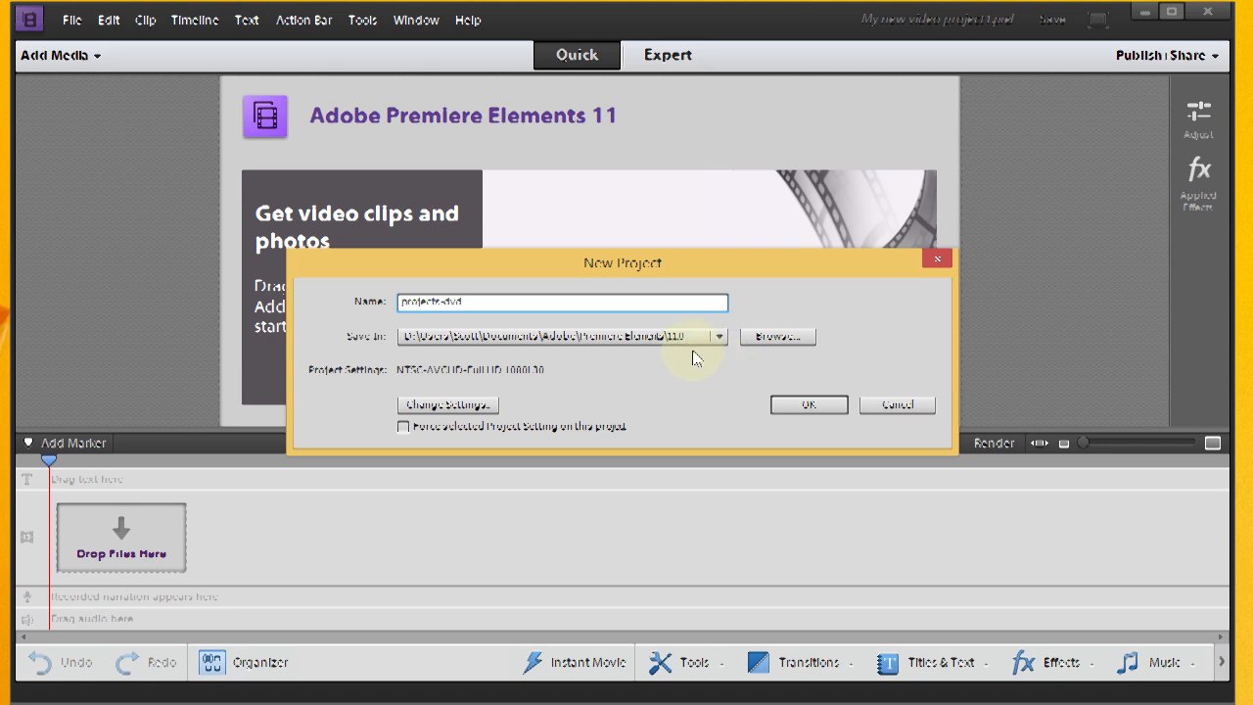
{"action": "mouse_move", "coordinate": [556, 391]}
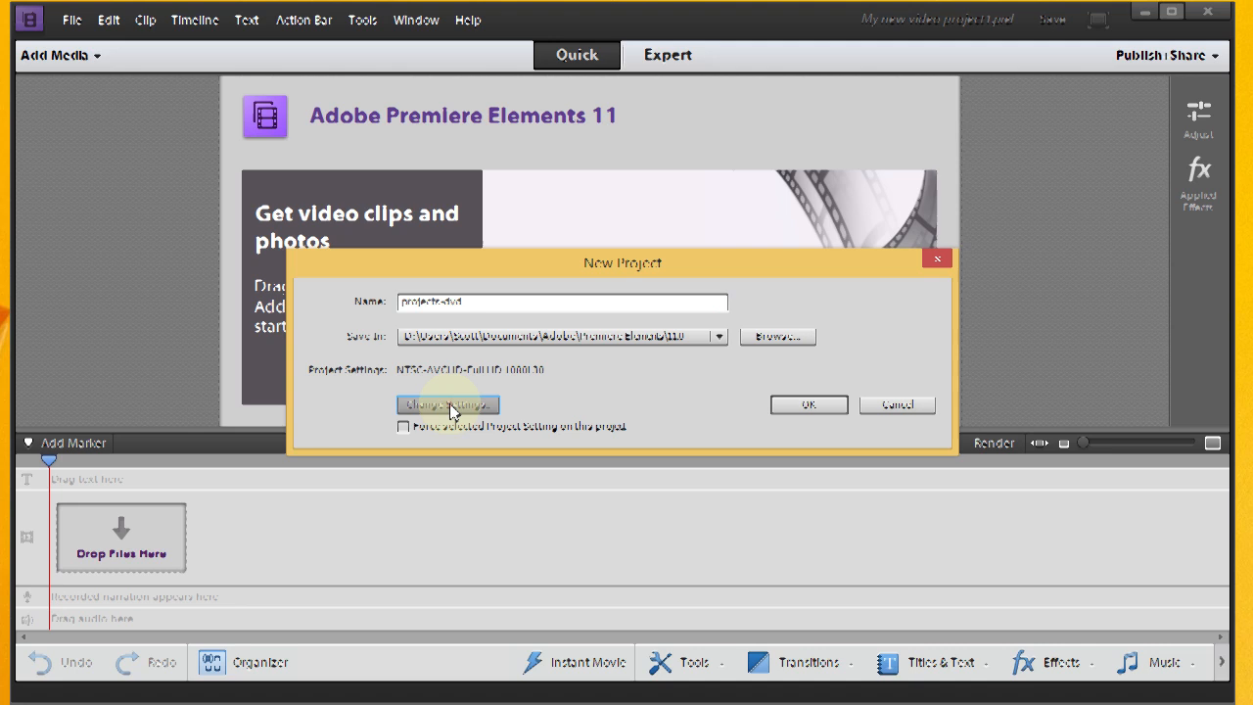
Step: Change the project preset to NTSC DV Standard 48kHz after trying the widescreen preset
{"action": "left_click", "coordinate": [447, 404]}
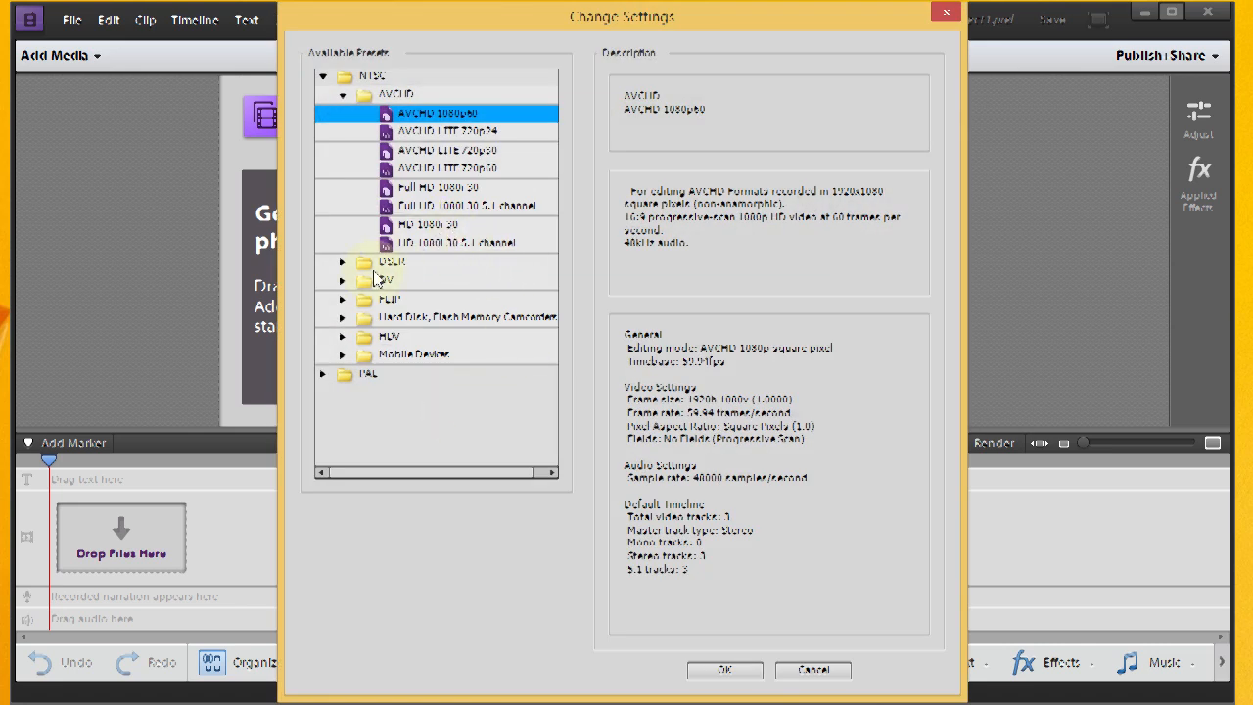
{"action": "left_click", "coordinate": [343, 278]}
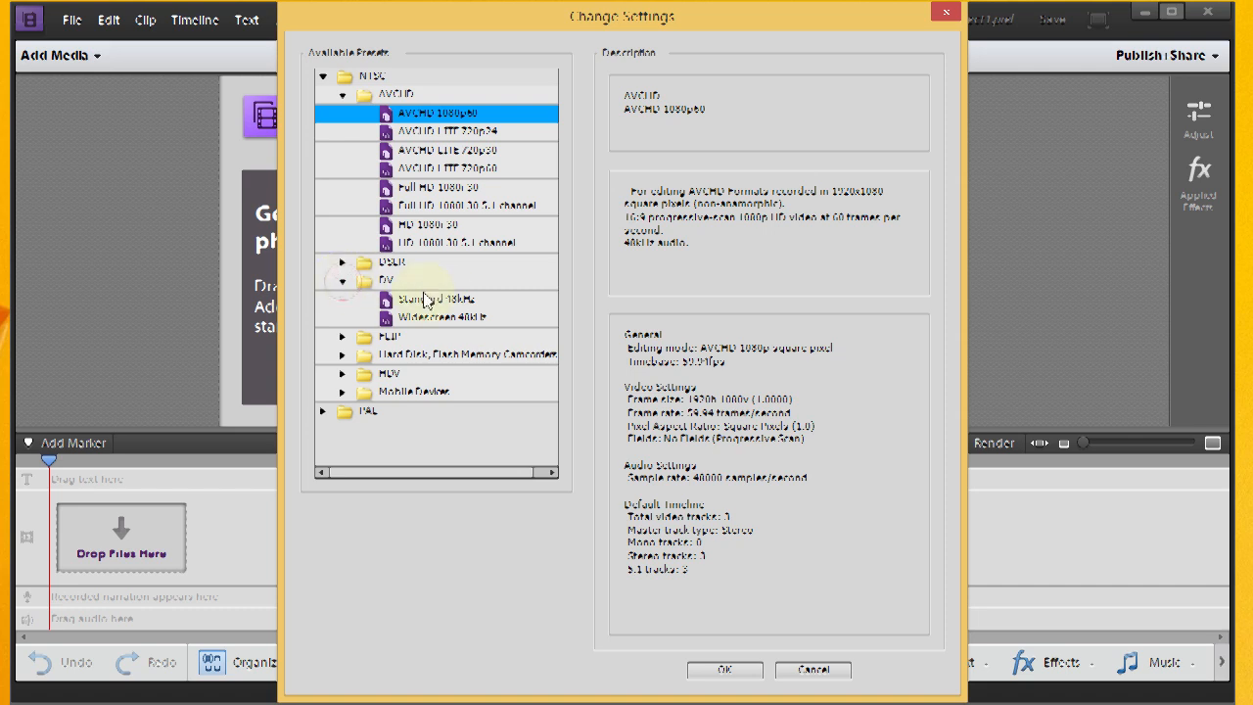
{"action": "left_click", "coordinate": [439, 298]}
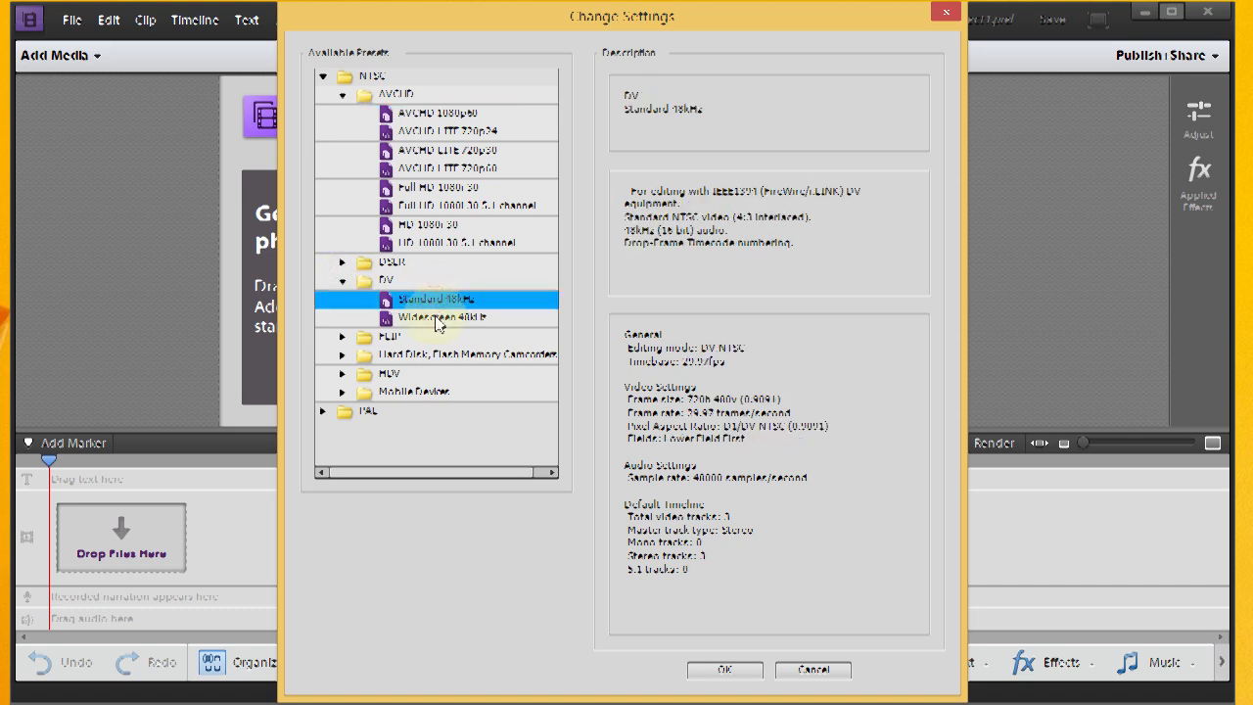
{"action": "left_click", "coordinate": [441, 318]}
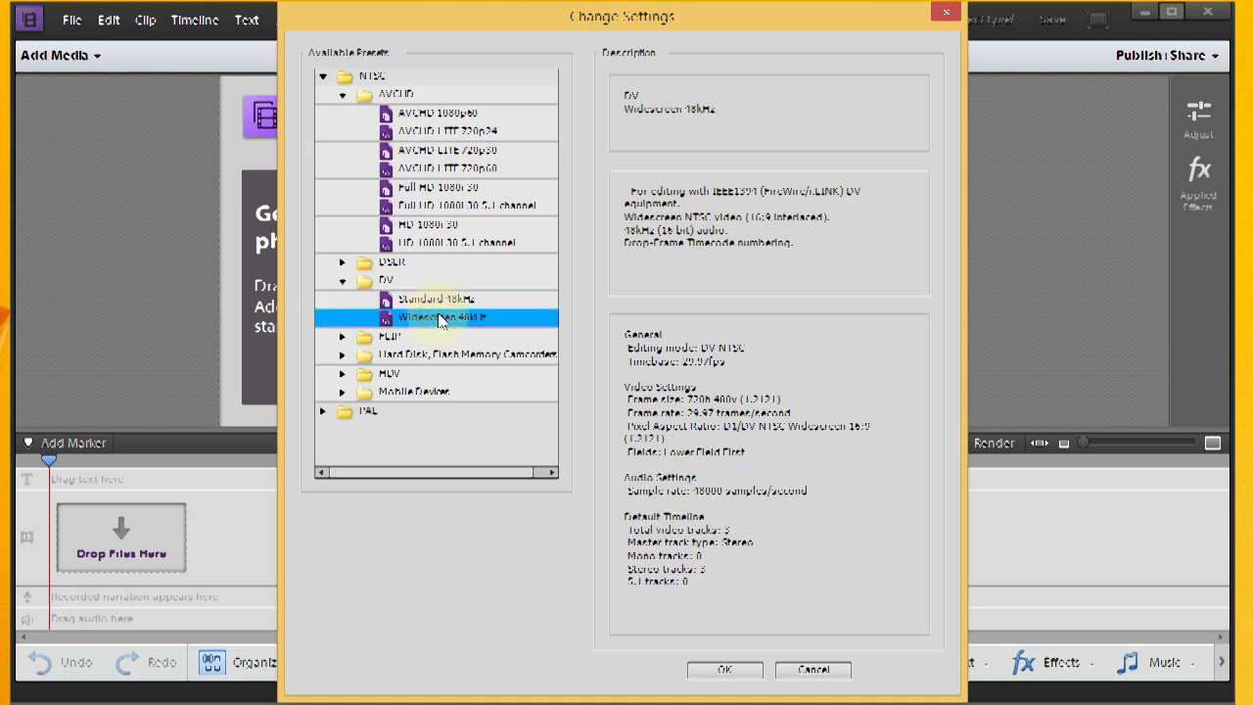
{"action": "mouse_move", "coordinate": [451, 306]}
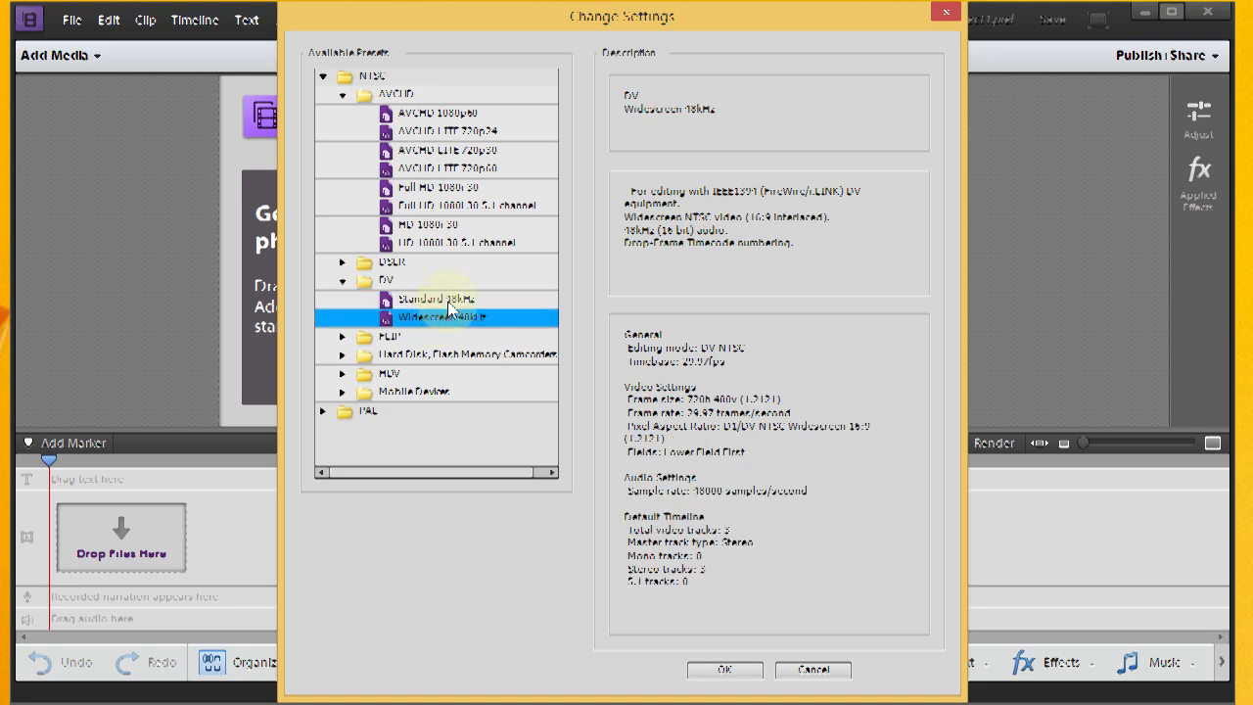
{"action": "left_click", "coordinate": [435, 298]}
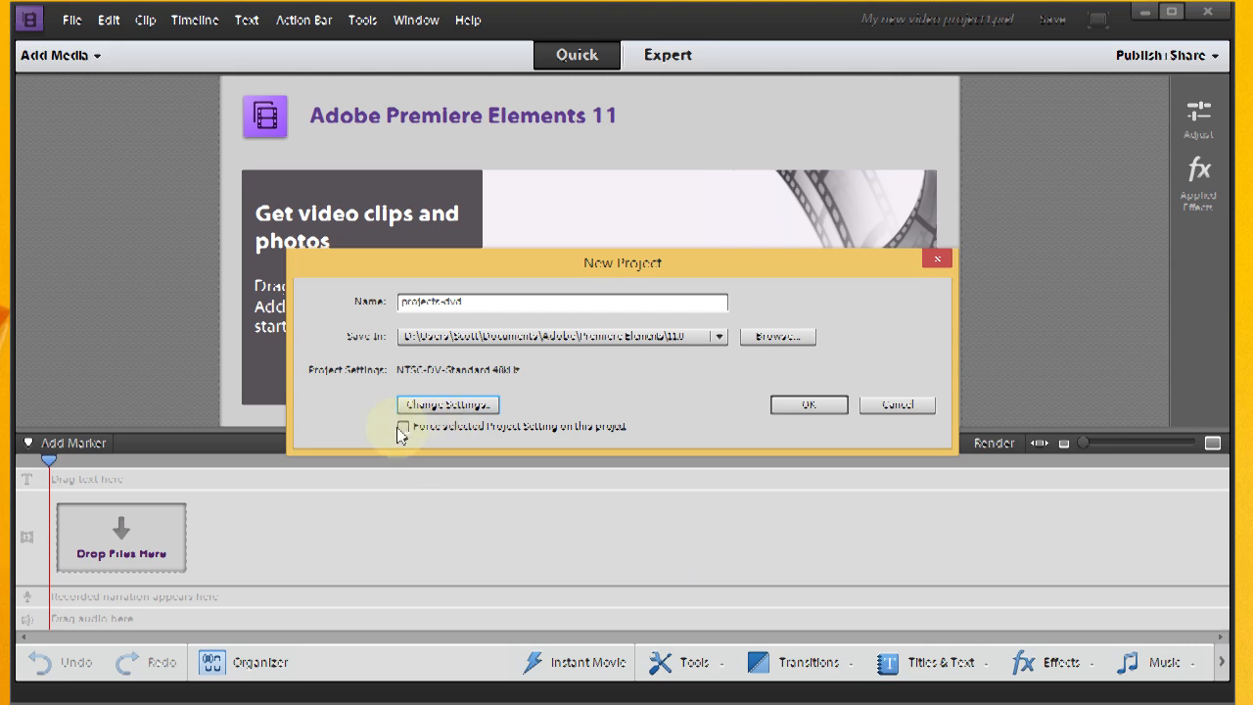
Step: Force the selected project setting and create the new NTSC DV project
{"action": "left_click", "coordinate": [404, 427]}
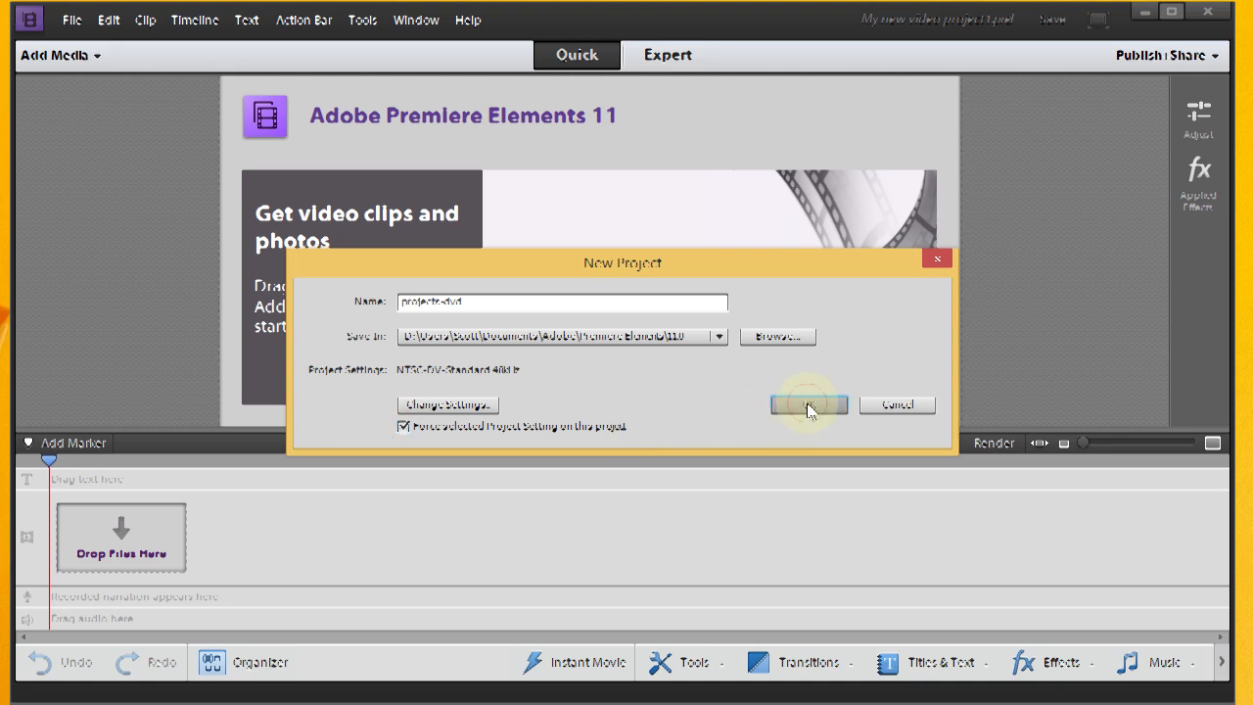
{"action": "left_click", "coordinate": [806, 403]}
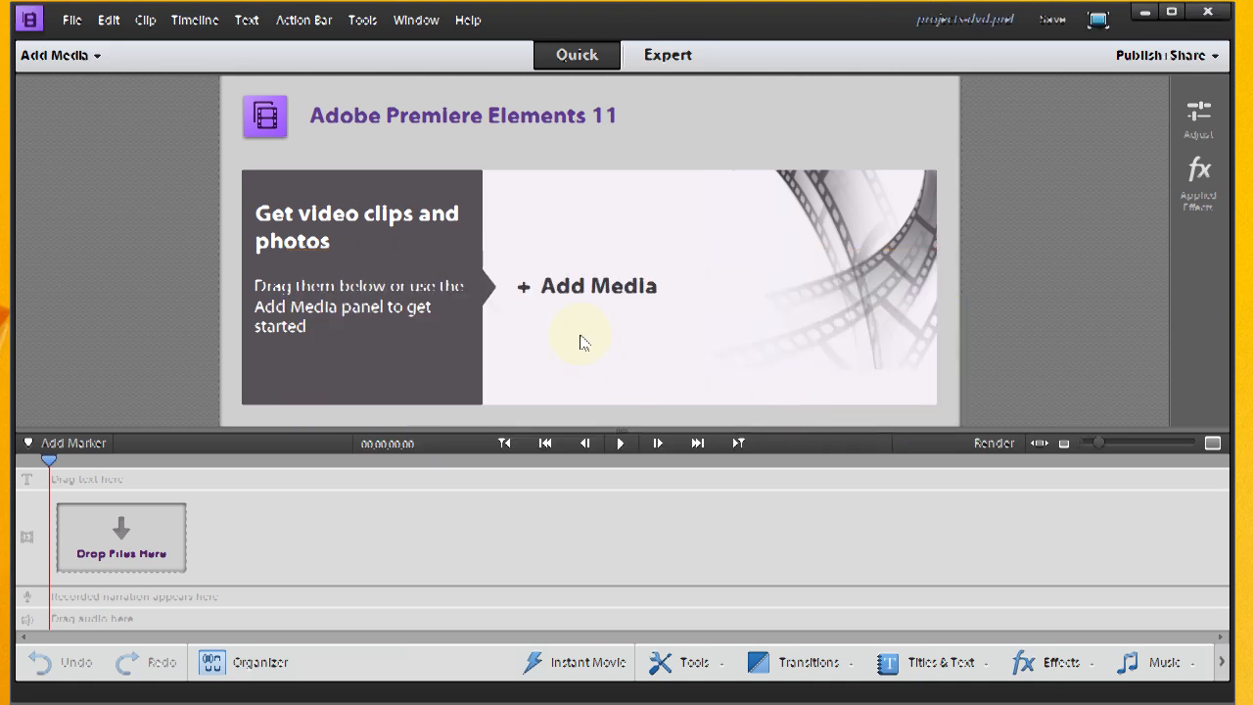
{"action": "mouse_move", "coordinate": [586, 297]}
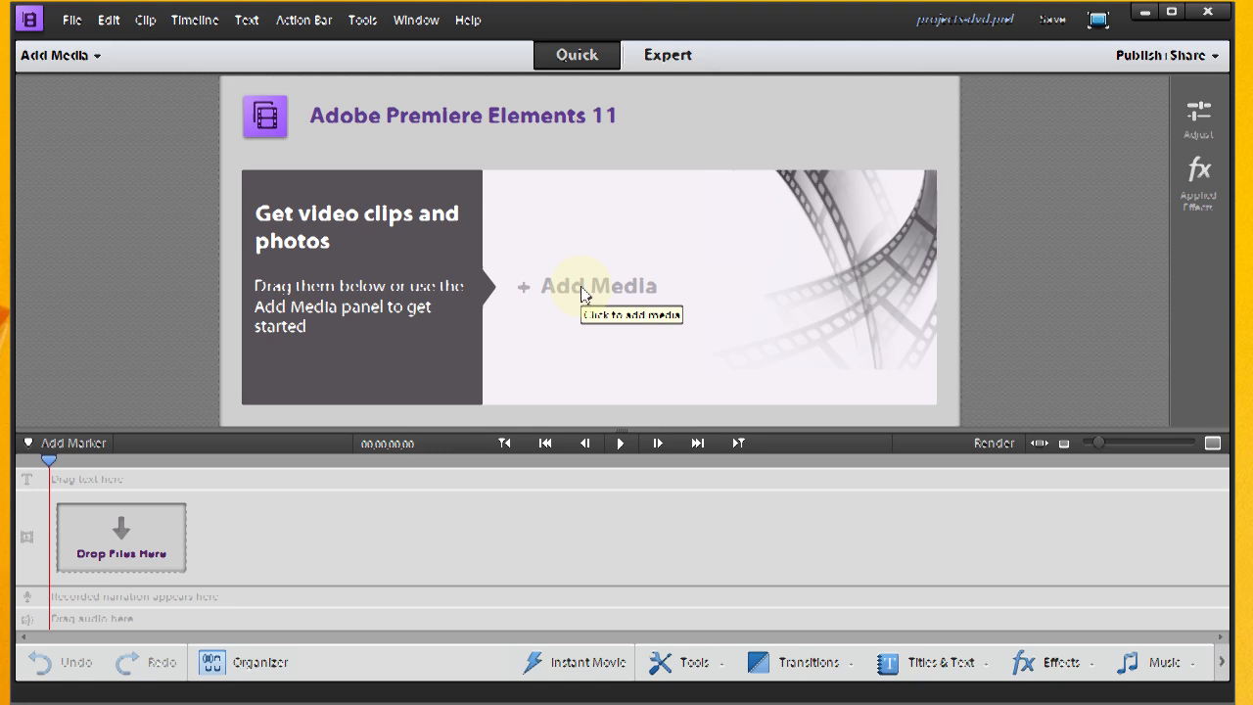
Step: Bring up the Add Media browser for files and folders on the computer
{"action": "left_click", "coordinate": [59, 55]}
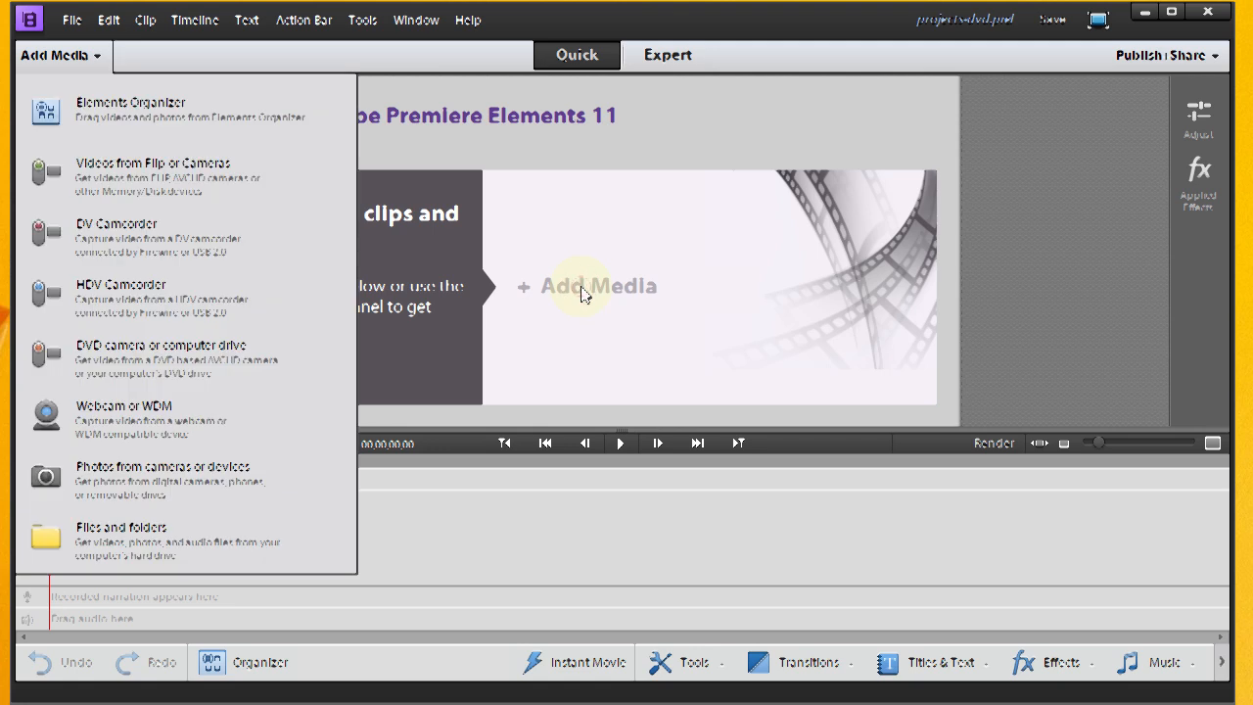
{"action": "mouse_move", "coordinate": [153, 539]}
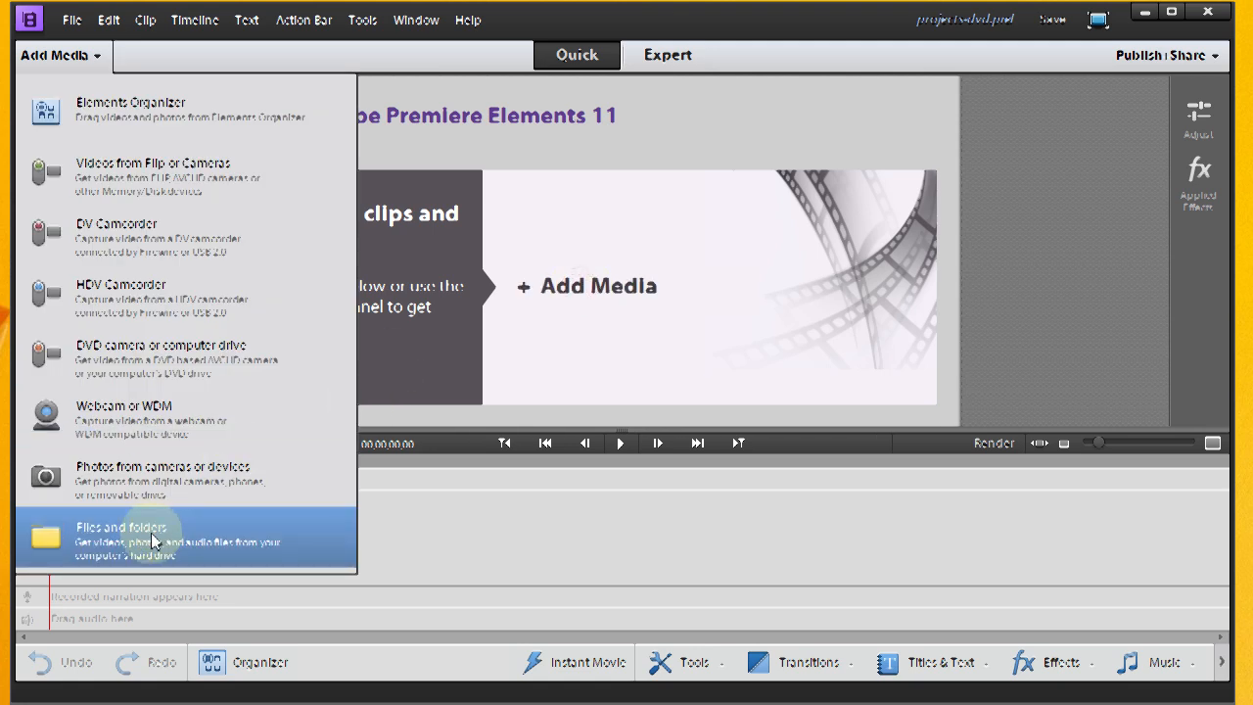
{"action": "left_click", "coordinate": [153, 539]}
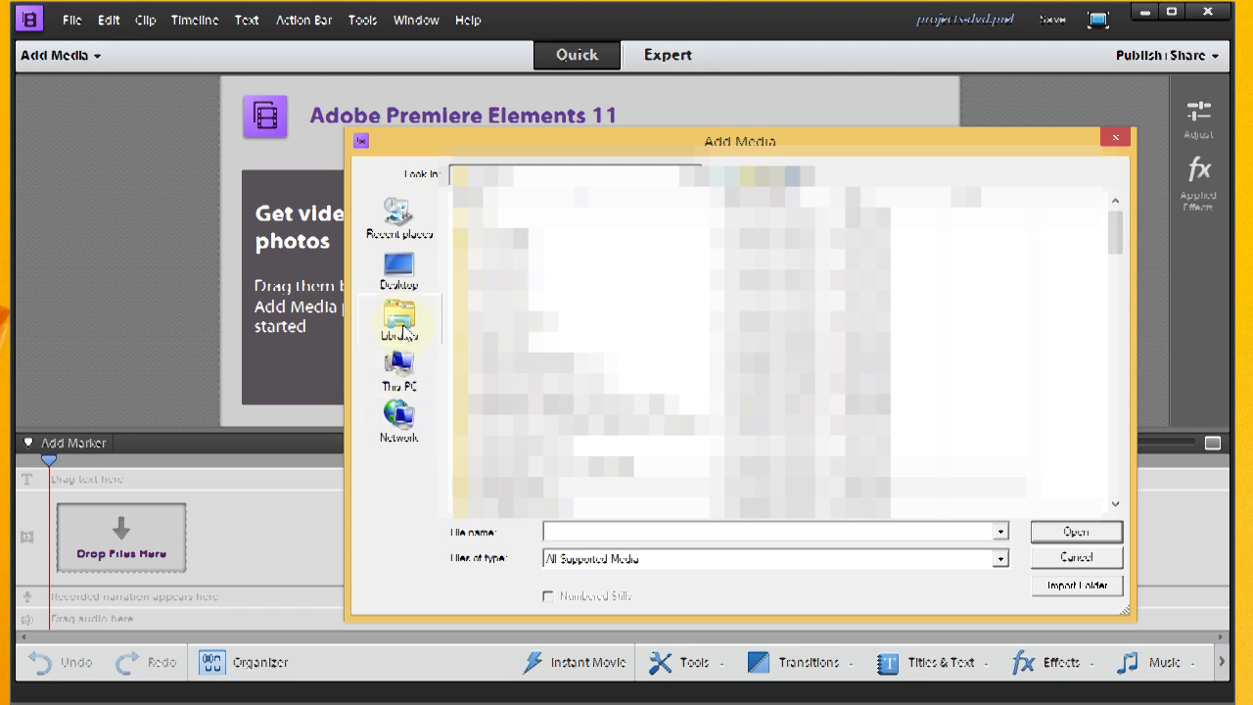
Step: Browse to the Projects folder and import its three video files into the timeline
{"action": "left_click", "coordinate": [398, 317]}
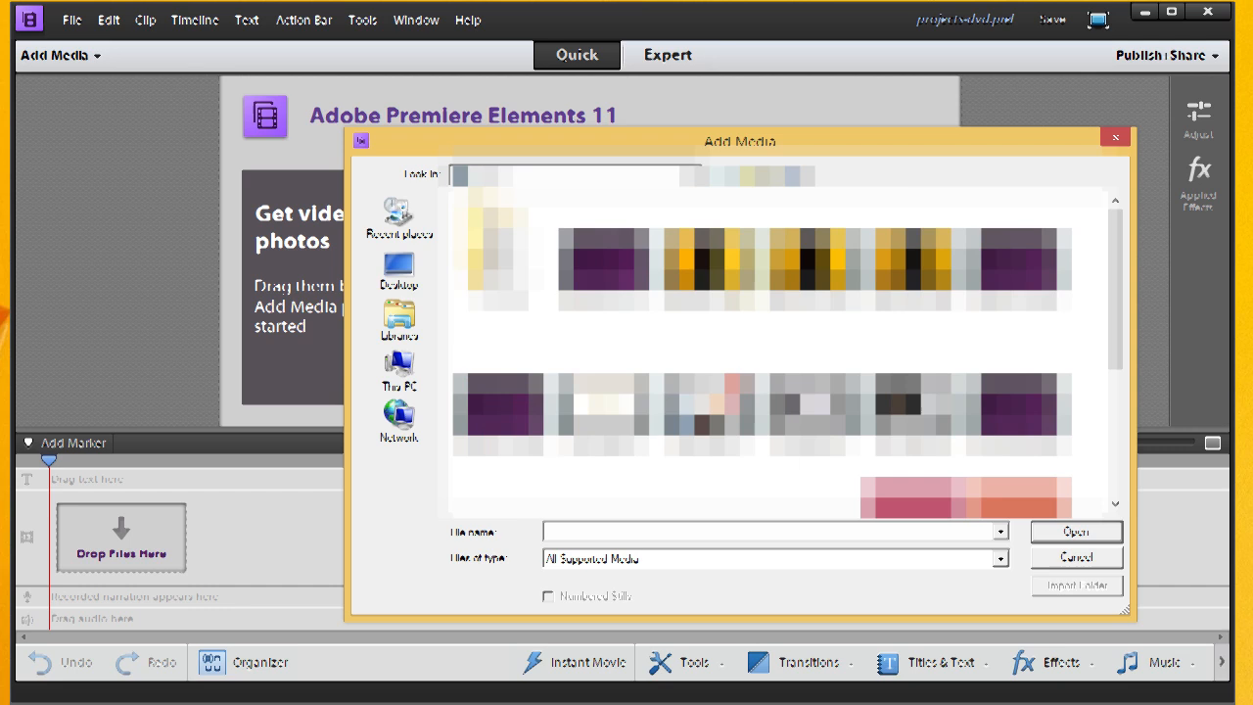
{"action": "scroll", "scroll_direction": "down", "scroll_amount": 3}
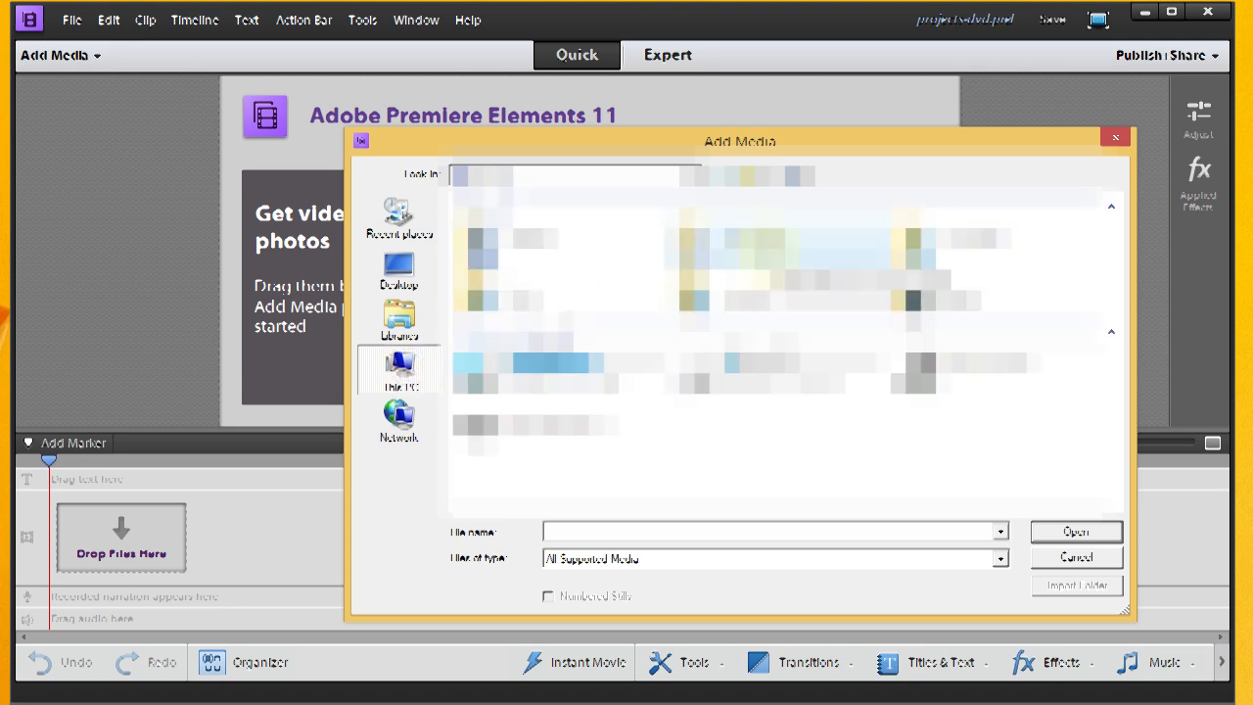
{"action": "left_click", "coordinate": [399, 370]}
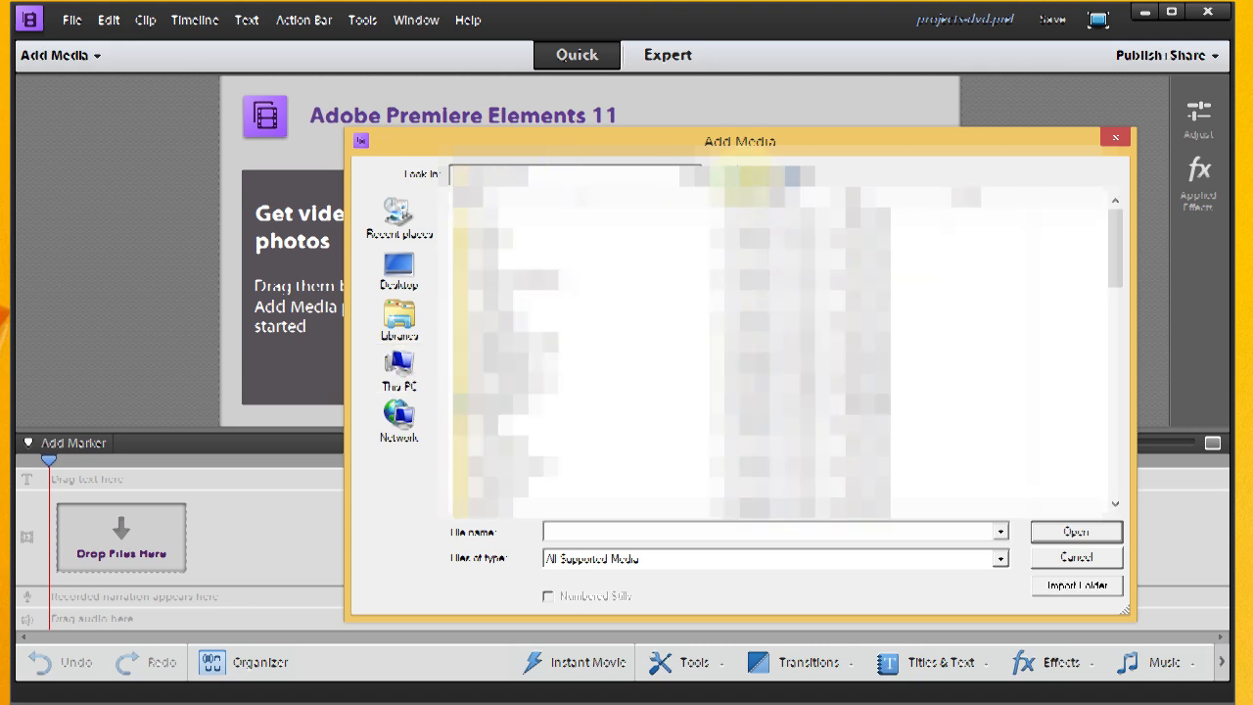
{"action": "left_click", "coordinate": [399, 370]}
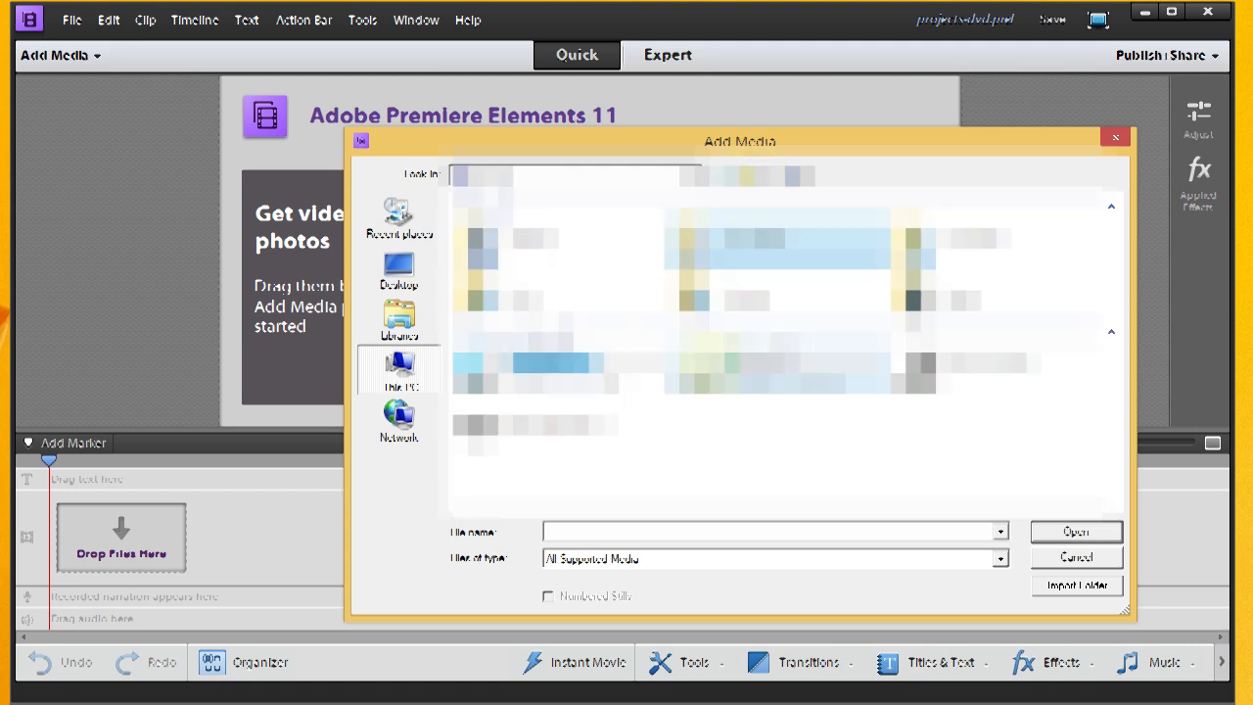
{"action": "left_click", "coordinate": [400, 370]}
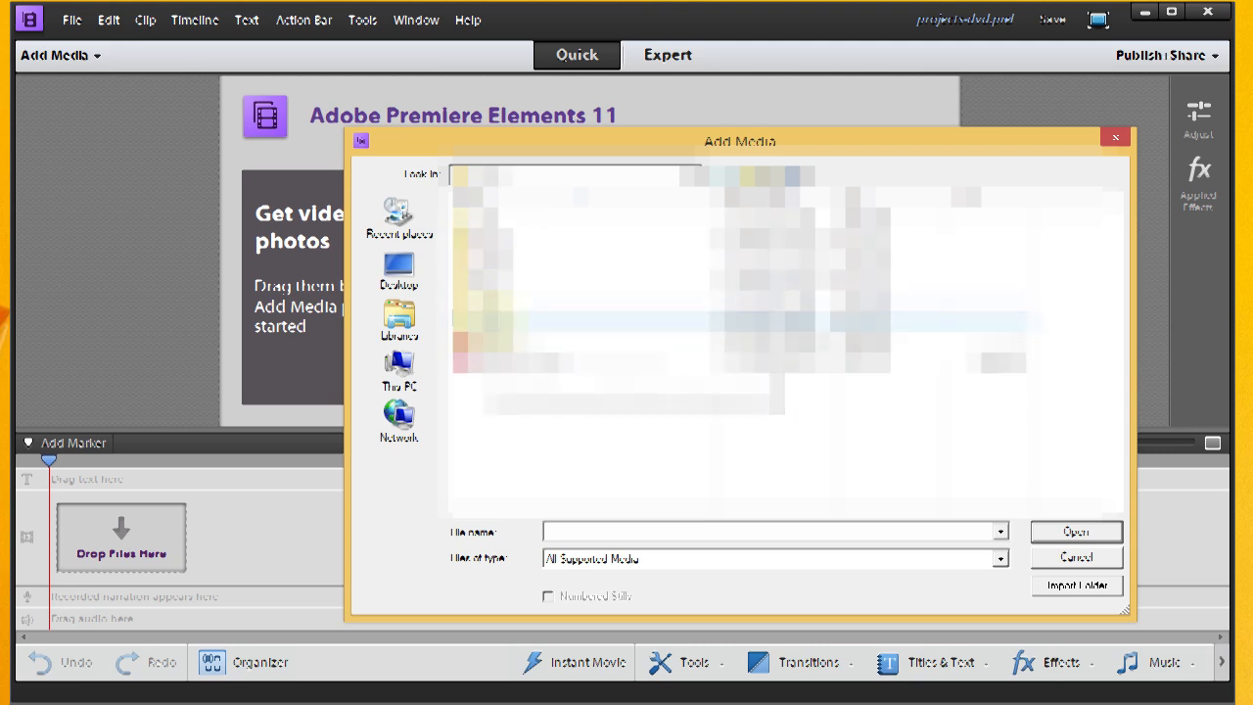
{"action": "left_click", "coordinate": [502, 251]}
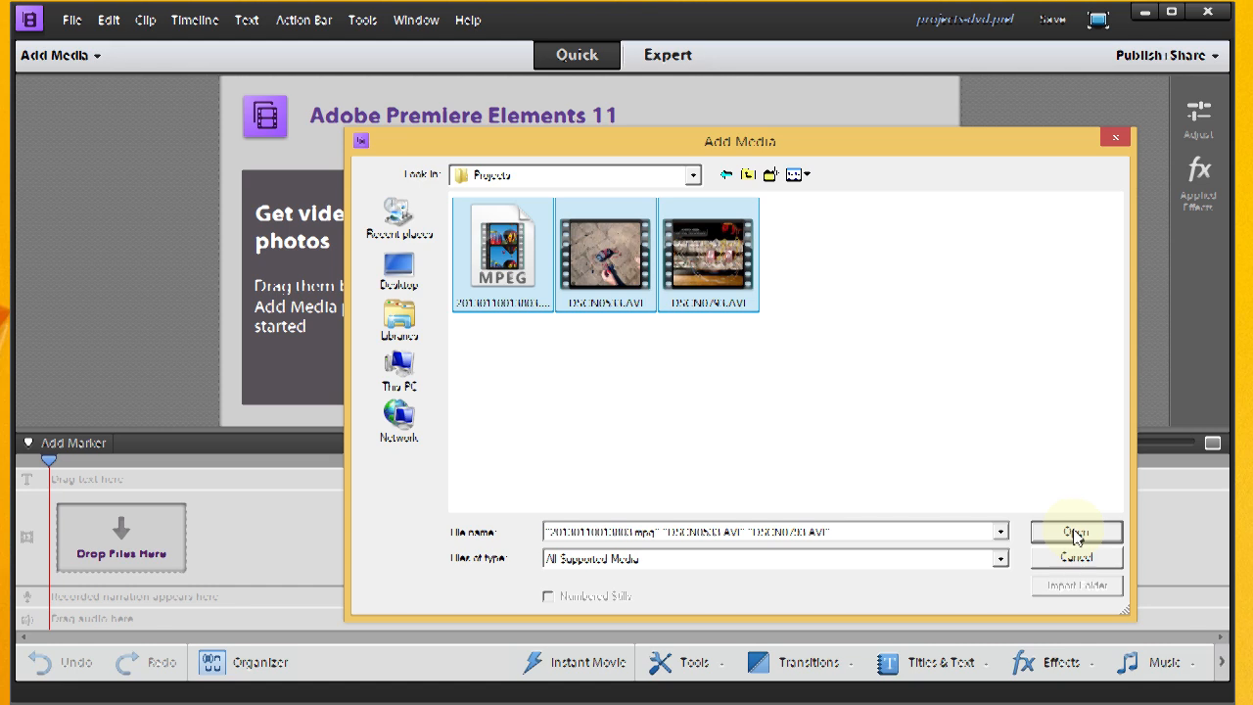
{"action": "left_click", "coordinate": [1077, 533]}
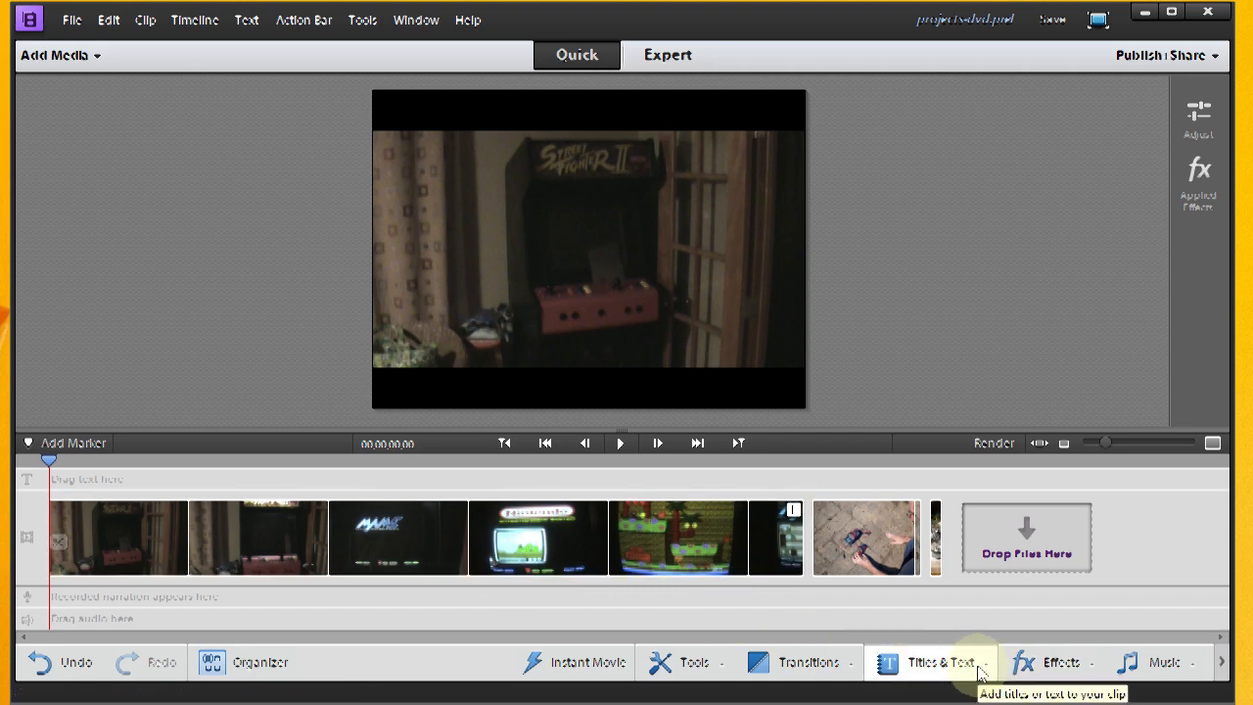
Step: Browse the General title templates down to the Prime Time set
{"action": "left_click", "coordinate": [944, 662]}
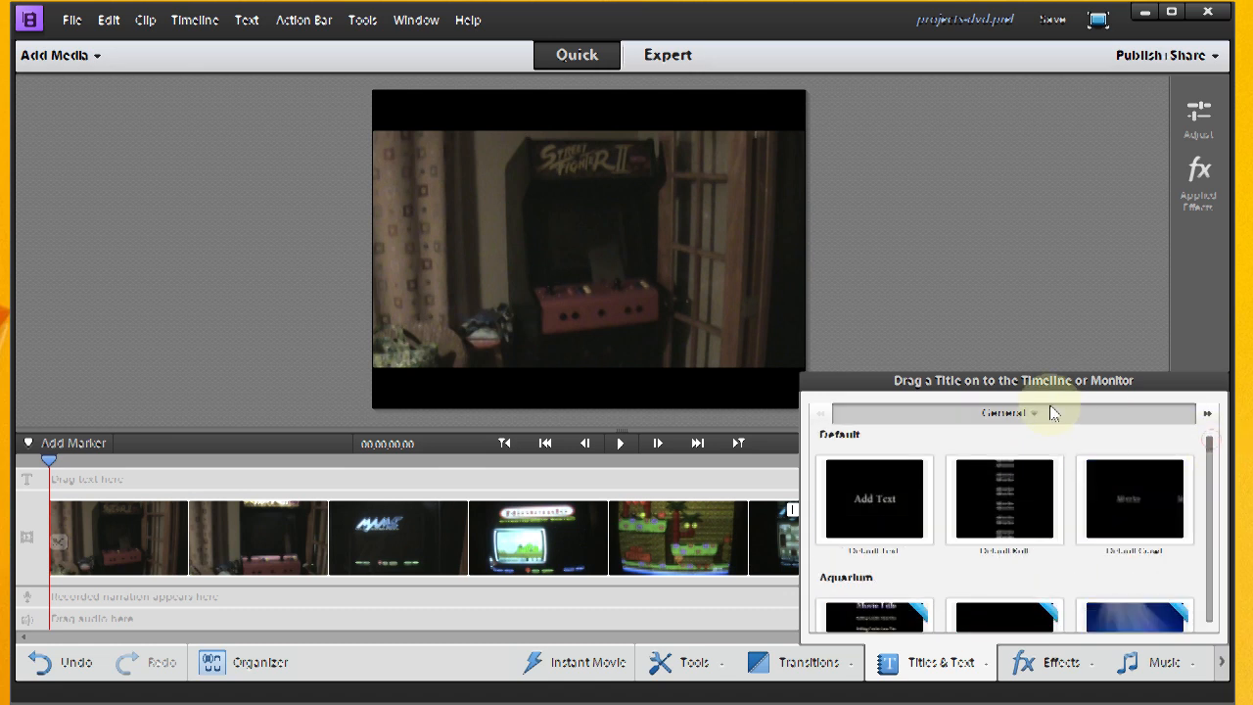
{"action": "left_click", "coordinate": [1015, 411]}
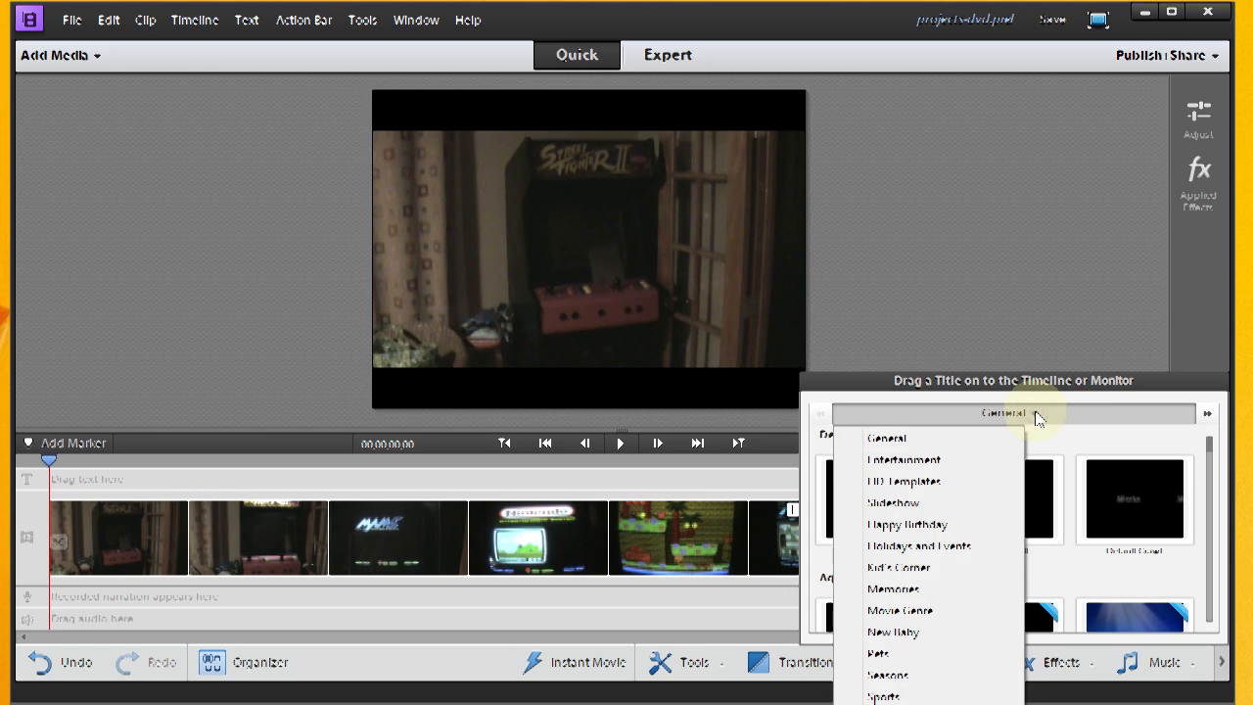
{"action": "mouse_move", "coordinate": [1030, 420]}
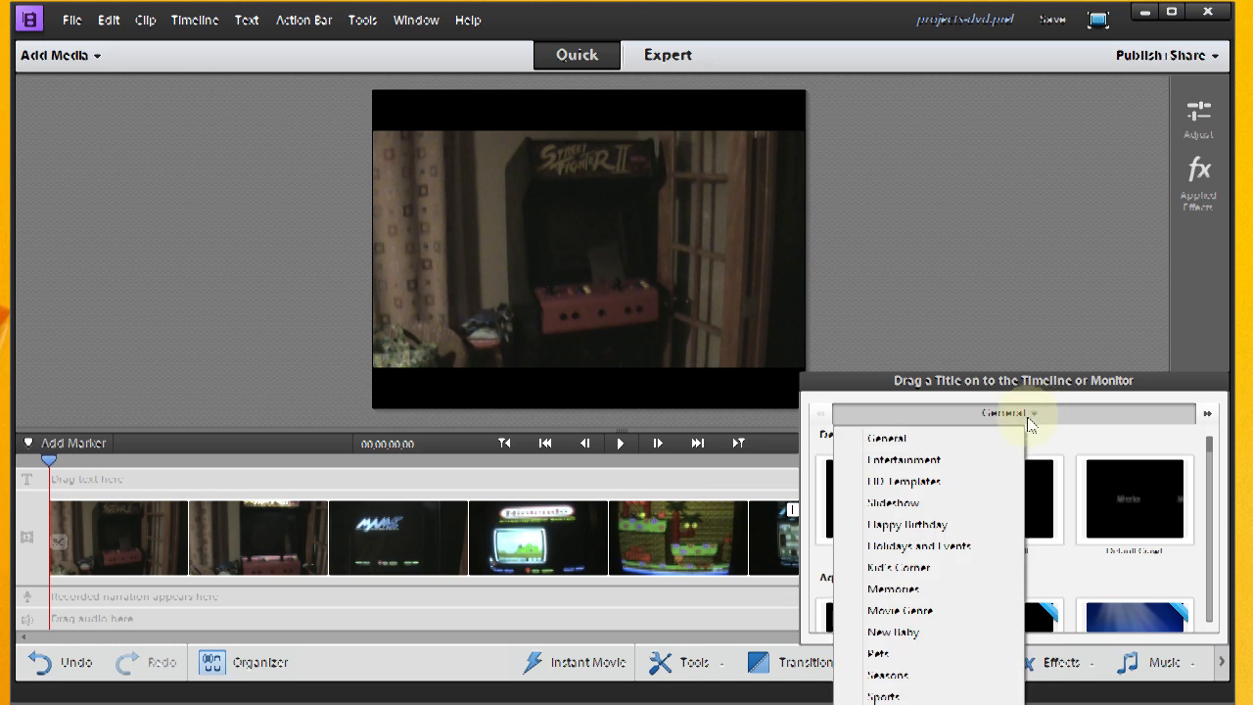
{"action": "mouse_move", "coordinate": [932, 482]}
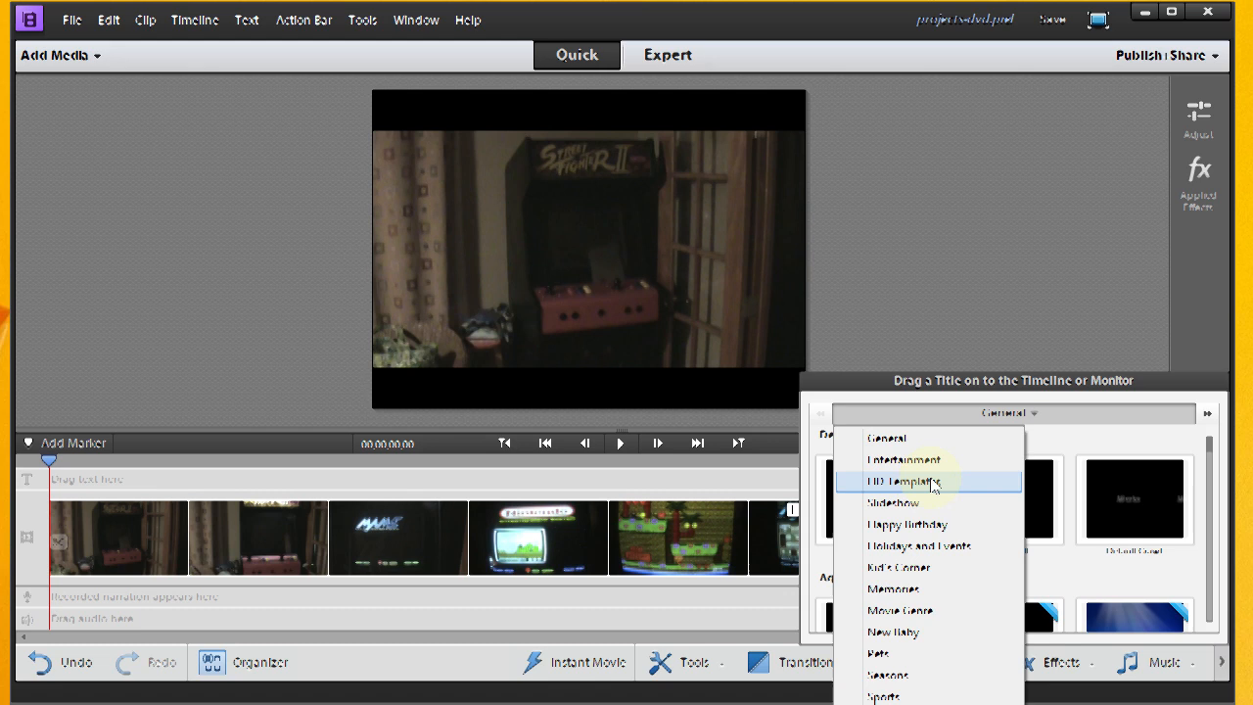
{"action": "mouse_move", "coordinate": [1038, 420]}
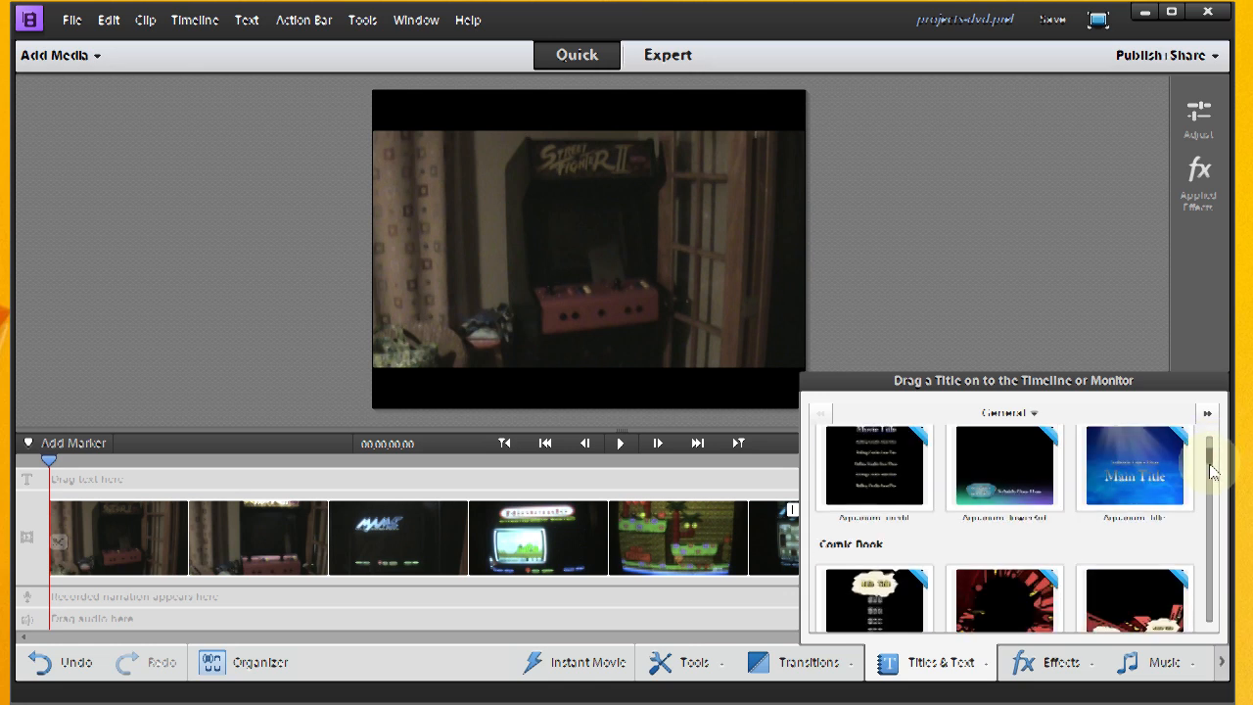
{"action": "scroll", "scroll_direction": "down", "scroll_amount": 3}
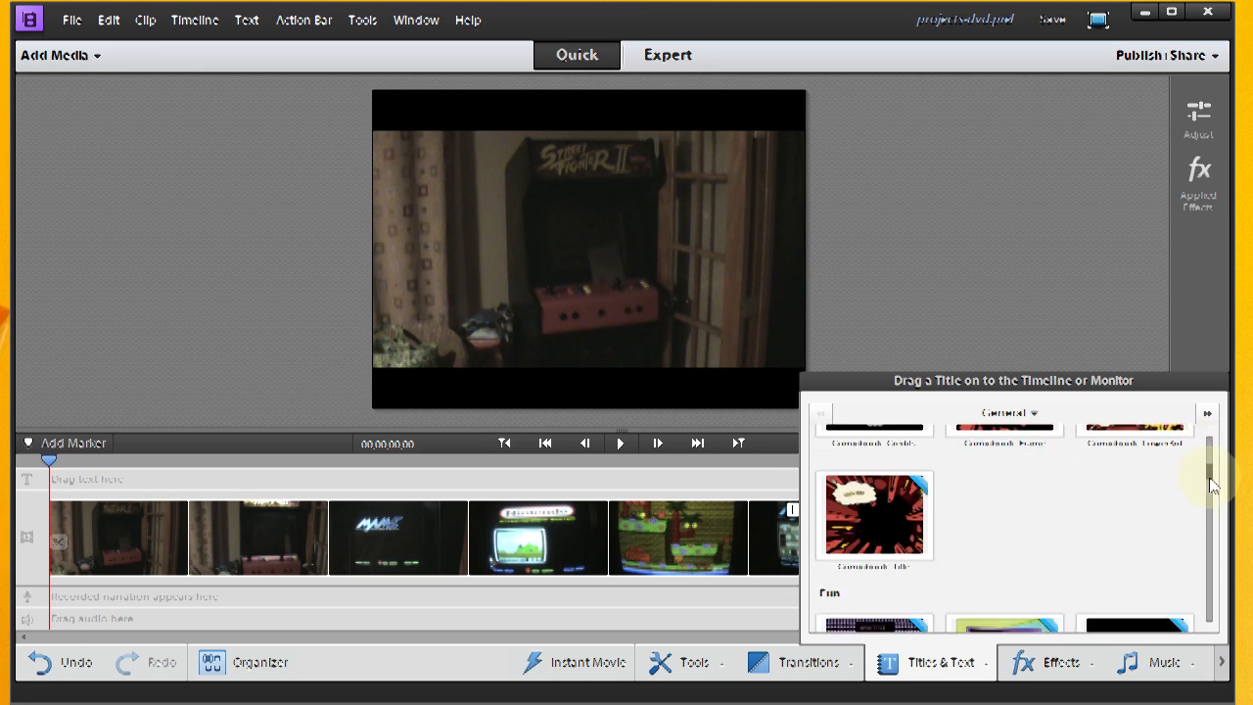
{"action": "scroll", "scroll_direction": "down", "scroll_amount": 3}
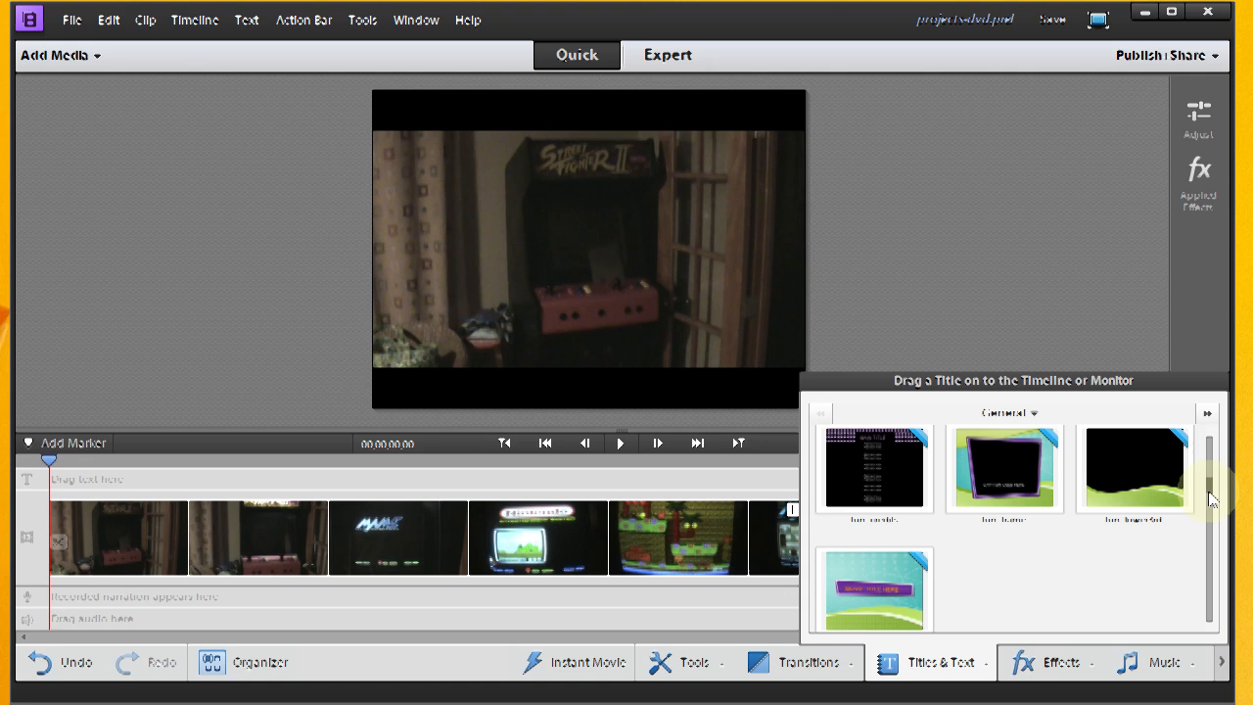
{"action": "scroll", "scroll_direction": "down", "scroll_amount": 3}
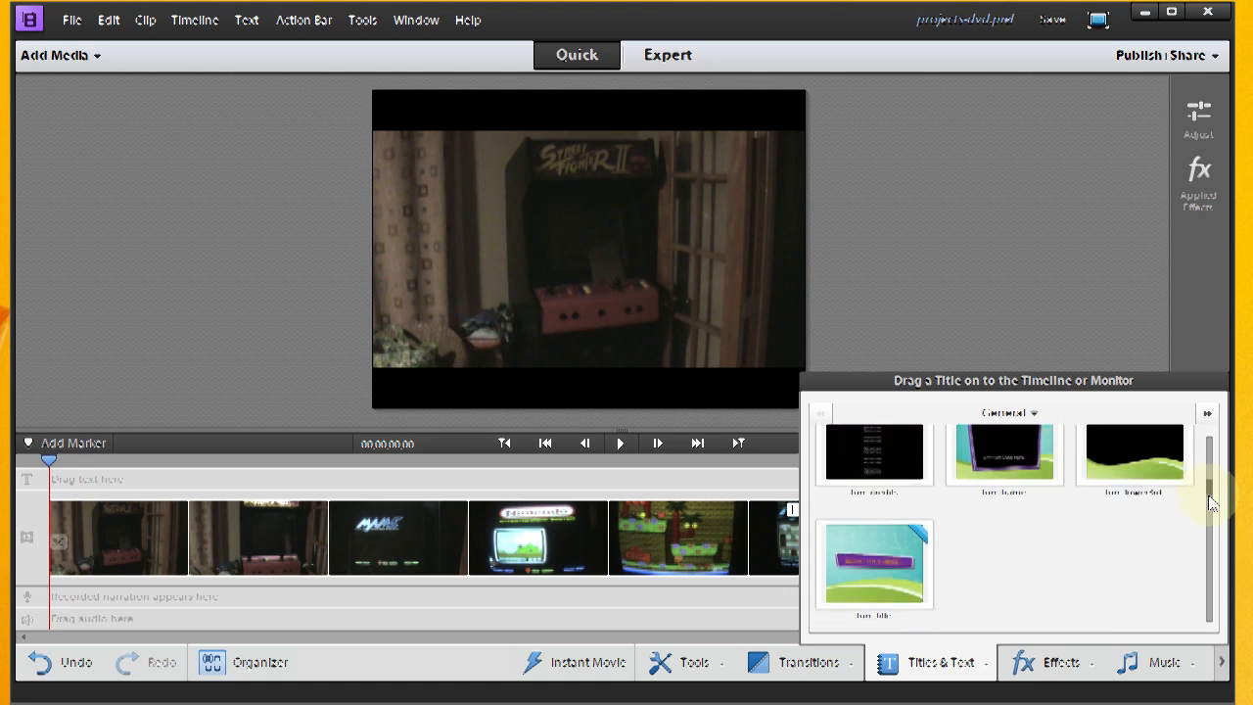
{"action": "scroll", "scroll_direction": "down", "scroll_amount": 3}
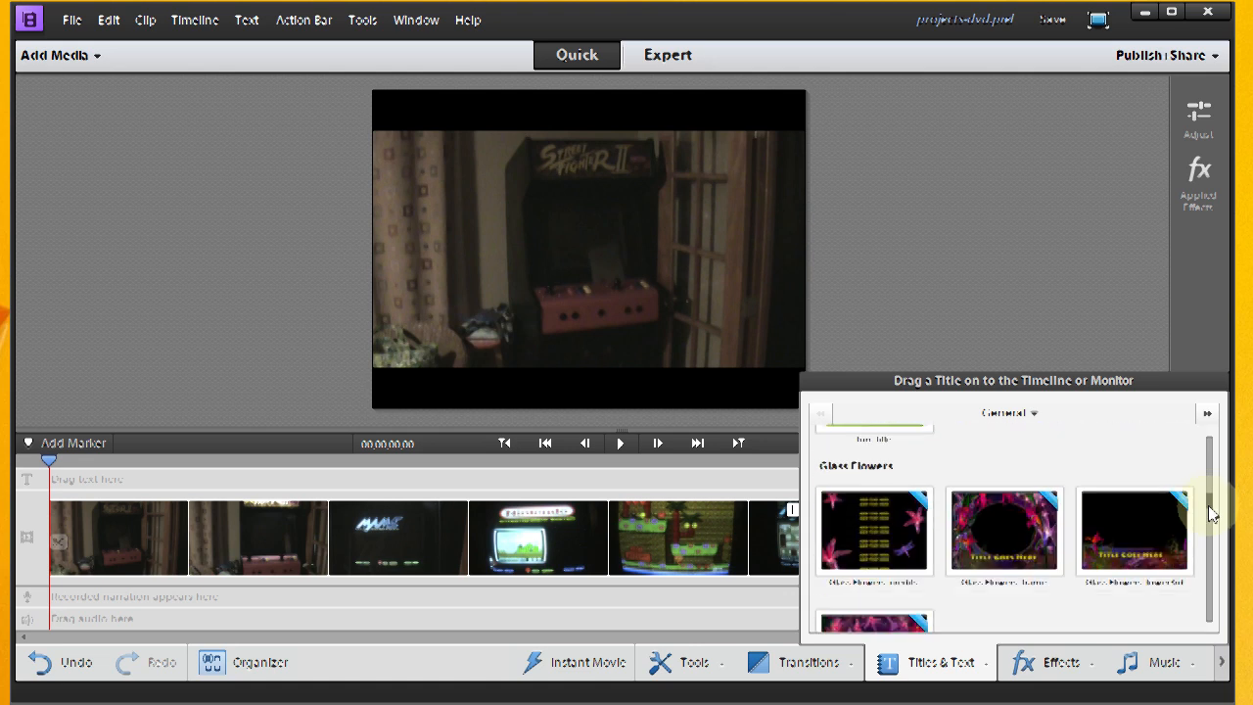
{"action": "scroll", "scroll_direction": "down", "scroll_amount": 3}
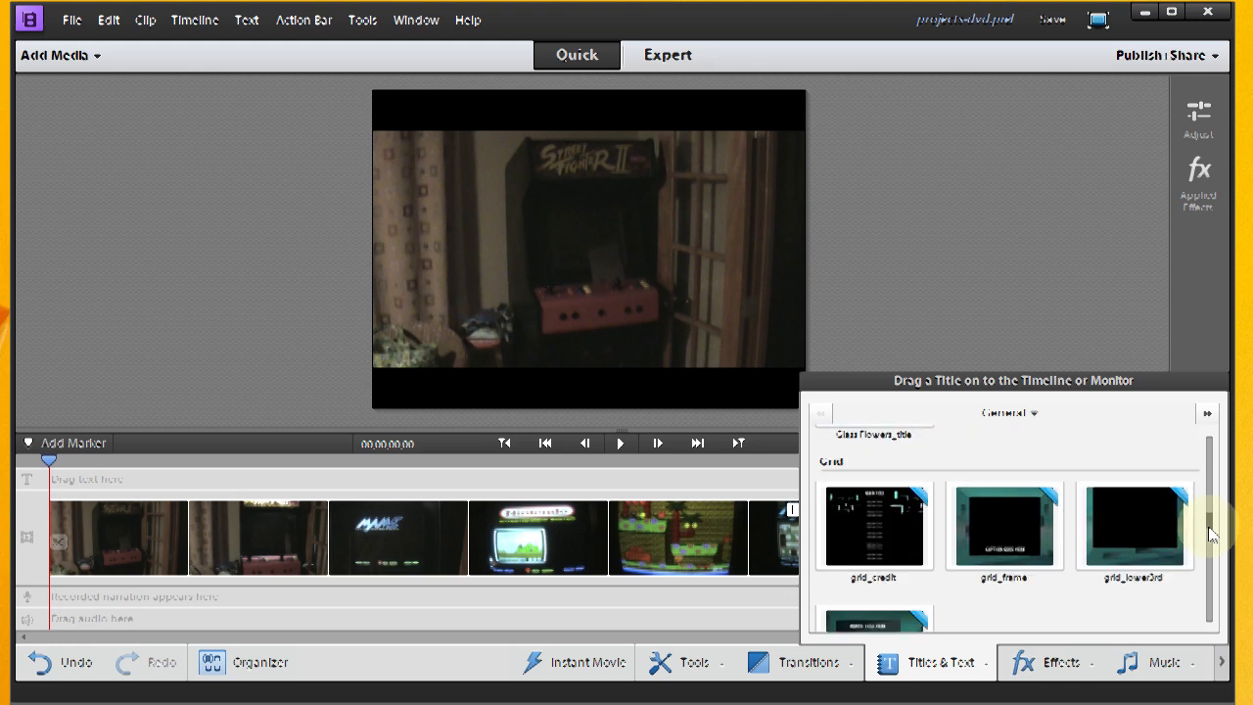
{"action": "scroll", "scroll_direction": "down", "scroll_amount": 3}
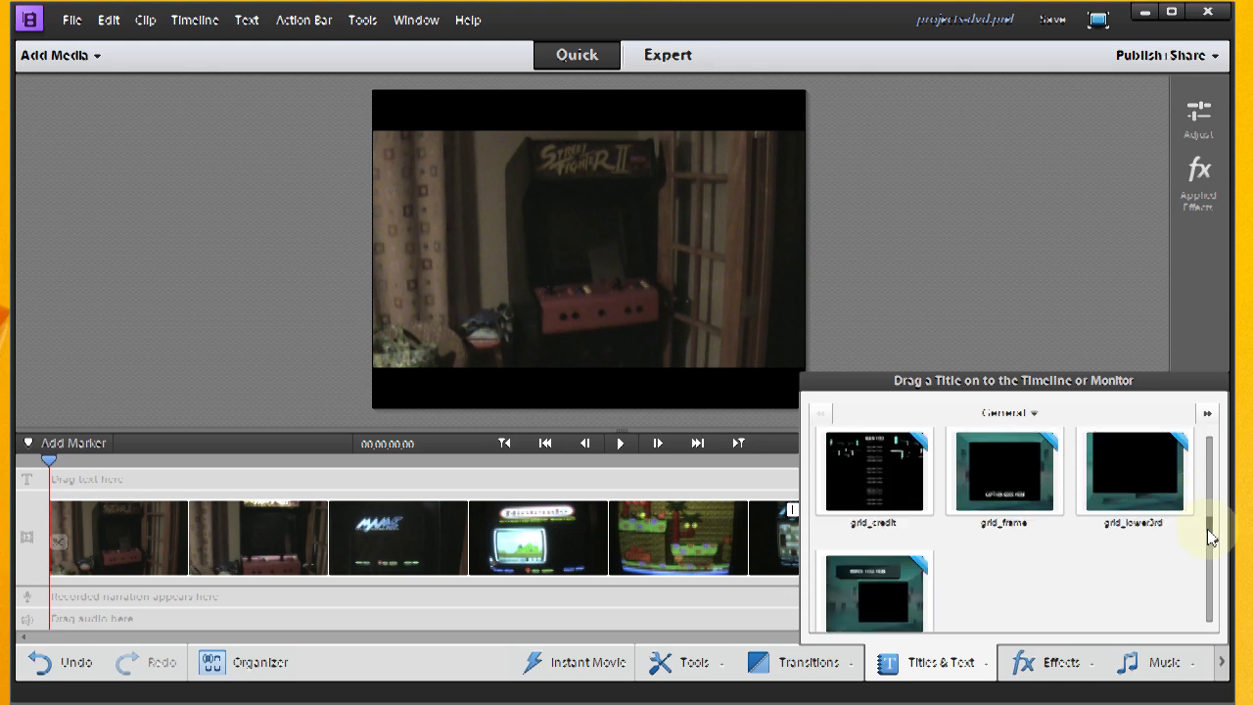
{"action": "scroll", "scroll_direction": "down", "scroll_amount": 3}
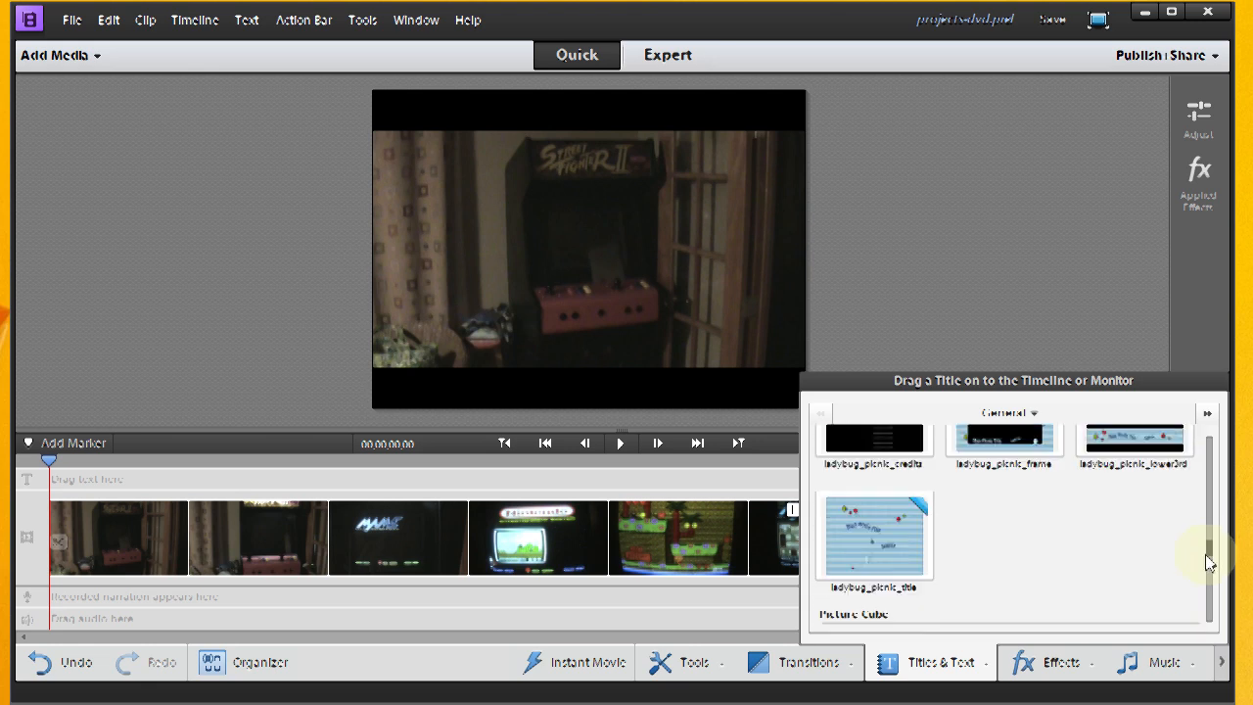
{"action": "scroll", "scroll_direction": "down", "scroll_amount": 3}
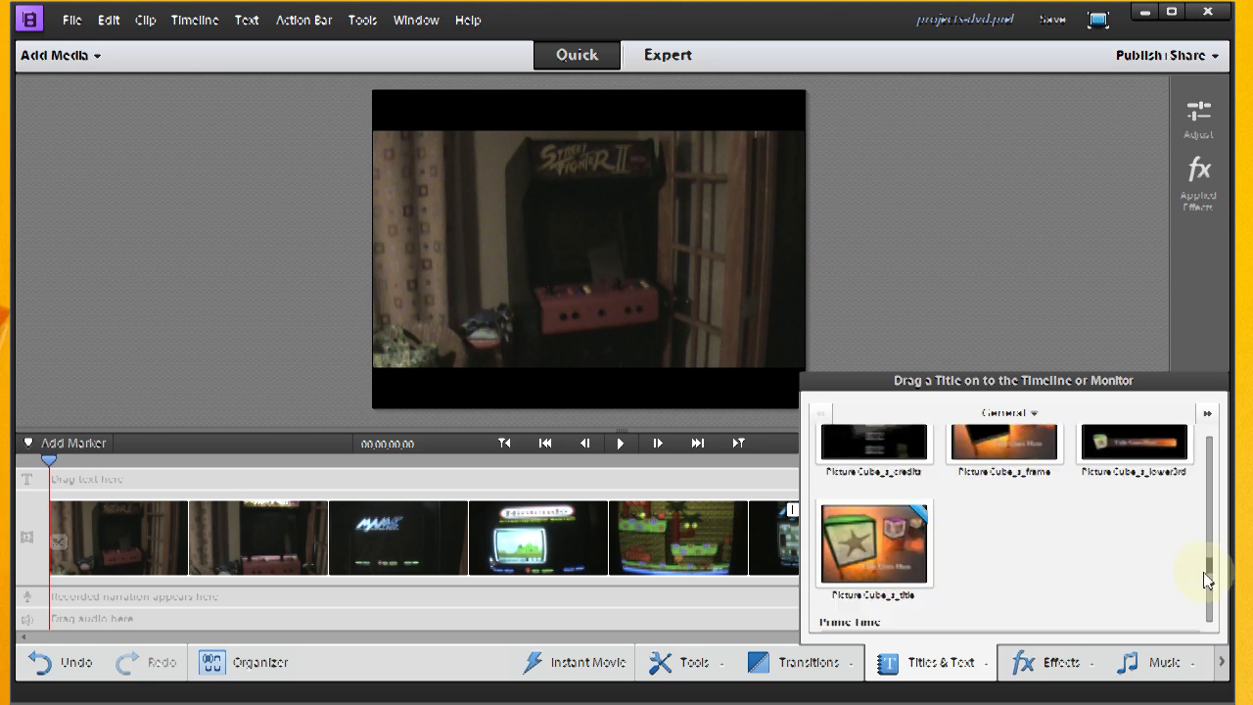
{"action": "scroll", "scroll_direction": "down", "scroll_amount": 3}
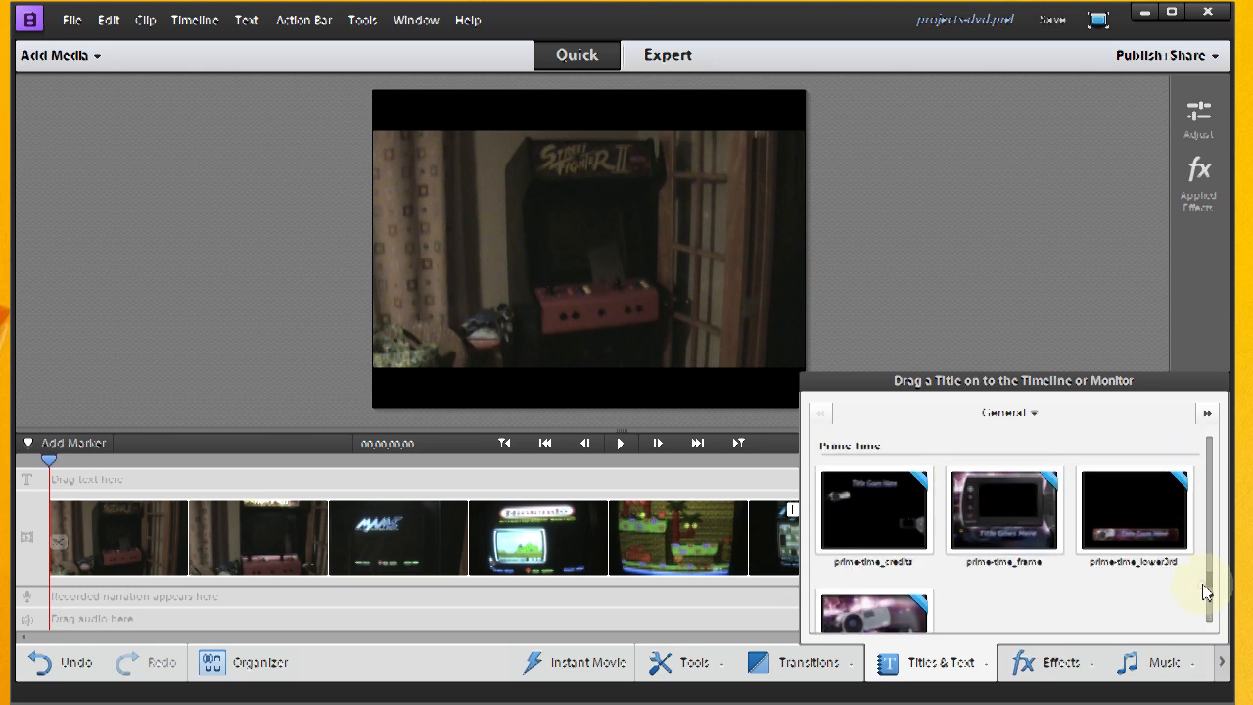
{"action": "mouse_move", "coordinate": [1155, 544]}
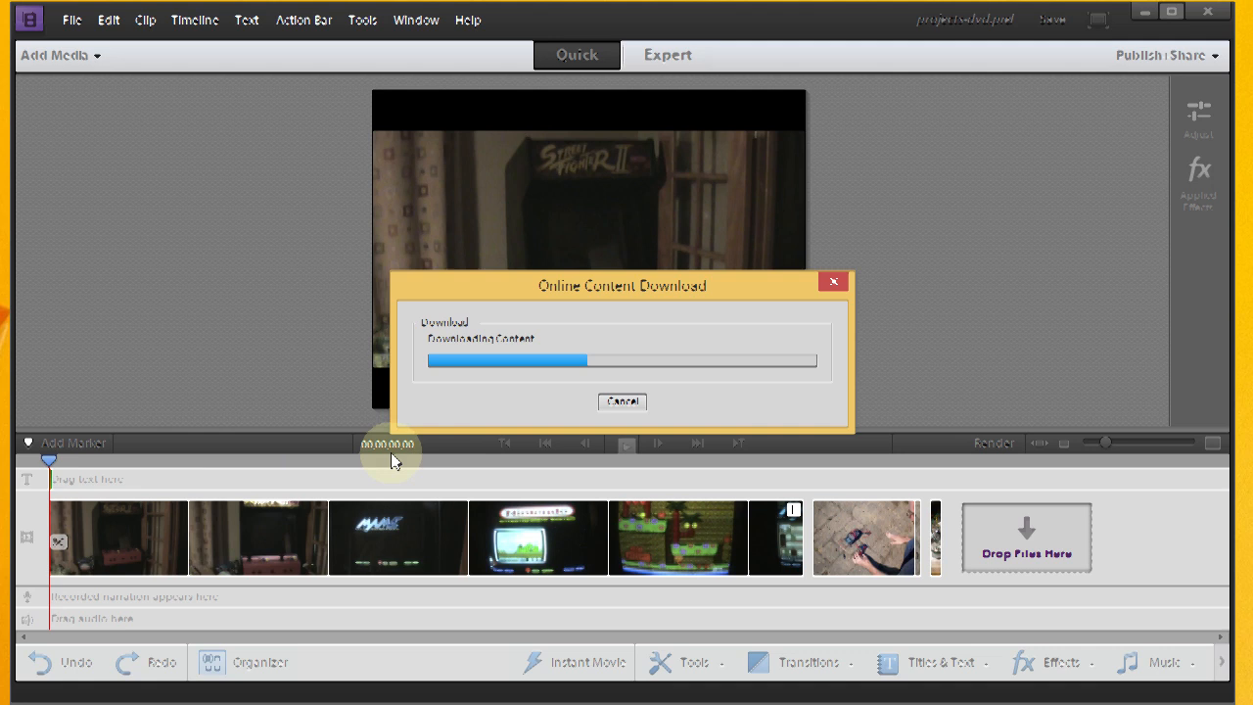
{"action": "mouse_move", "coordinate": [470, 464]}
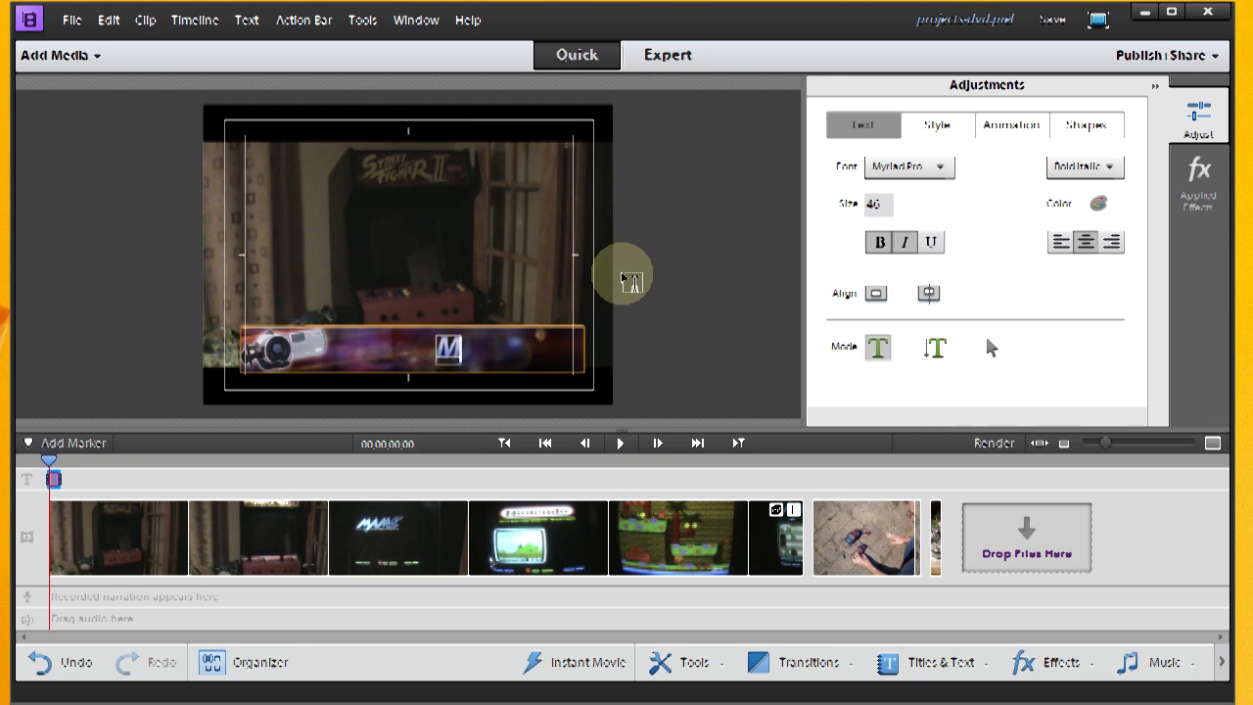
Step: Replace the first clip's title text with 'MAME Cabinet'
{"action": "type", "text": "A"}
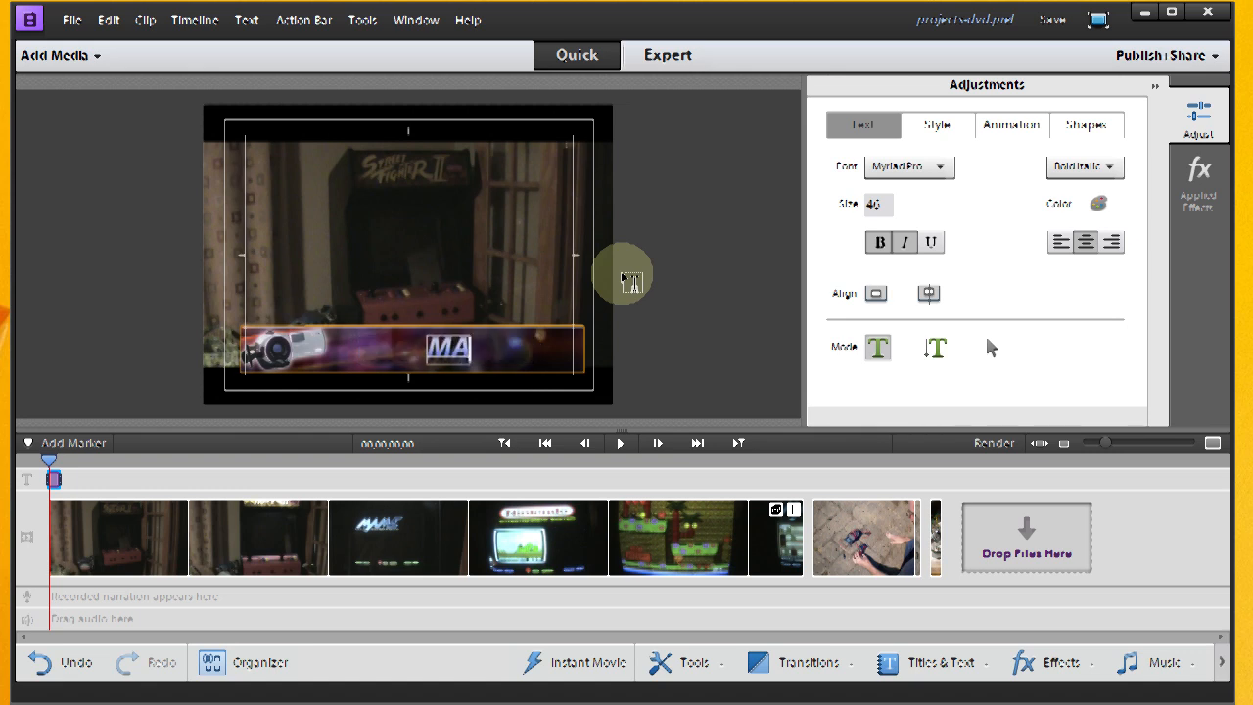
{"action": "type", "text": "ME"}
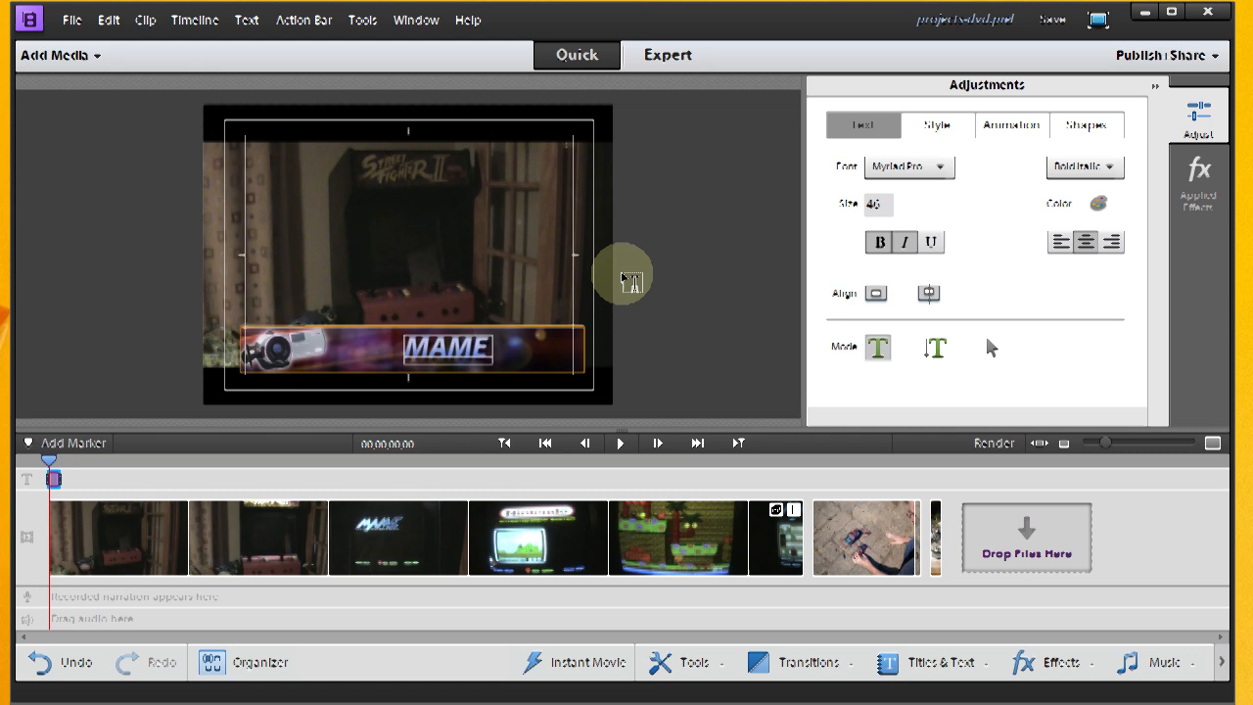
{"action": "type", "text": "C"}
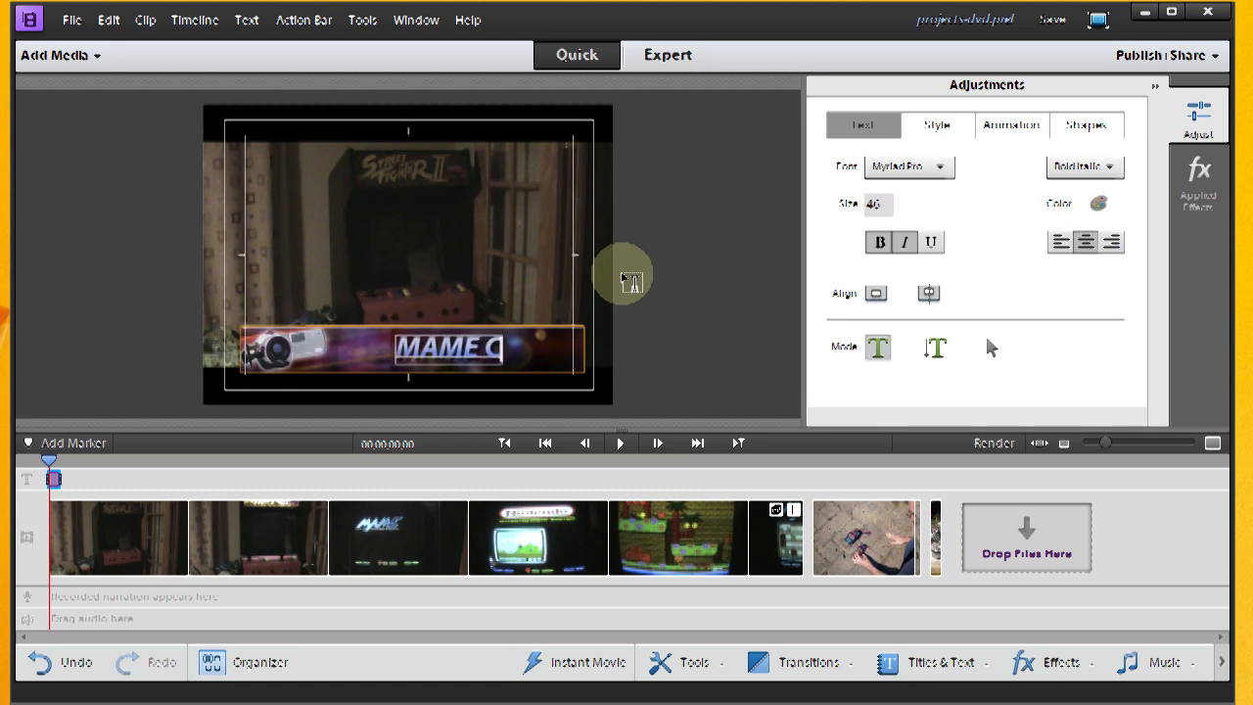
{"action": "type", "text": "a"}
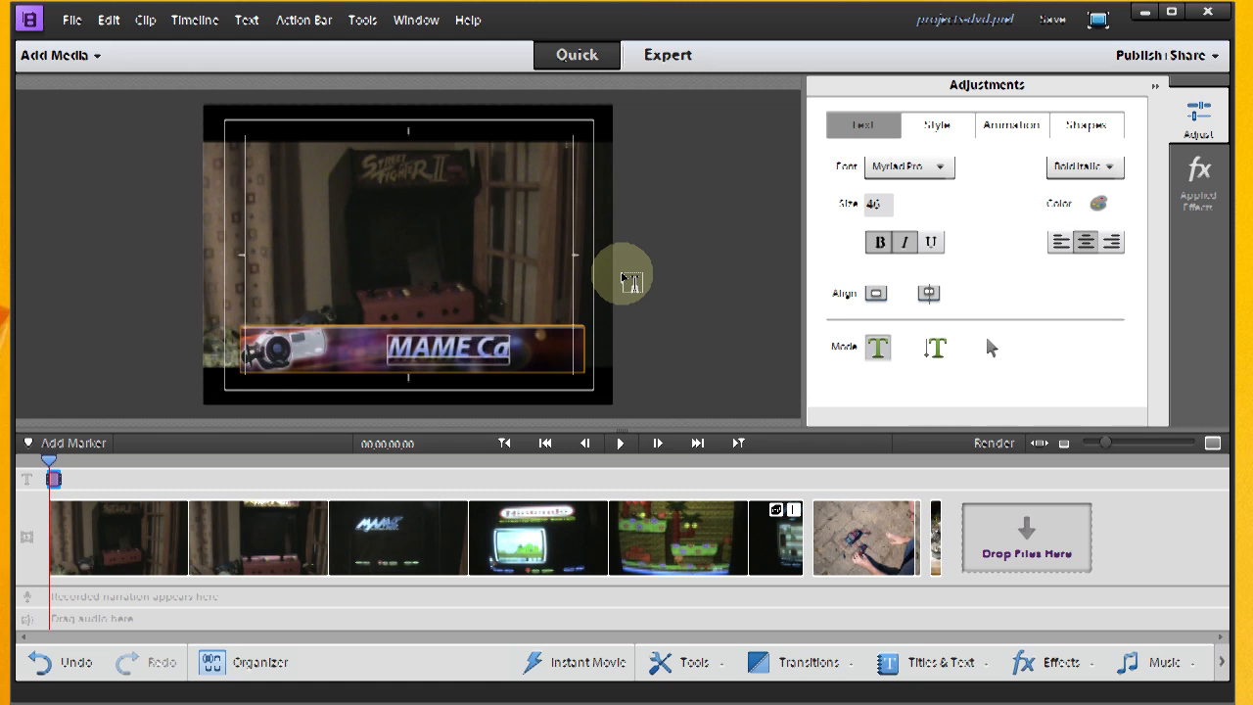
{"action": "type", "text": "binet"}
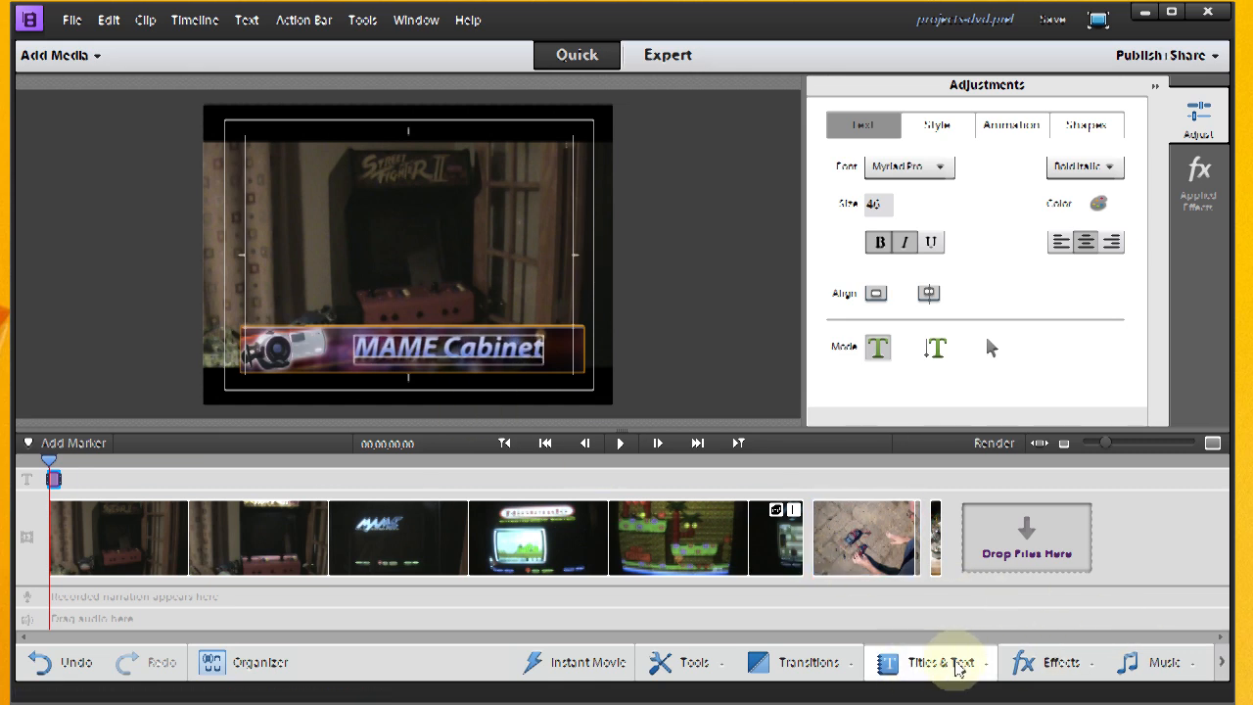
Step: Add a Prime Time title on the solar-panel clip and retitle it 'Solar Power'
{"action": "left_click", "coordinate": [940, 662]}
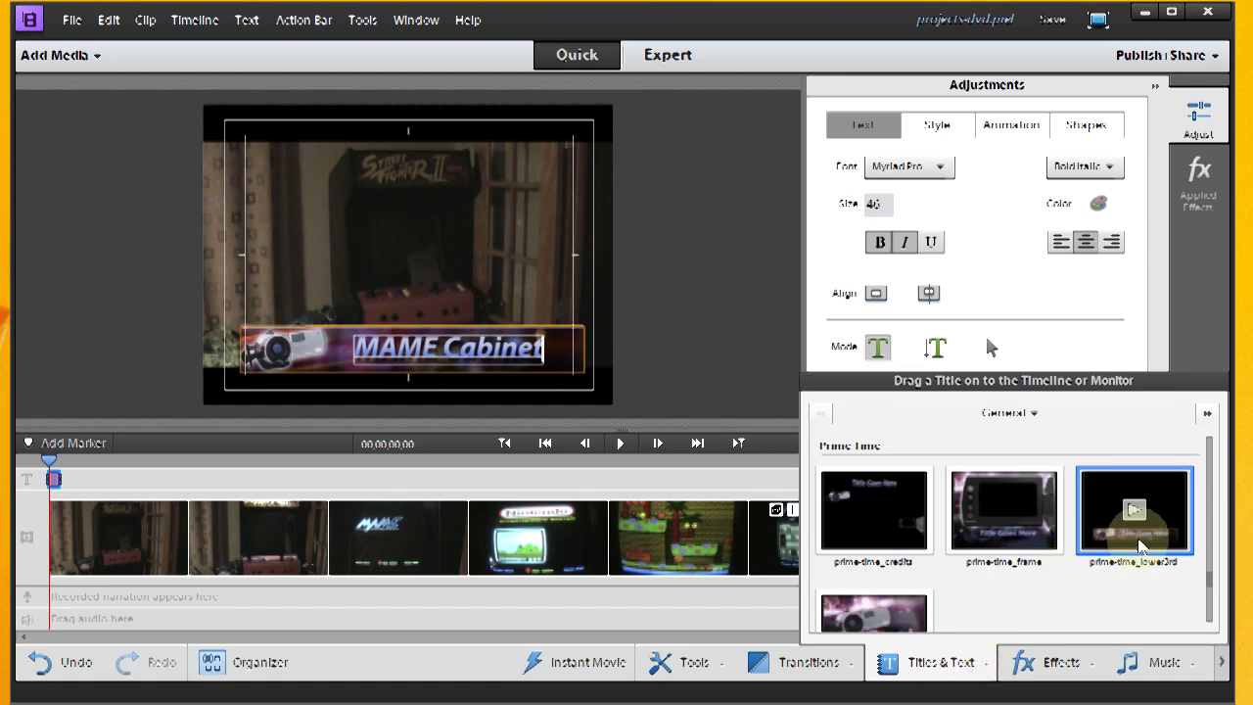
{"action": "mouse_move", "coordinate": [1156, 545]}
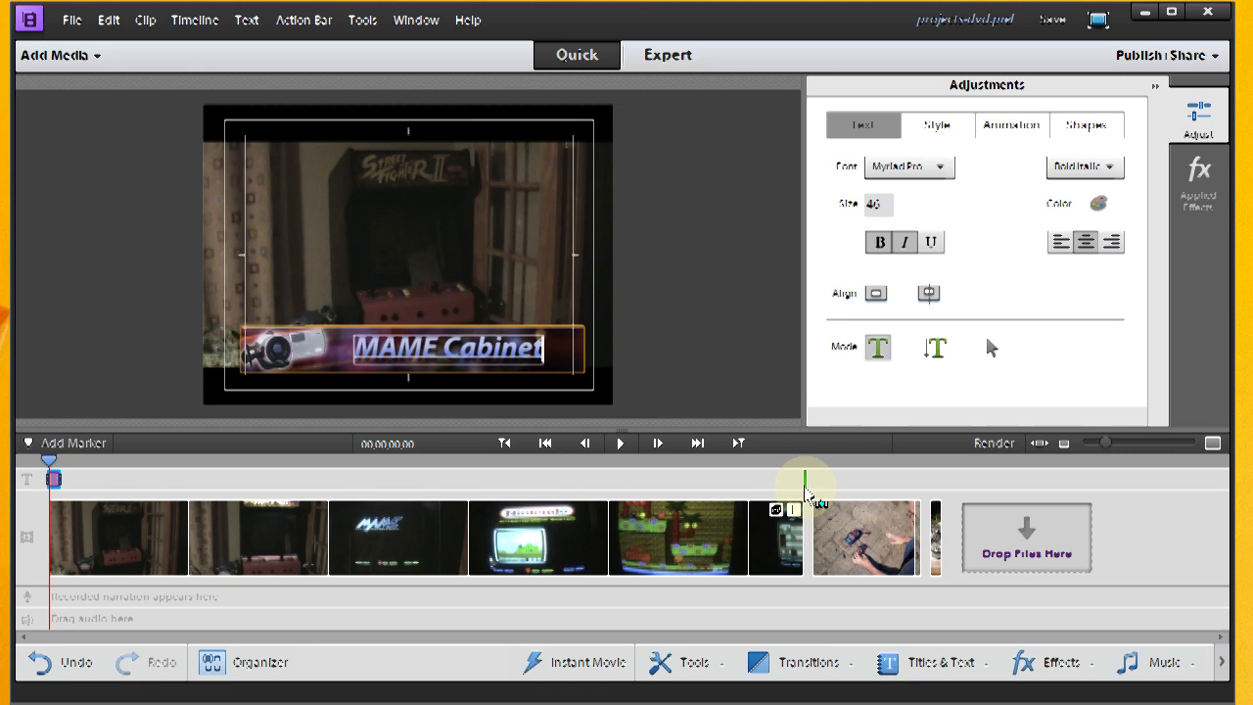
{"action": "mouse_move", "coordinate": [812, 493]}
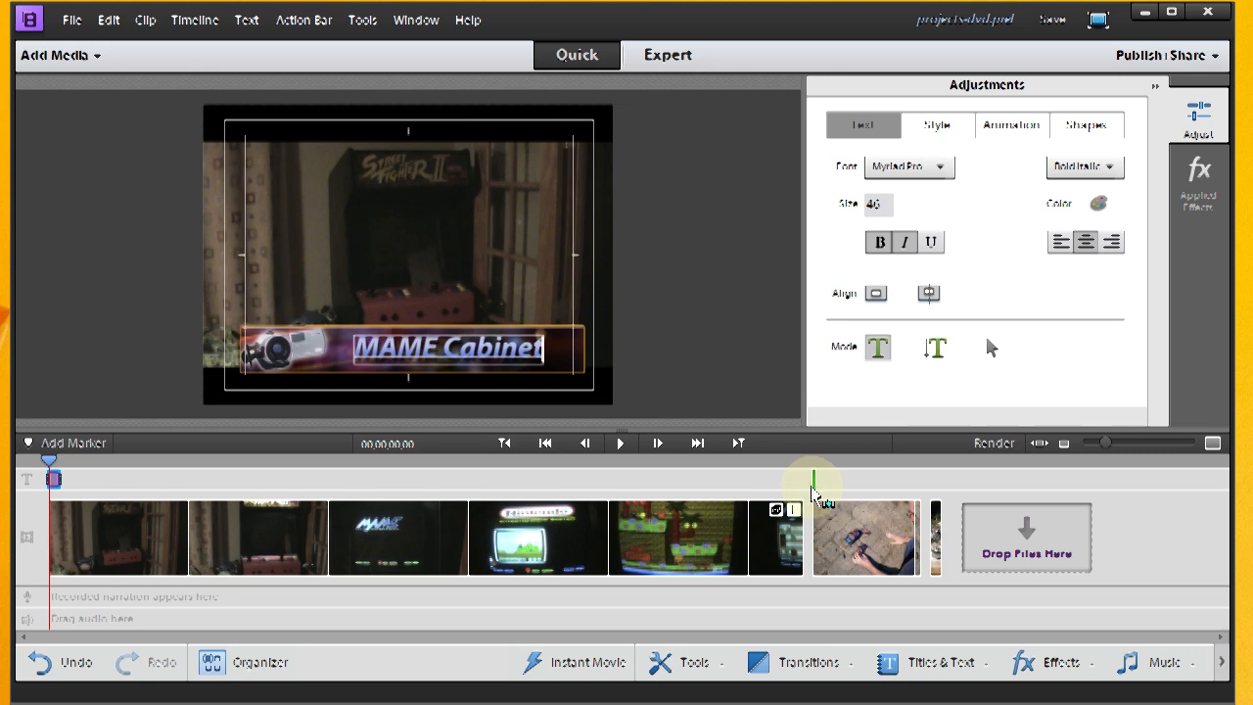
{"action": "left_click", "coordinate": [818, 478]}
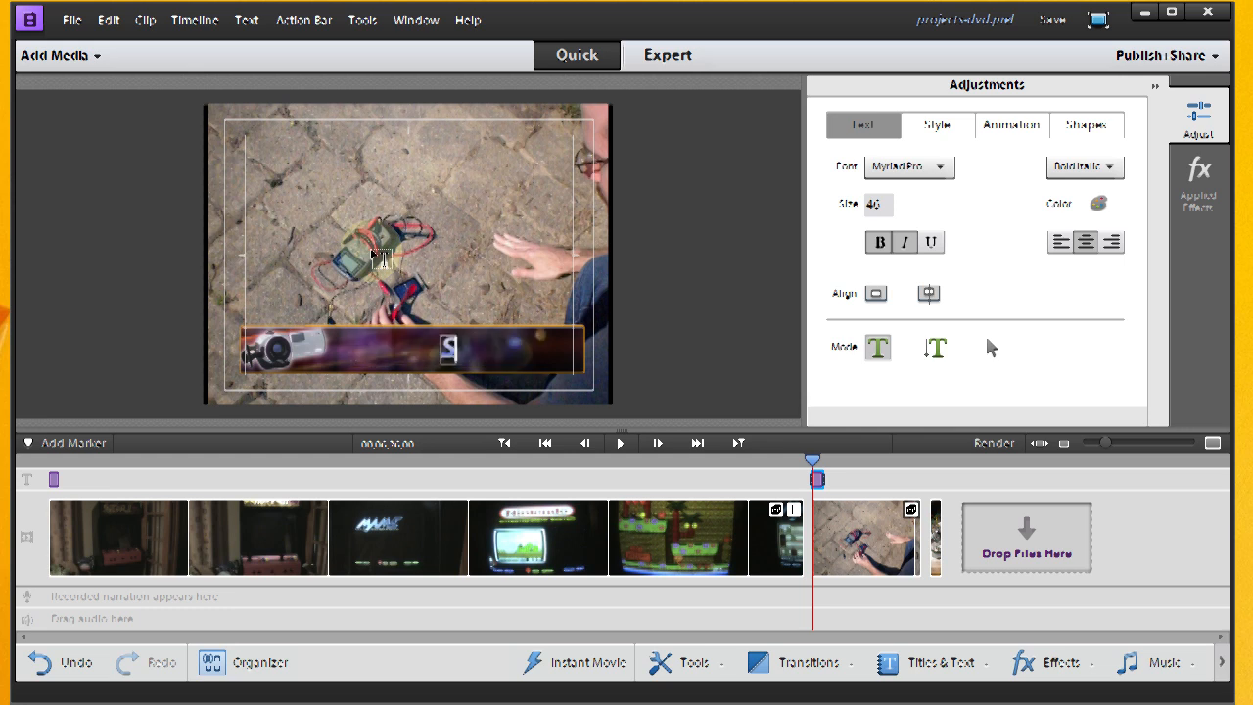
{"action": "type", "text": "Sold"}
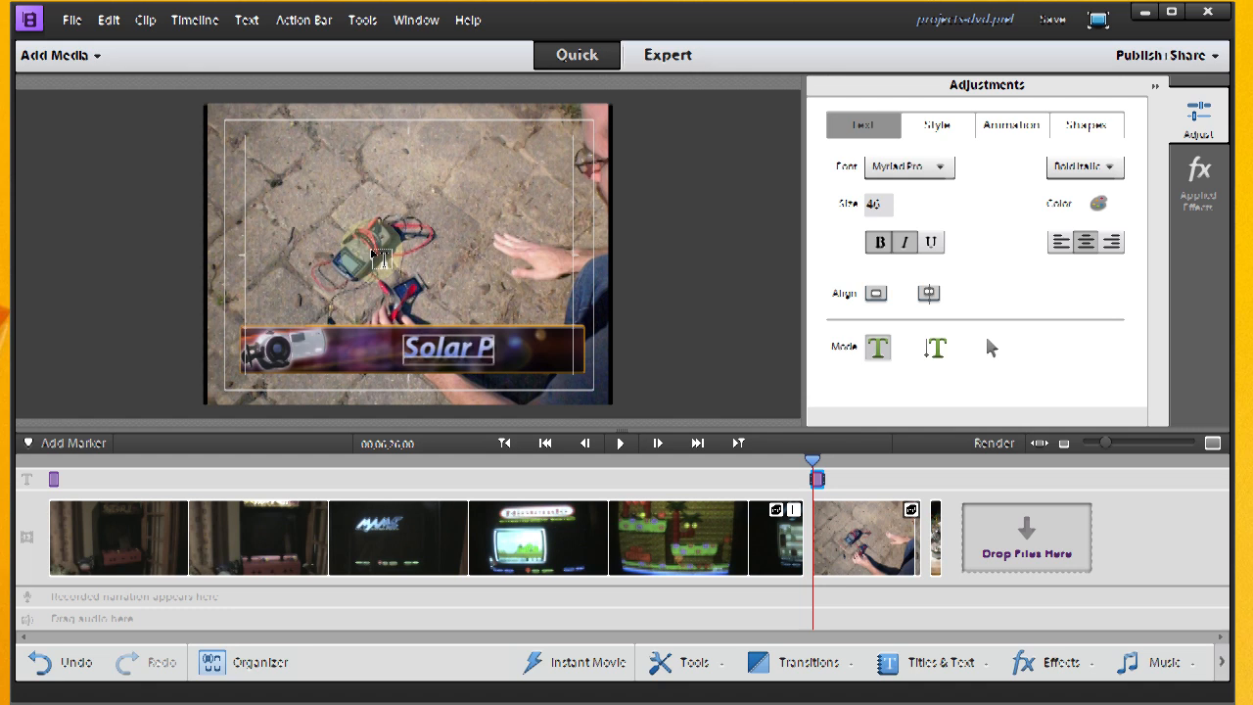
{"action": "type", "text": "owe"}
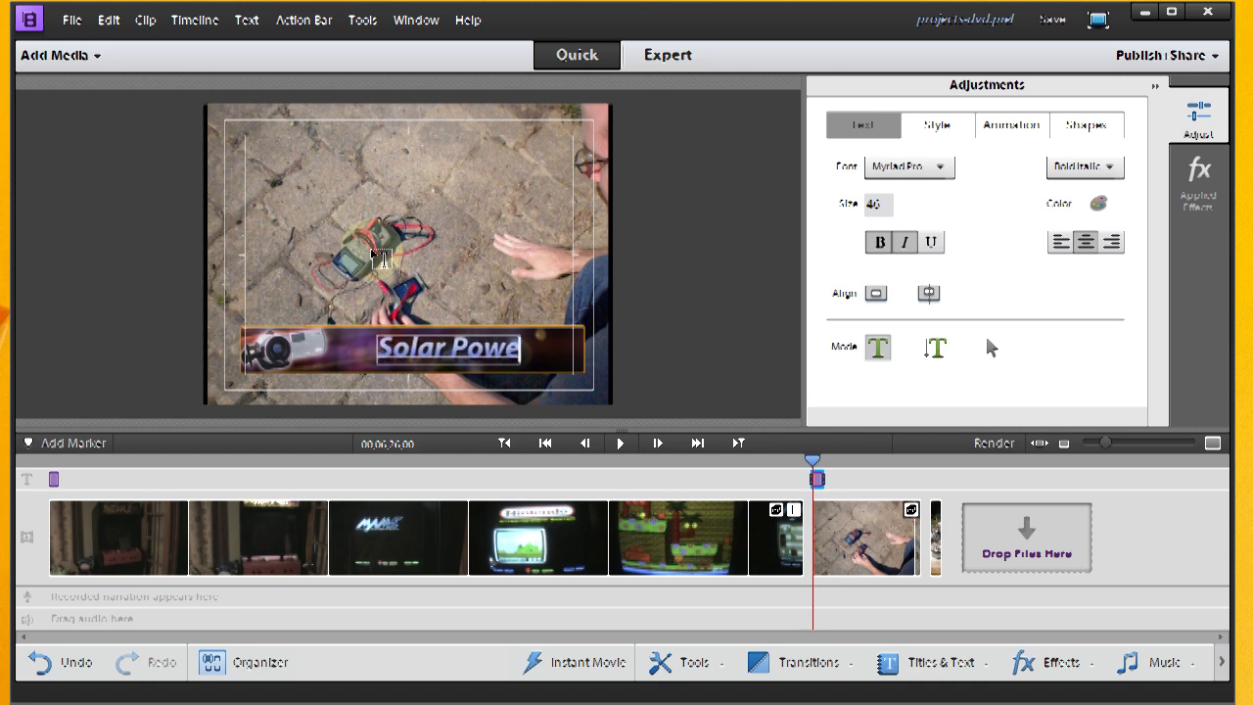
{"action": "left_click", "coordinate": [866, 537]}
{"action": "type", "text": "Dig"}
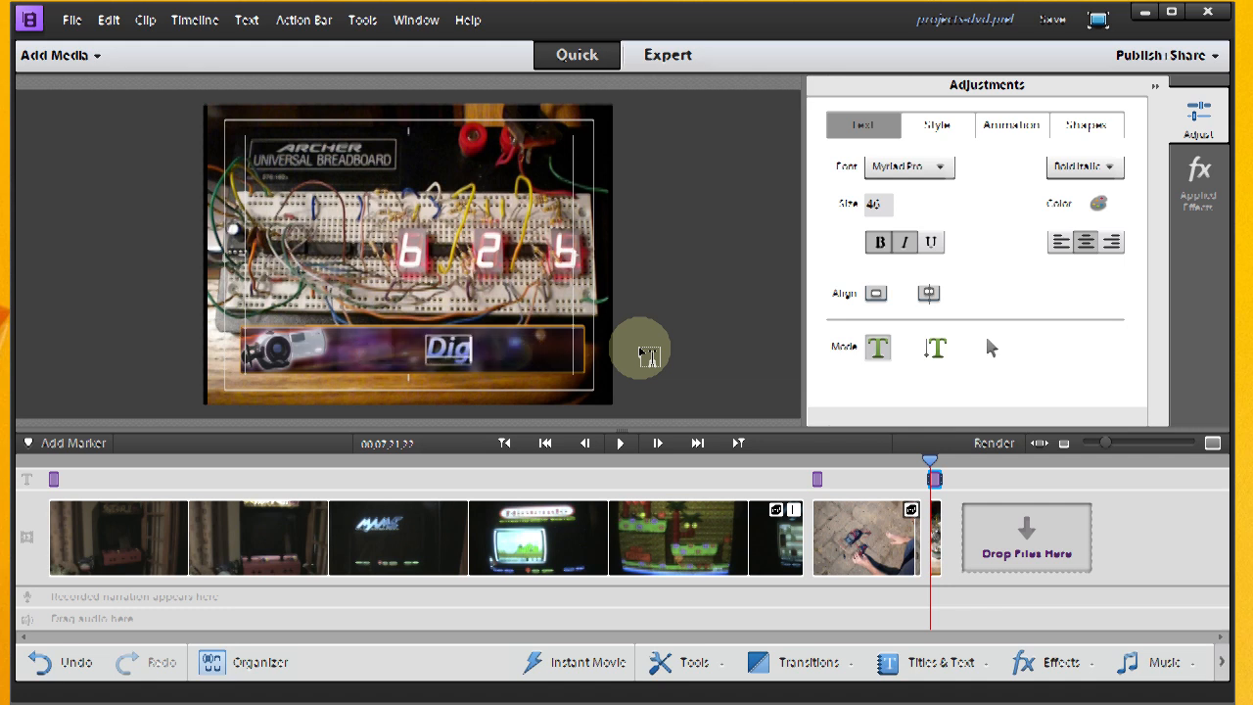
Step: Edit the breadboard clip's caption so it reads Digital Counter
{"action": "type", "text": "ital Counter"}
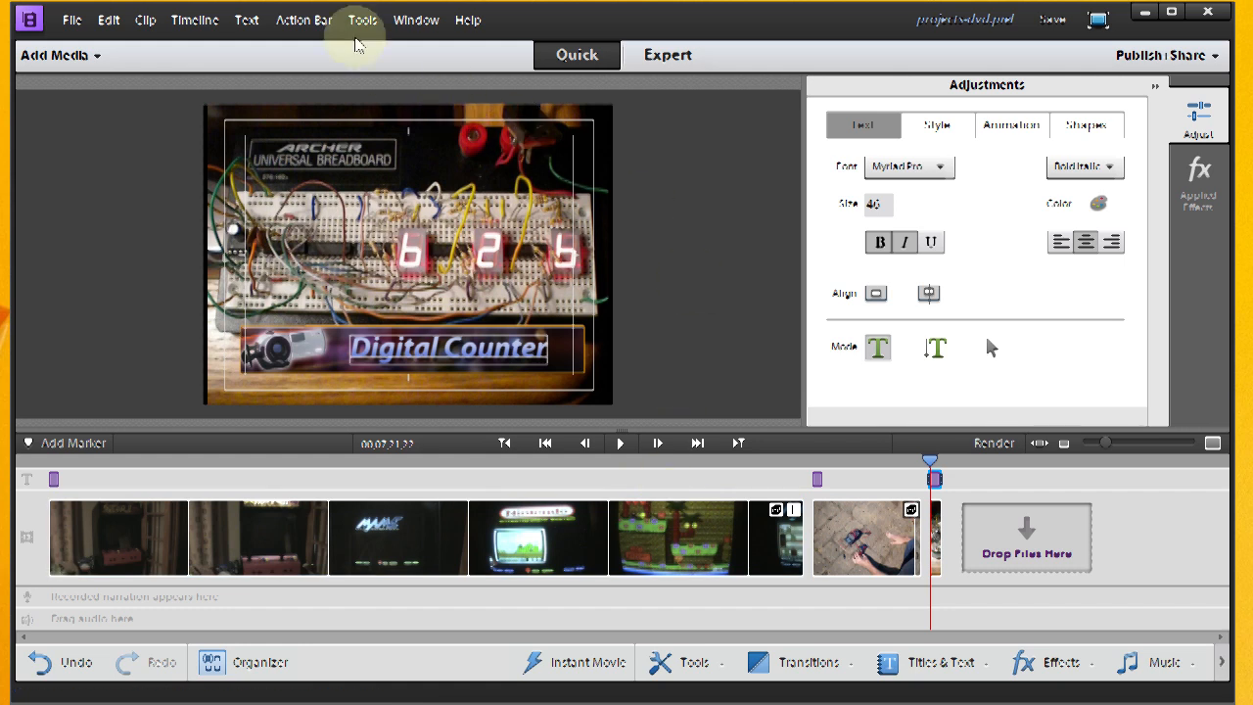
Step: Finish caption editing and start a movie menu from Tools > Movie Menu
{"action": "left_click", "coordinate": [878, 349]}
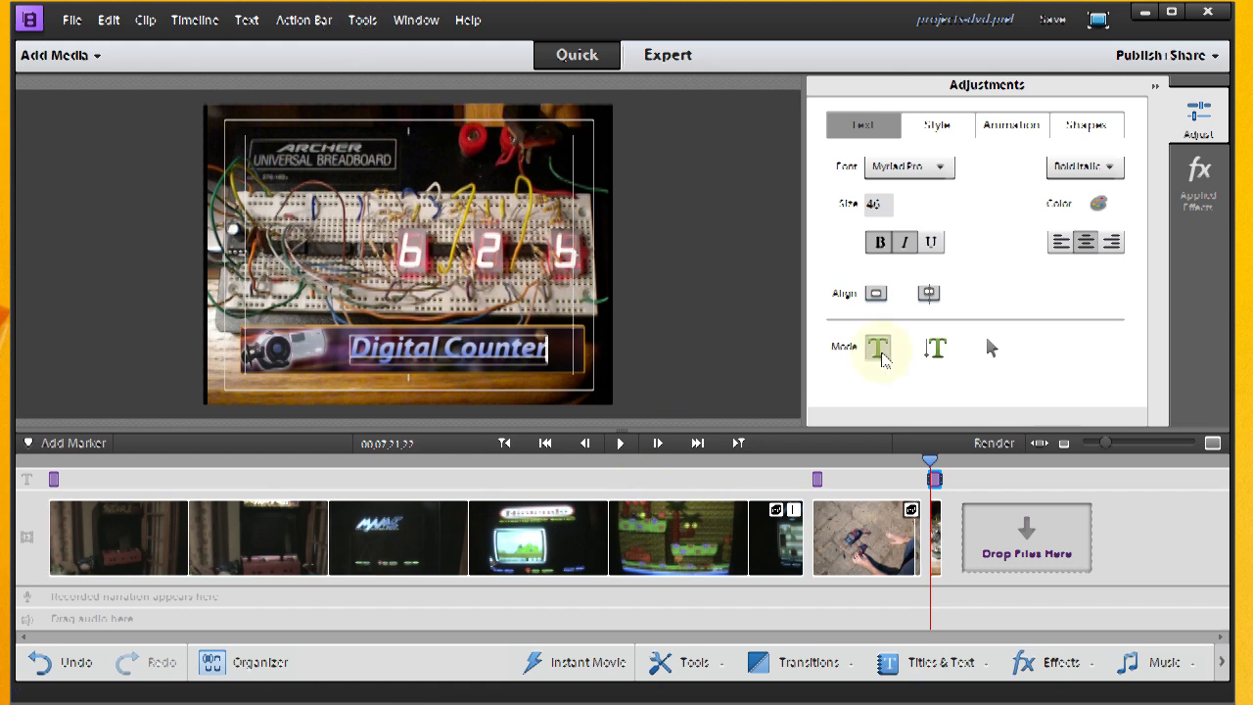
{"action": "mouse_move", "coordinate": [335, 63]}
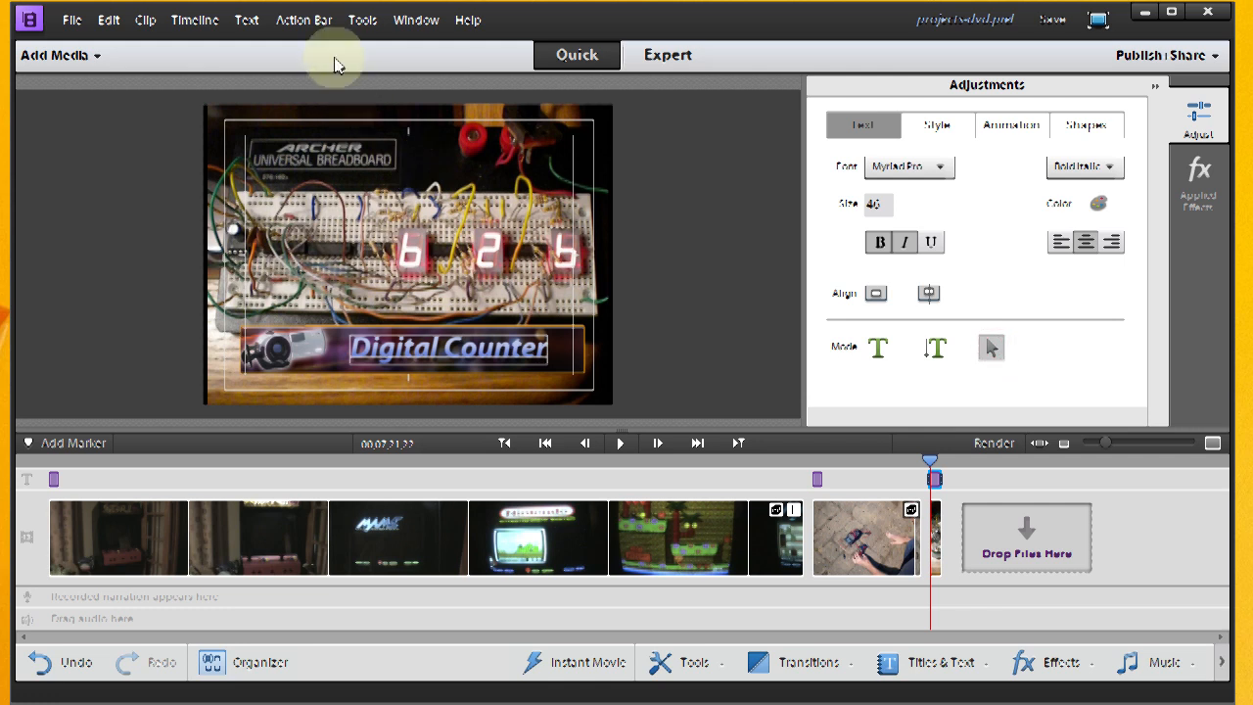
{"action": "left_click", "coordinate": [362, 20]}
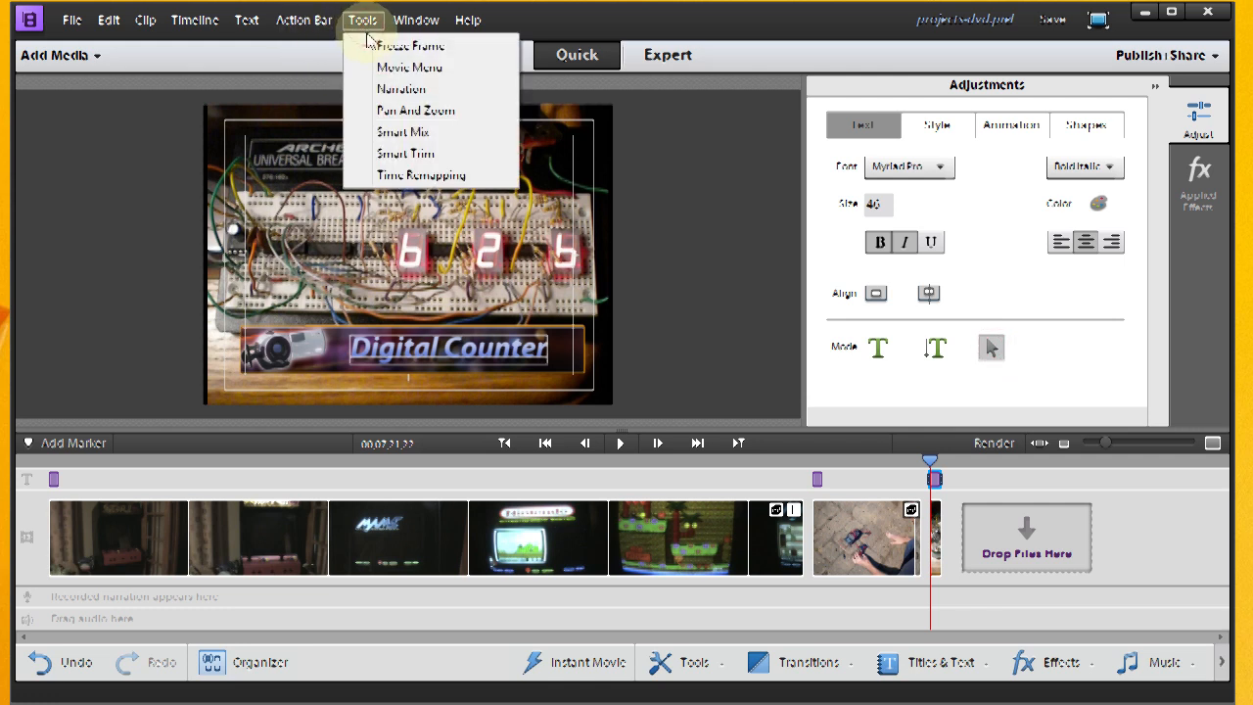
{"action": "mouse_move", "coordinate": [409, 66]}
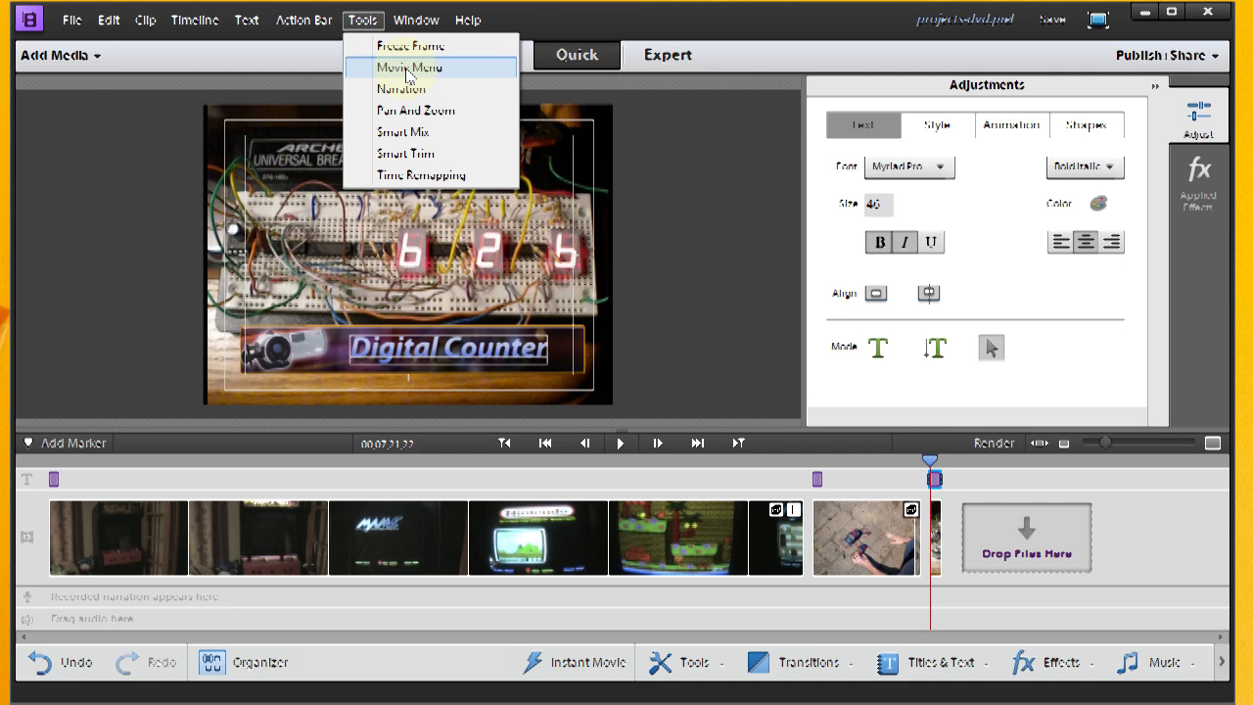
{"action": "left_click", "coordinate": [410, 67]}
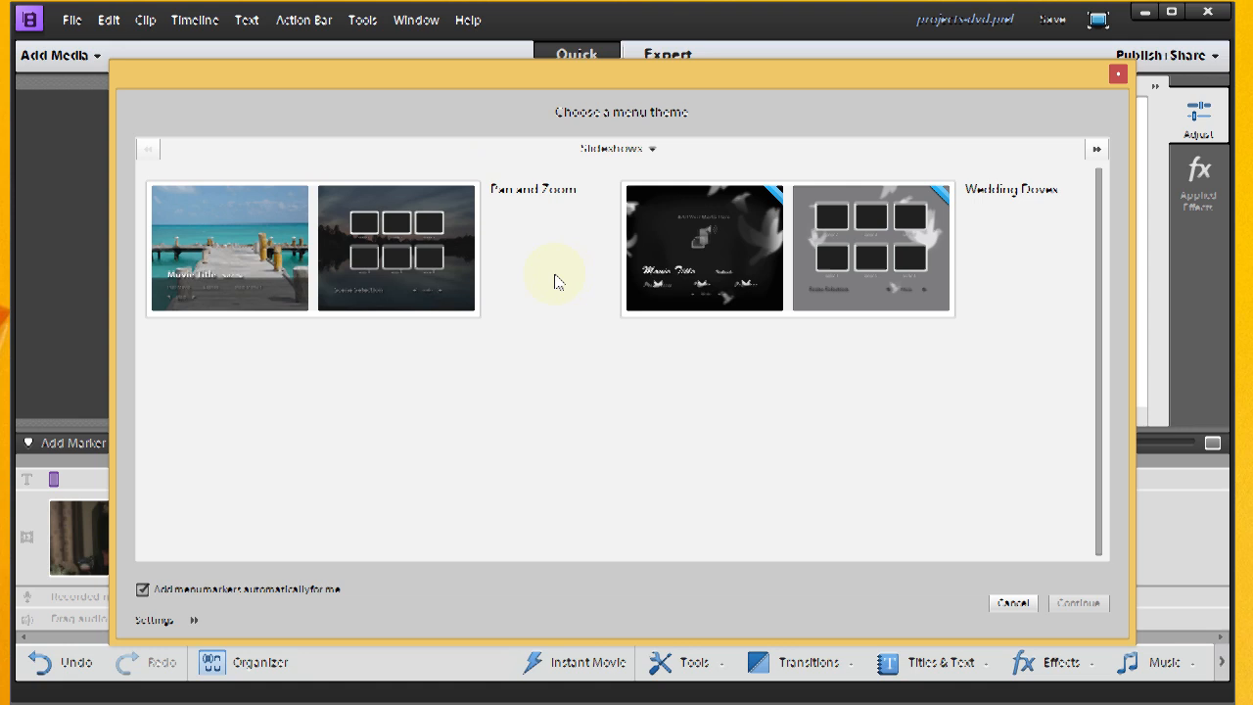
{"action": "mouse_move", "coordinate": [654, 157]}
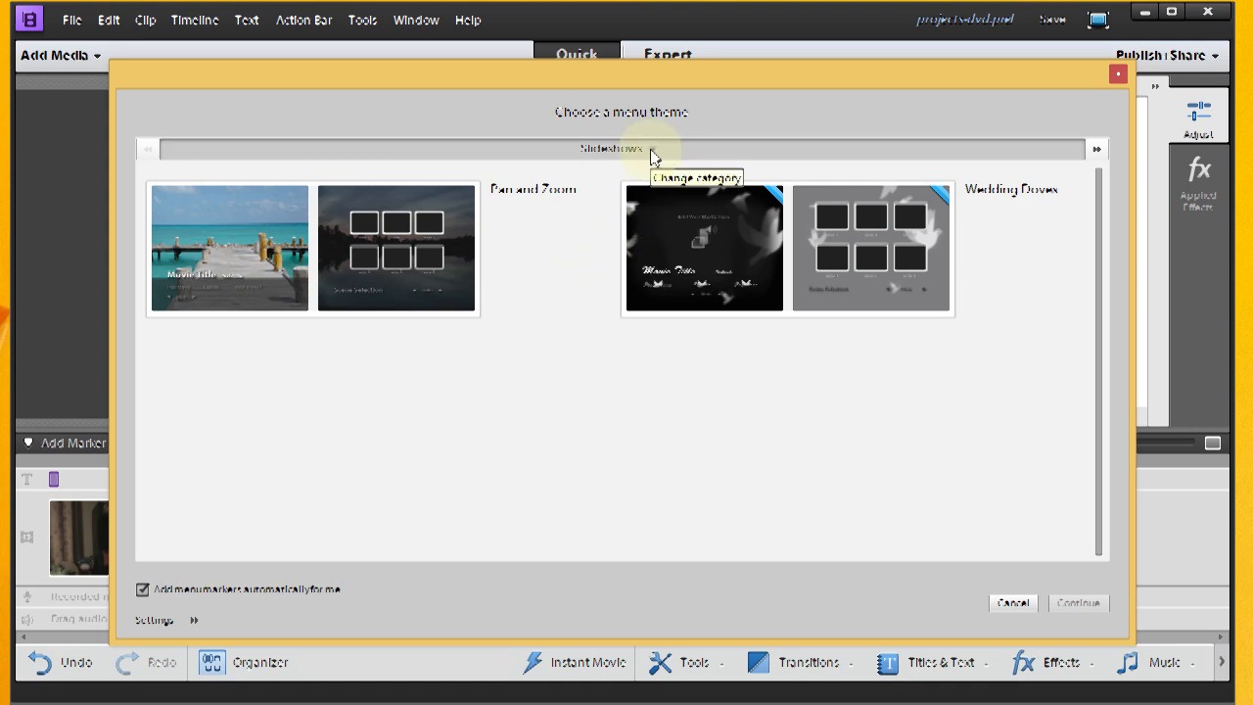
Step: Browse the Entertainment category of menu themes
{"action": "left_click", "coordinate": [619, 149]}
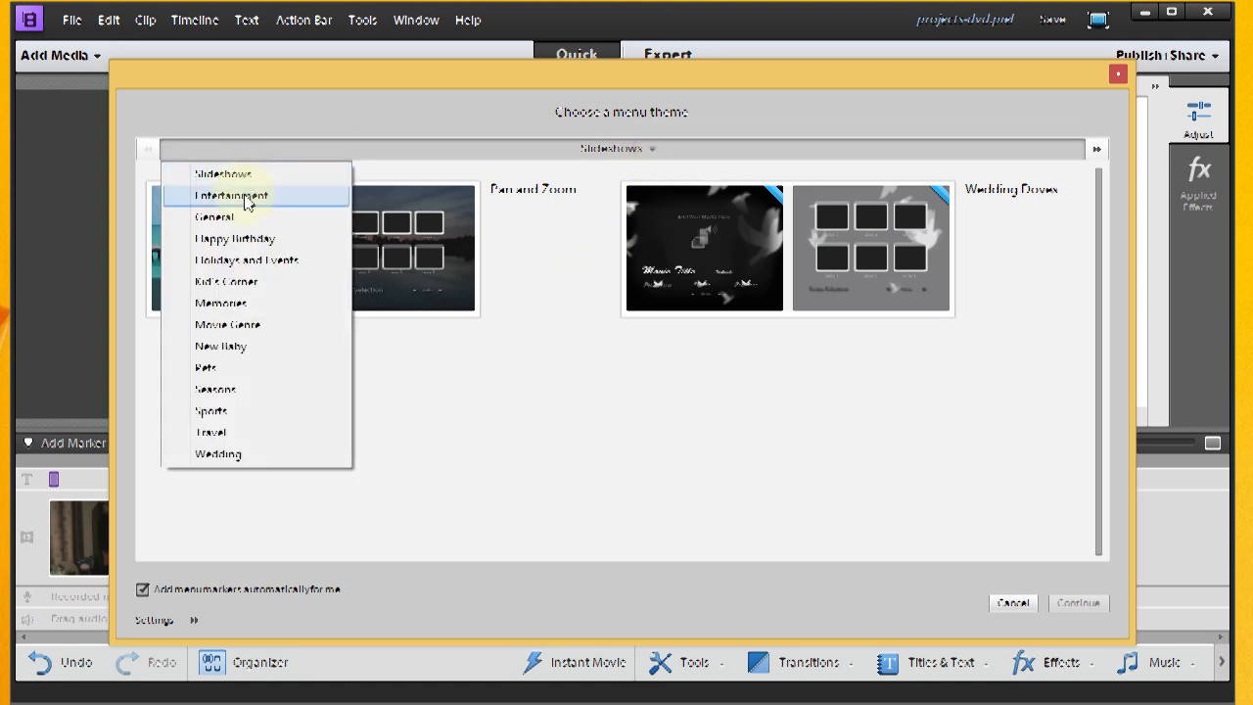
{"action": "left_click", "coordinate": [231, 196]}
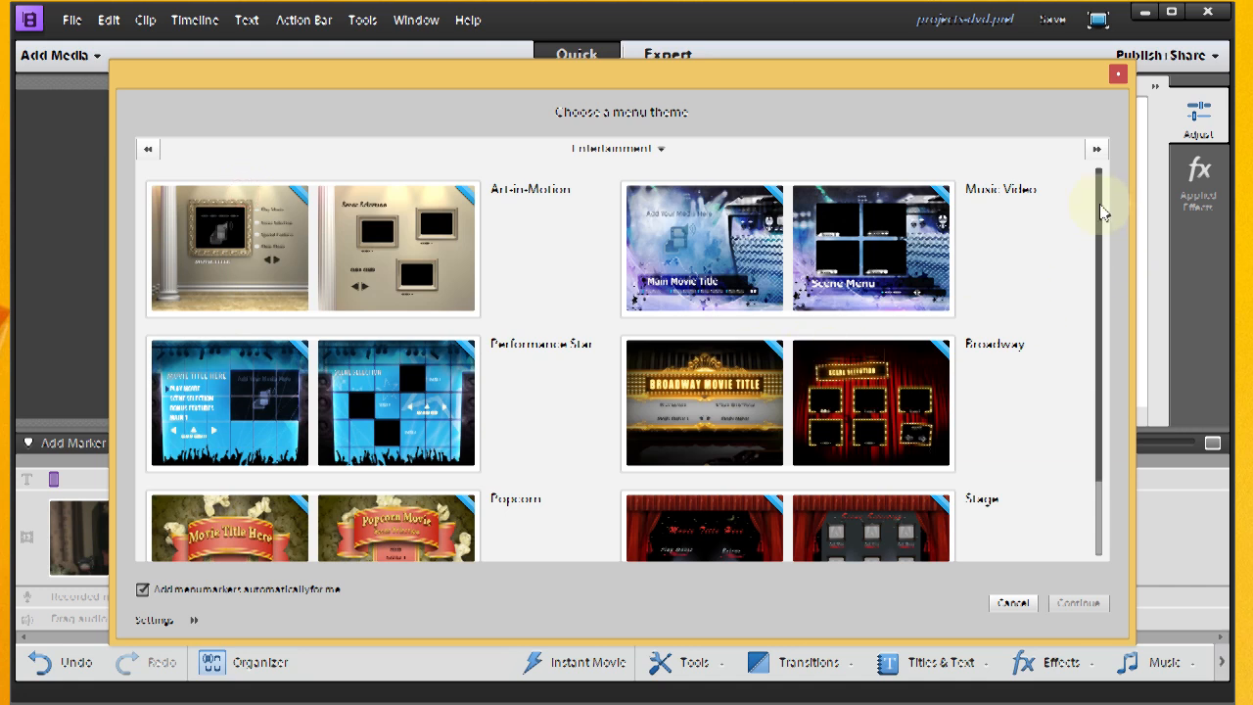
{"action": "scroll", "scroll_direction": "down", "scroll_amount": 3}
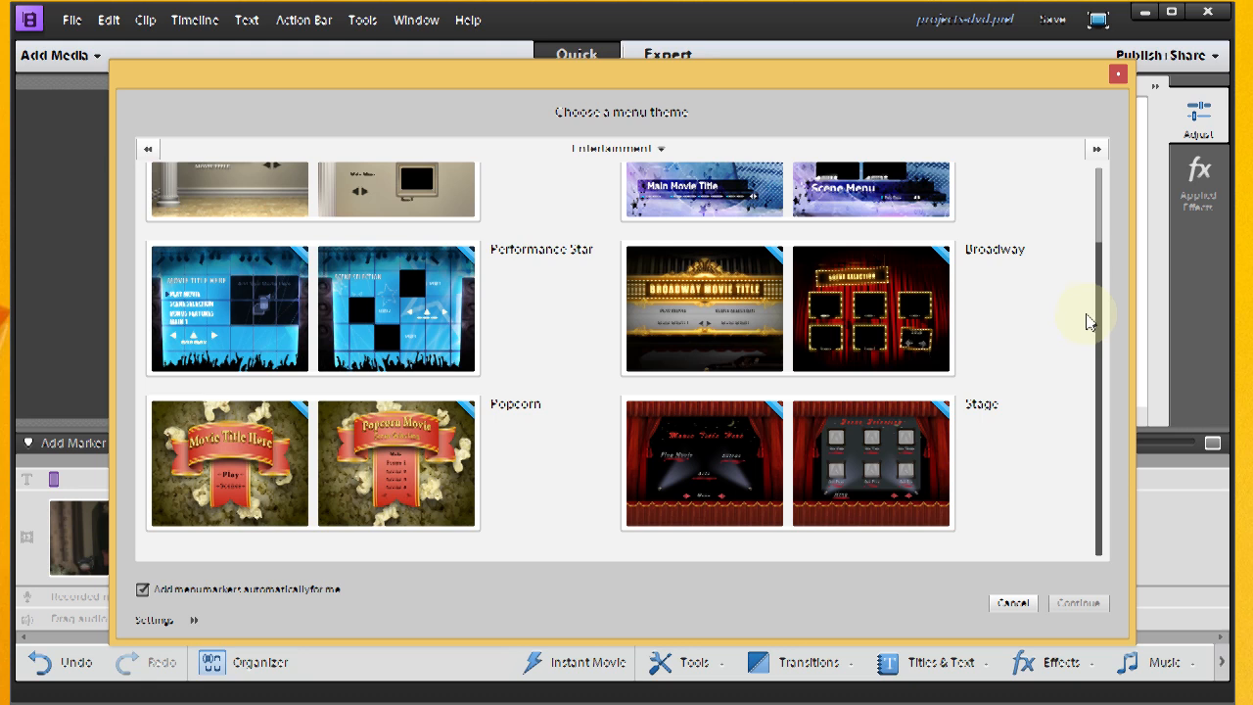
{"action": "scroll", "scroll_direction": "up", "scroll_amount": 3}
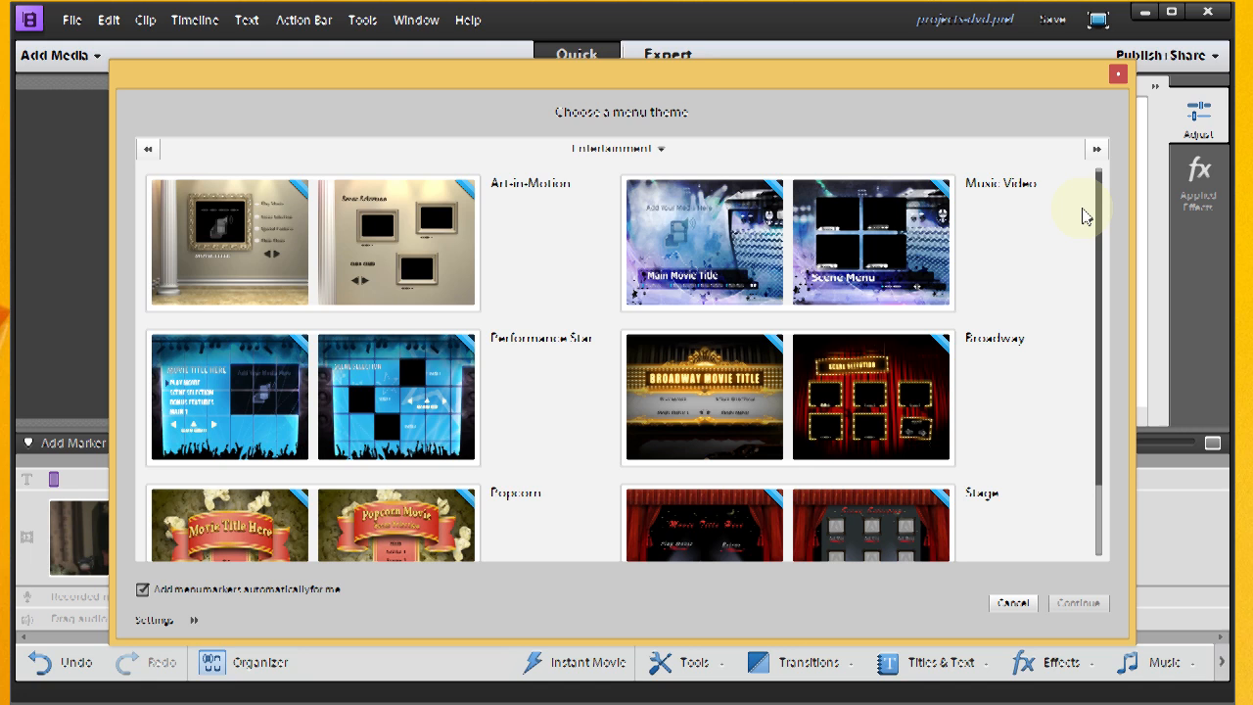
{"action": "scroll", "scroll_direction": "down", "scroll_amount": 3}
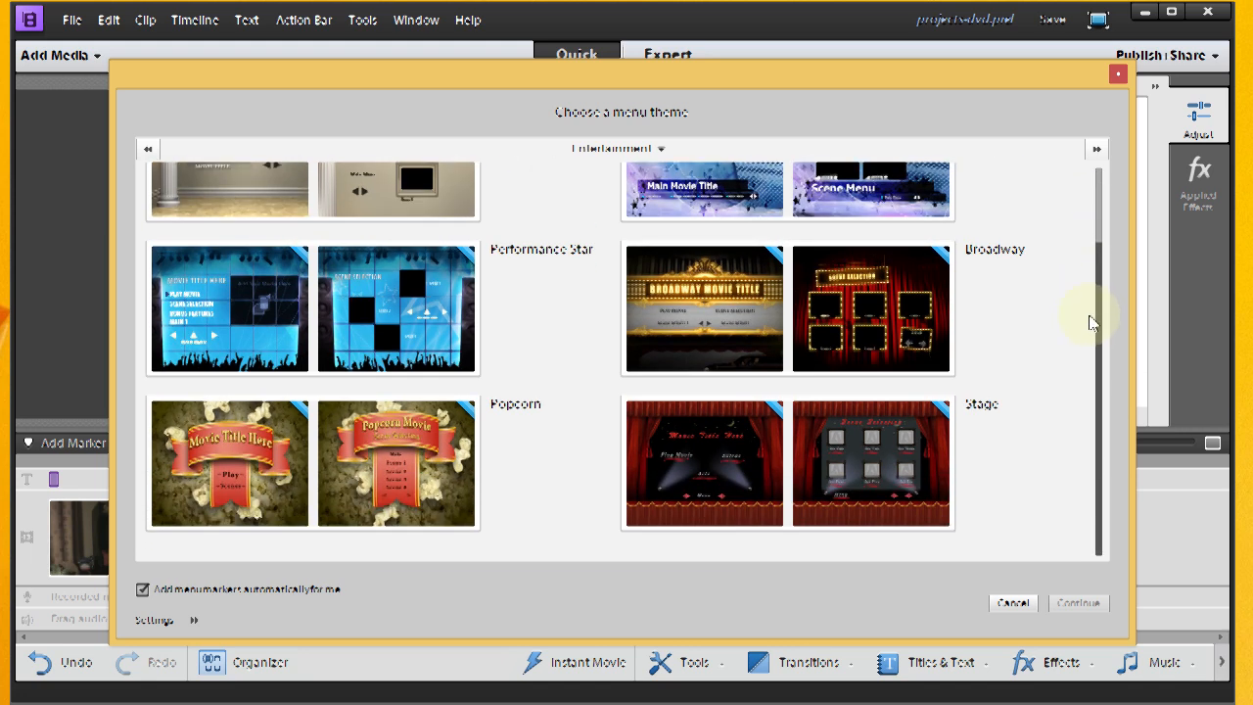
Step: Browse the General category, select the Prime Time theme and continue
{"action": "left_click", "coordinate": [621, 149]}
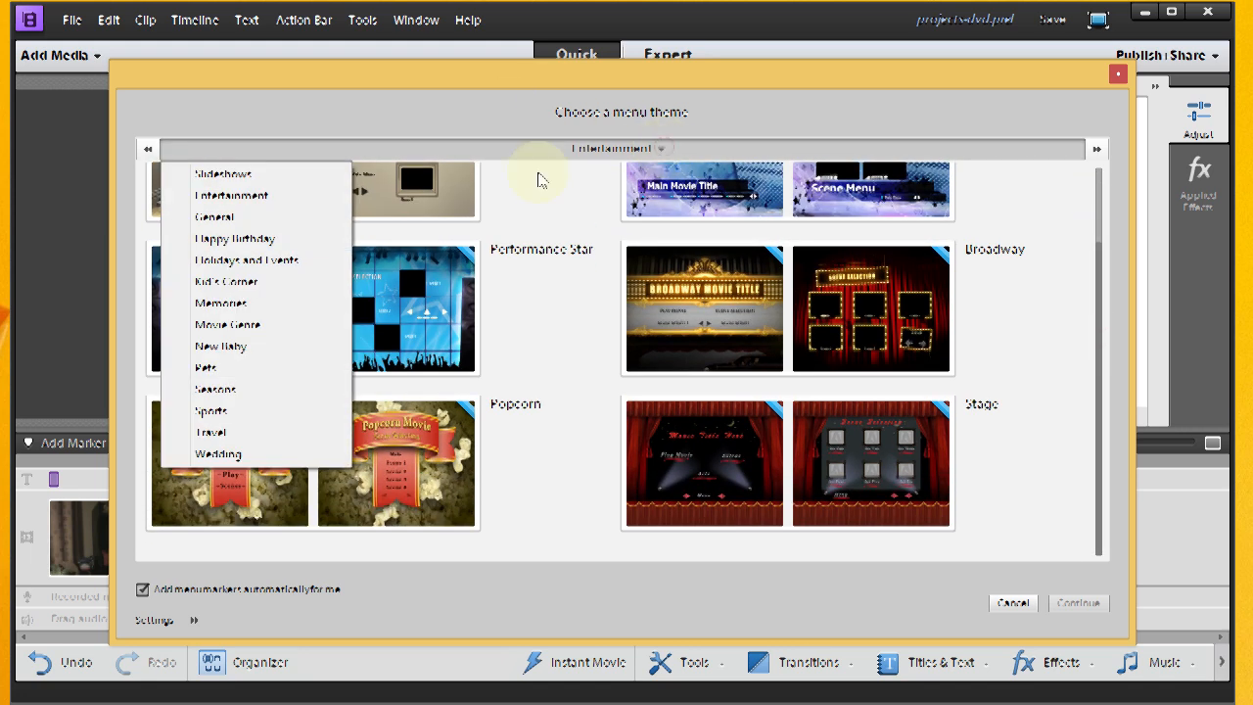
{"action": "mouse_move", "coordinate": [234, 216]}
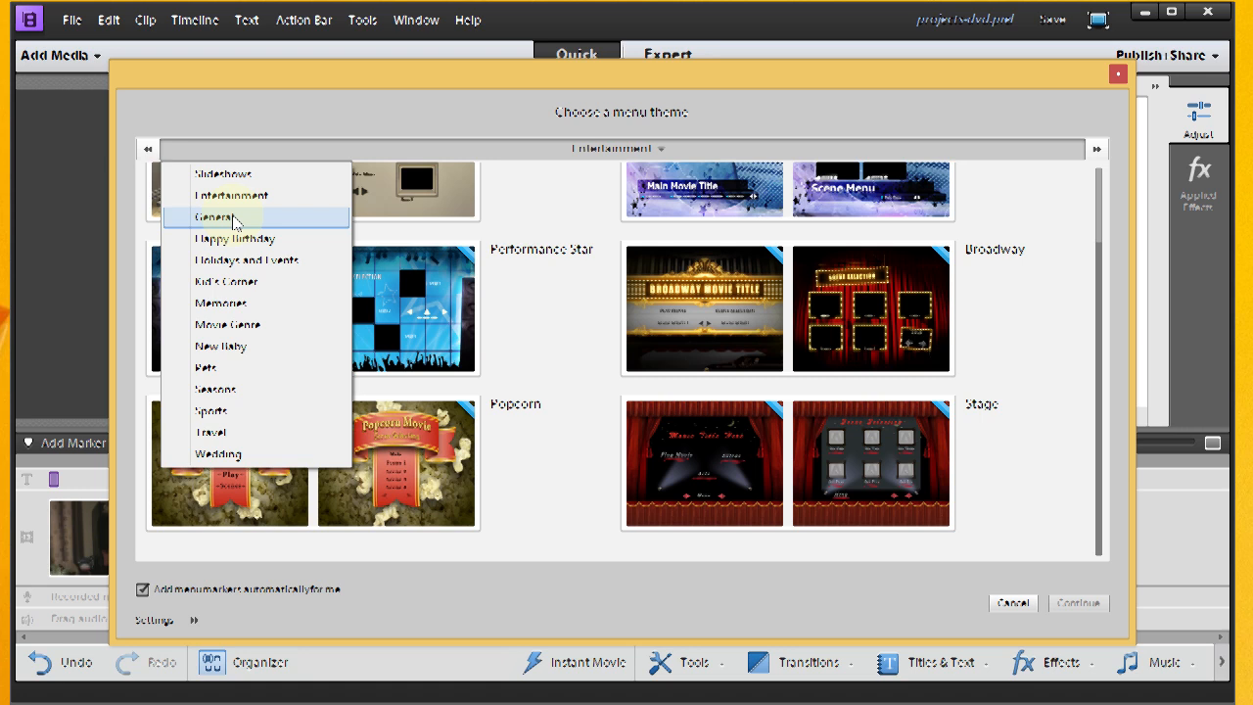
{"action": "left_click", "coordinate": [220, 214]}
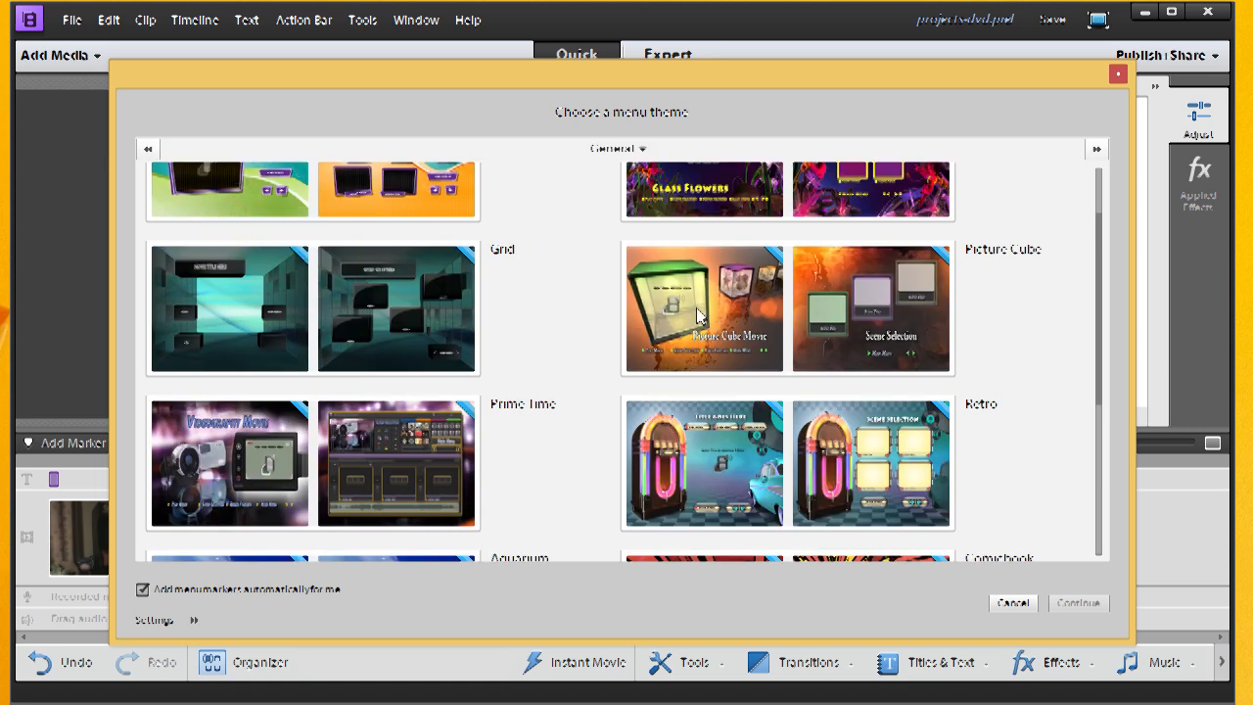
{"action": "scroll", "scroll_direction": "up", "scroll_amount": 3}
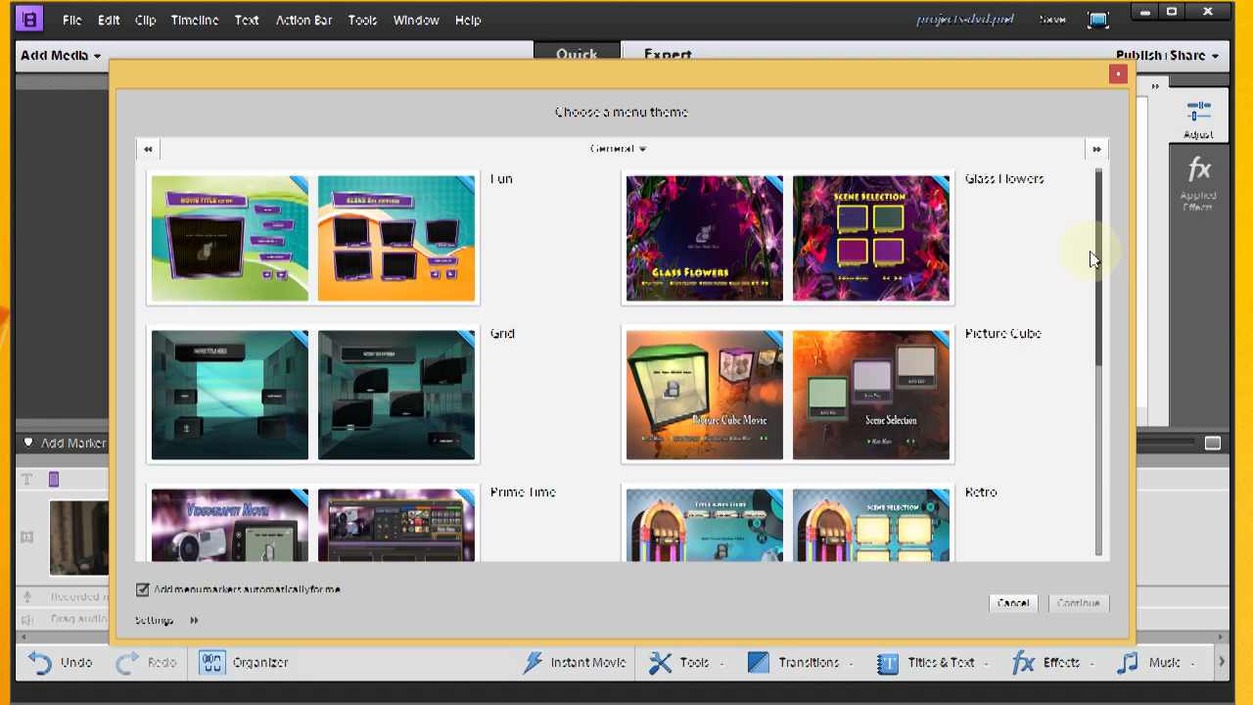
{"action": "scroll", "scroll_direction": "down", "scroll_amount": 3}
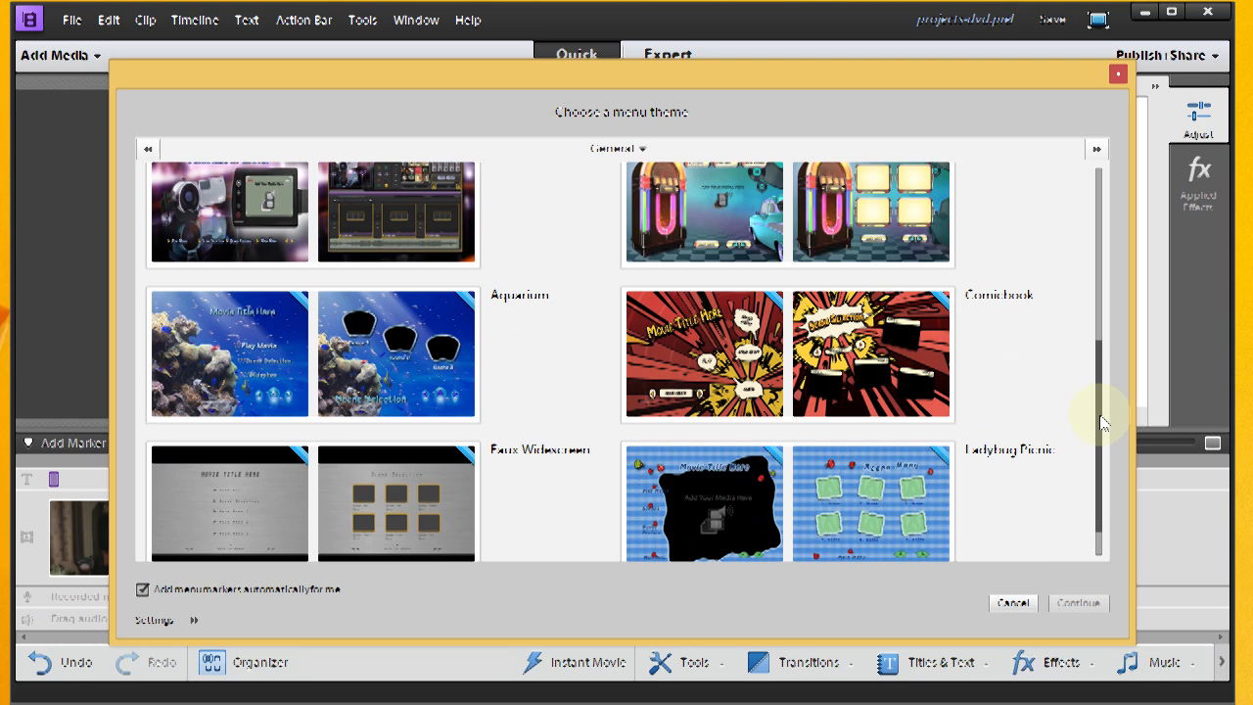
{"action": "scroll", "scroll_direction": "down", "scroll_amount": 3}
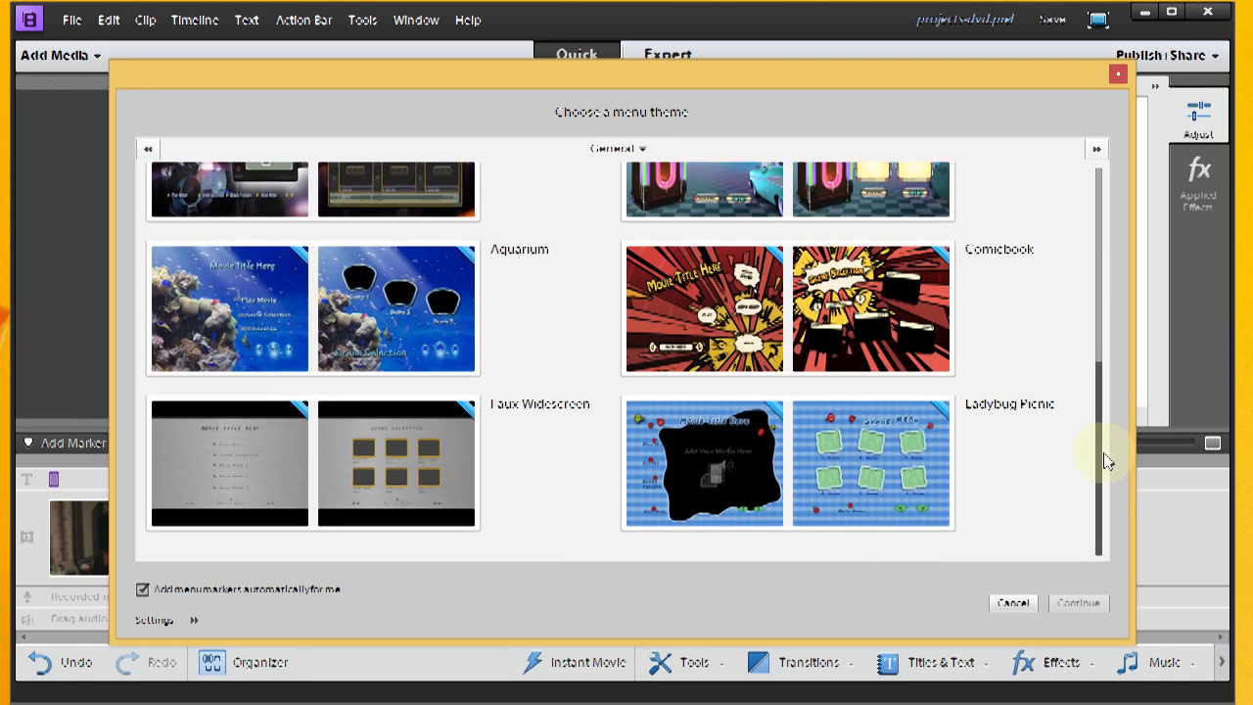
{"action": "scroll", "scroll_direction": "up", "scroll_amount": 3}
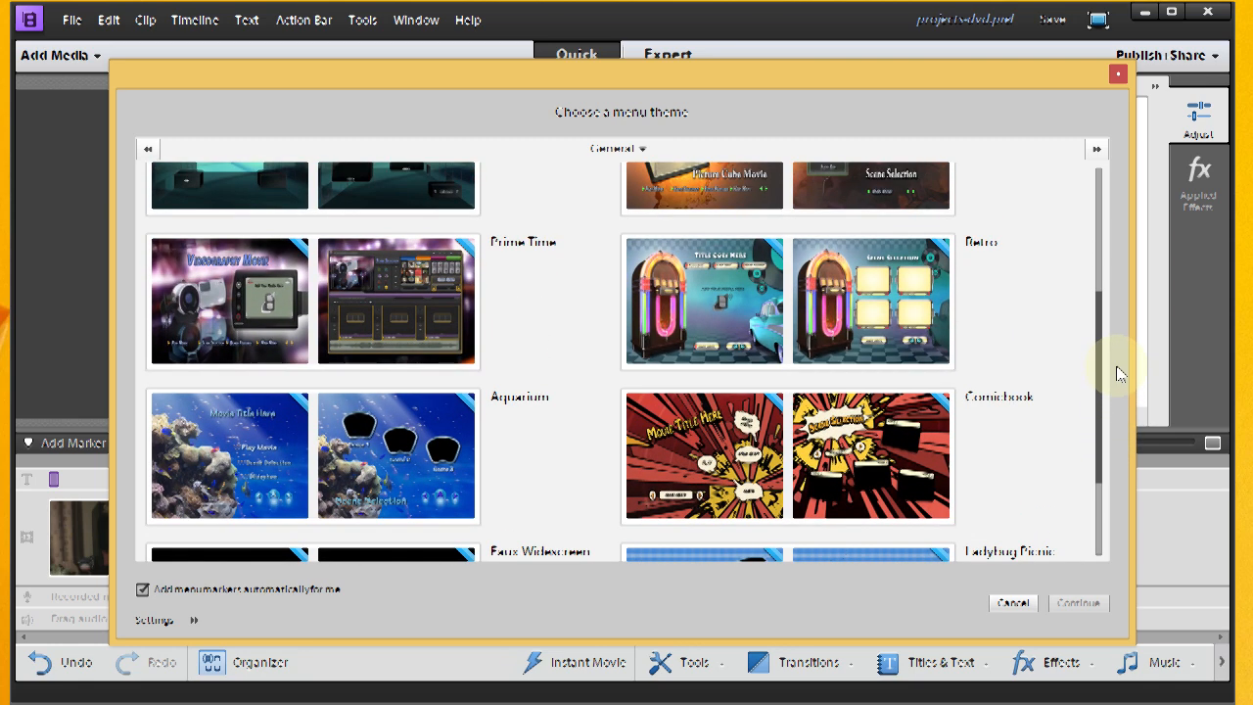
{"action": "scroll", "scroll_direction": "up", "scroll_amount": 3}
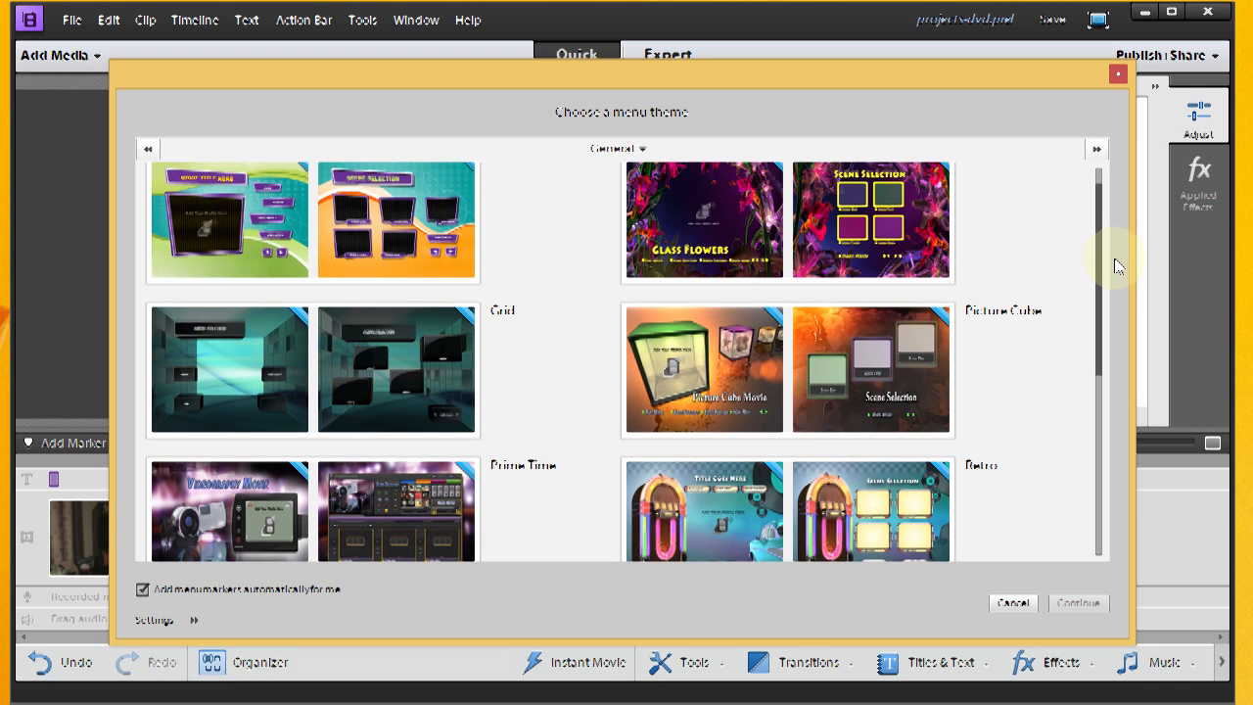
{"action": "scroll", "scroll_direction": "down", "scroll_amount": 3}
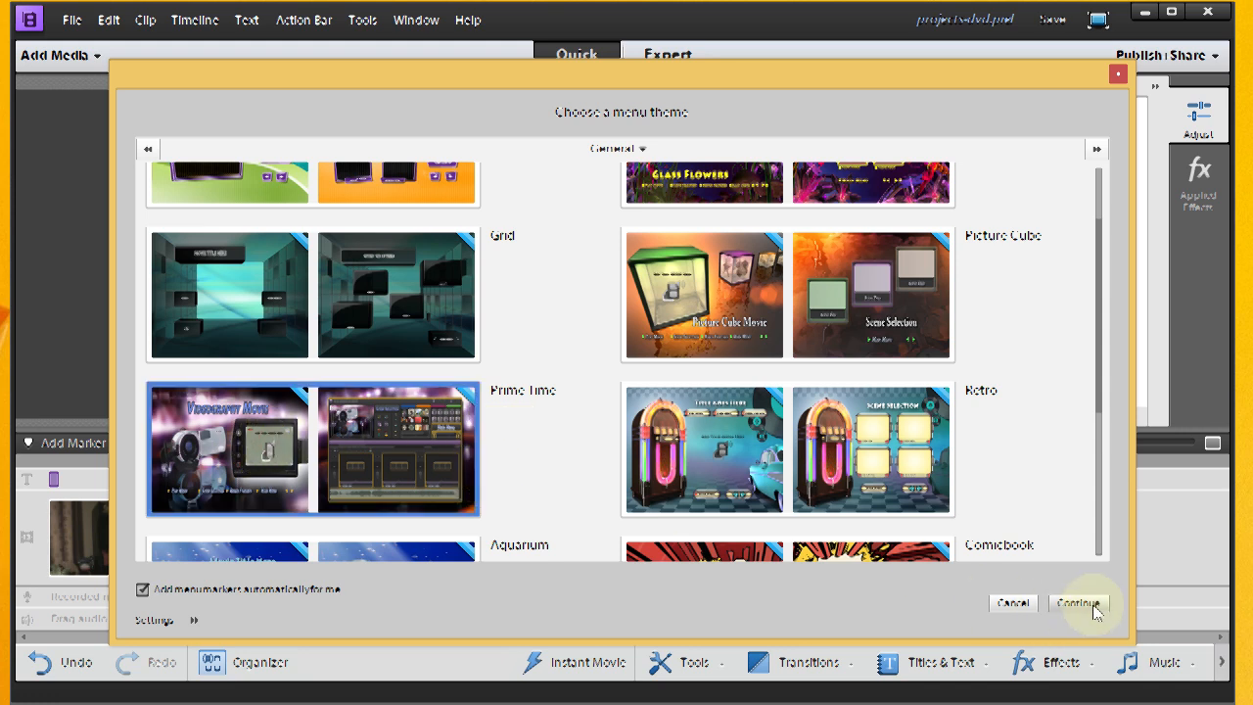
{"action": "left_click", "coordinate": [1077, 603]}
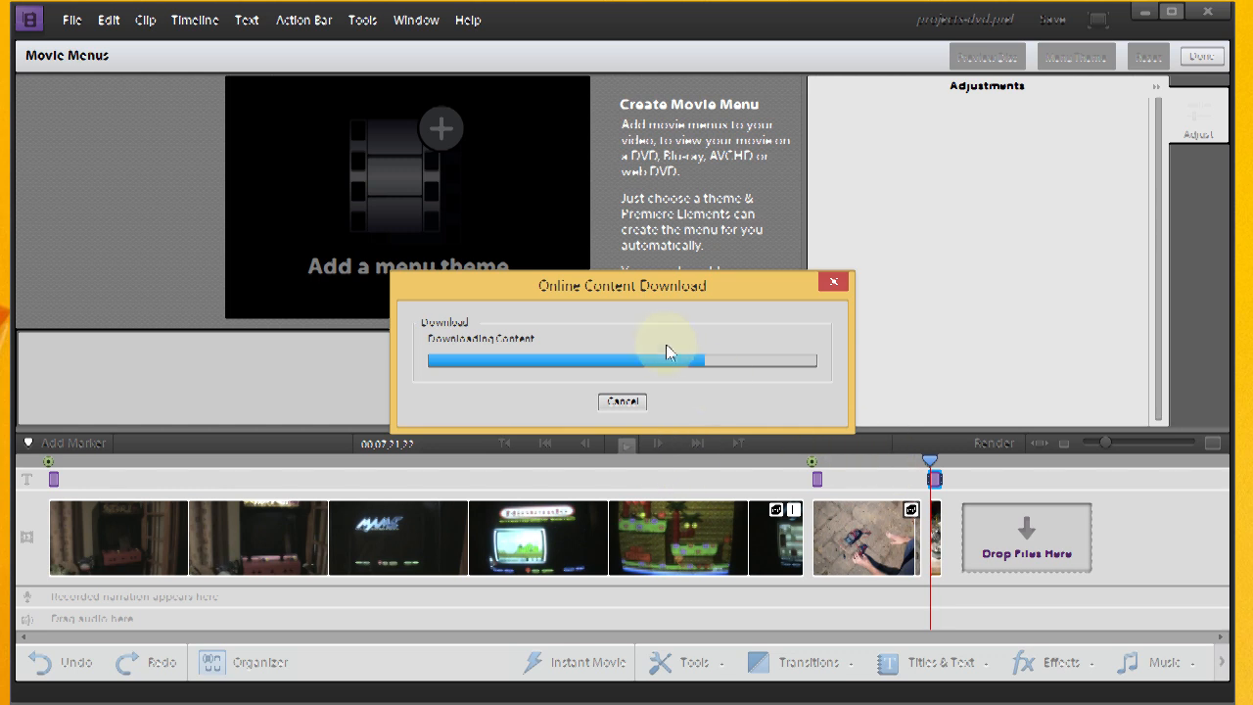
{"action": "mouse_move", "coordinate": [571, 323]}
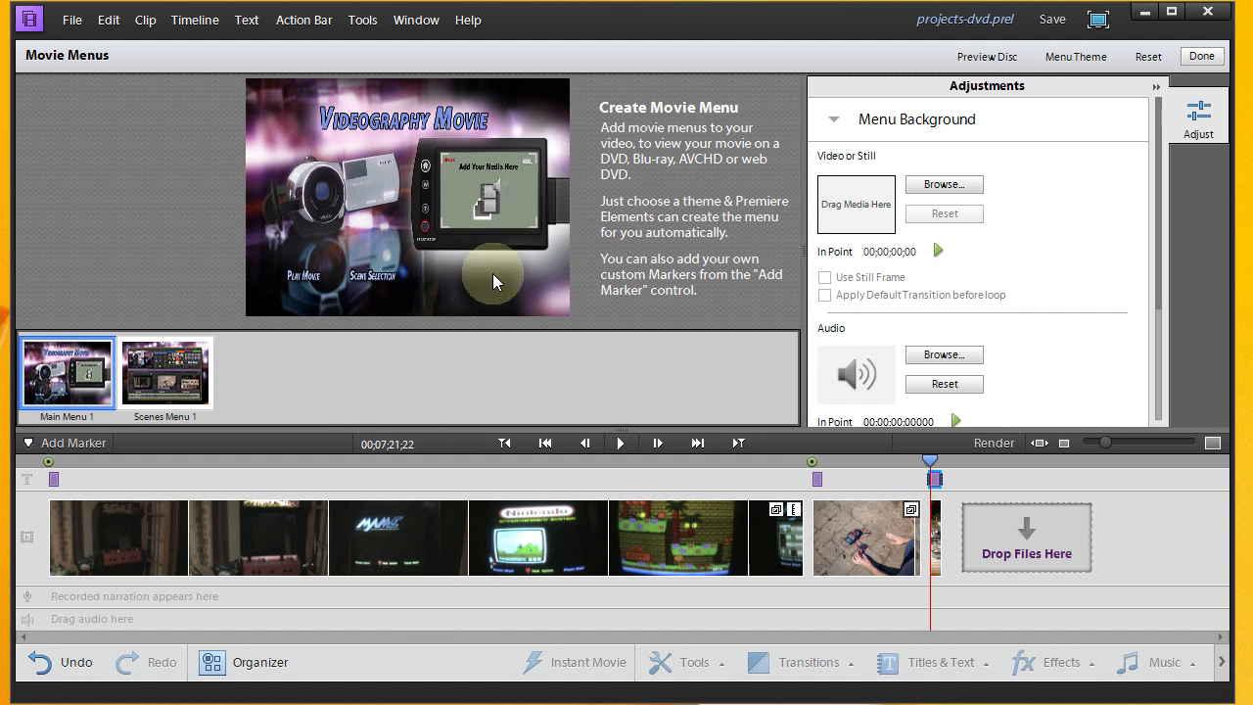
{"action": "mouse_move", "coordinate": [560, 211]}
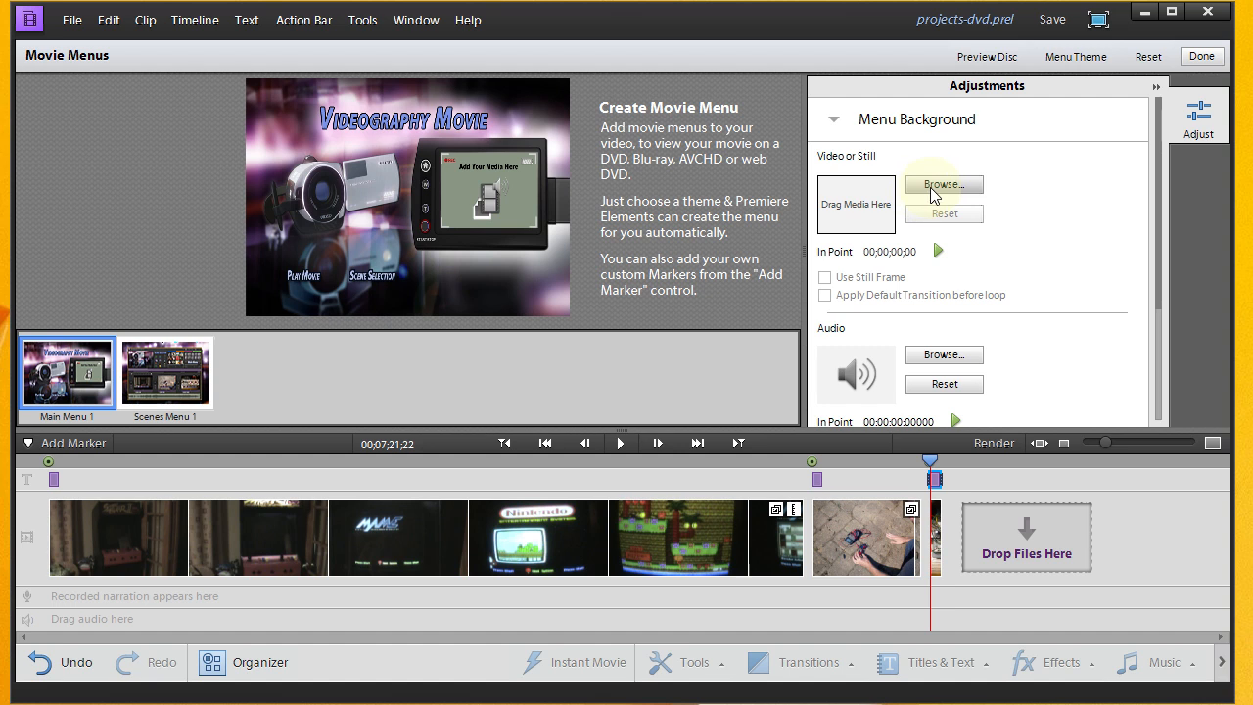
{"action": "mouse_move", "coordinate": [505, 176]}
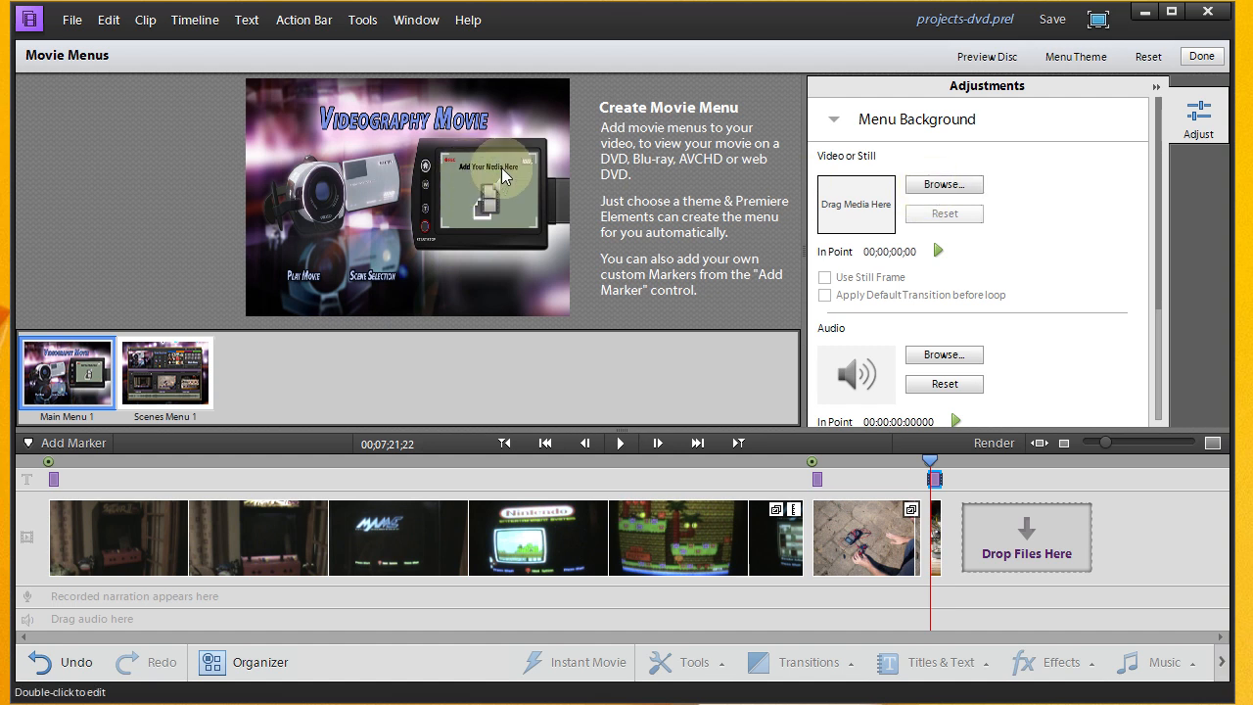
{"action": "mouse_move", "coordinate": [517, 186]}
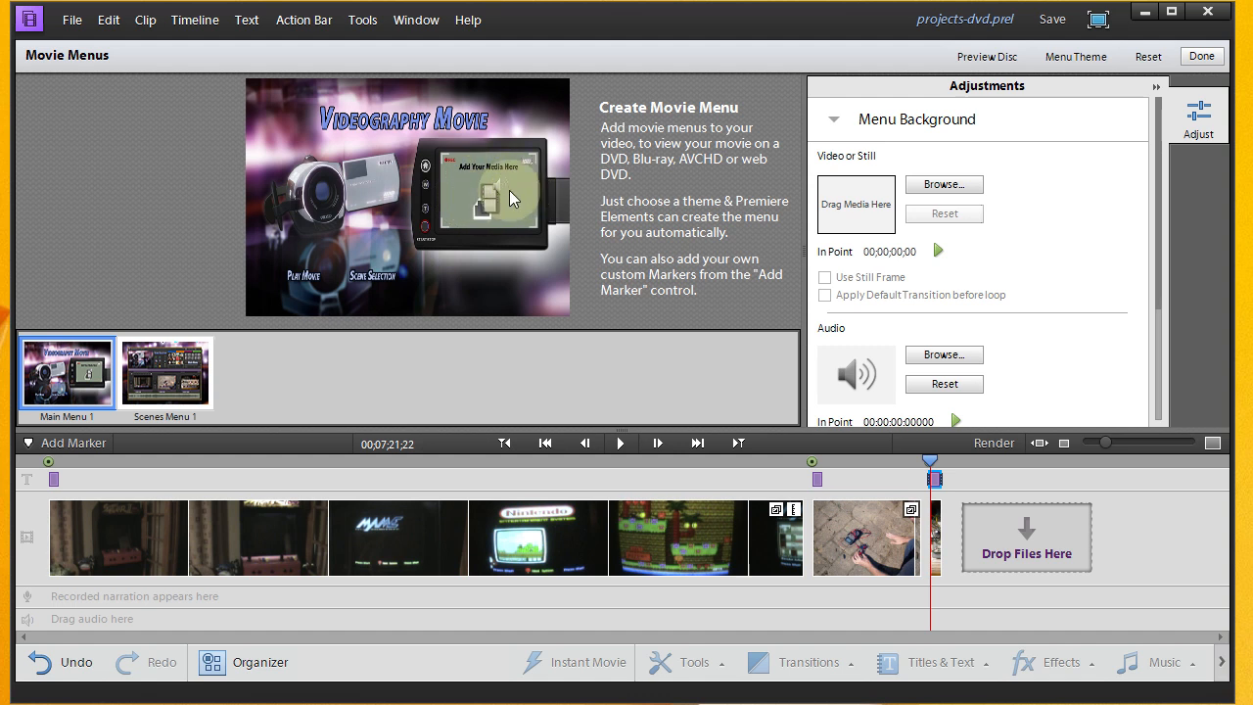
{"action": "mouse_move", "coordinate": [1042, 173]}
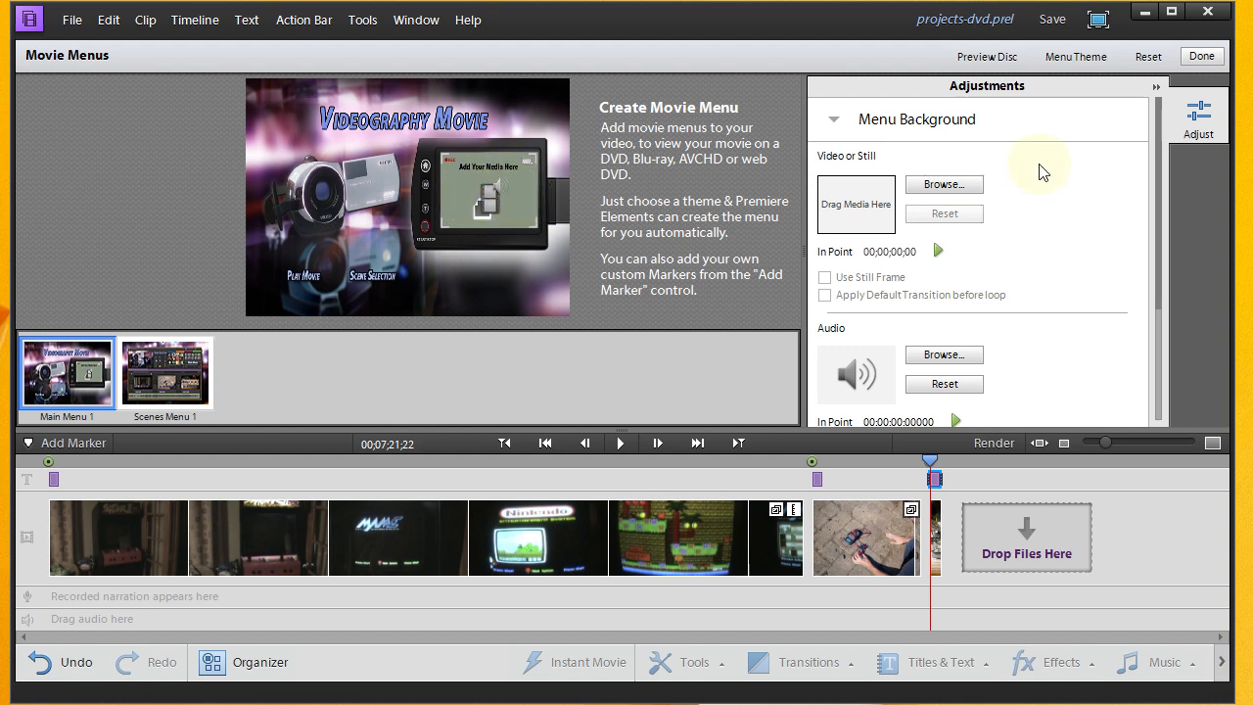
{"action": "mouse_move", "coordinate": [877, 199]}
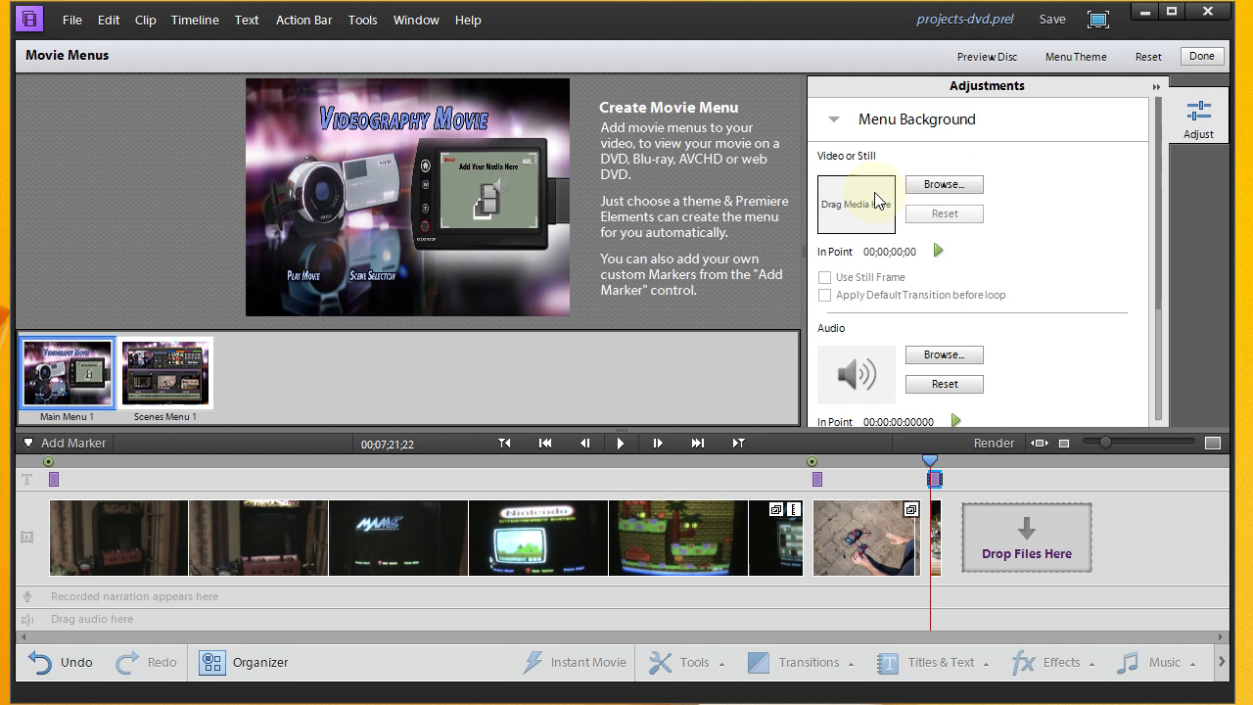
Step: Set computer-electronics.jpg from the Desktop as the main menu's background image
{"action": "left_click", "coordinate": [944, 184]}
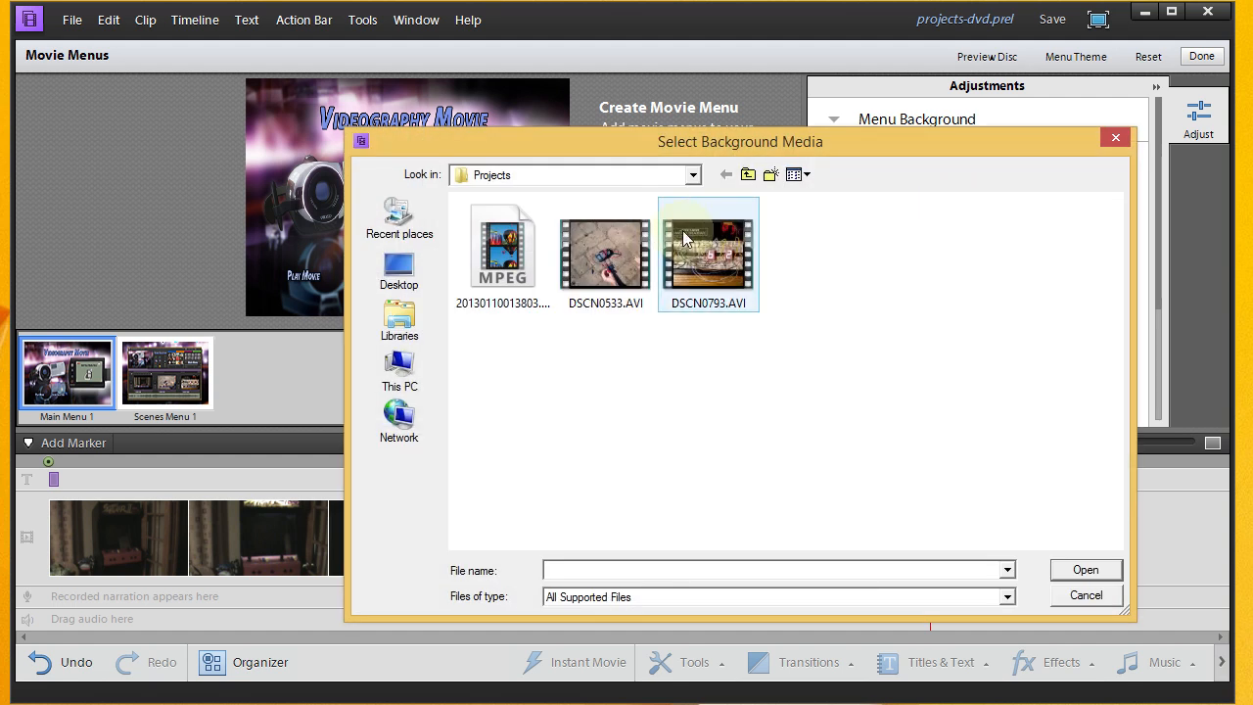
{"action": "left_click", "coordinate": [400, 270]}
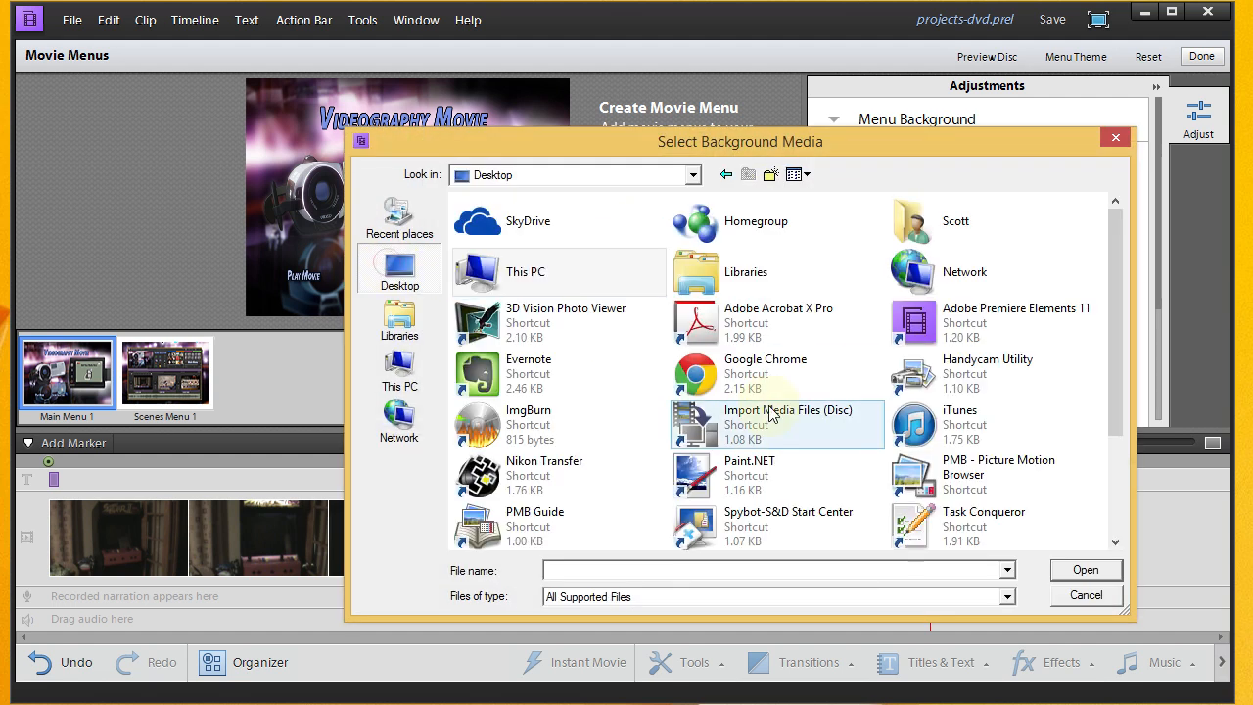
{"action": "scroll", "scroll_direction": "down", "scroll_amount": 3}
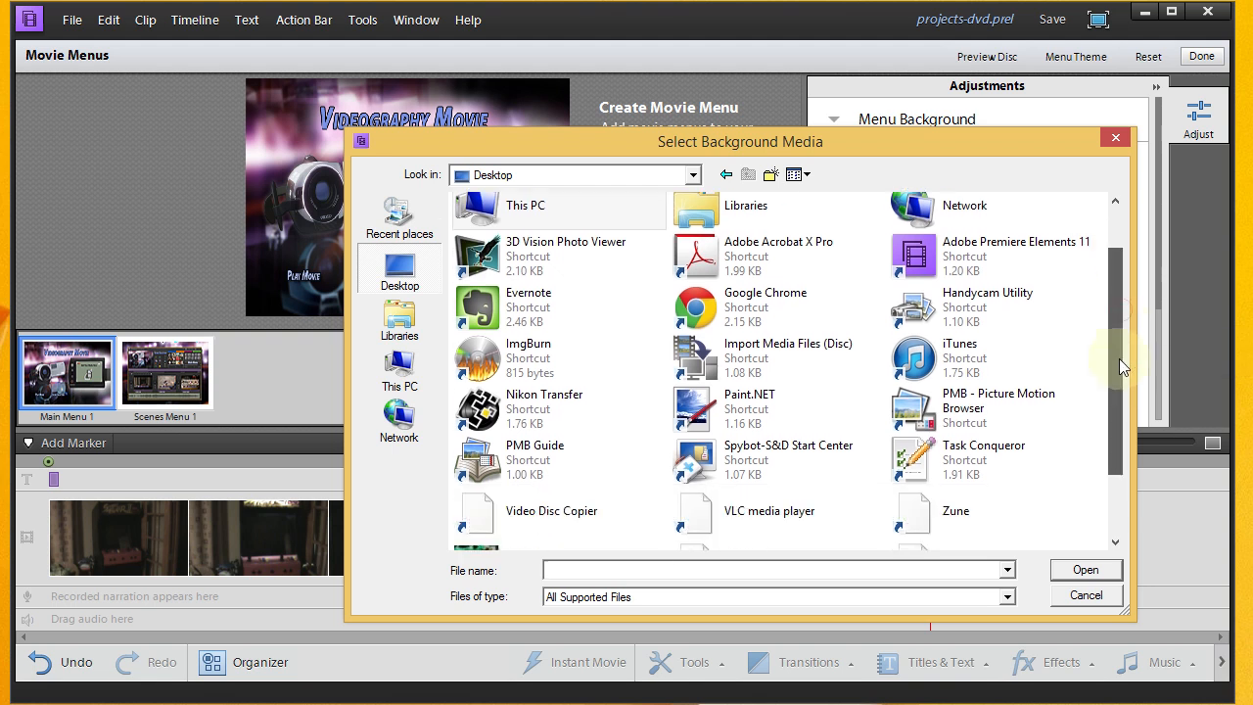
{"action": "left_click", "coordinate": [572, 476]}
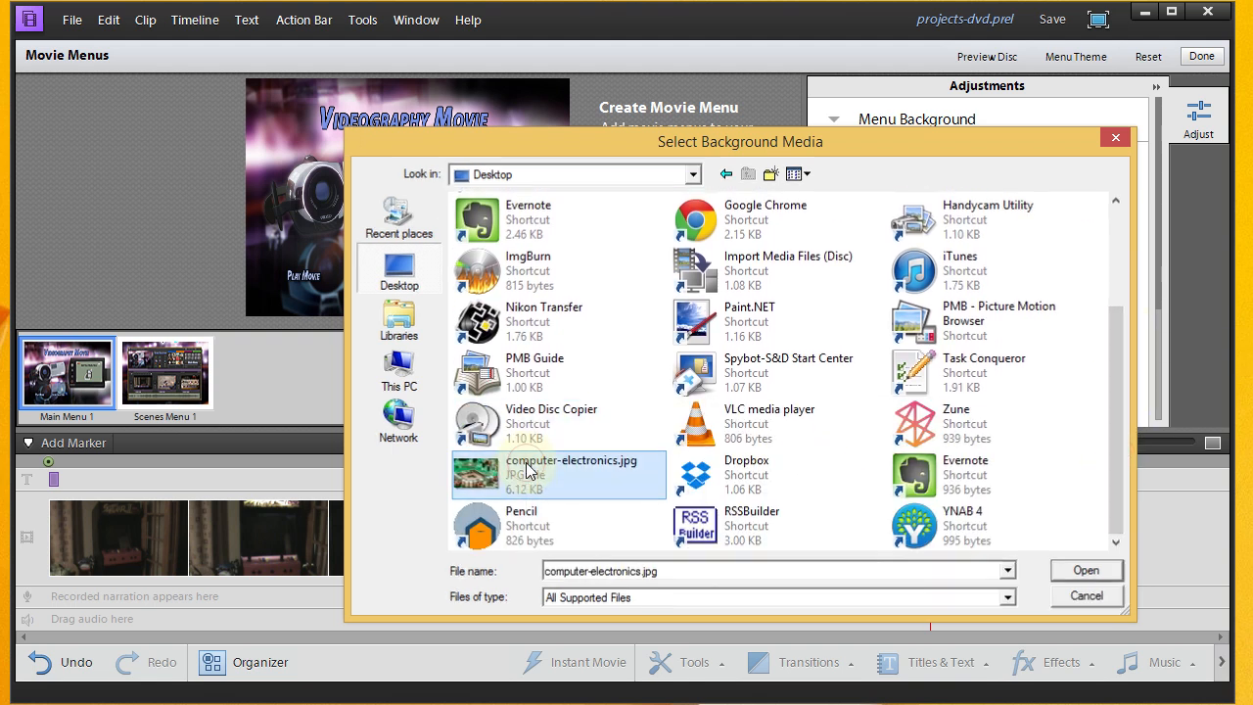
{"action": "left_click", "coordinate": [1085, 570]}
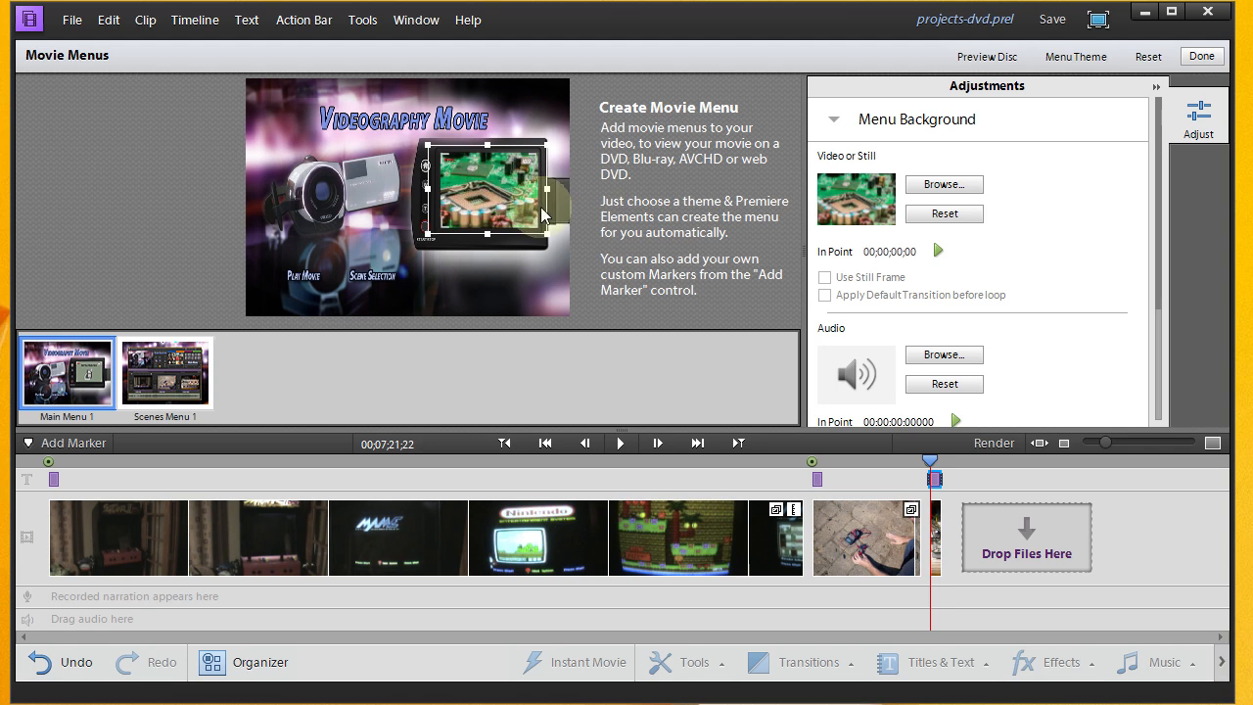
{"action": "left_click", "coordinate": [404, 119]}
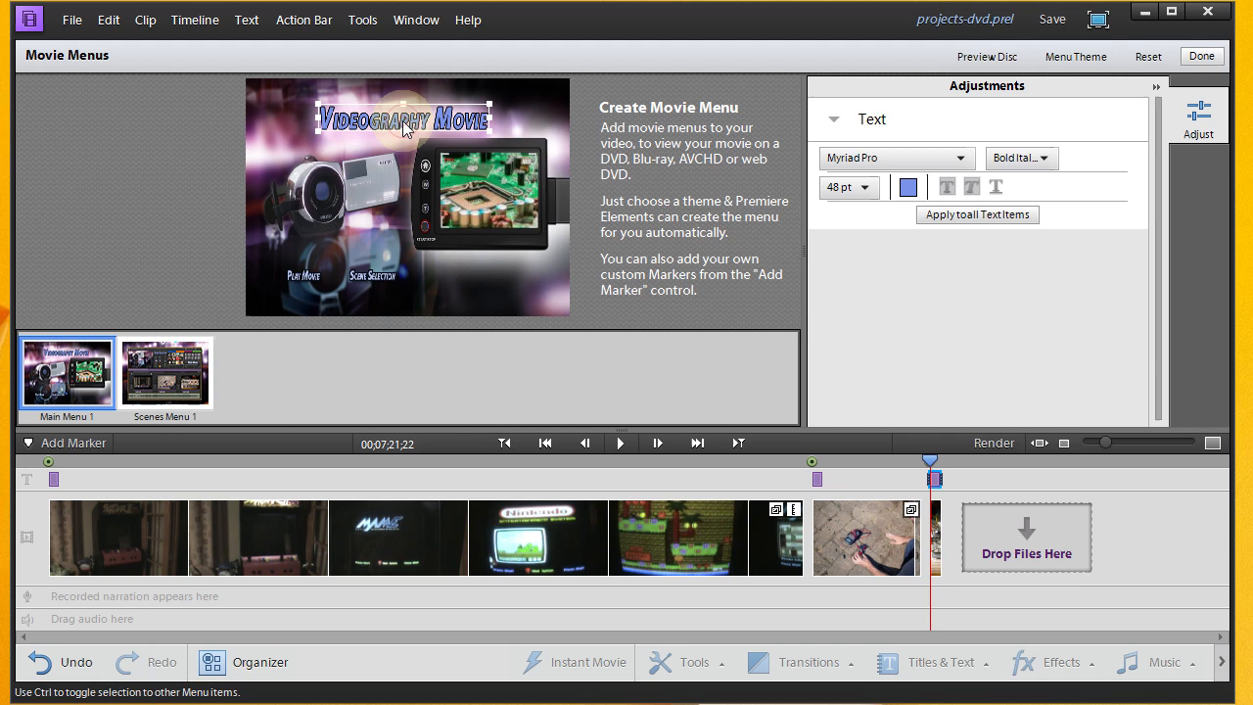
Step: Change the main menu title text to Scott's Projects, then select Scenes Menu 1
{"action": "double_click", "coordinate": [401, 119]}
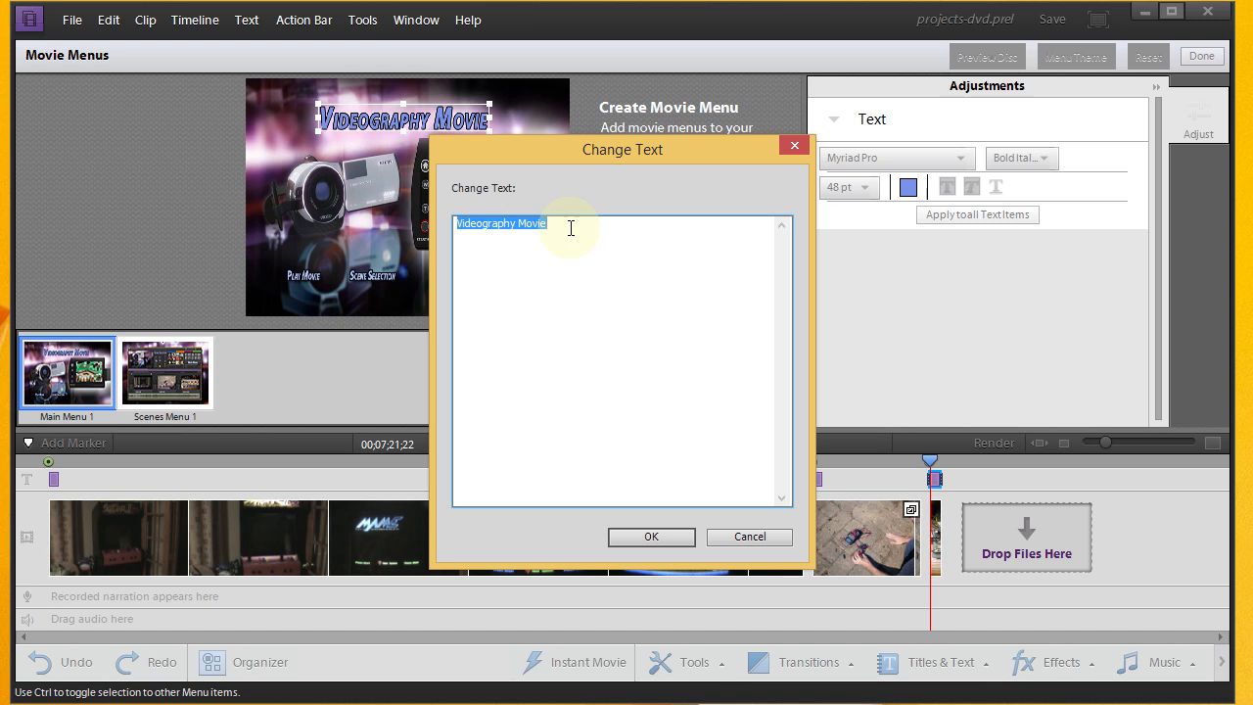
{"action": "type", "text": "Sco"}
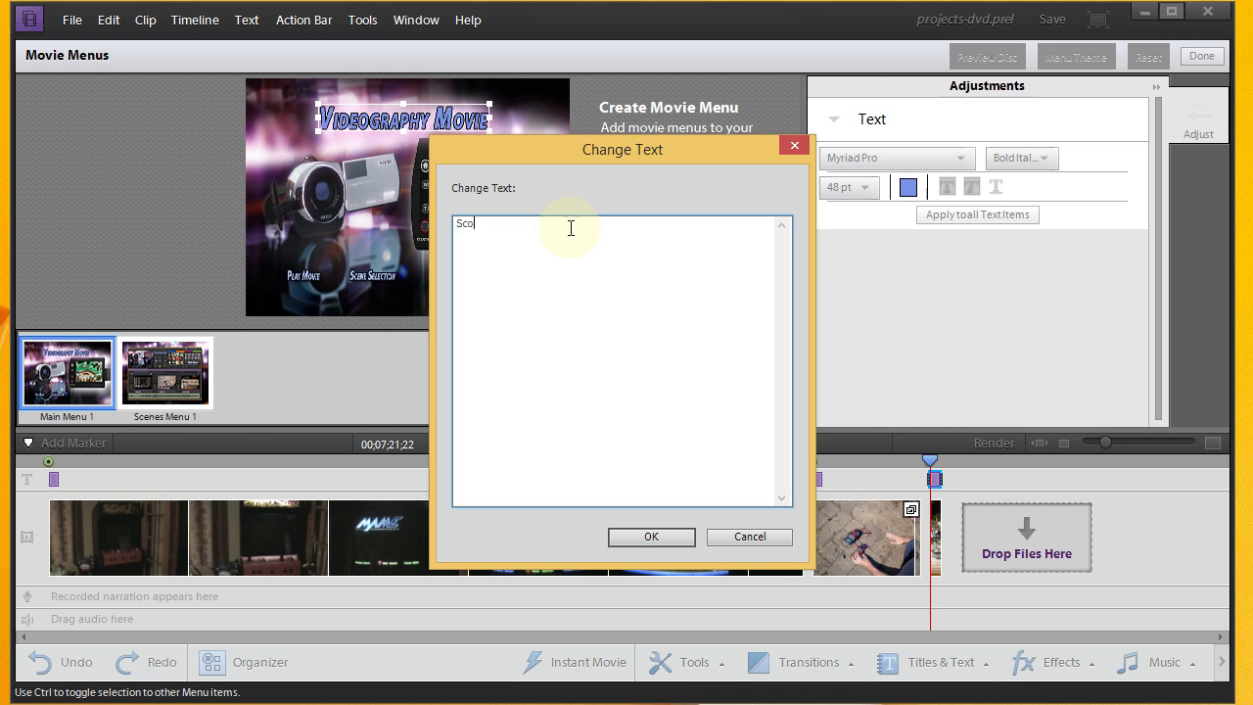
{"action": "type", "text": "tt"}
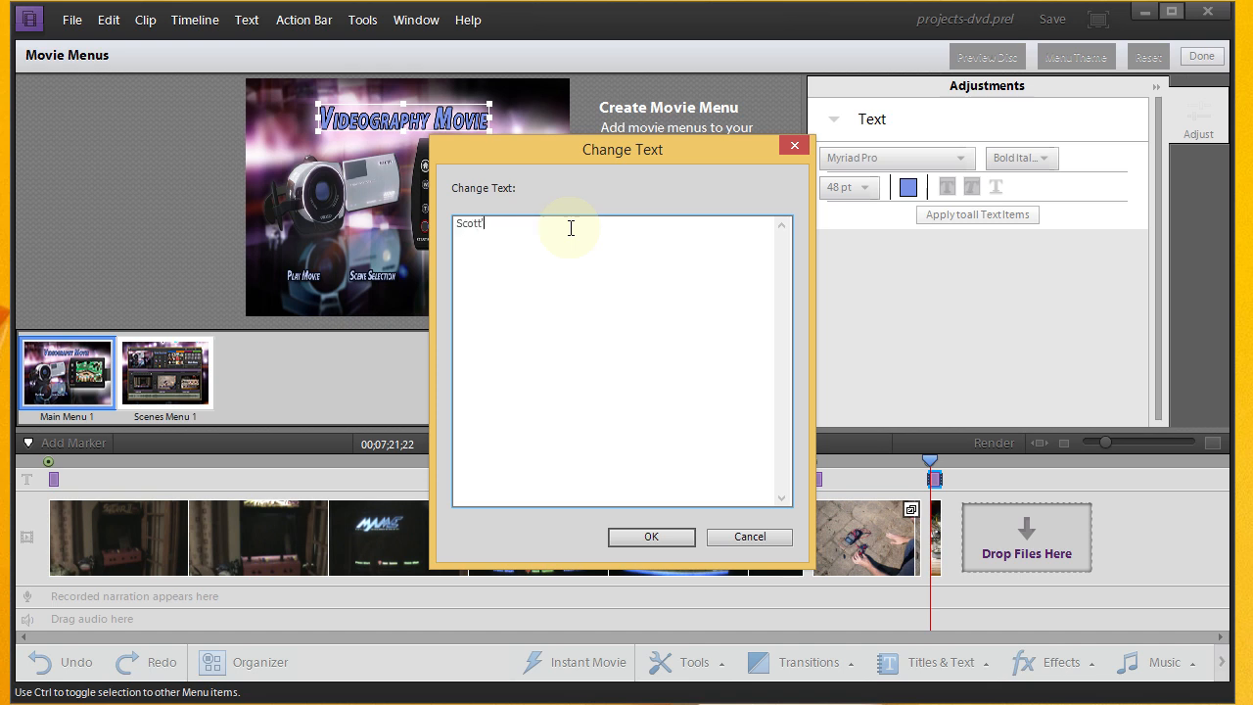
{"action": "type", "text": "'s P"}
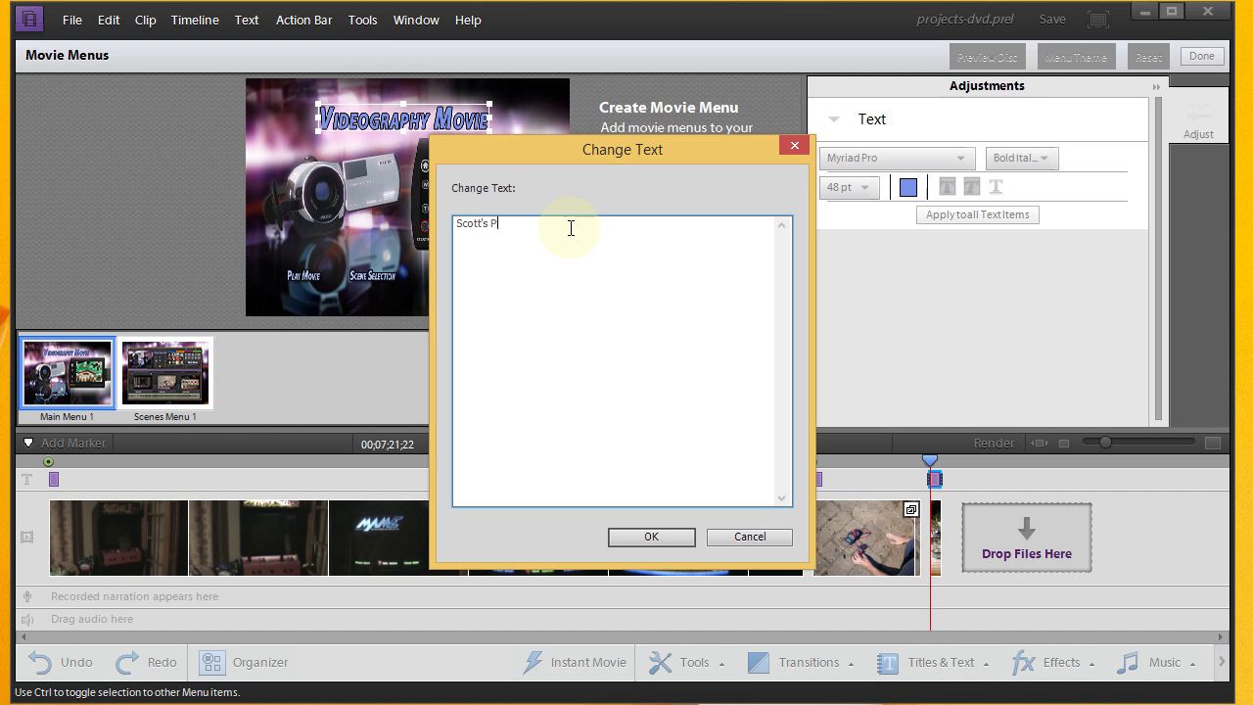
{"action": "type", "text": "roje"}
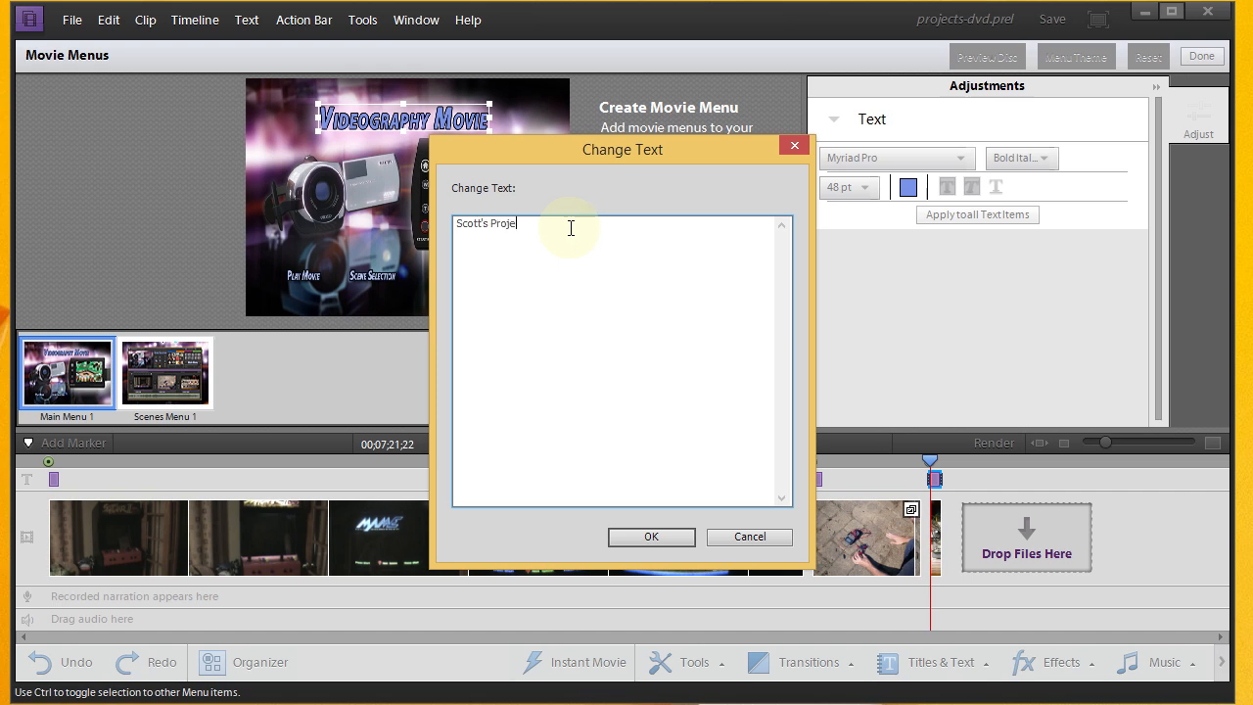
{"action": "type", "text": "cts"}
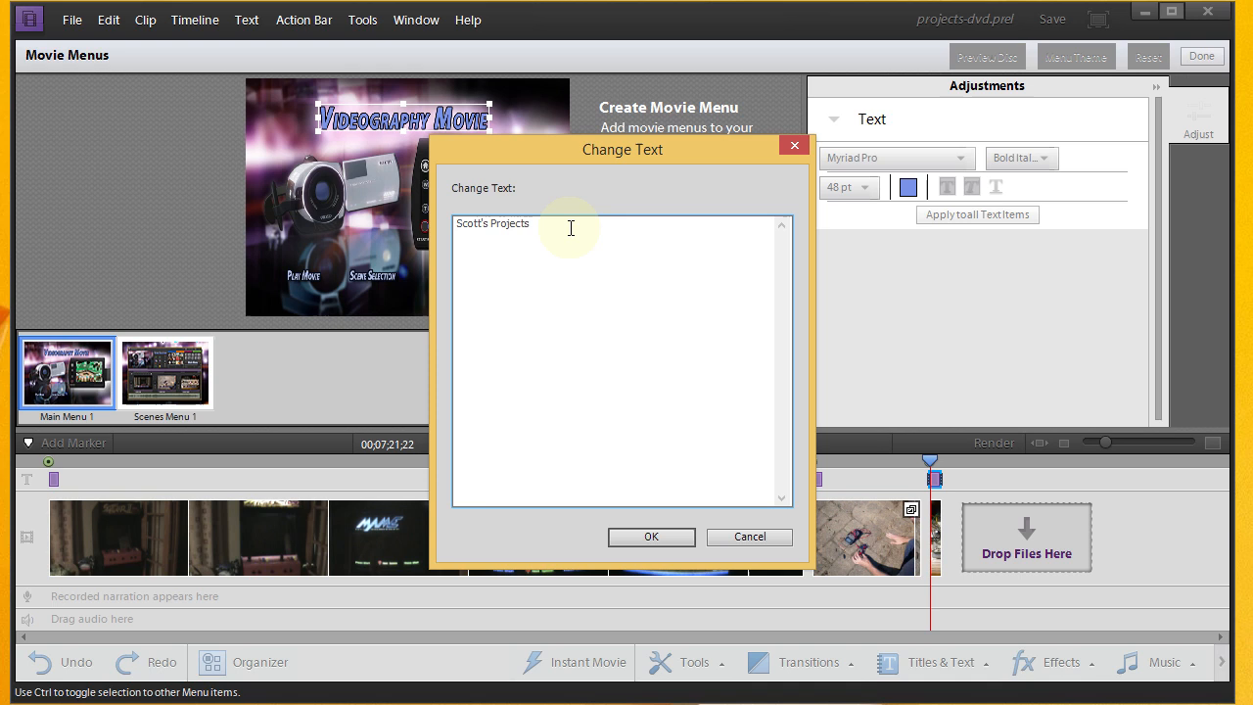
{"action": "left_click", "coordinate": [650, 536]}
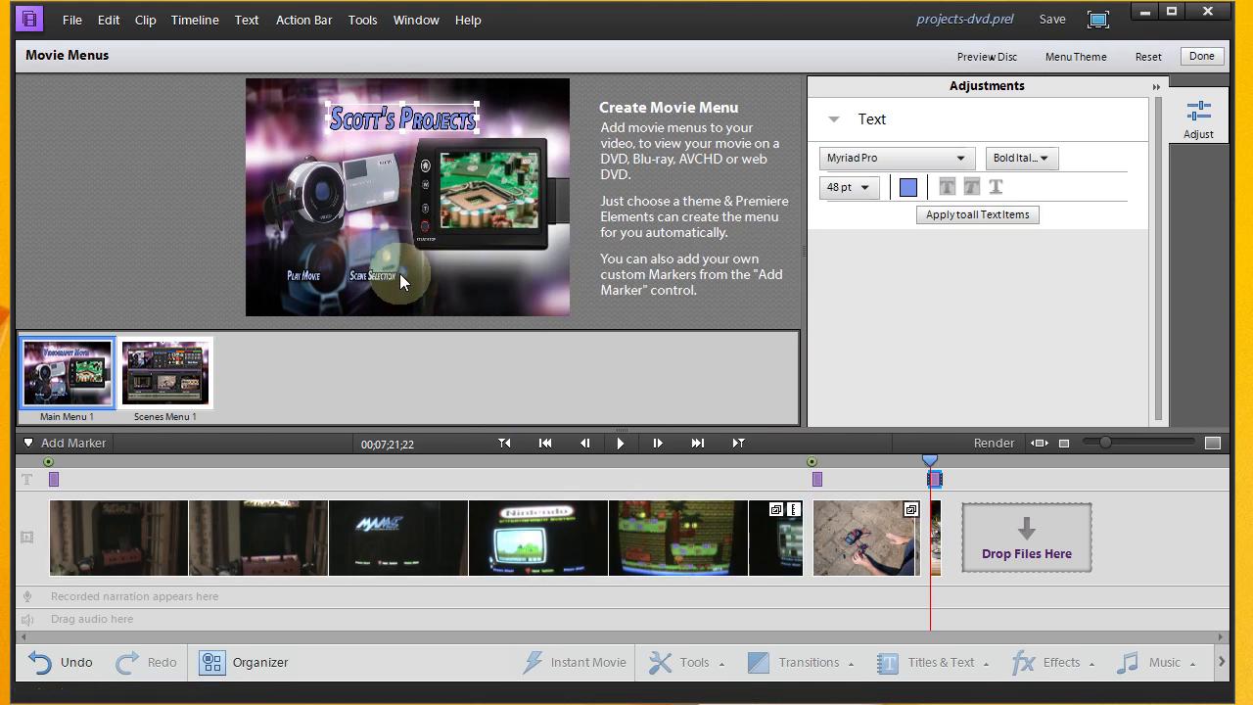
{"action": "mouse_move", "coordinate": [421, 399]}
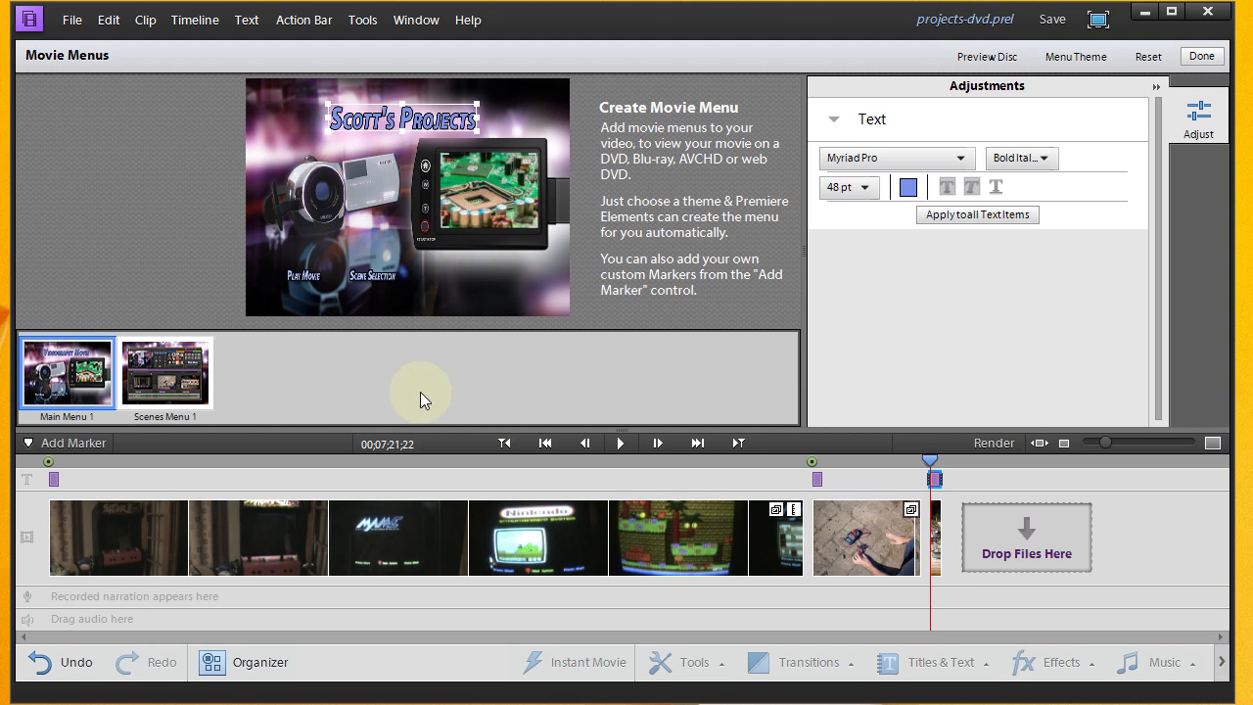
{"action": "mouse_move", "coordinate": [466, 188]}
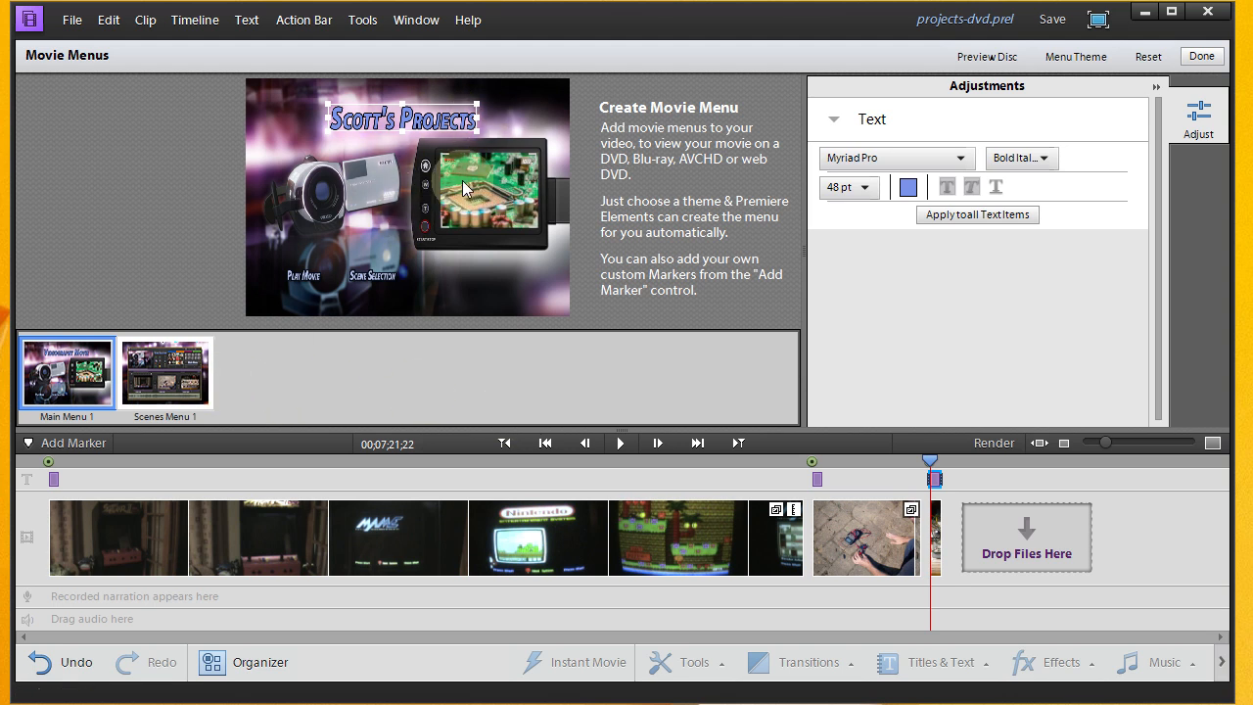
{"action": "left_click", "coordinate": [165, 370]}
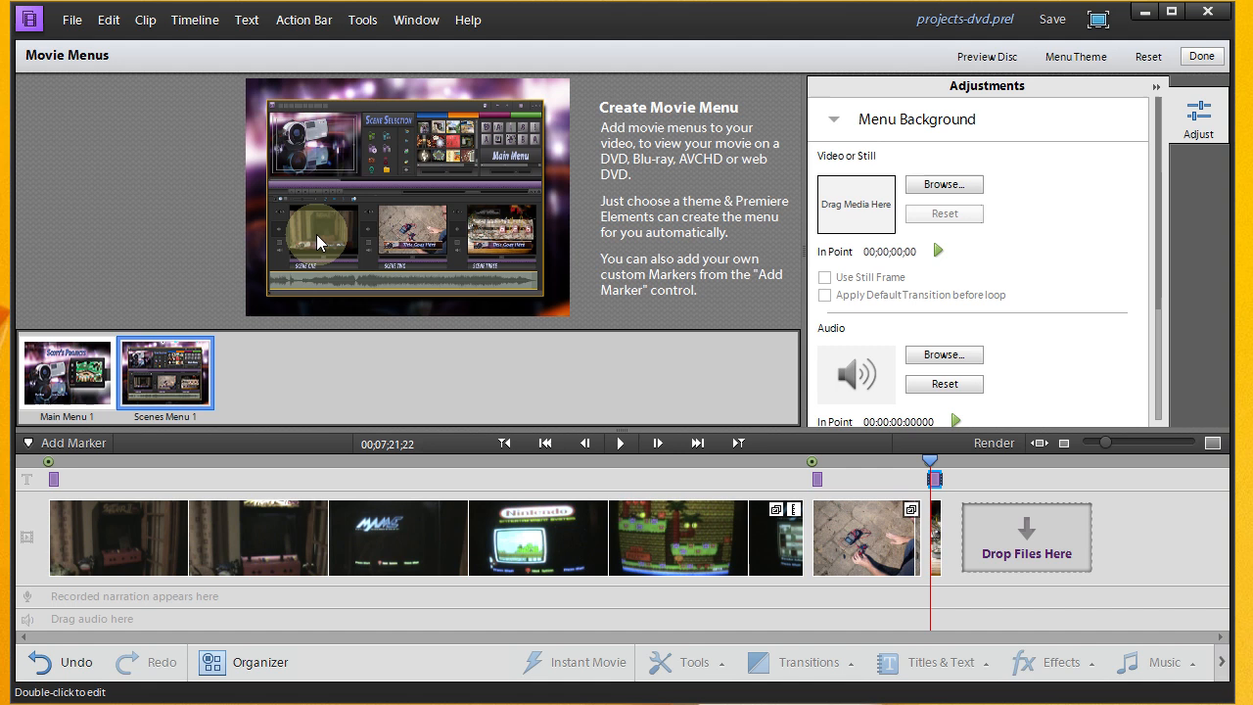
{"action": "mouse_move", "coordinate": [505, 243]}
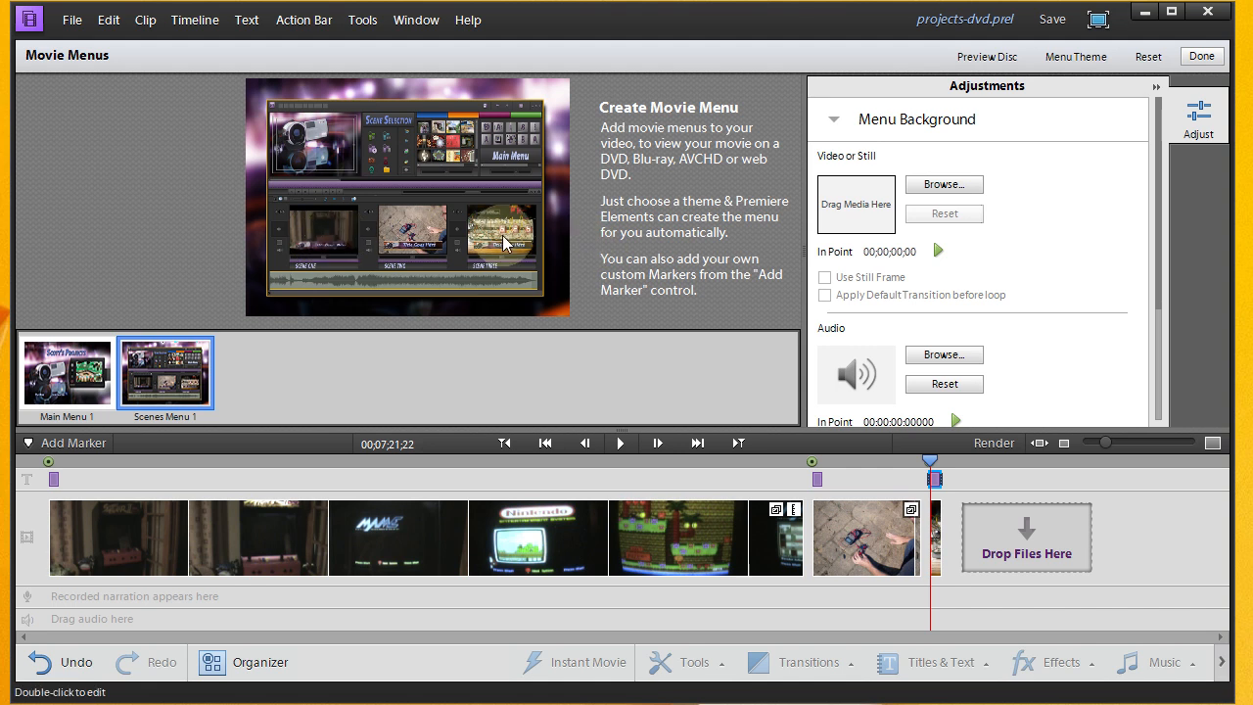
{"action": "left_click", "coordinate": [317, 243]}
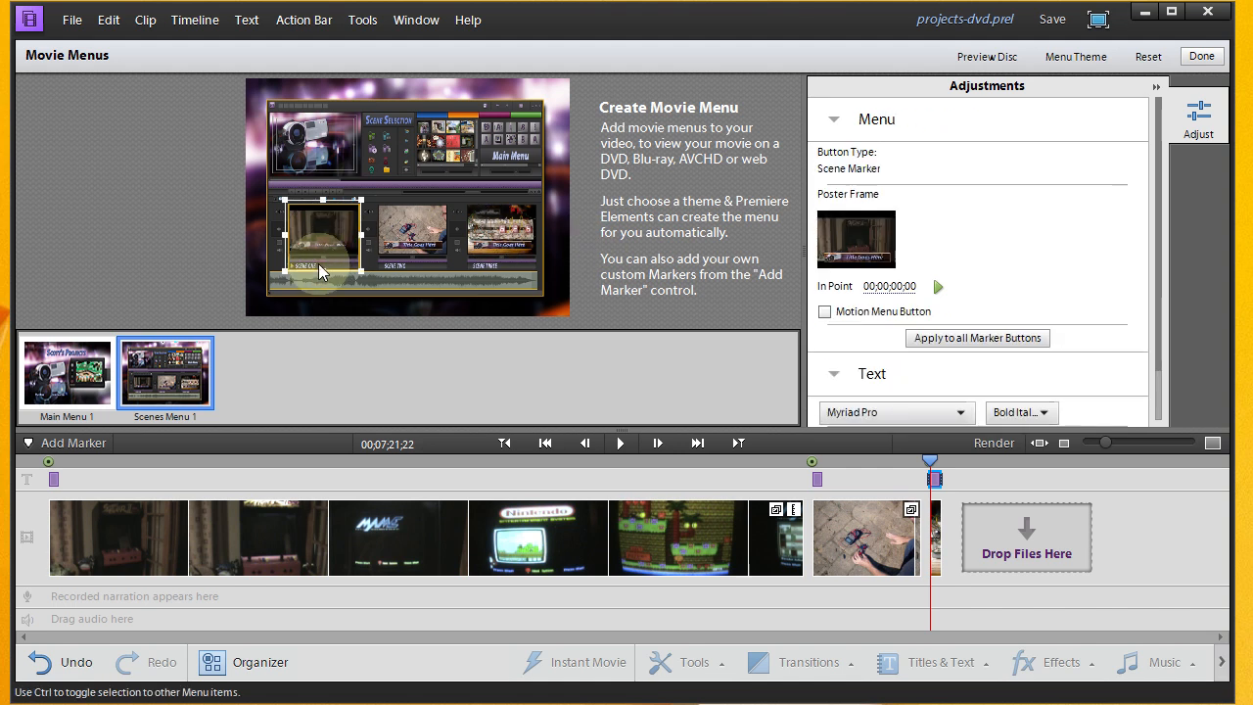
{"action": "mouse_move", "coordinate": [780, 357]}
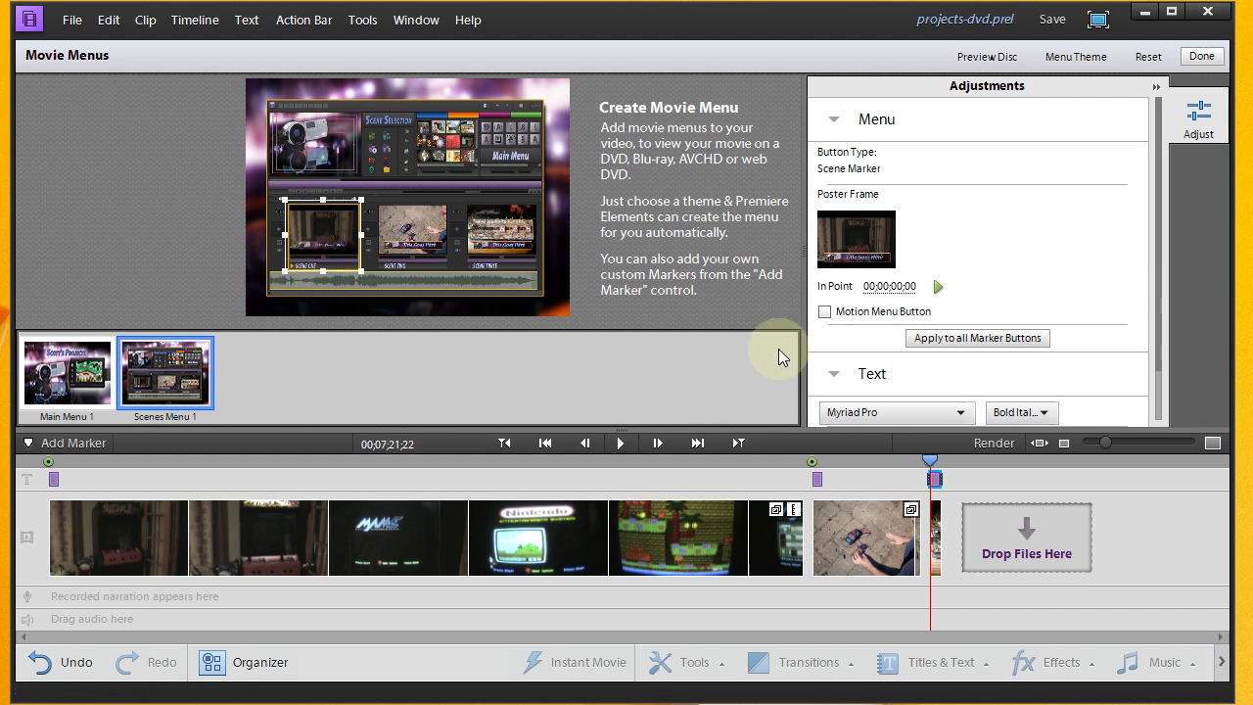
{"action": "scroll", "scroll_direction": "down", "scroll_amount": 3}
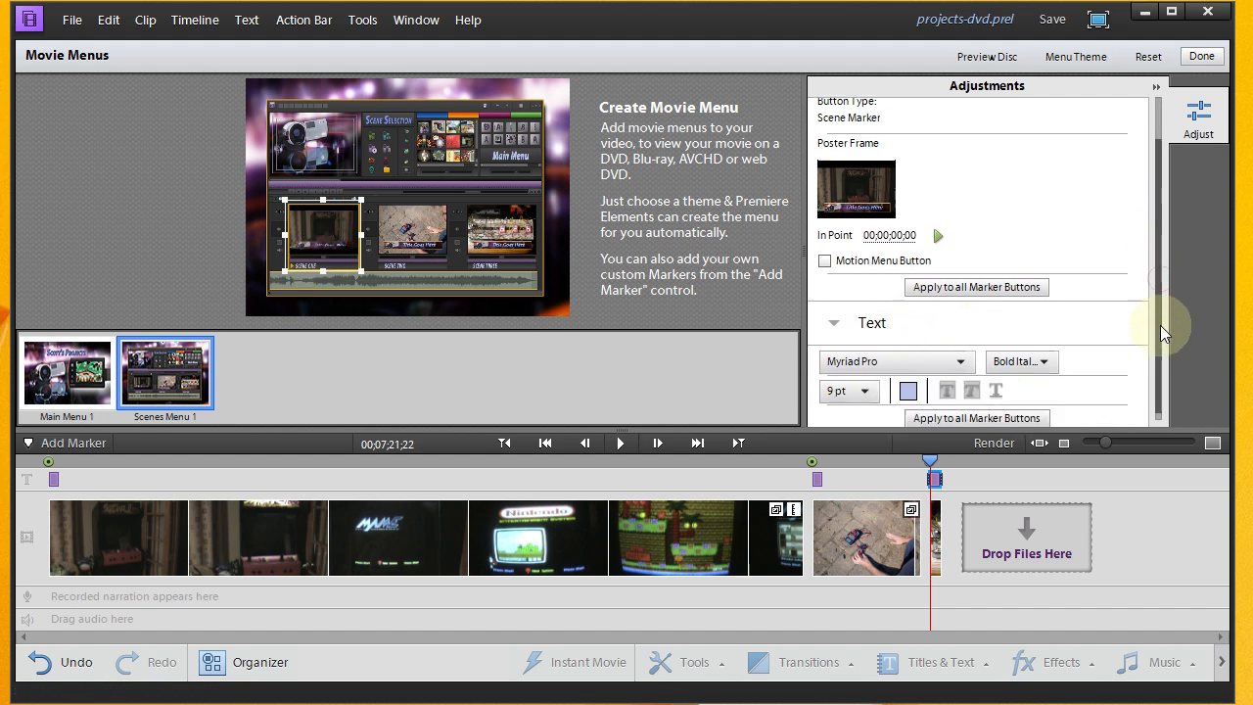
{"action": "scroll", "scroll_direction": "up", "scroll_amount": 3}
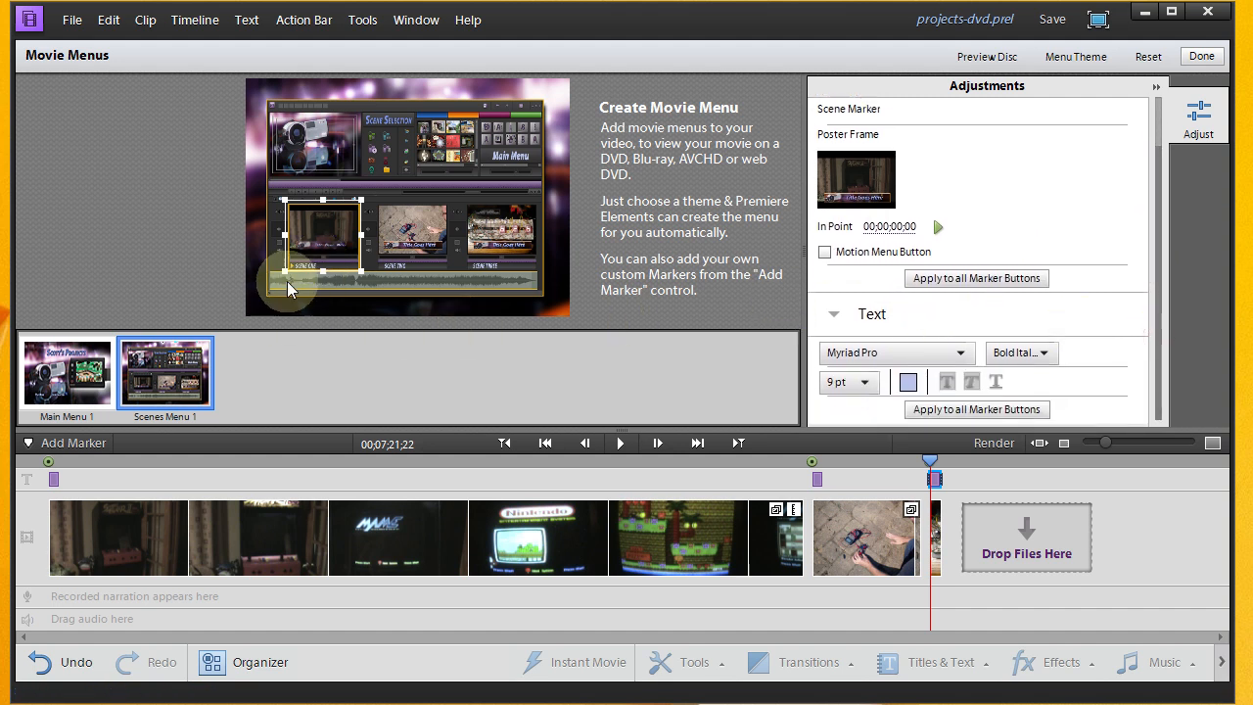
Step: Name the first scene button's menu marker MAME Cabinet and confirm
{"action": "double_click", "coordinate": [317, 251]}
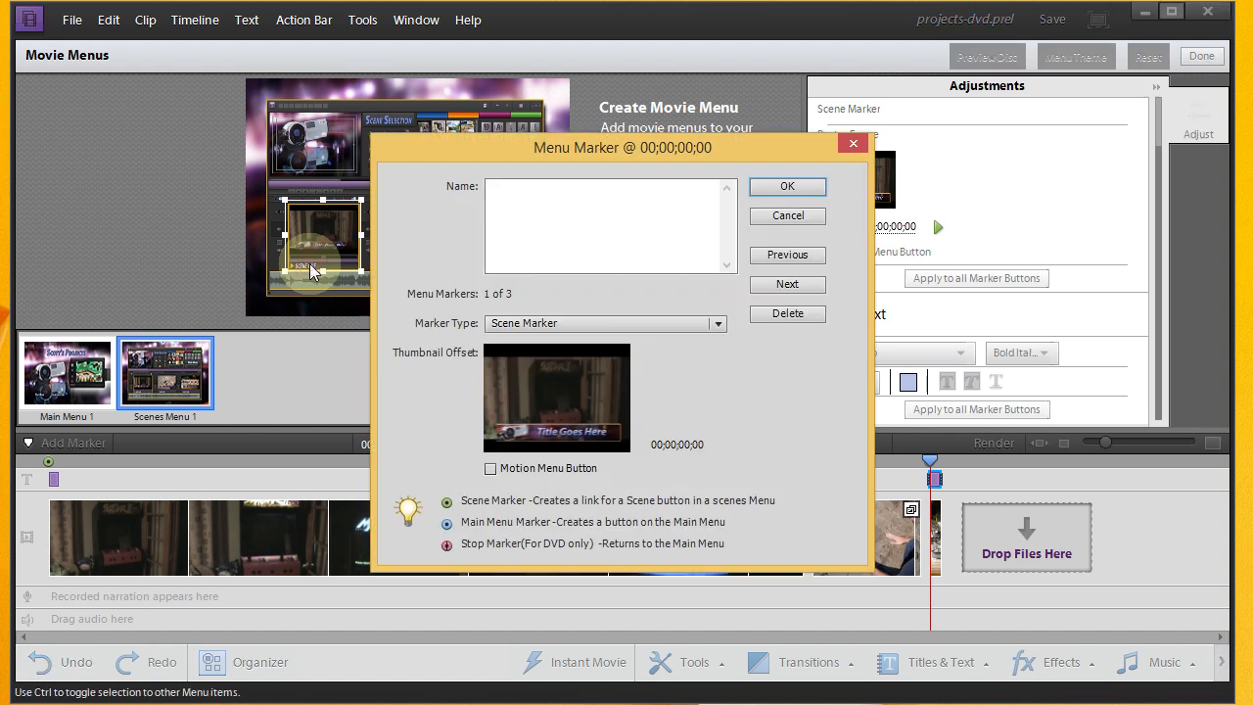
{"action": "left_click", "coordinate": [609, 225]}
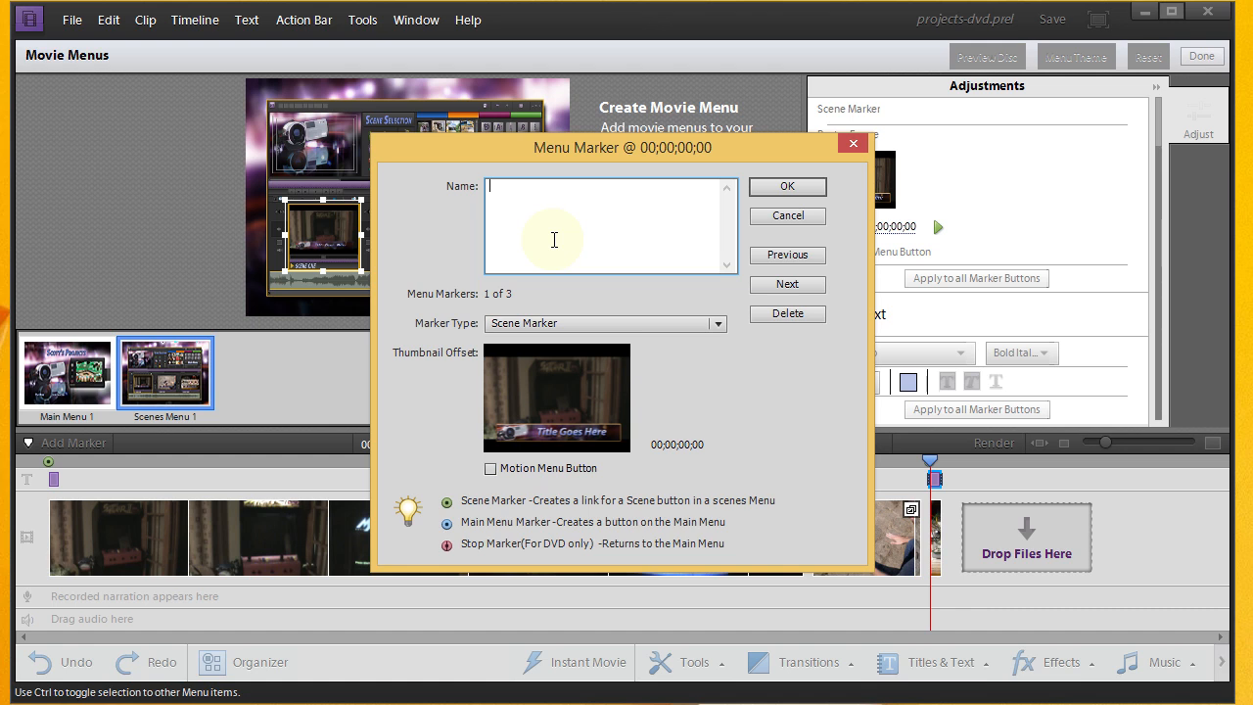
{"action": "type", "text": "M"}
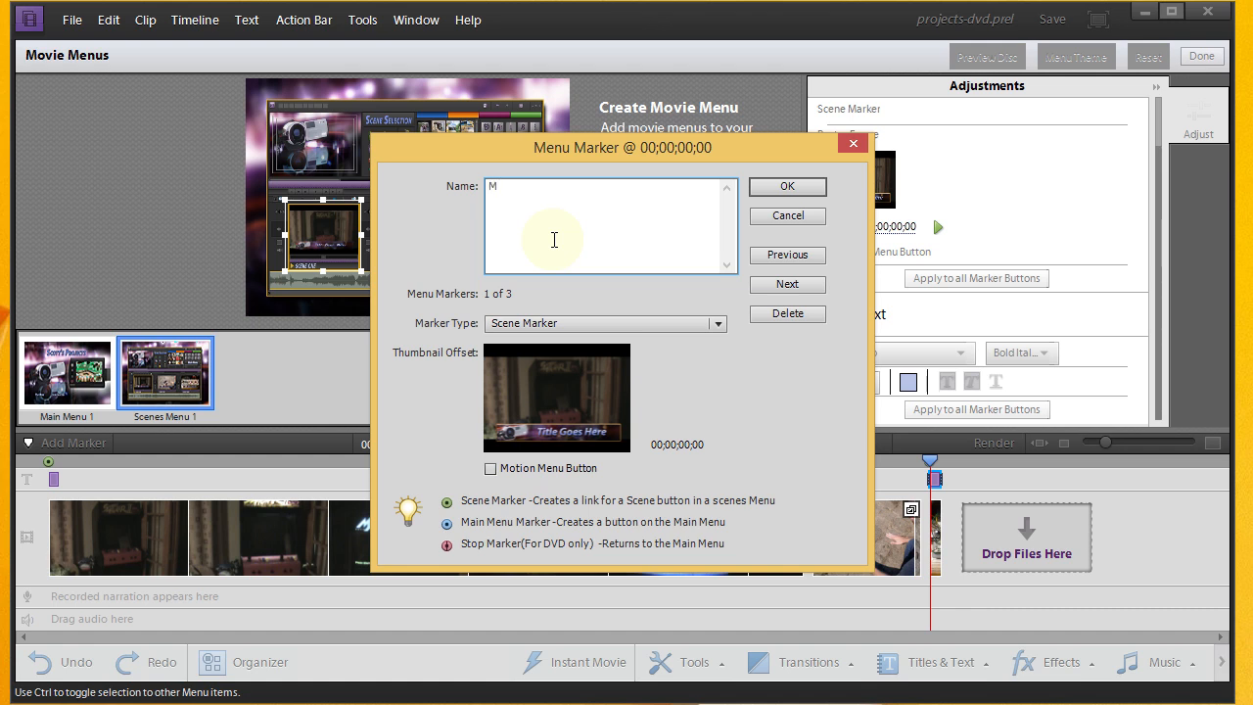
{"action": "type", "text": "AME"}
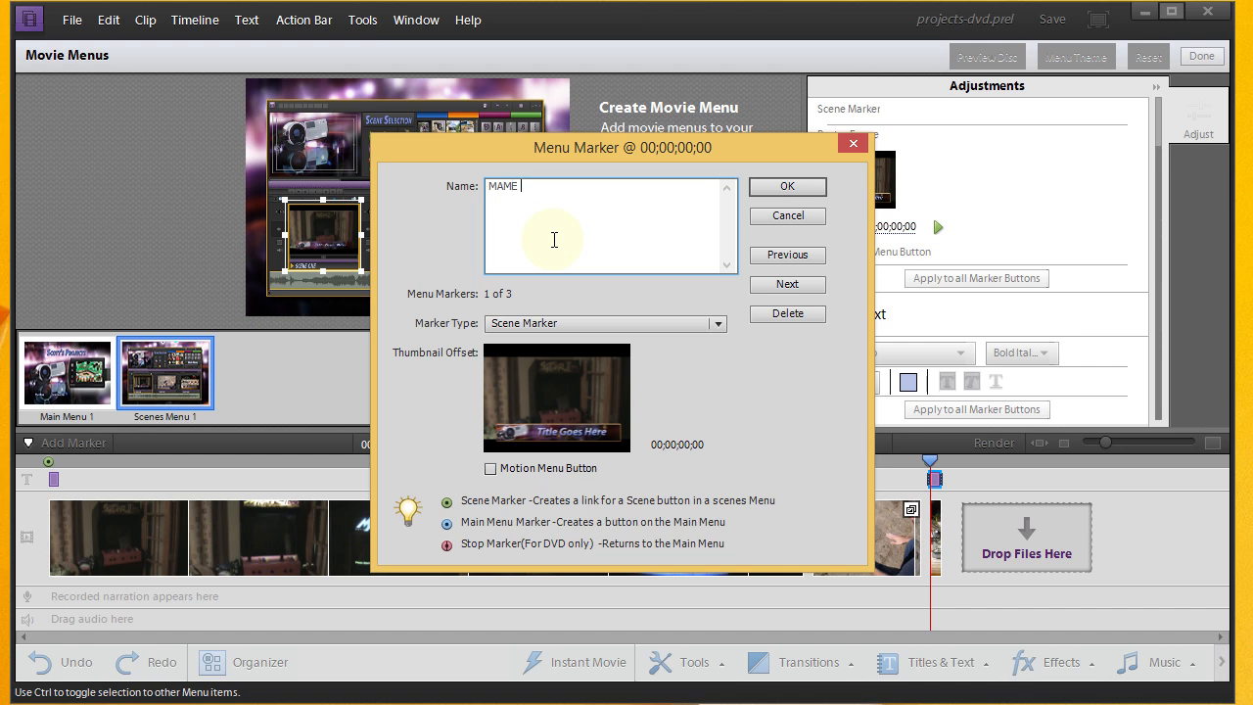
{"action": "type", "text": "Ca"}
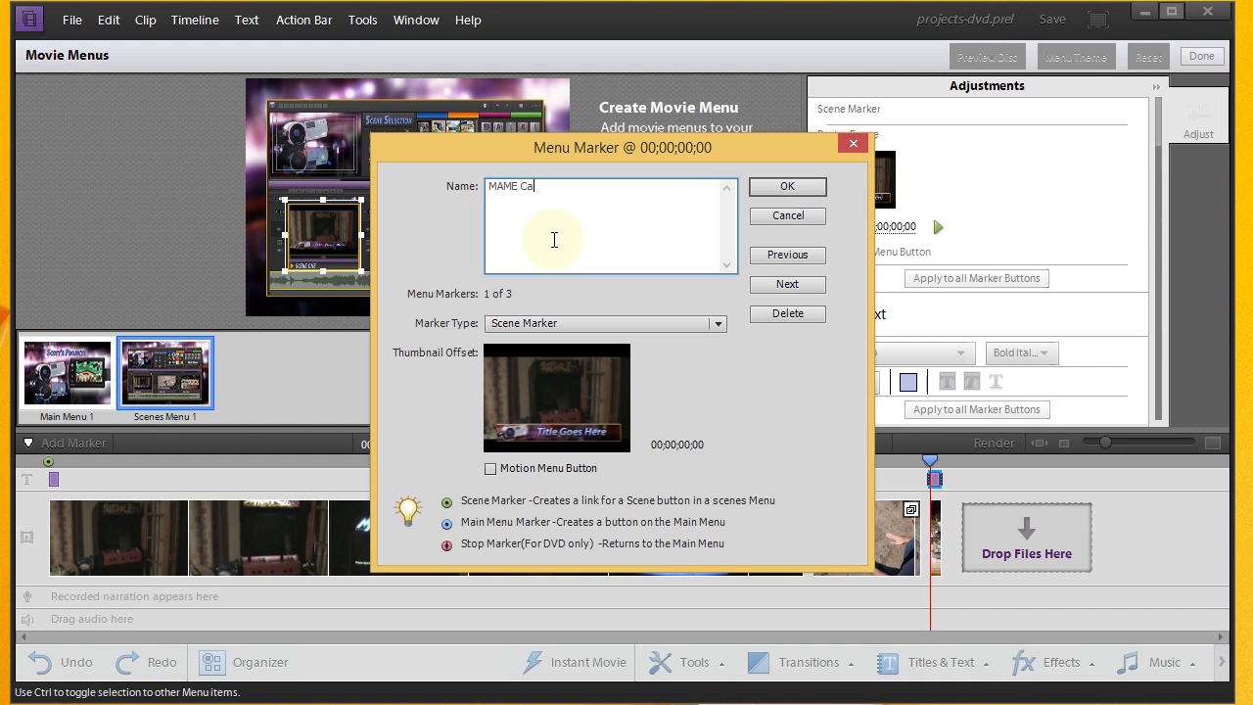
{"action": "type", "text": "bin"}
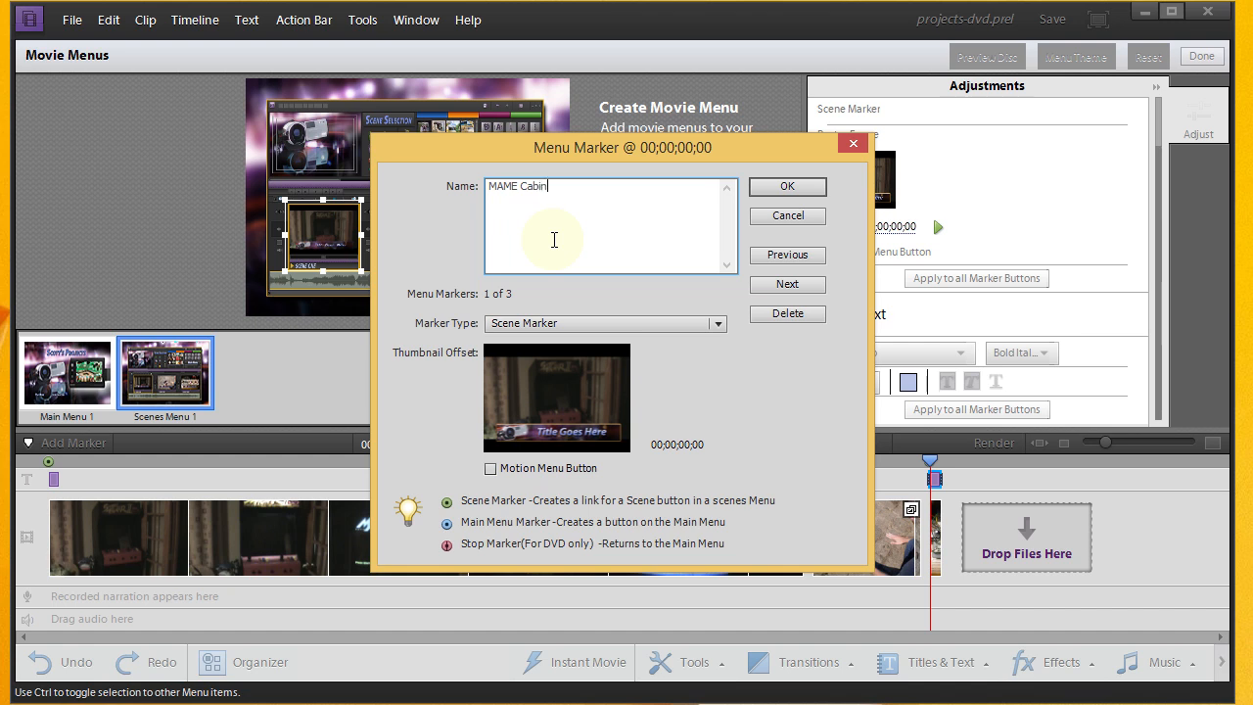
{"action": "type", "text": "et"}
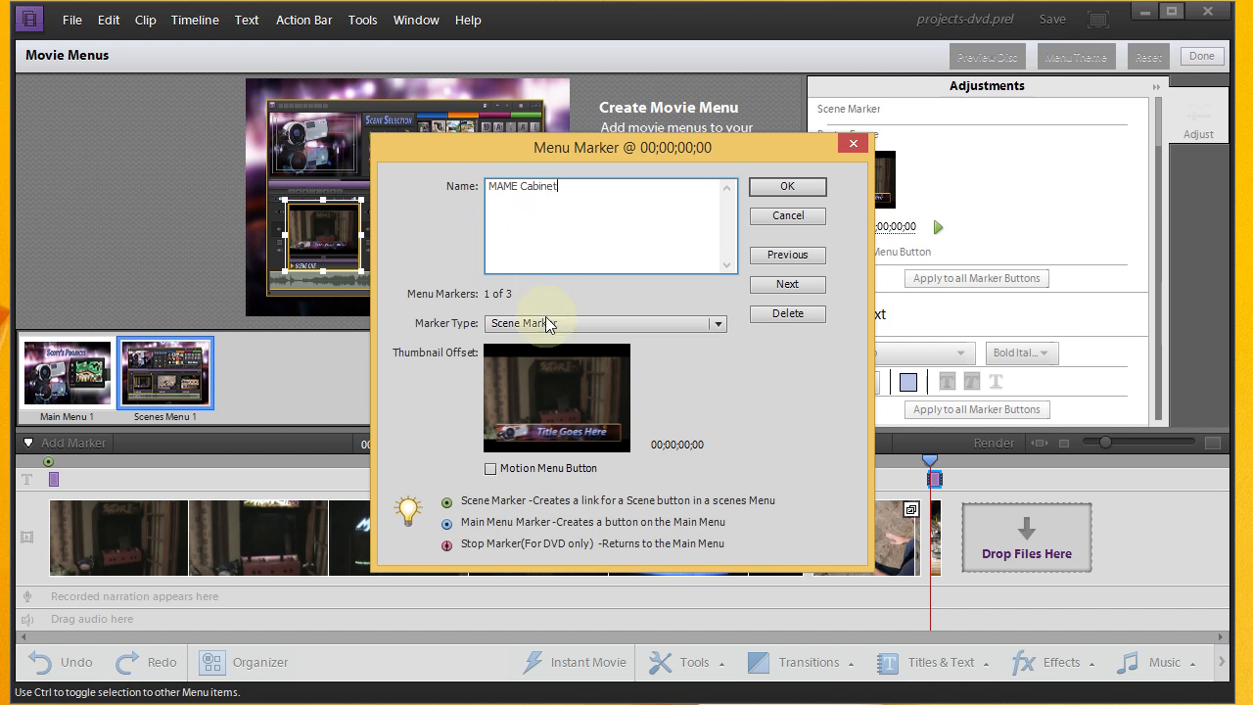
{"action": "mouse_move", "coordinate": [627, 429]}
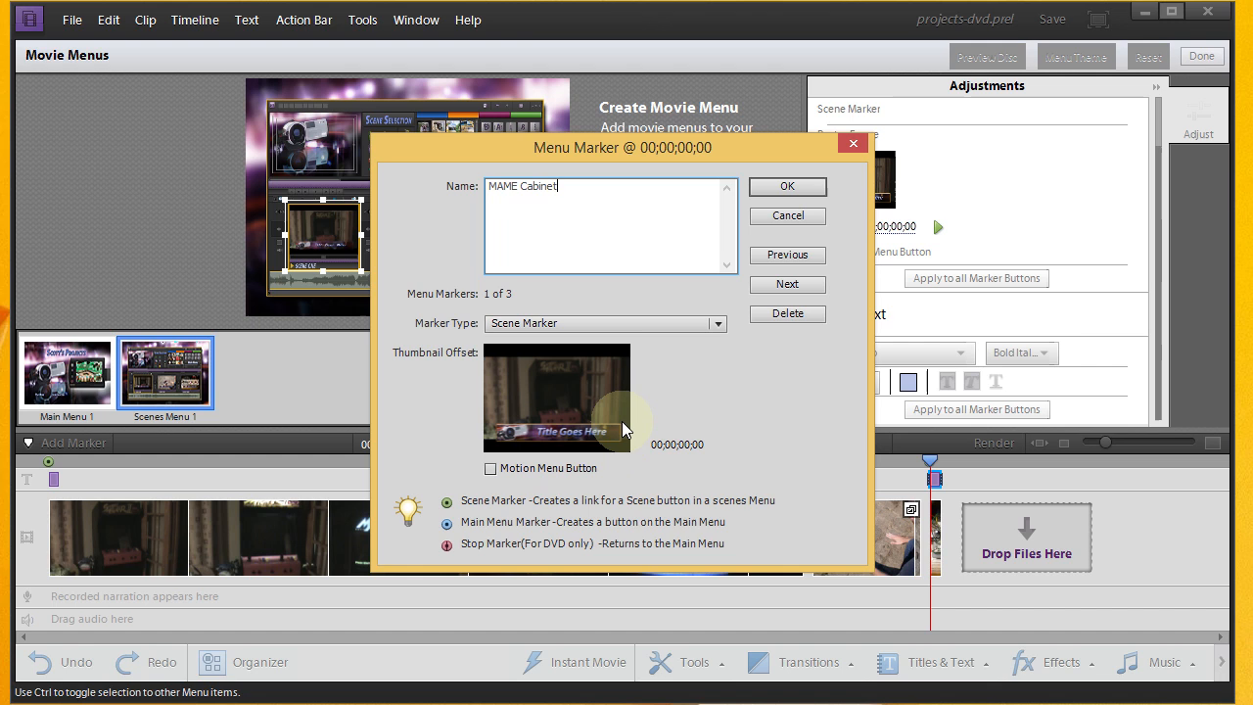
{"action": "mouse_move", "coordinate": [611, 433]}
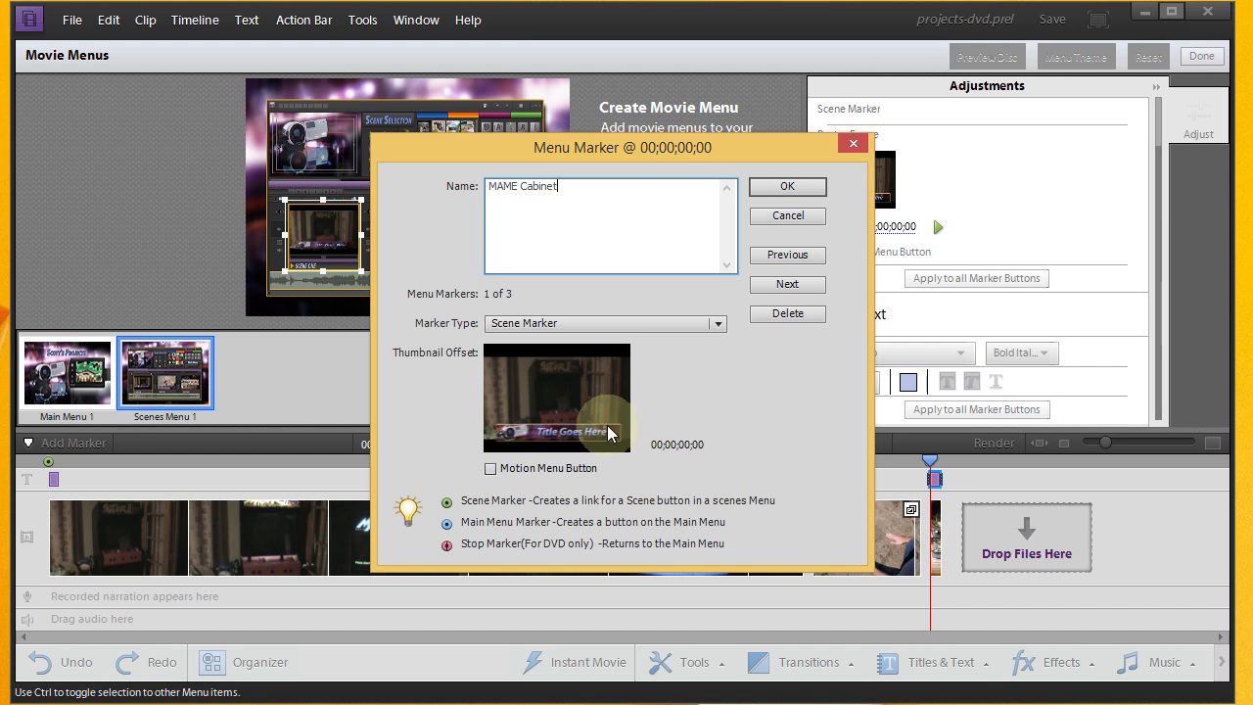
{"action": "mouse_move", "coordinate": [576, 439]}
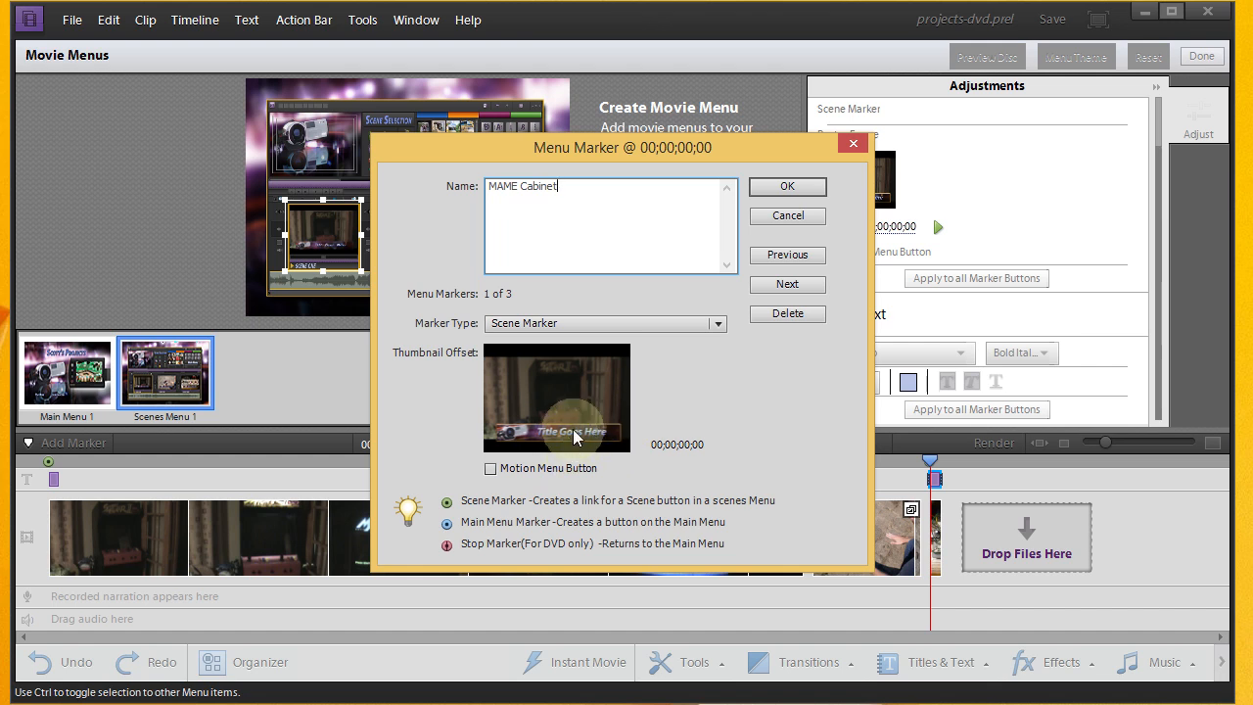
{"action": "mouse_move", "coordinate": [592, 410]}
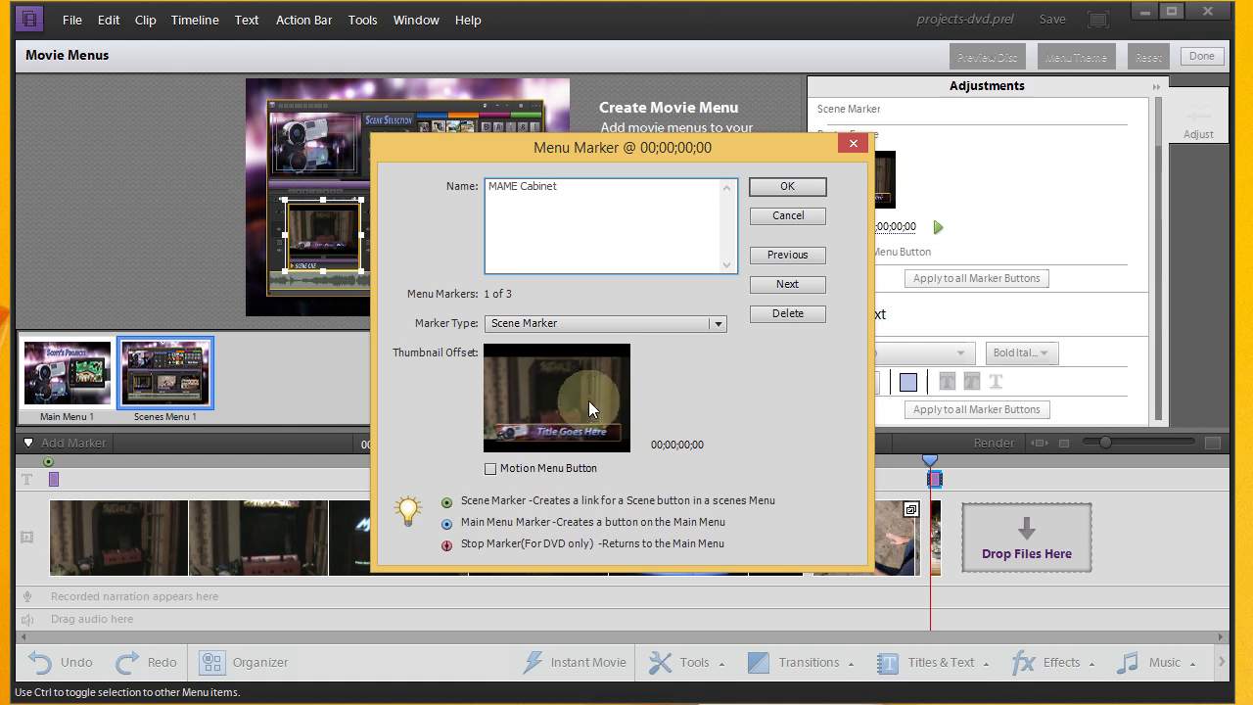
{"action": "mouse_move", "coordinate": [682, 449]}
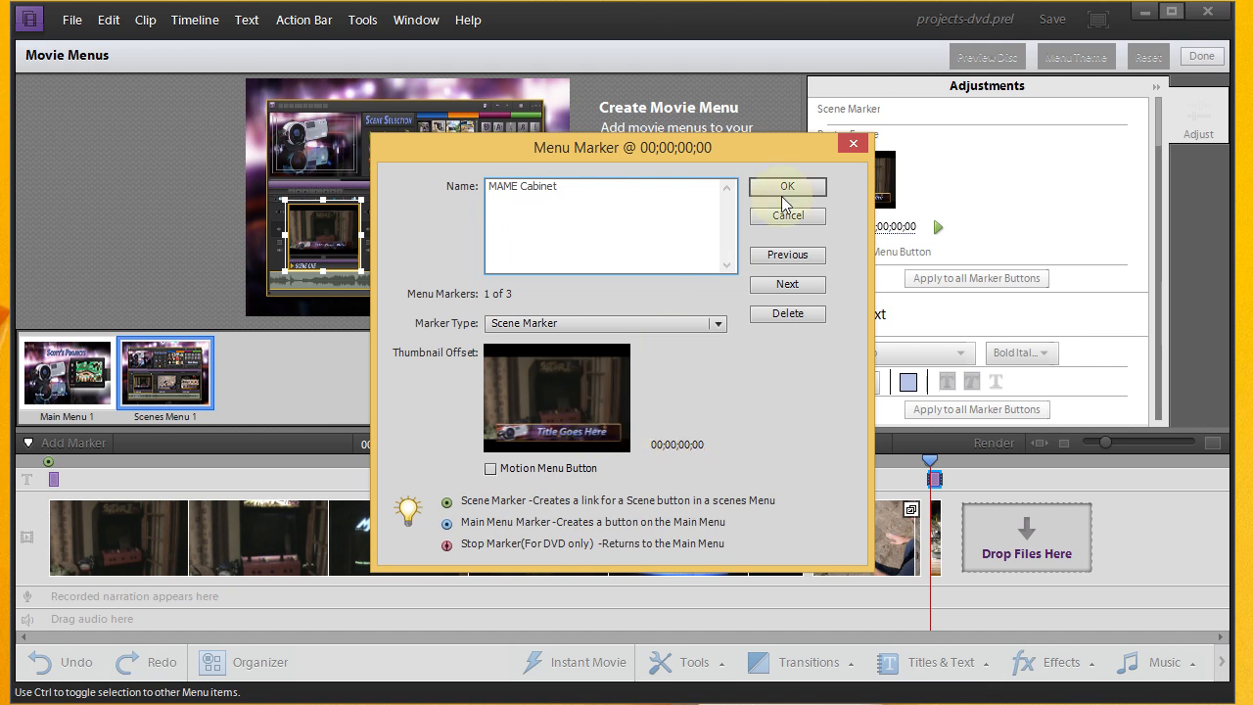
{"action": "left_click", "coordinate": [788, 186]}
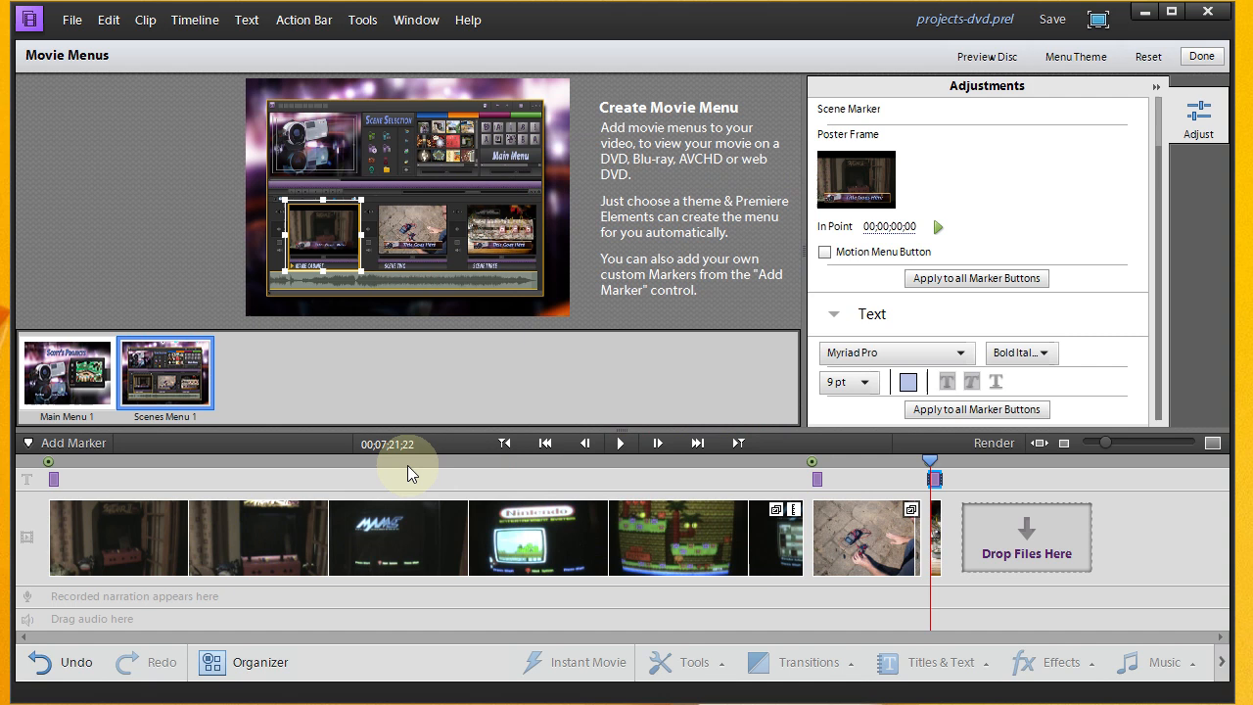
Step: Return the playhead to the start and open the second scene button's Menu Marker settings
{"action": "left_click", "coordinate": [55, 478]}
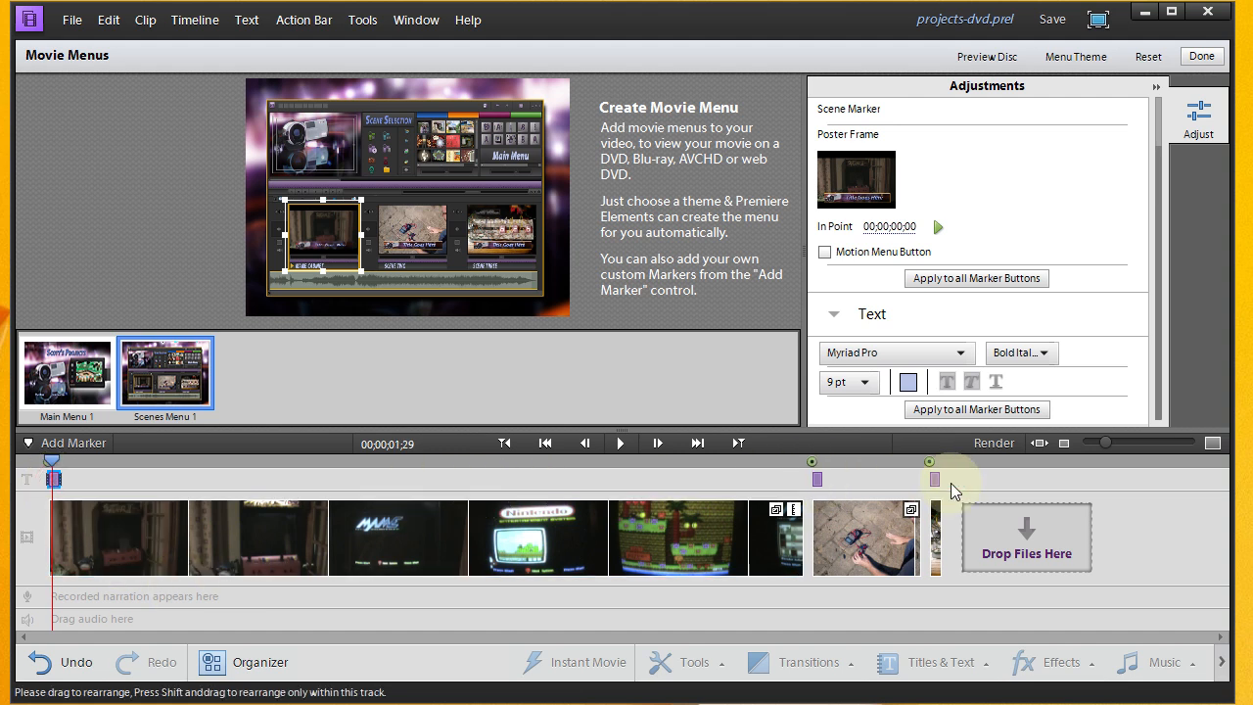
{"action": "mouse_move", "coordinate": [427, 251]}
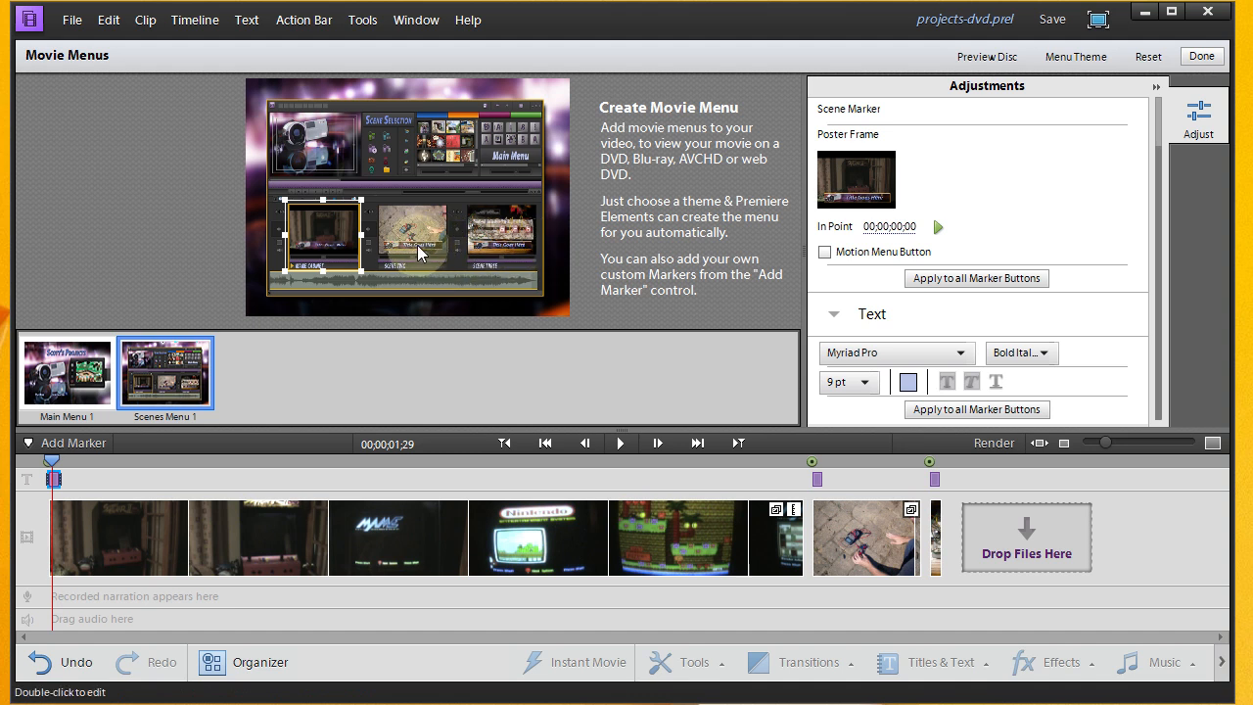
{"action": "left_click", "coordinate": [411, 235]}
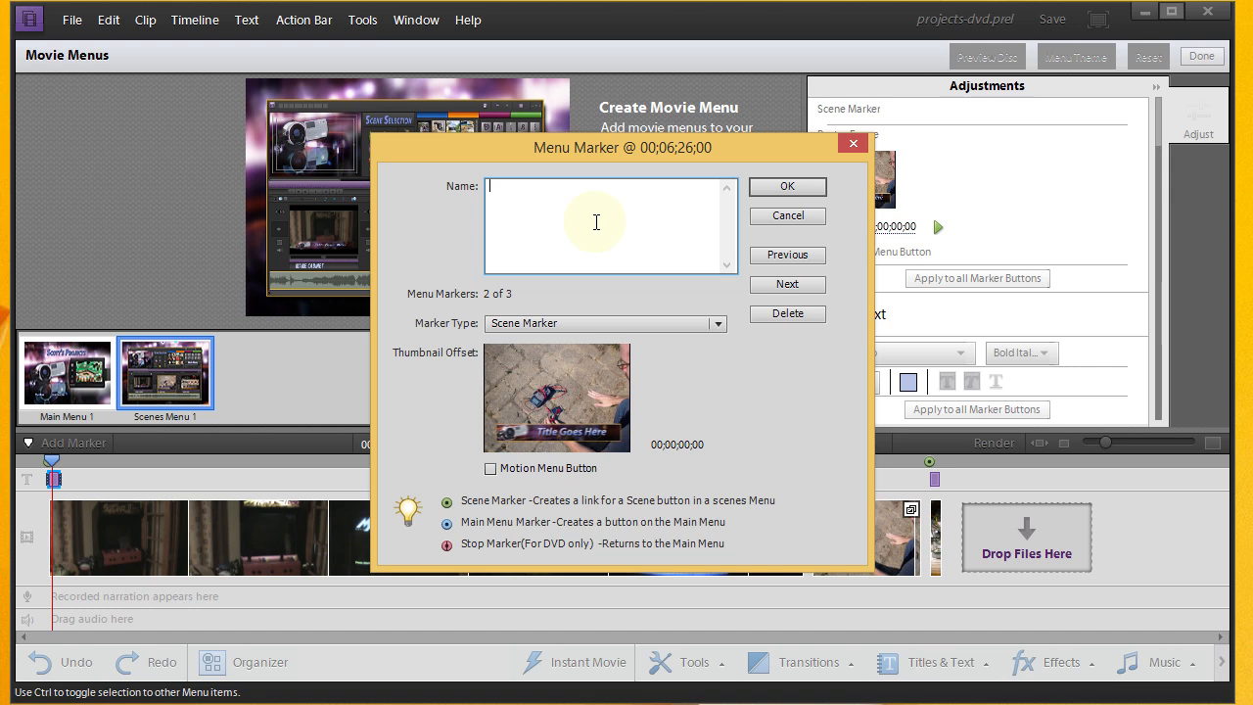
Step: Name the second menu marker Solar Power and advance to marker 3 of 3
{"action": "type", "text": "Sol"}
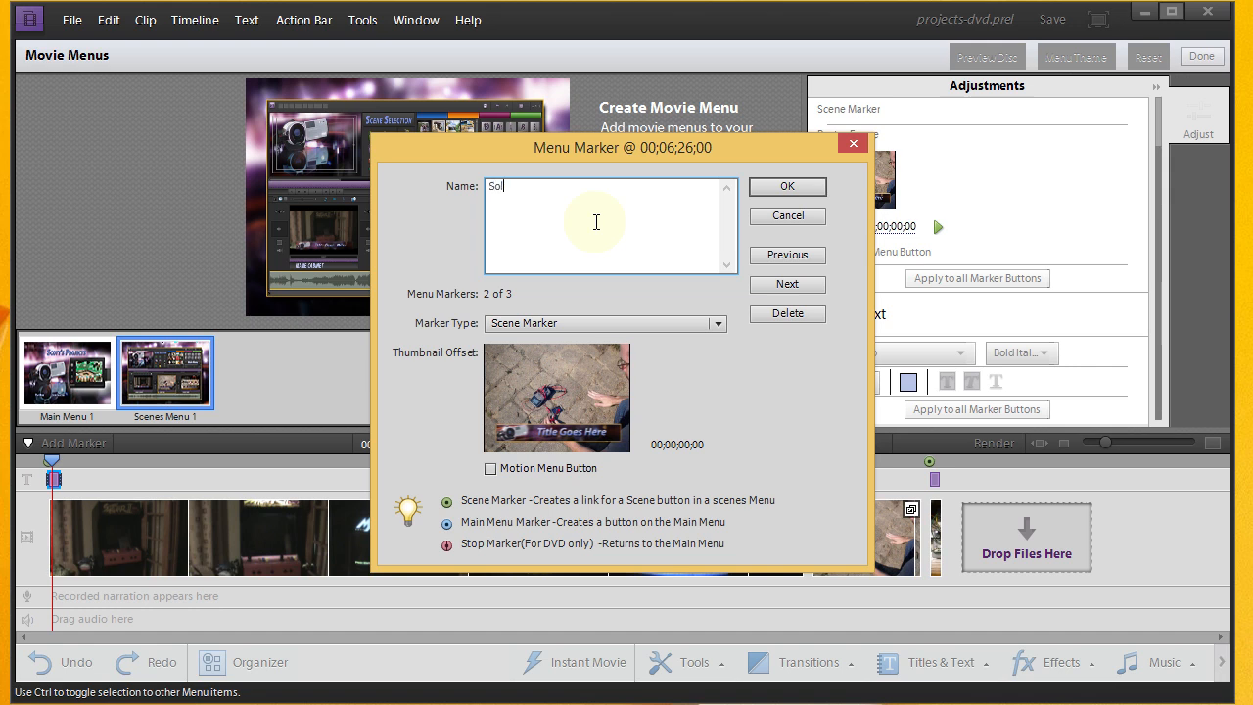
{"action": "type", "text": "lar P"}
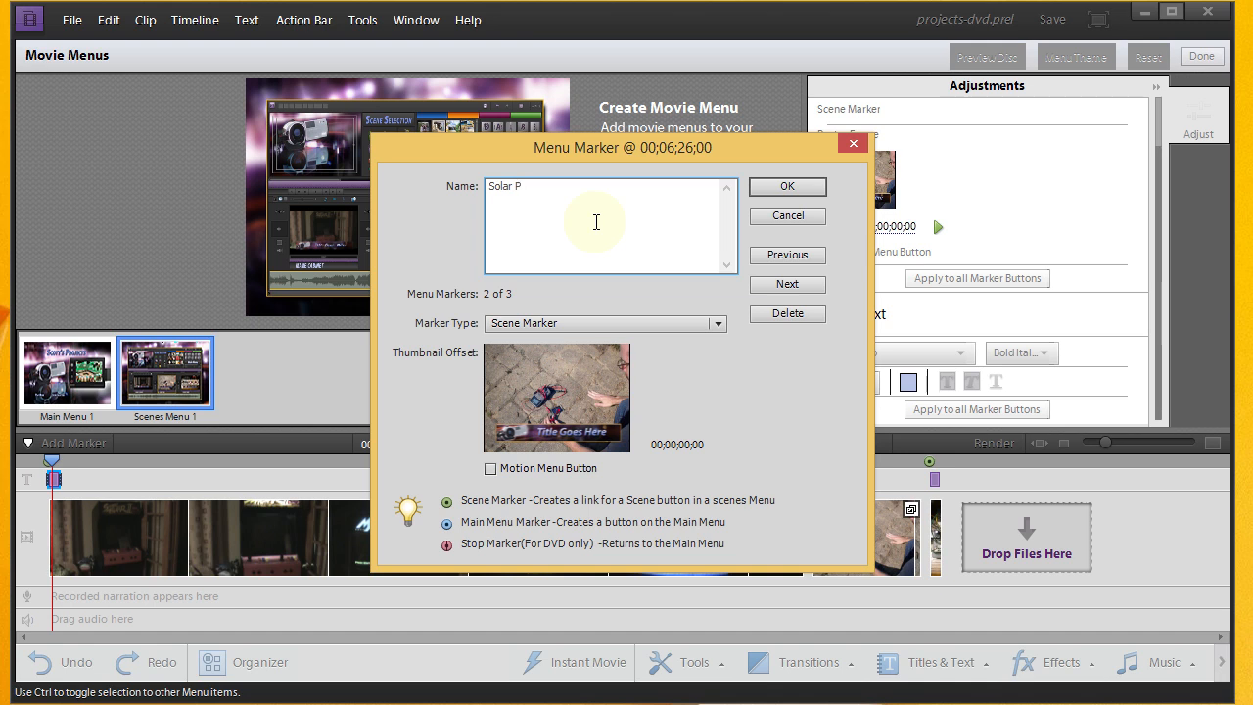
{"action": "type", "text": "ower"}
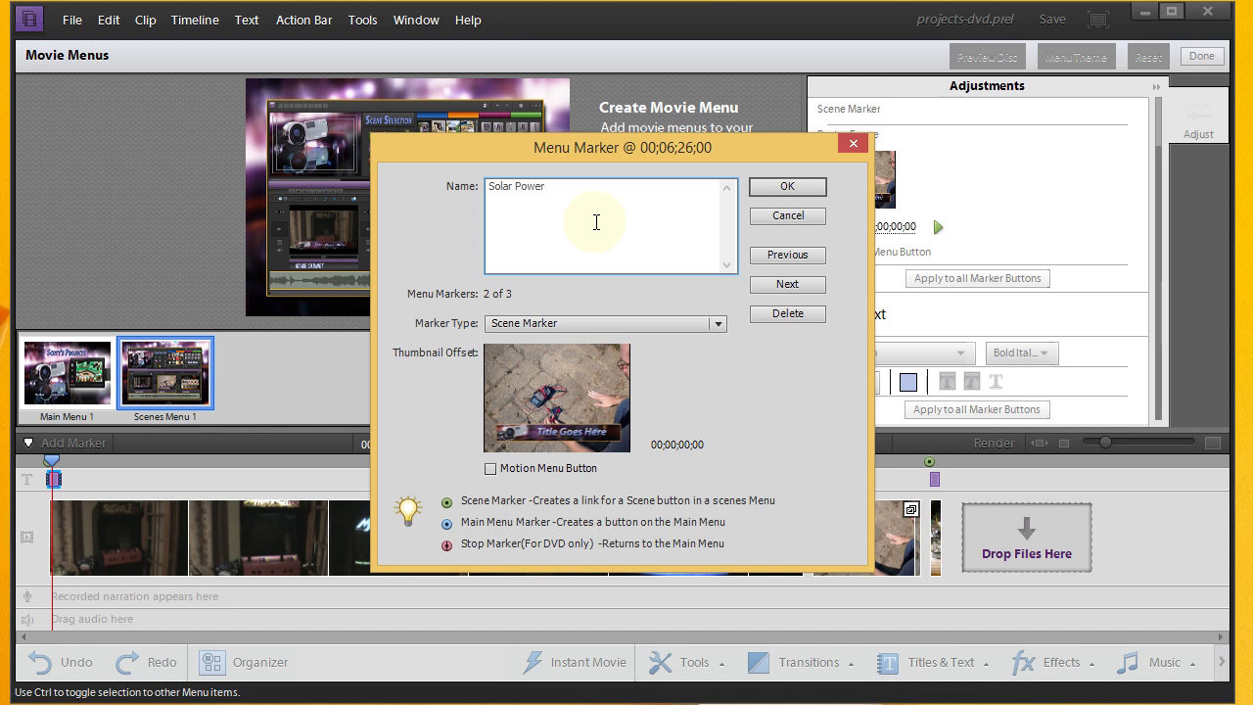
{"action": "left_click", "coordinate": [787, 186]}
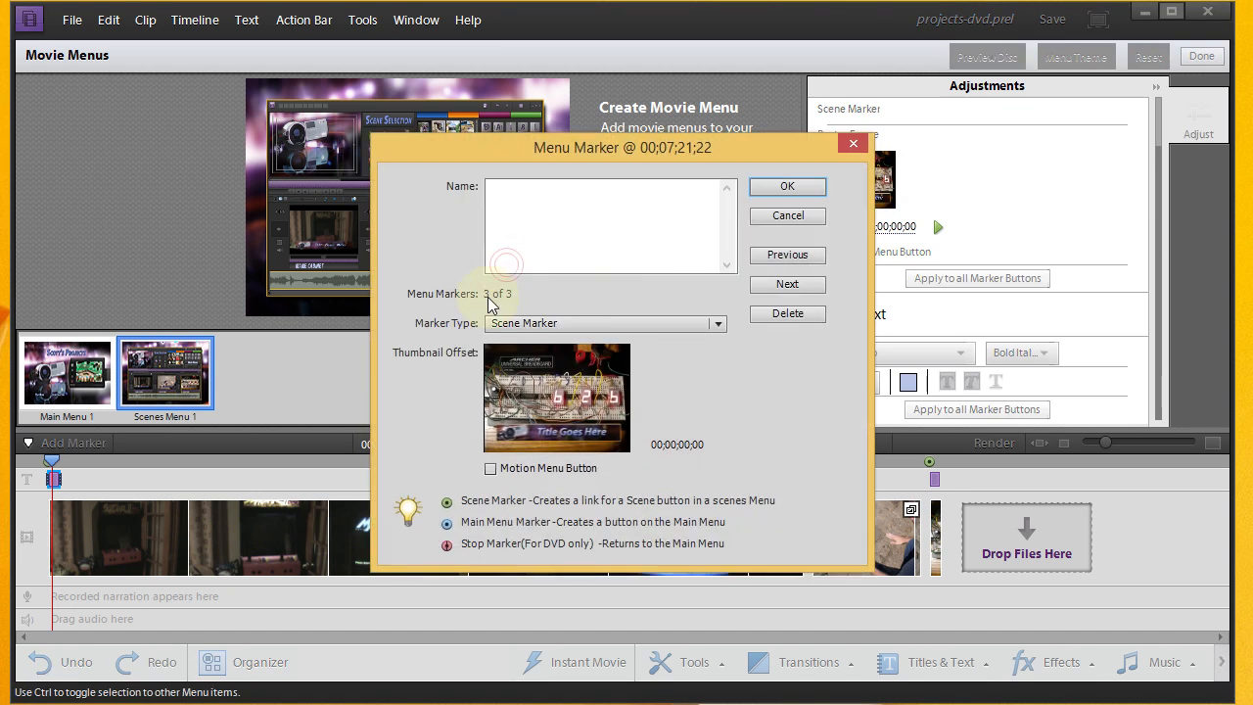
Step: Name the third menu marker Digital Counter and close the marker settings
{"action": "type", "text": "D"}
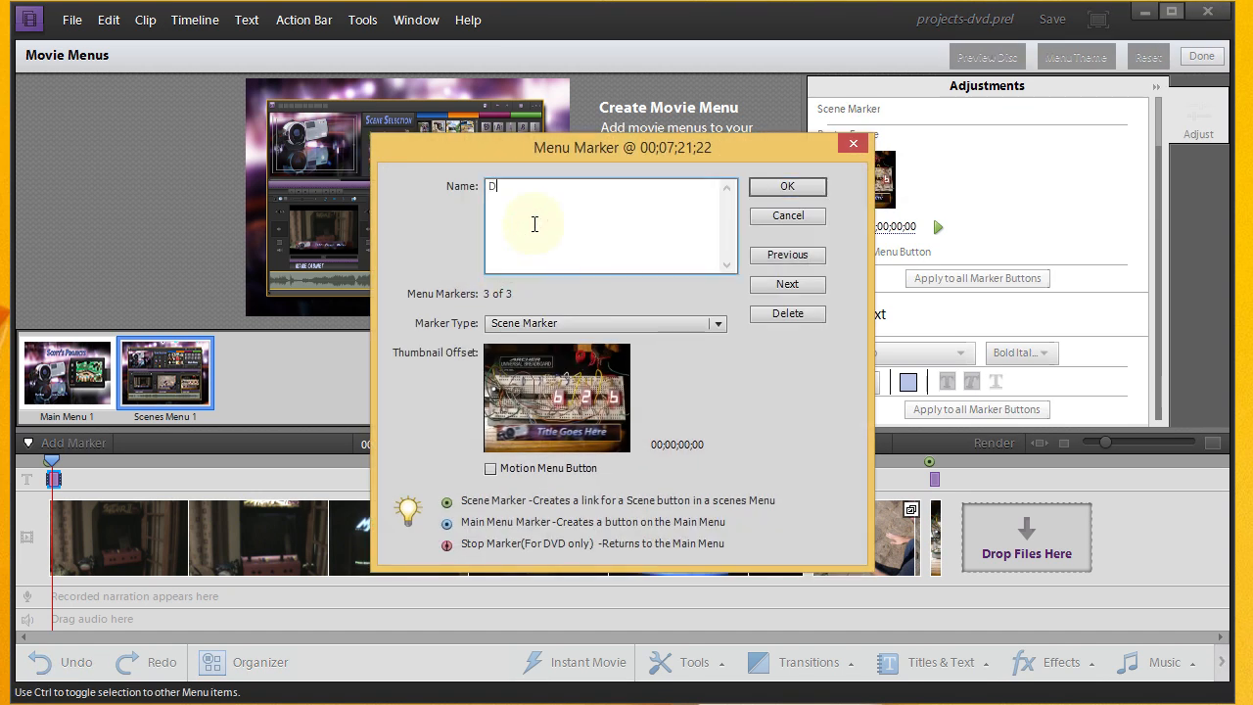
{"action": "type", "text": "igi"}
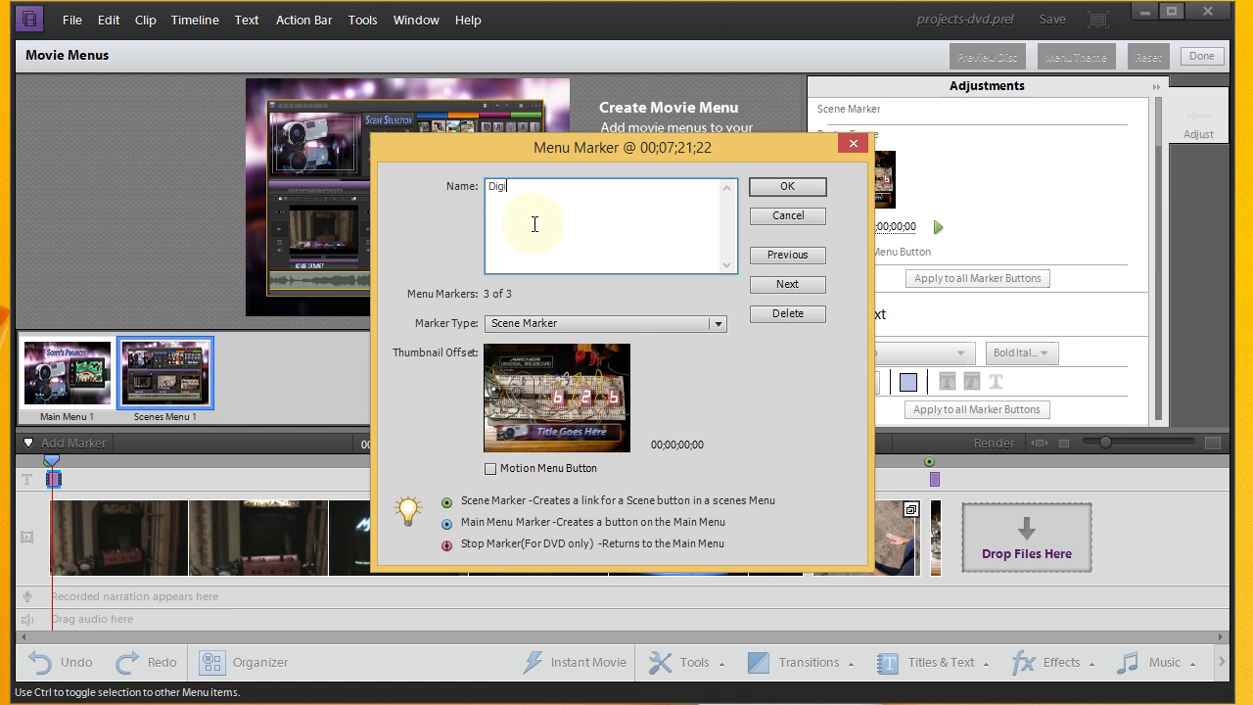
{"action": "type", "text": "tal Cou"}
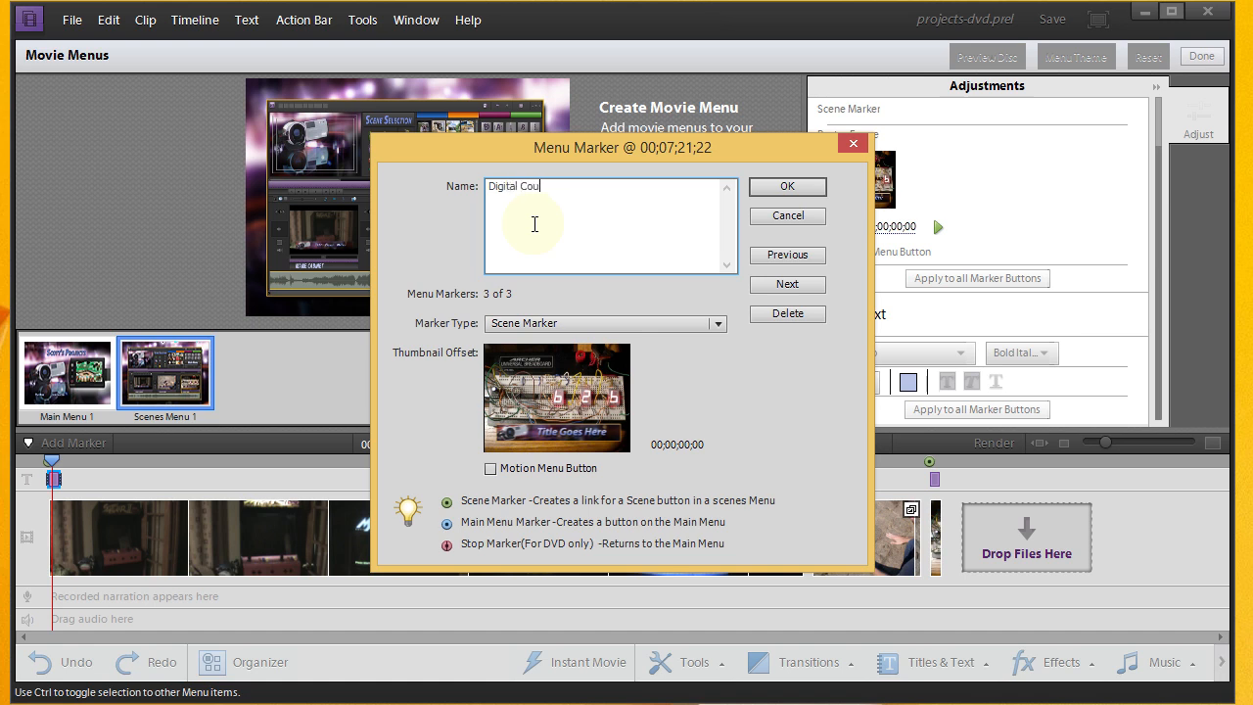
{"action": "type", "text": "nter"}
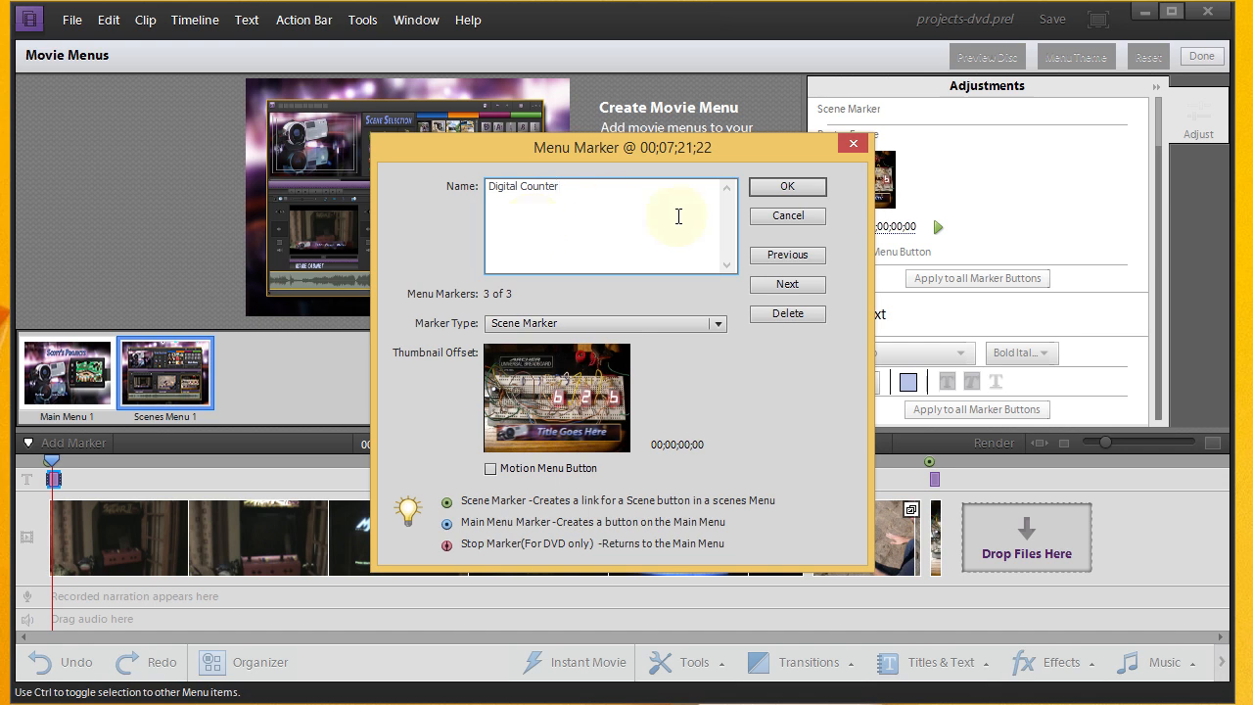
{"action": "left_click", "coordinate": [788, 186]}
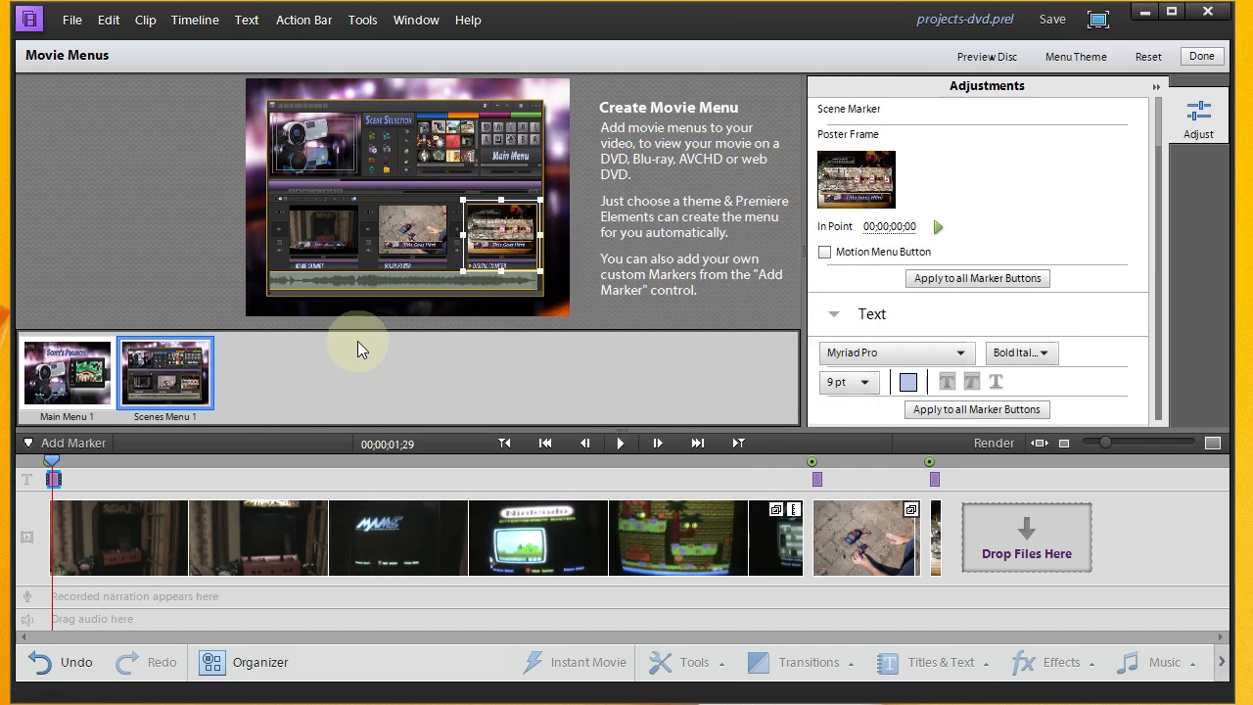
{"action": "mouse_move", "coordinate": [983, 180]}
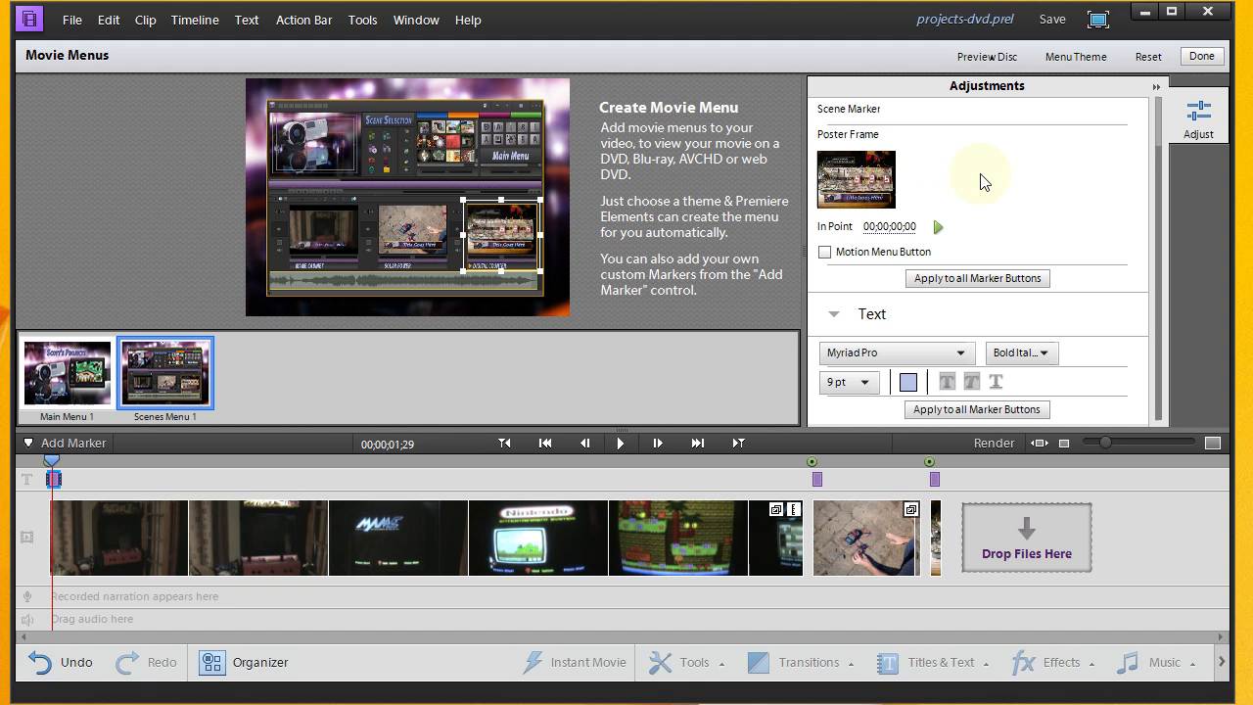
{"action": "mouse_move", "coordinate": [650, 194]}
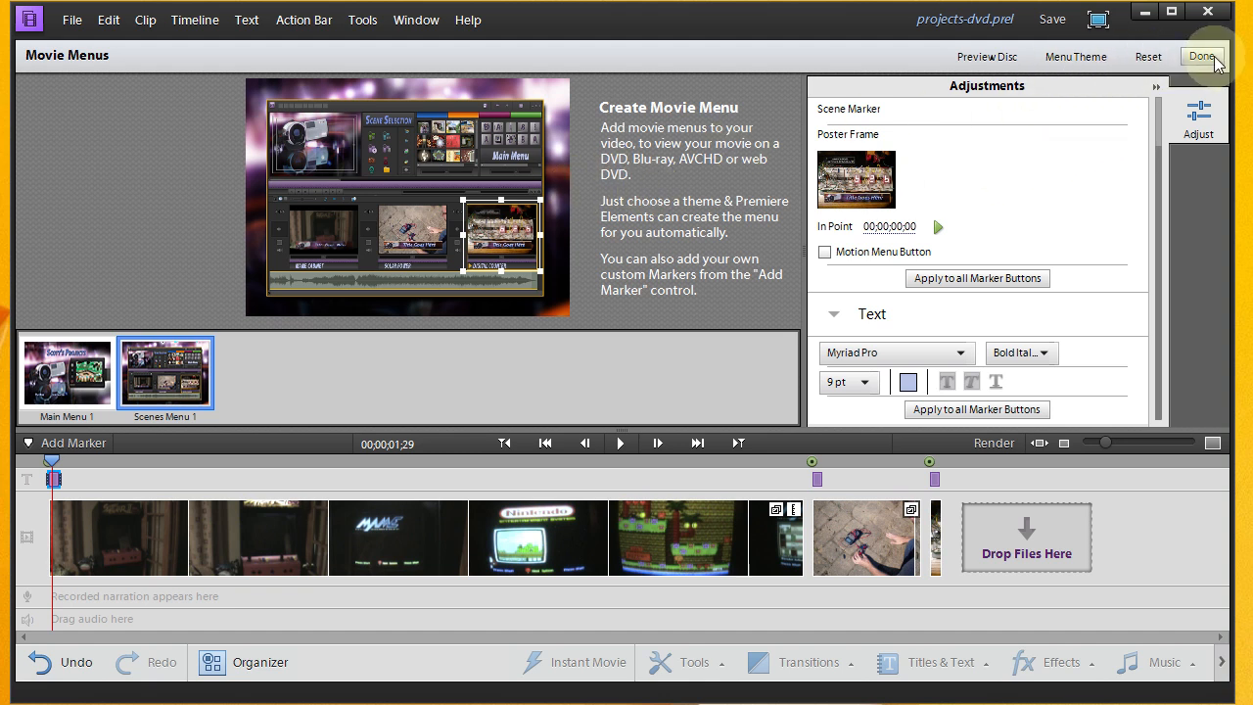
Step: Leave Movie Menus, retitle the first clip MAME Cabinet, and jump to the second marked clip
{"action": "left_click", "coordinate": [1202, 55]}
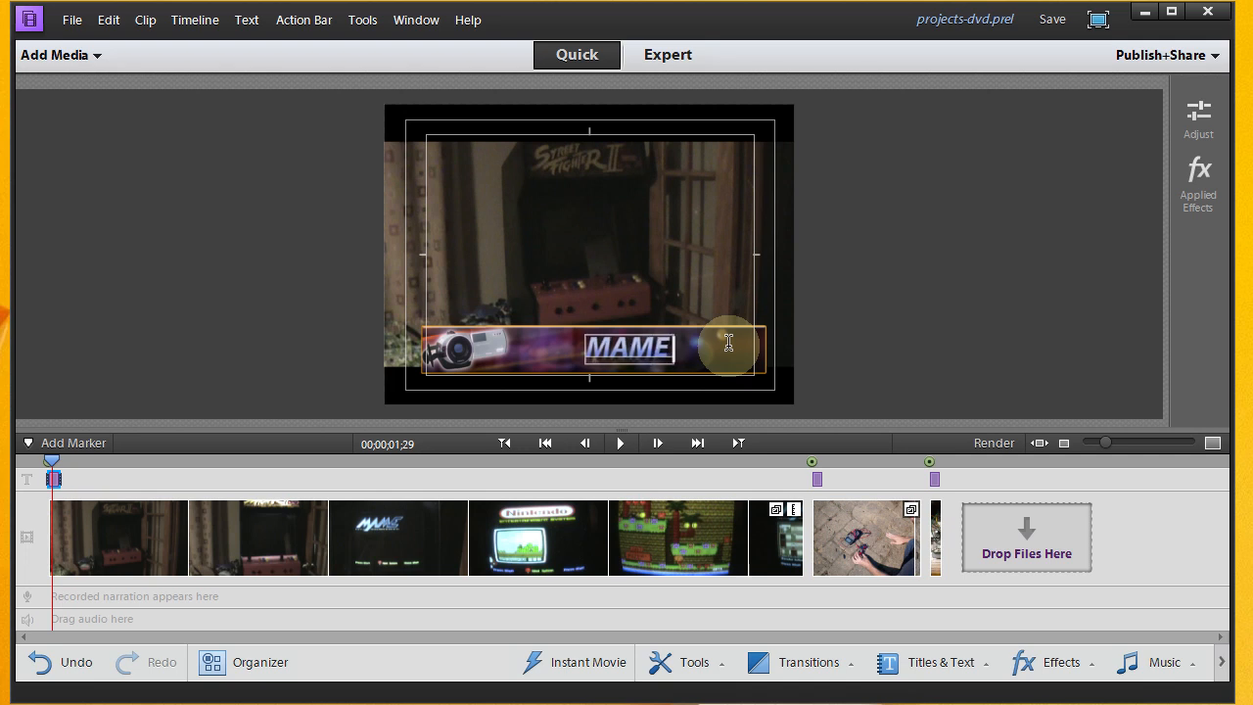
{"action": "type", "text": "Ca"}
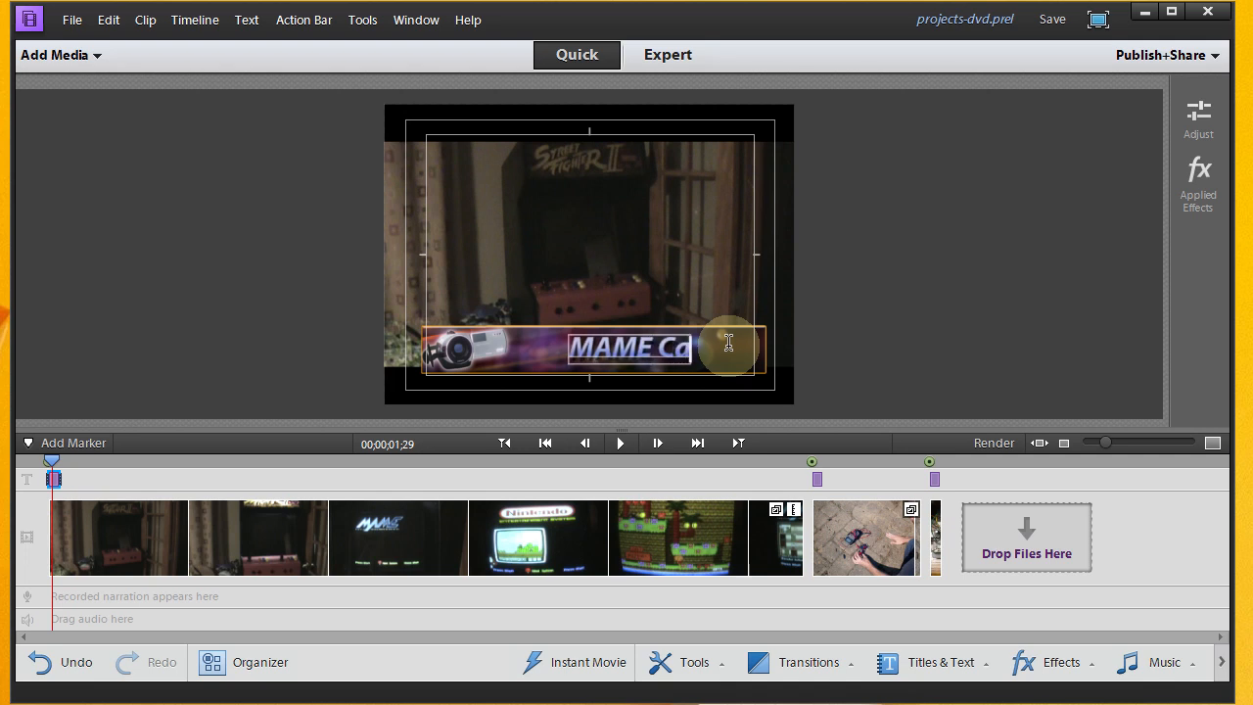
{"action": "type", "text": "binet"}
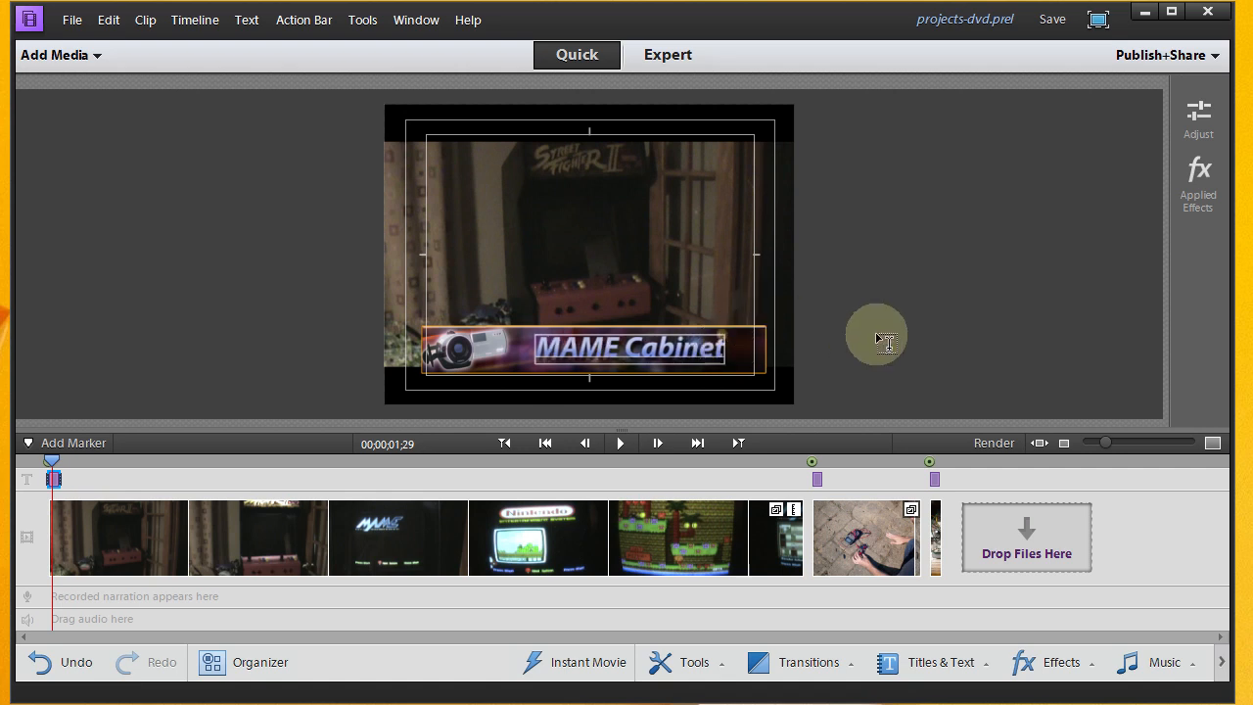
{"action": "mouse_move", "coordinate": [779, 194]}
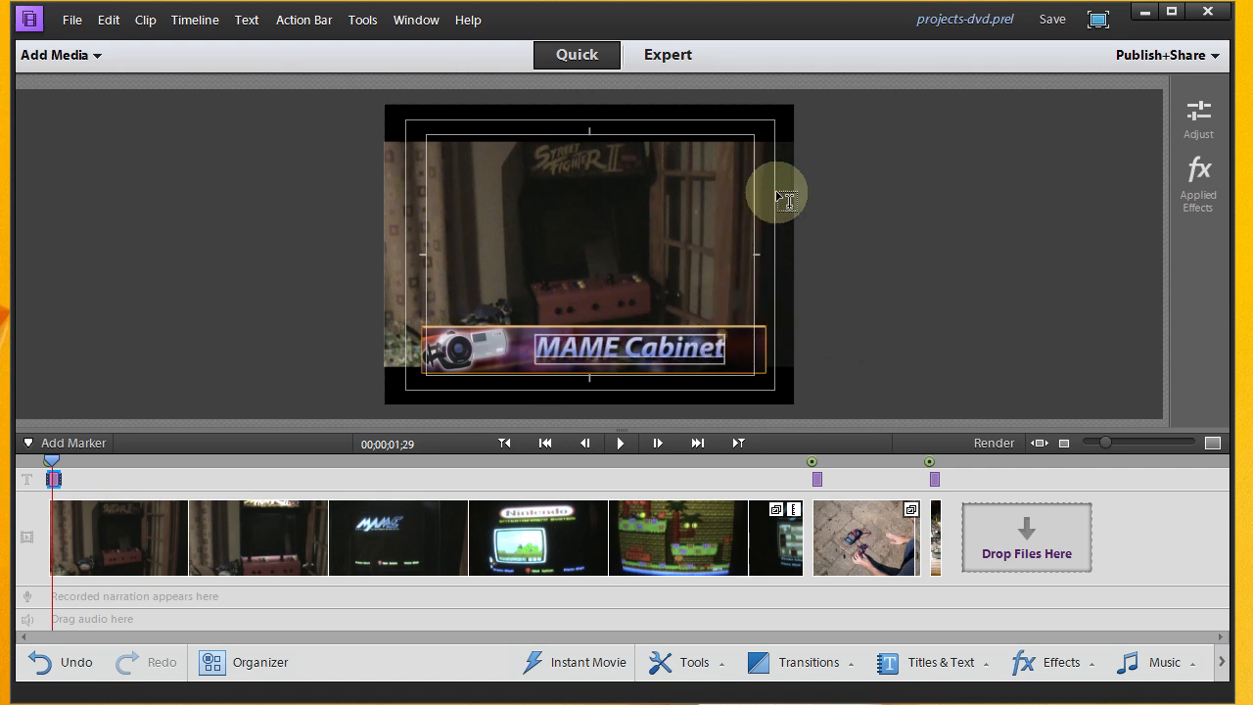
{"action": "mouse_move", "coordinate": [587, 341]}
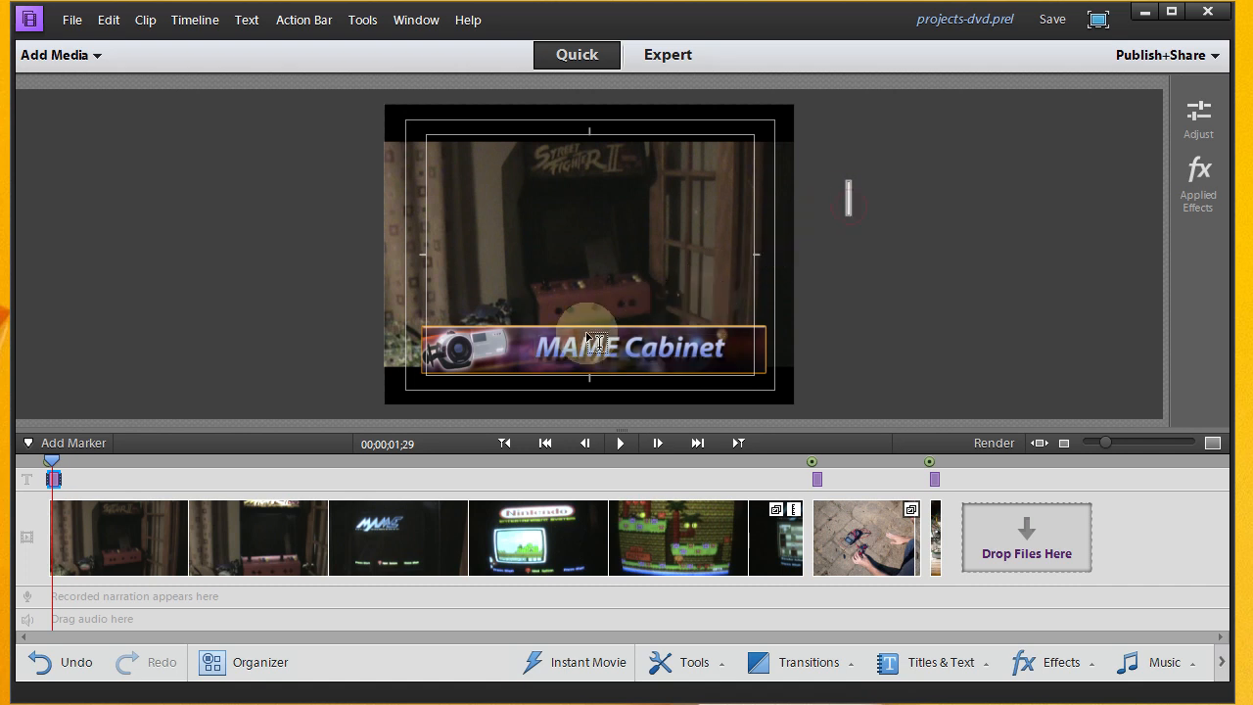
{"action": "left_click", "coordinate": [278, 537]}
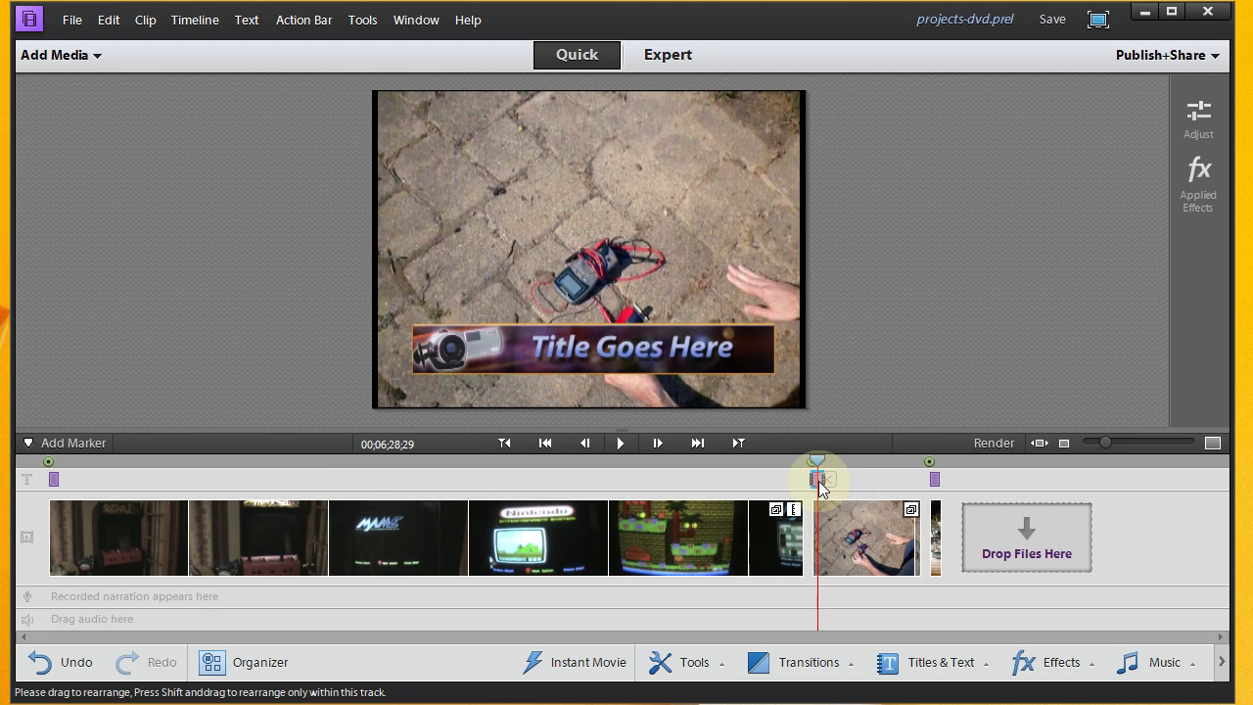
Step: Retype the second clip's caption text as "Solar Power"
{"action": "left_click", "coordinate": [607, 357]}
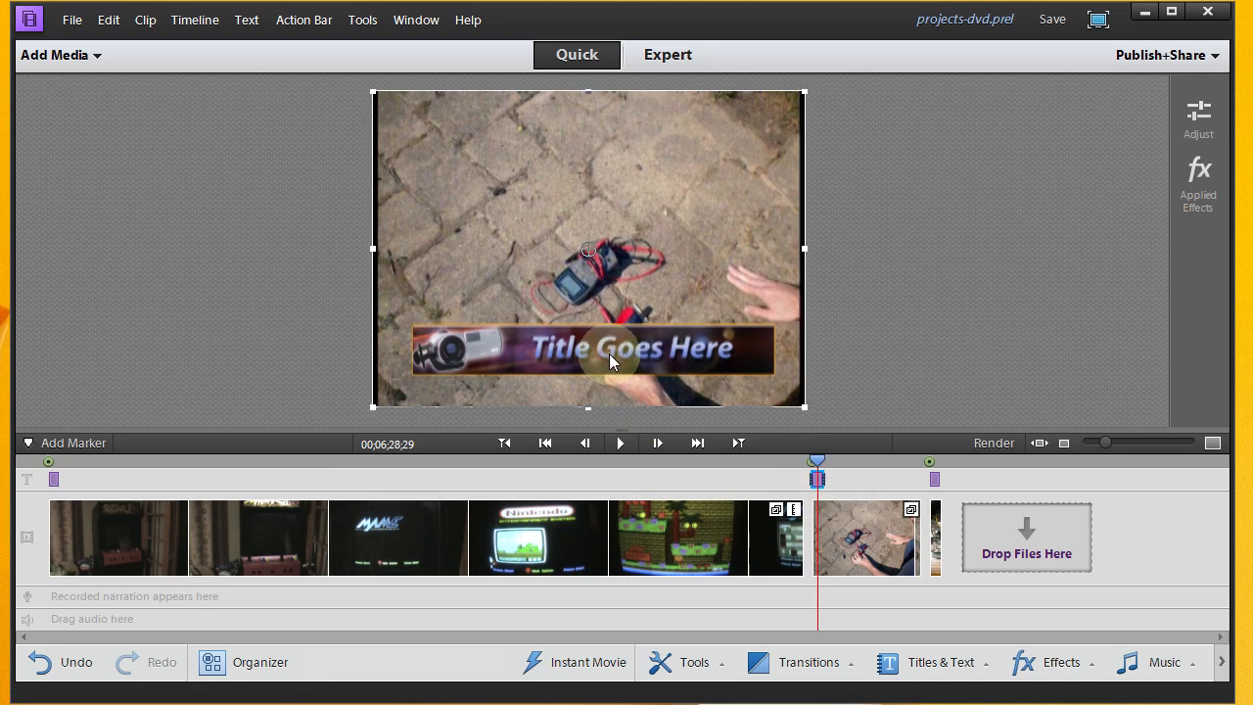
{"action": "double_click", "coordinate": [595, 349]}
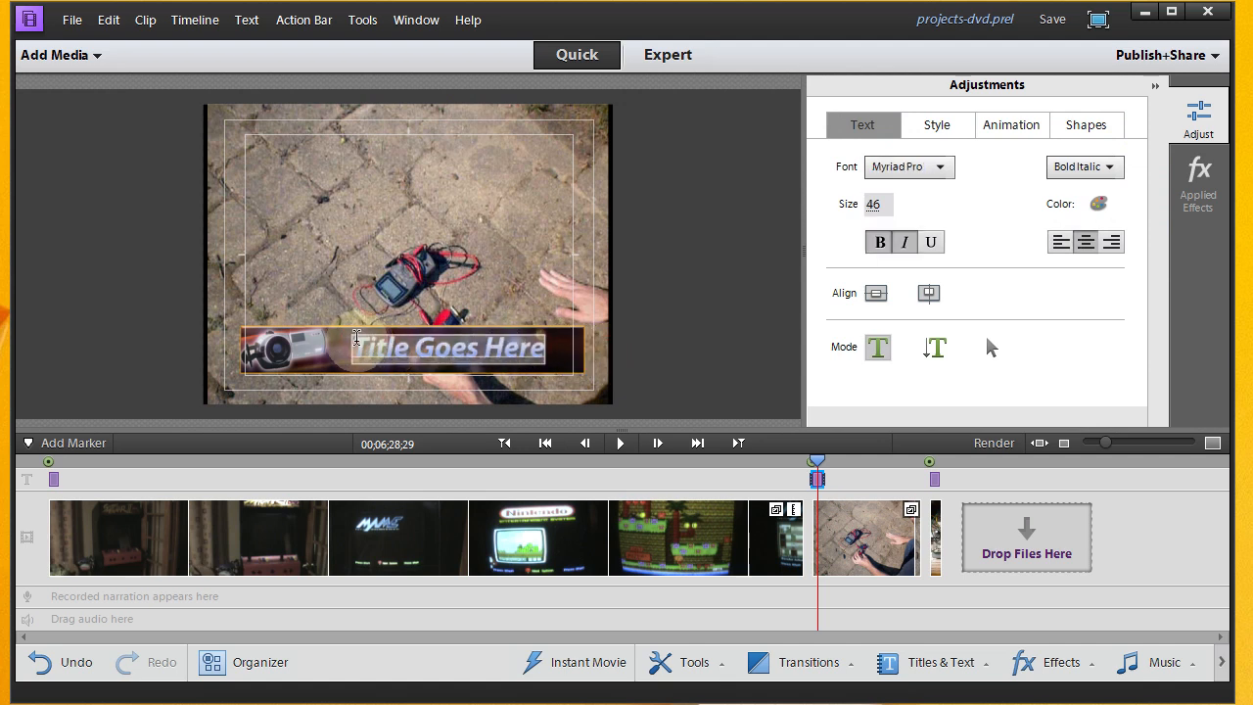
{"action": "type", "text": "Sol"}
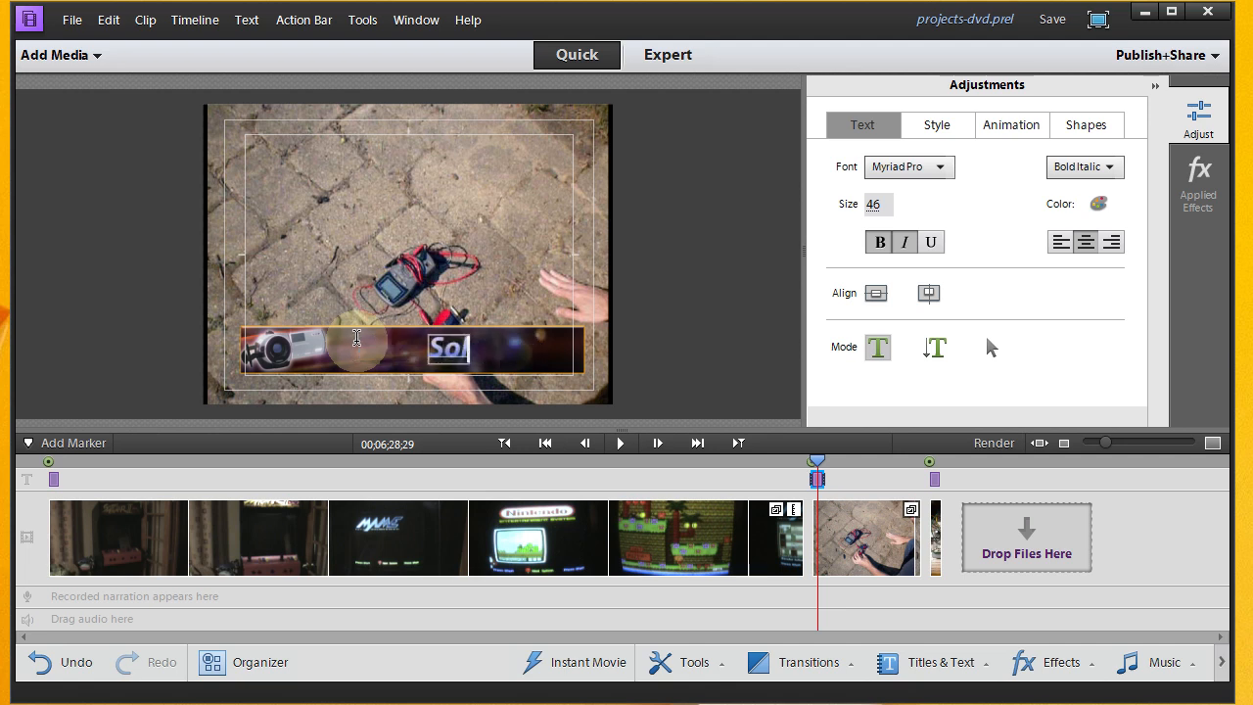
{"action": "type", "text": "lar"}
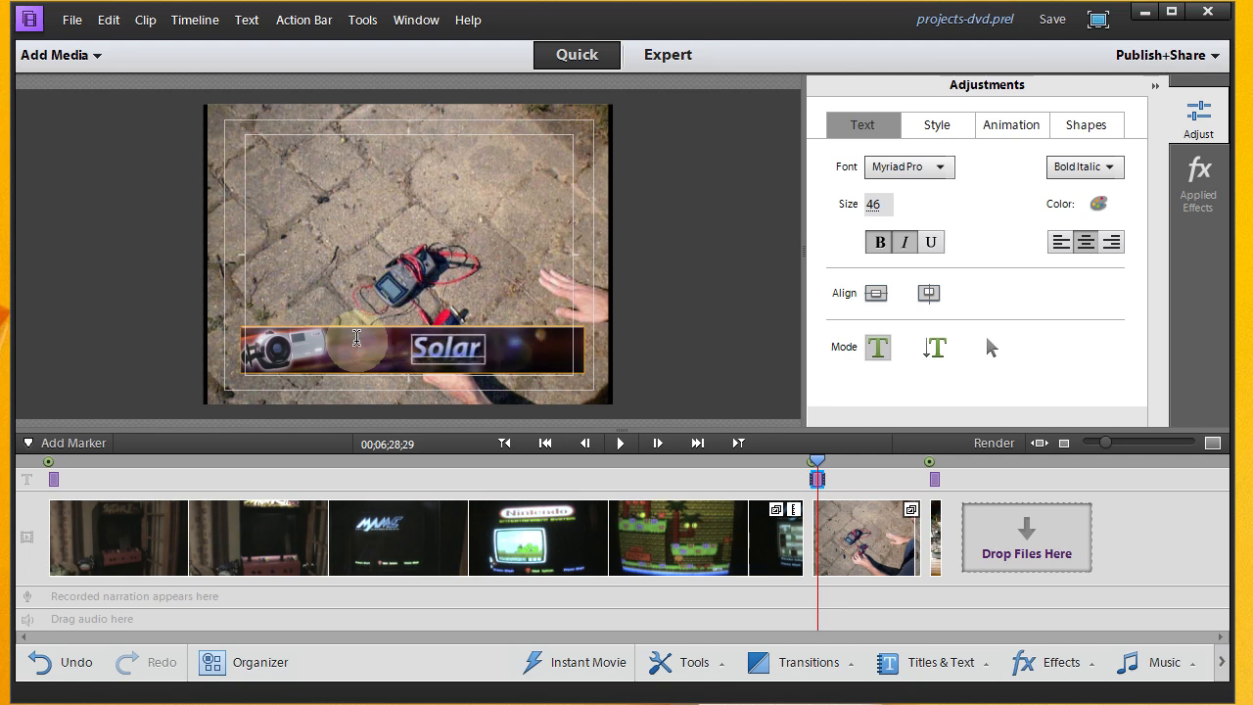
{"action": "type", "text": "Power"}
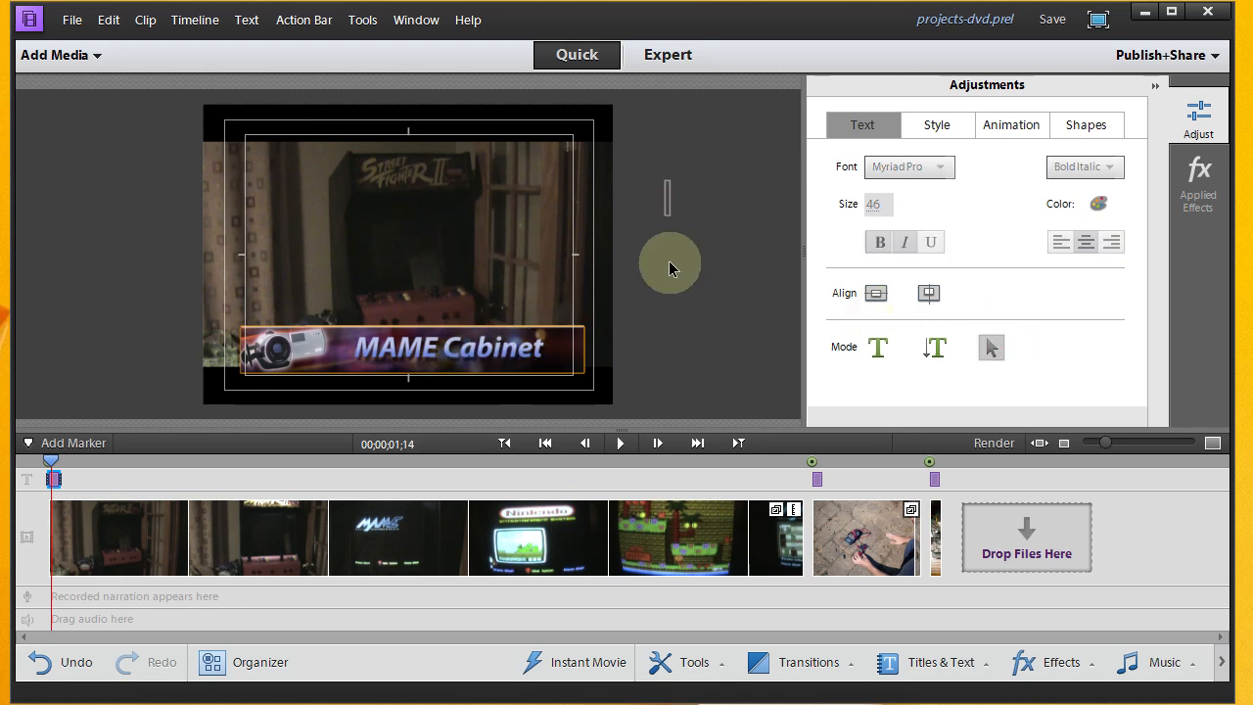
{"action": "mouse_move", "coordinate": [349, 458]}
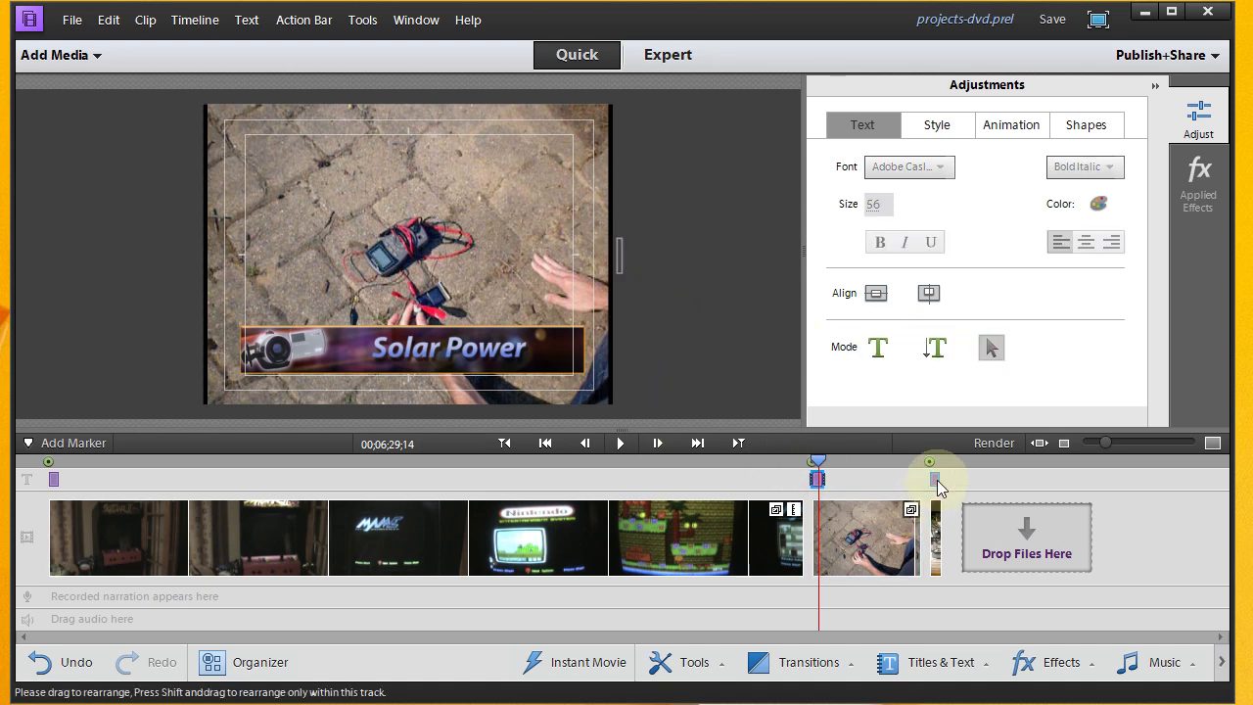
Step: Jump to the third clip and retype its caption as "Digital Counter"
{"action": "left_click", "coordinate": [936, 478]}
{"action": "type", "text": "Di"}
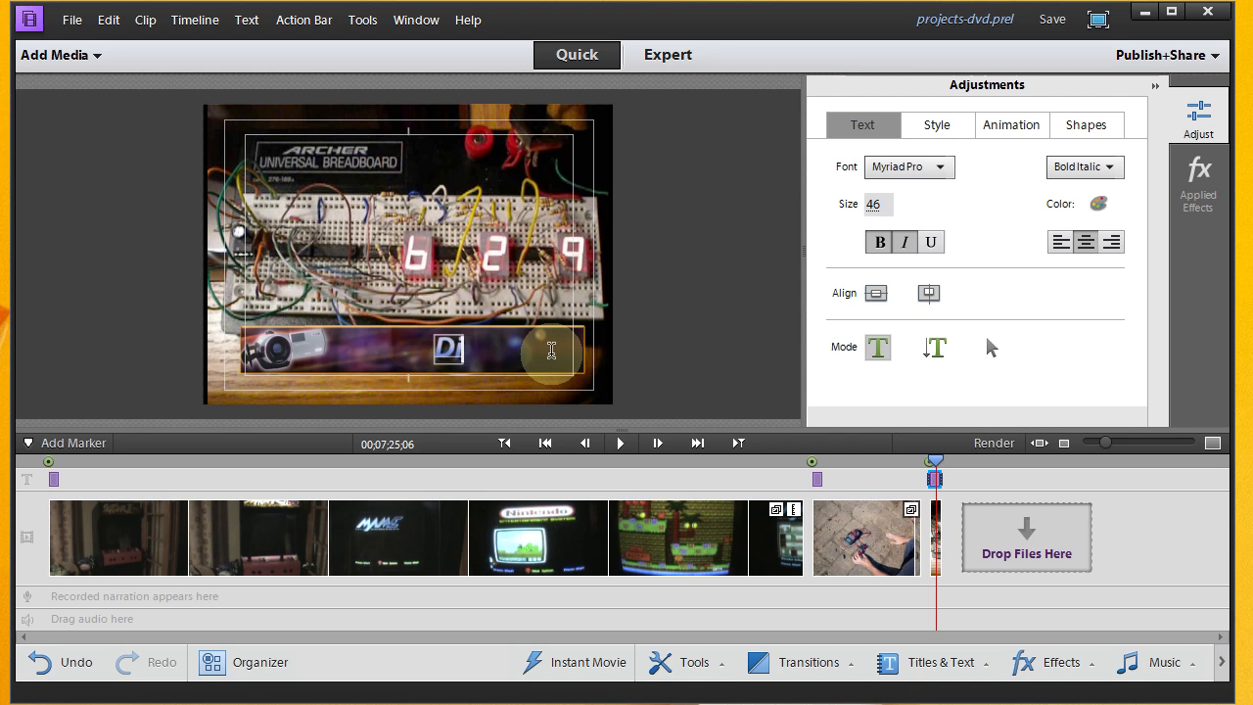
{"action": "type", "text": "git"}
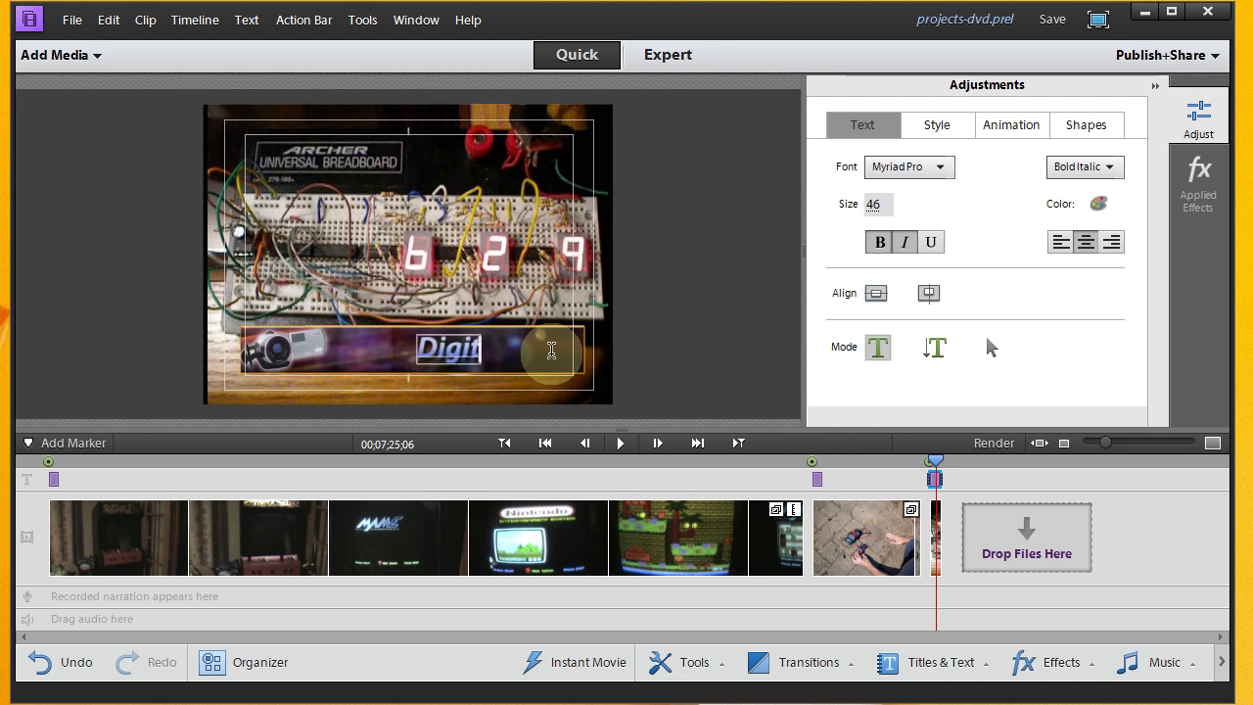
{"action": "type", "text": "al Counter"}
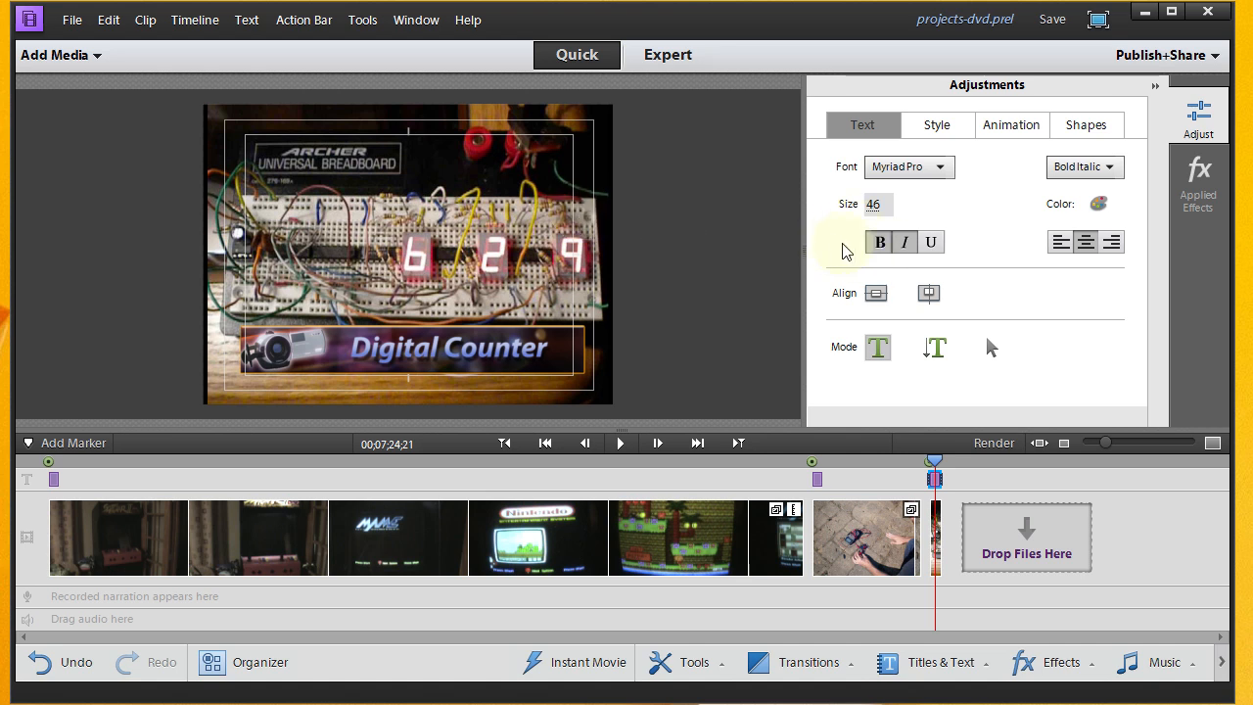
{"action": "mouse_move", "coordinate": [860, 180]}
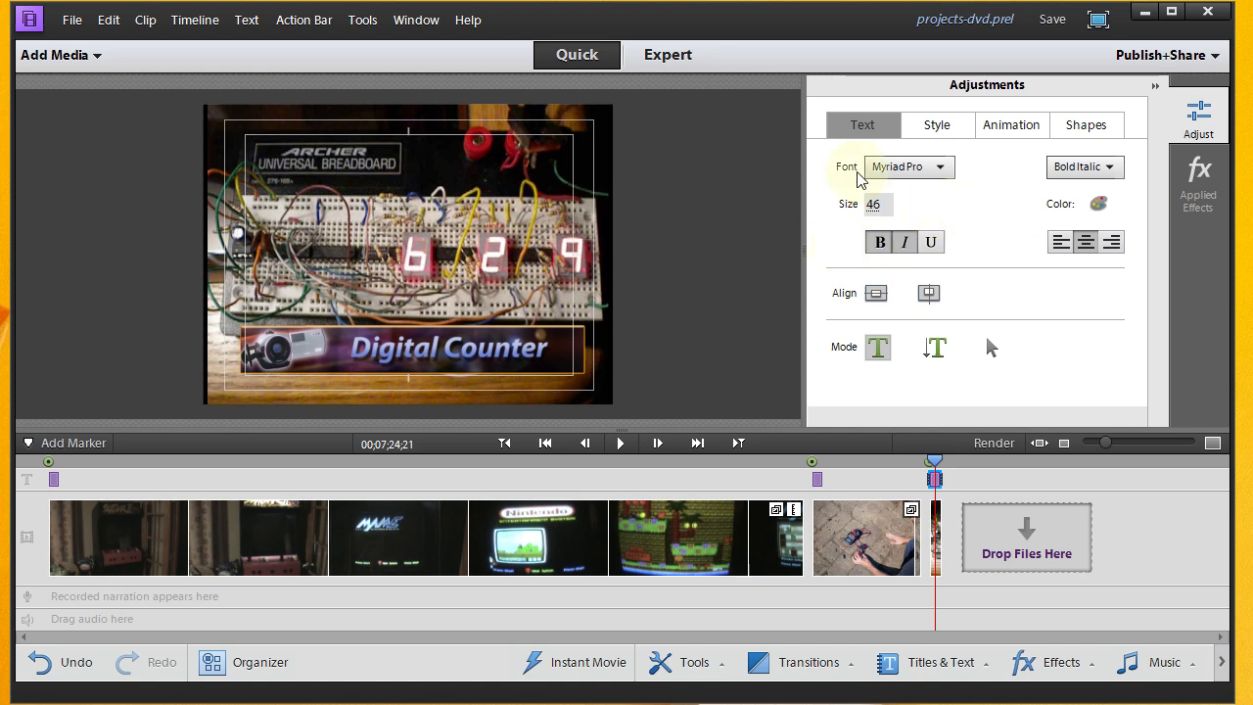
Step: Browse the File menu, then show the Publish+Share destinations including Disc
{"action": "left_click", "coordinate": [70, 19]}
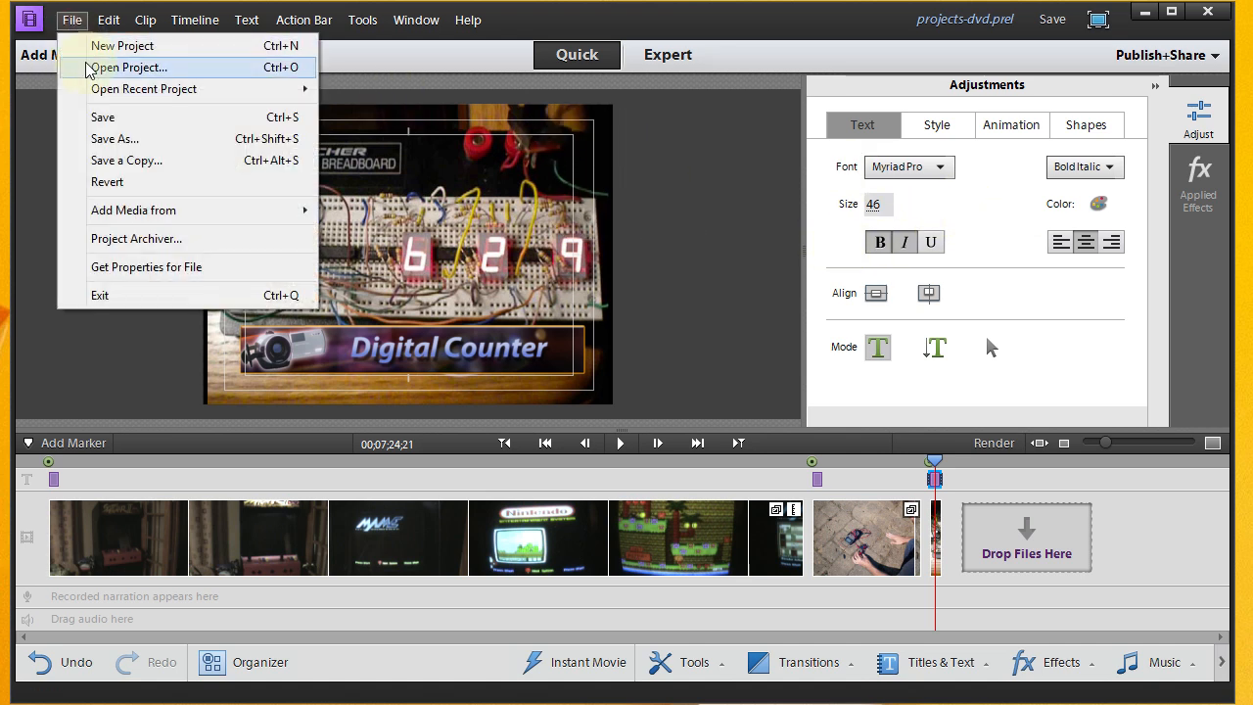
{"action": "left_click", "coordinate": [101, 118]}
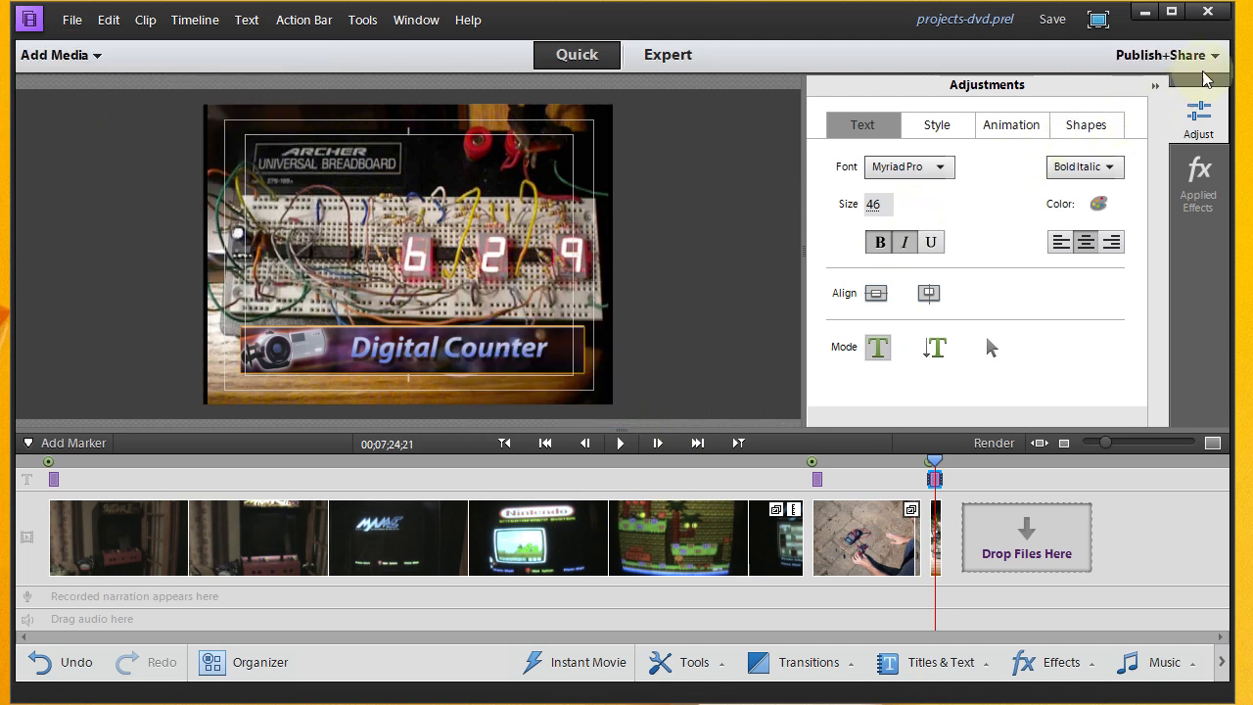
{"action": "left_click", "coordinate": [1162, 55]}
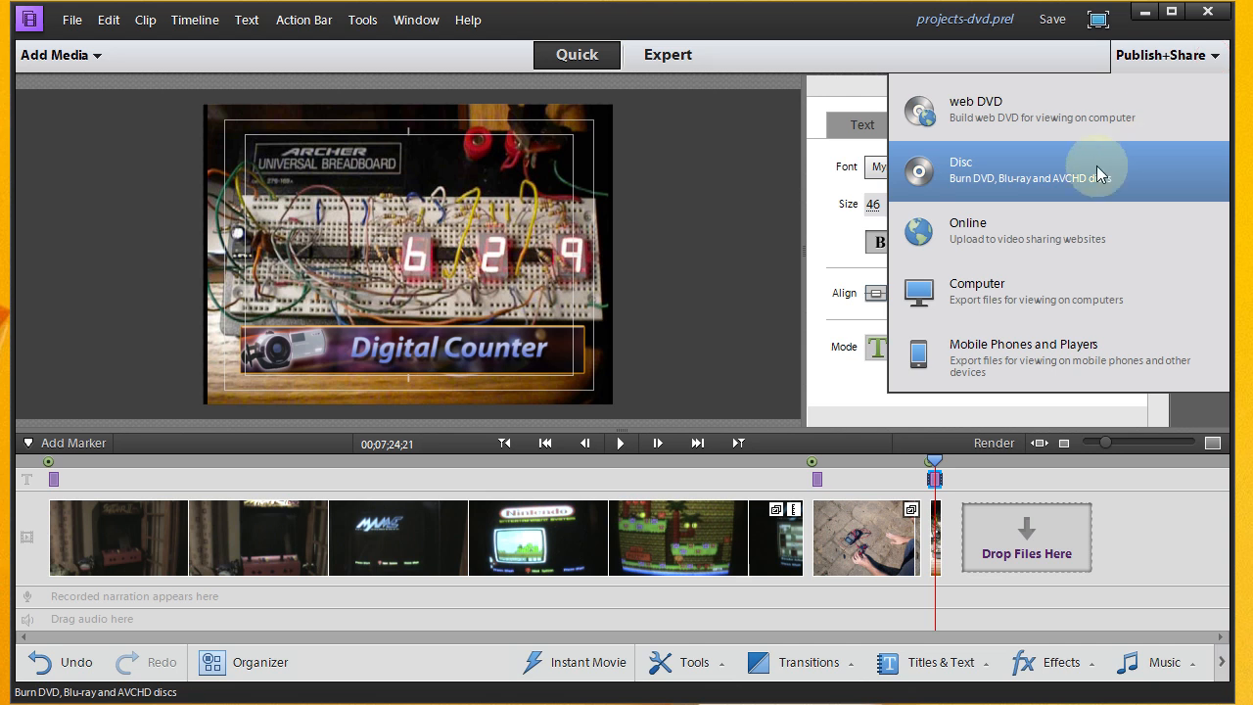
{"action": "mouse_move", "coordinate": [1065, 184]}
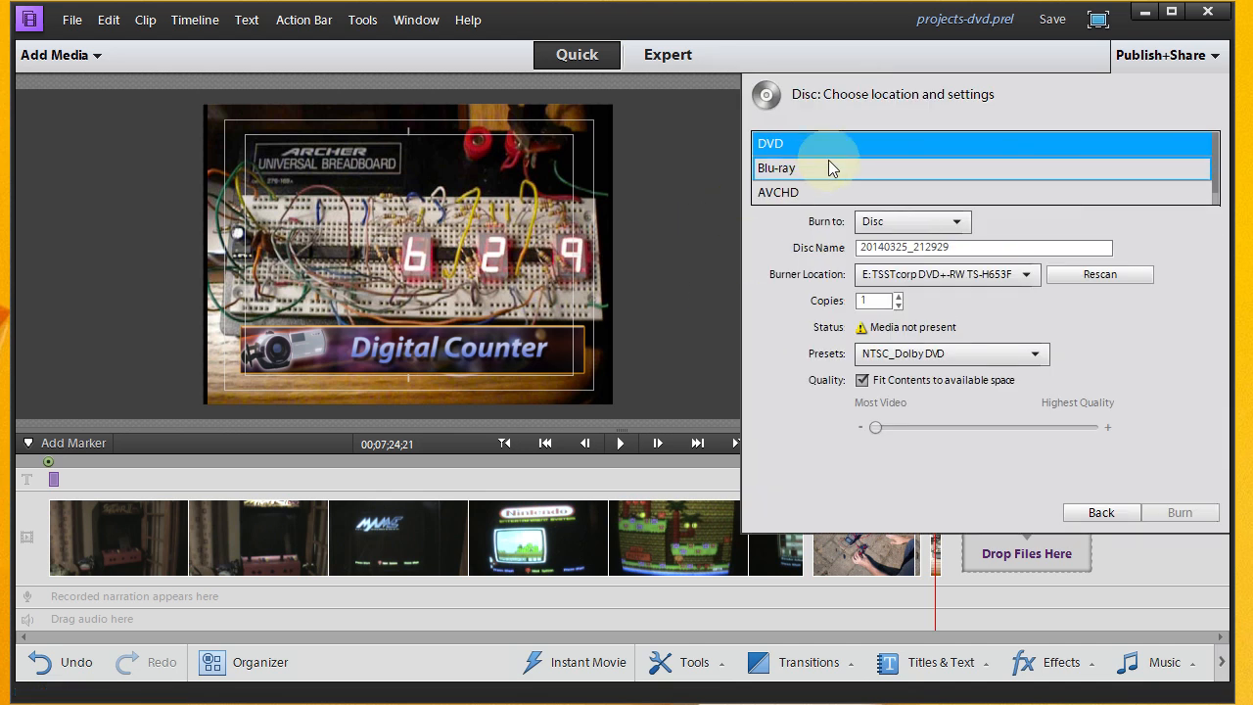
{"action": "mouse_move", "coordinate": [832, 169]}
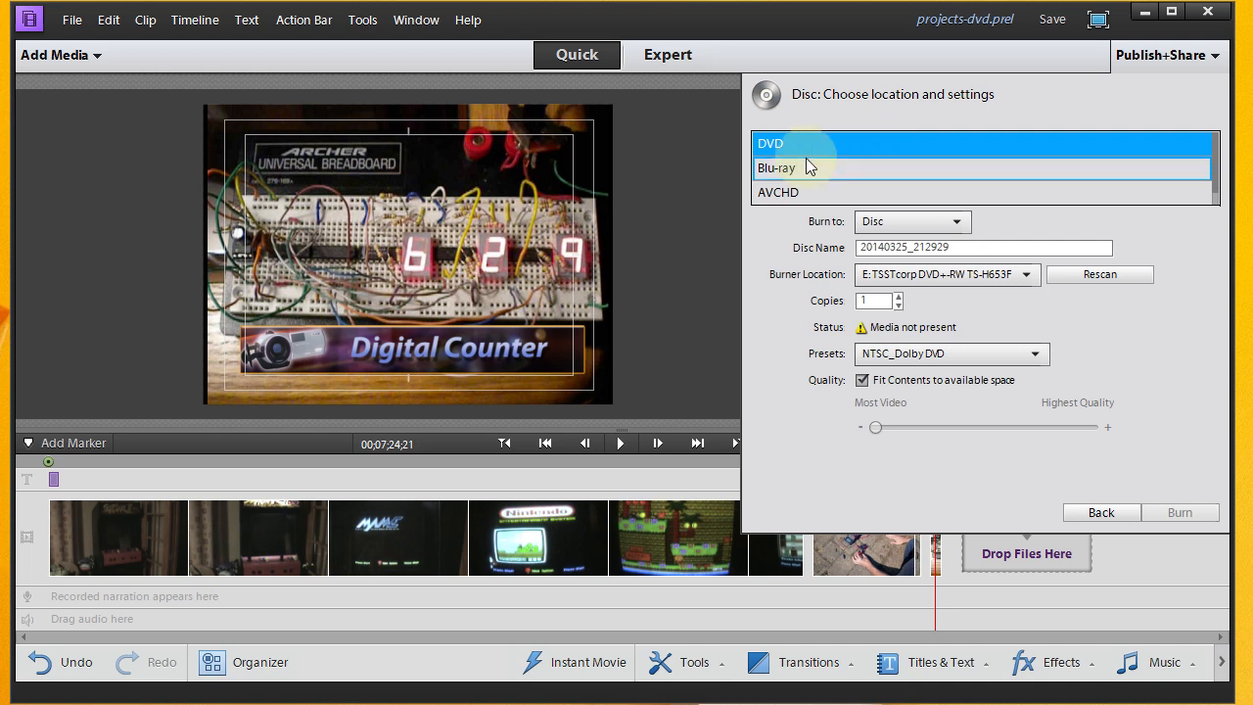
{"action": "mouse_move", "coordinate": [783, 169]}
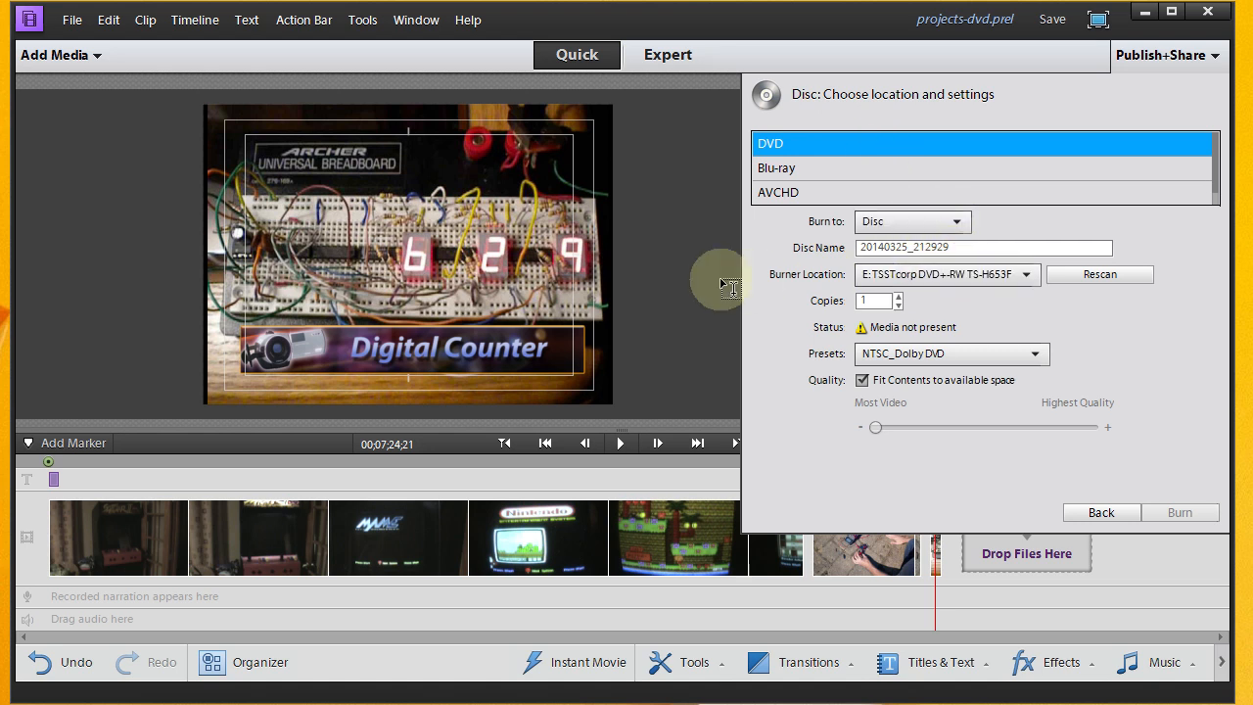
{"action": "mouse_move", "coordinate": [810, 275]}
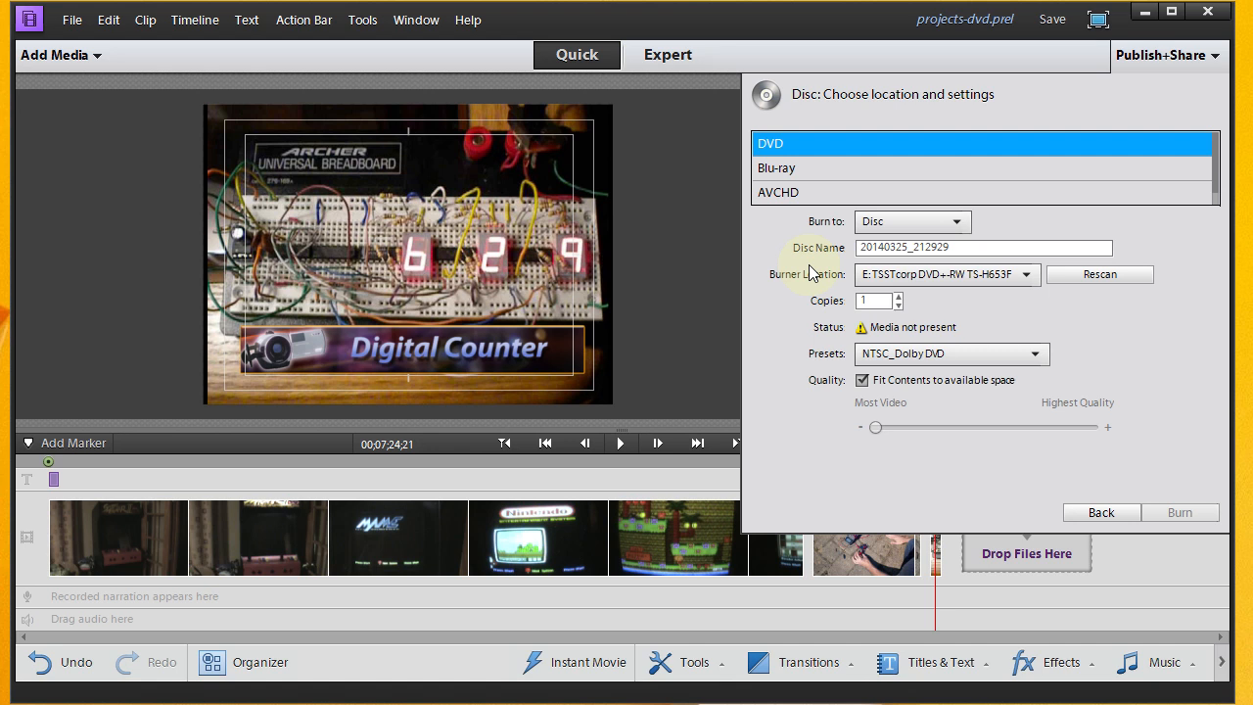
{"action": "mouse_move", "coordinate": [1014, 302]}
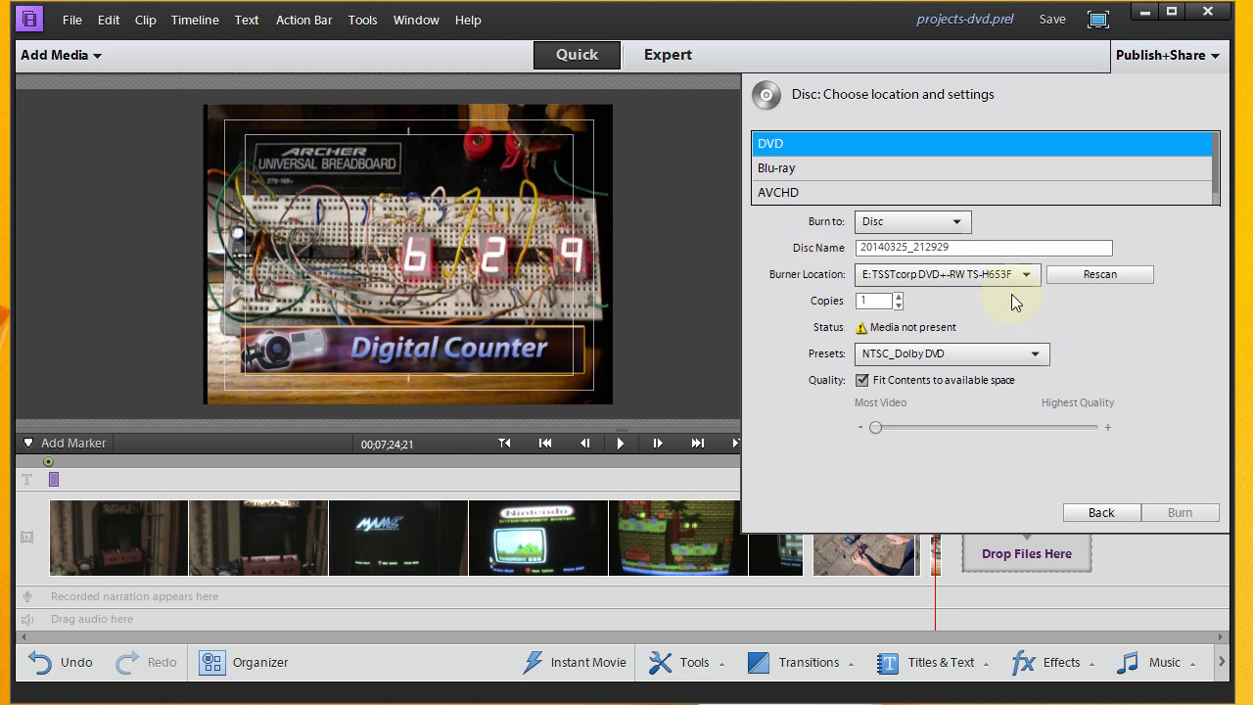
{"action": "mouse_move", "coordinate": [1073, 399]}
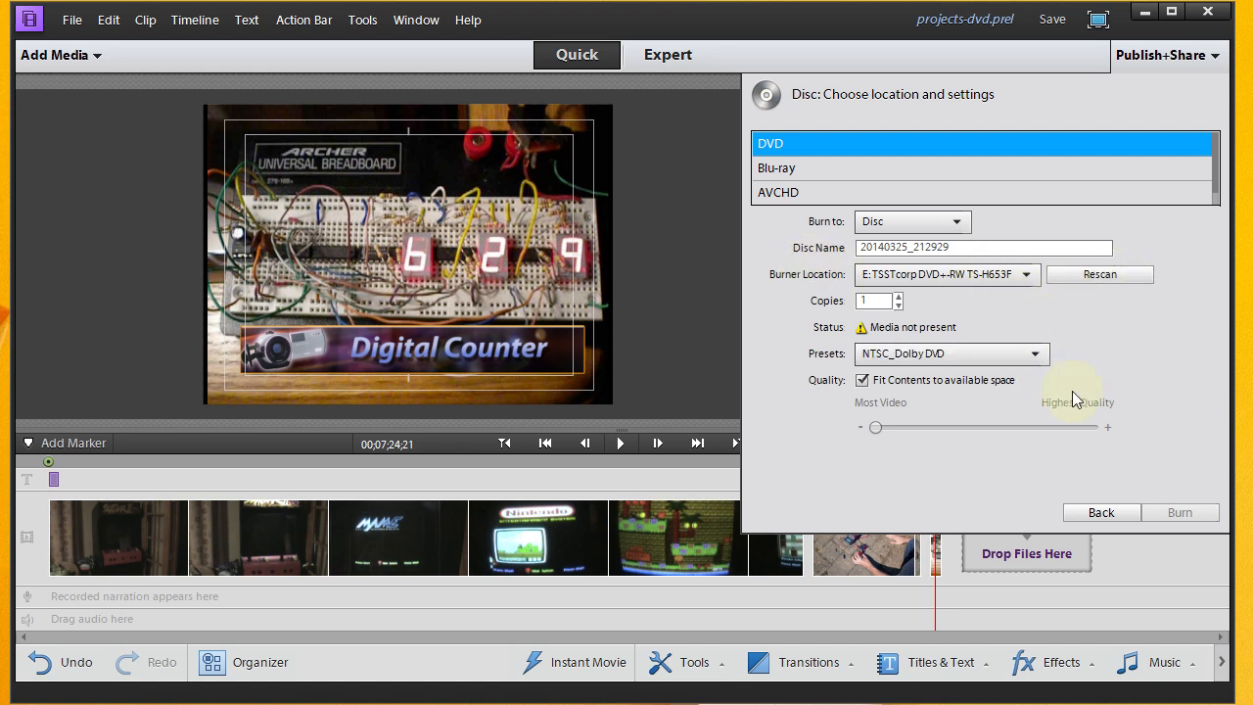
{"action": "mouse_move", "coordinate": [1179, 509]}
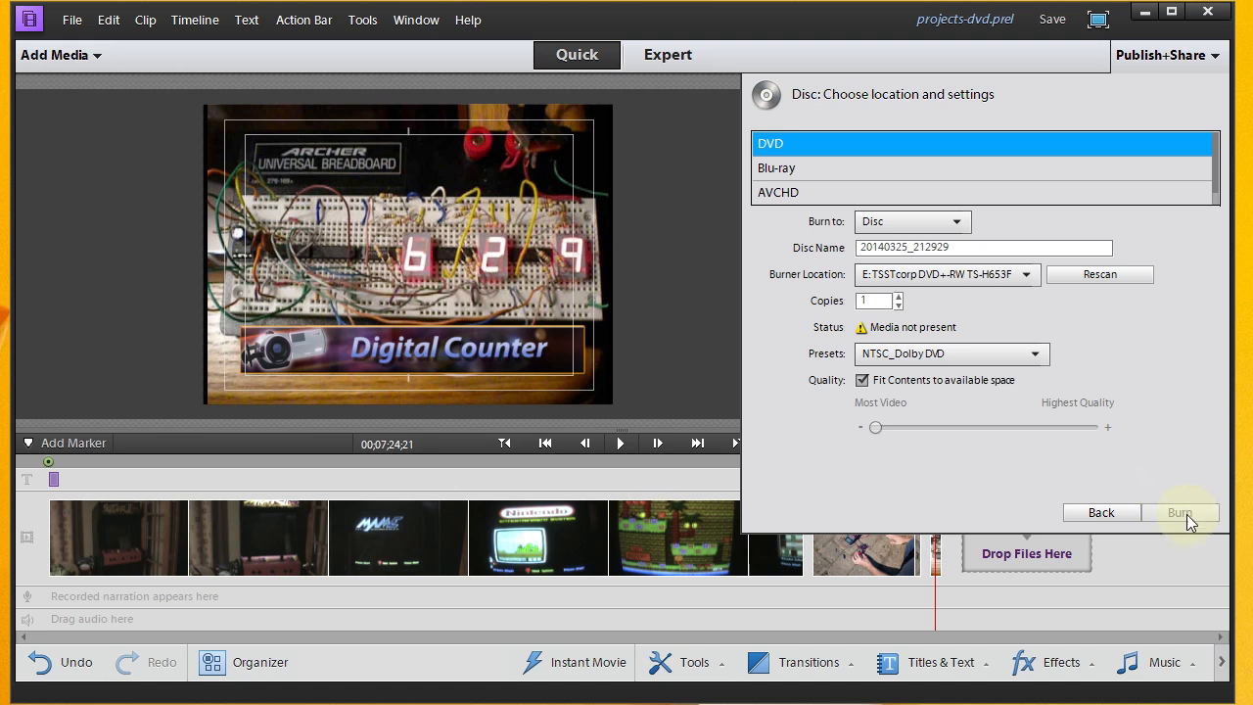
{"action": "mouse_move", "coordinate": [1179, 402]}
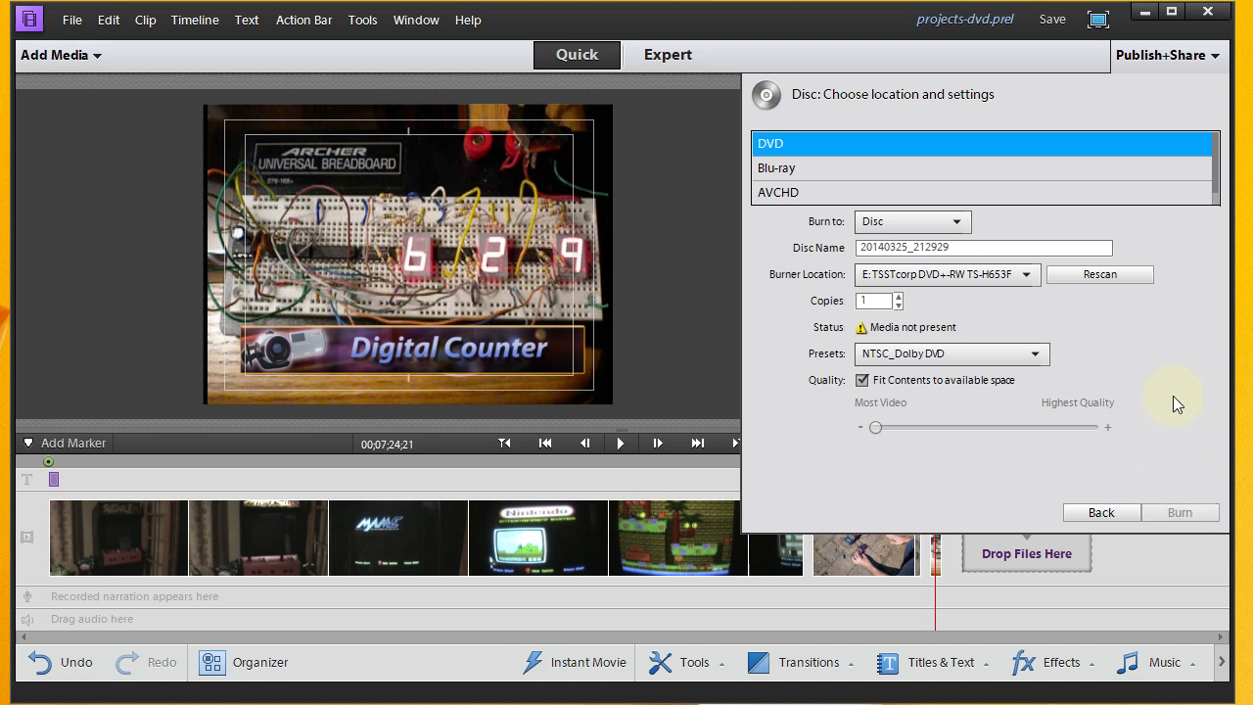
{"action": "mouse_move", "coordinate": [1169, 345]}
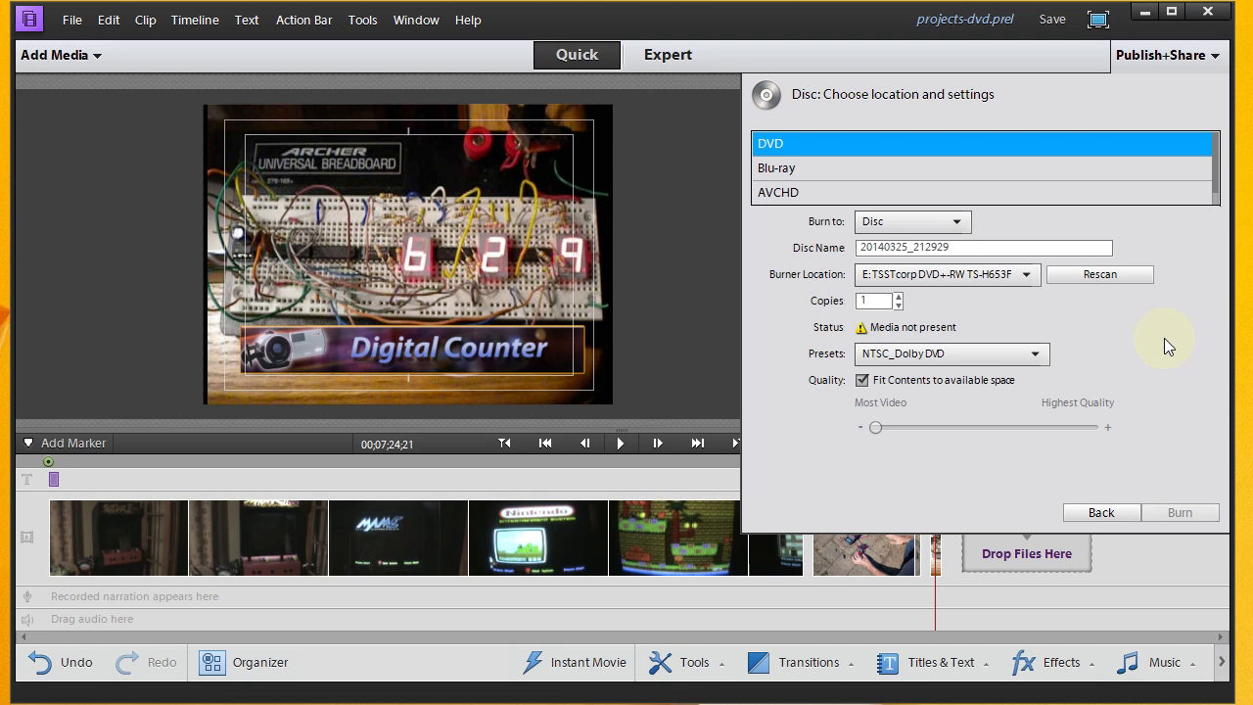
{"action": "mouse_move", "coordinate": [1163, 337]}
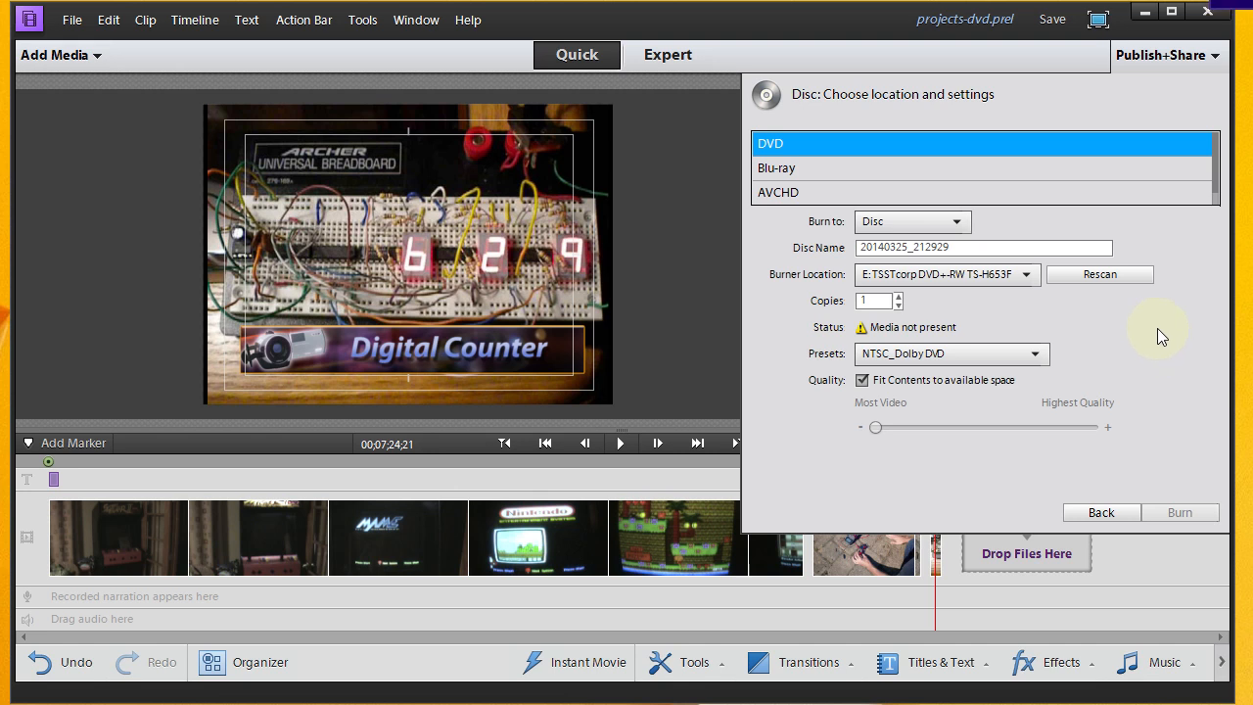
{"action": "mouse_move", "coordinate": [1162, 321]}
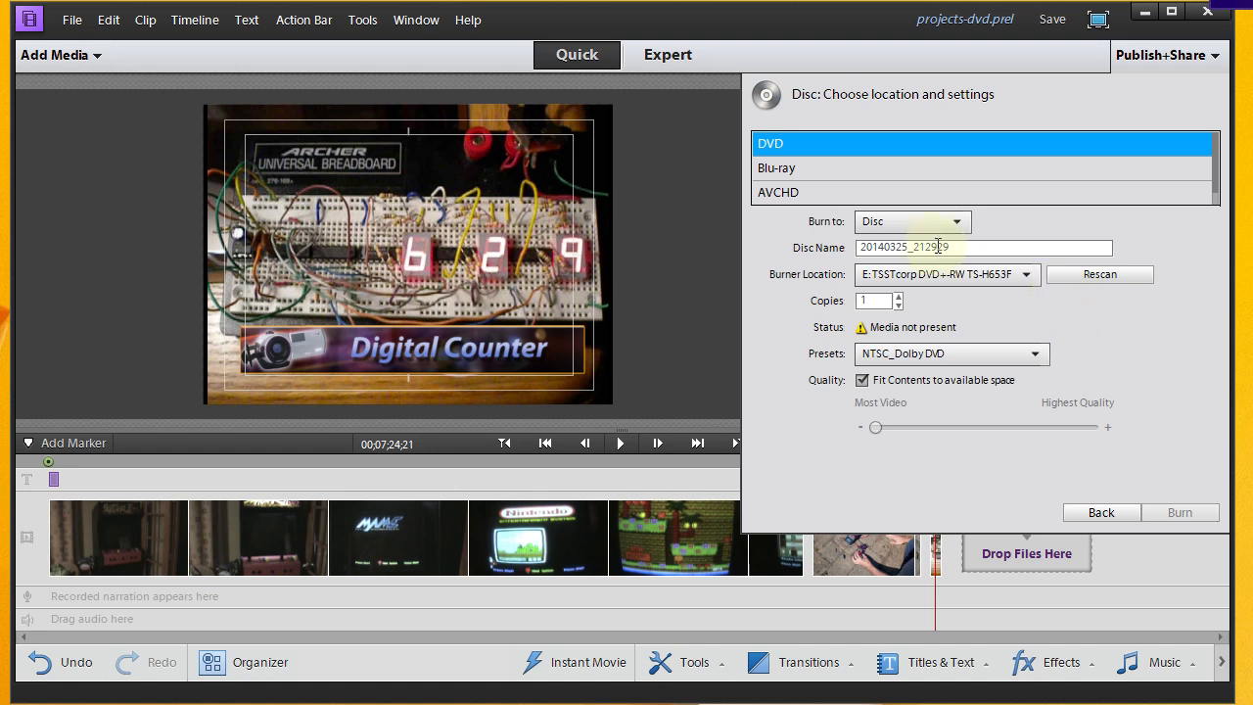
Step: Replace the default date-based disc name with "Scotts_Projects"
{"action": "triple_click", "coordinate": [983, 247]}
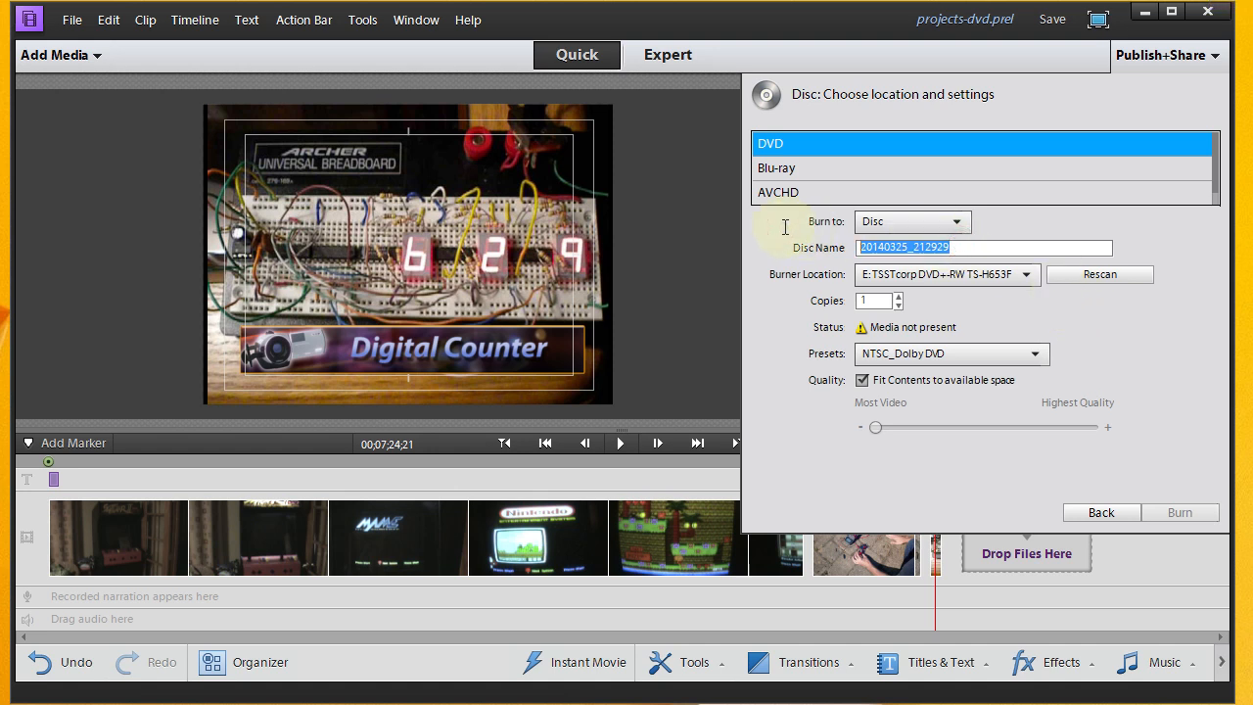
{"action": "type", "text": "Sco"}
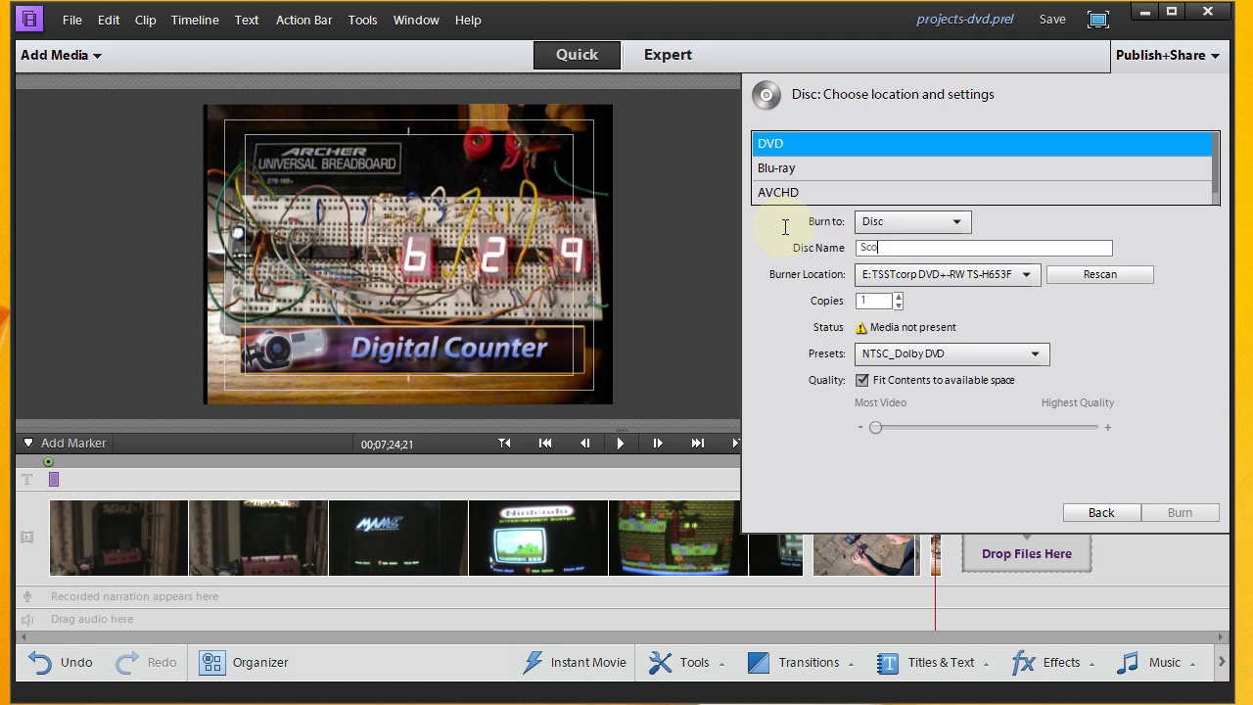
{"action": "type", "text": "tts"}
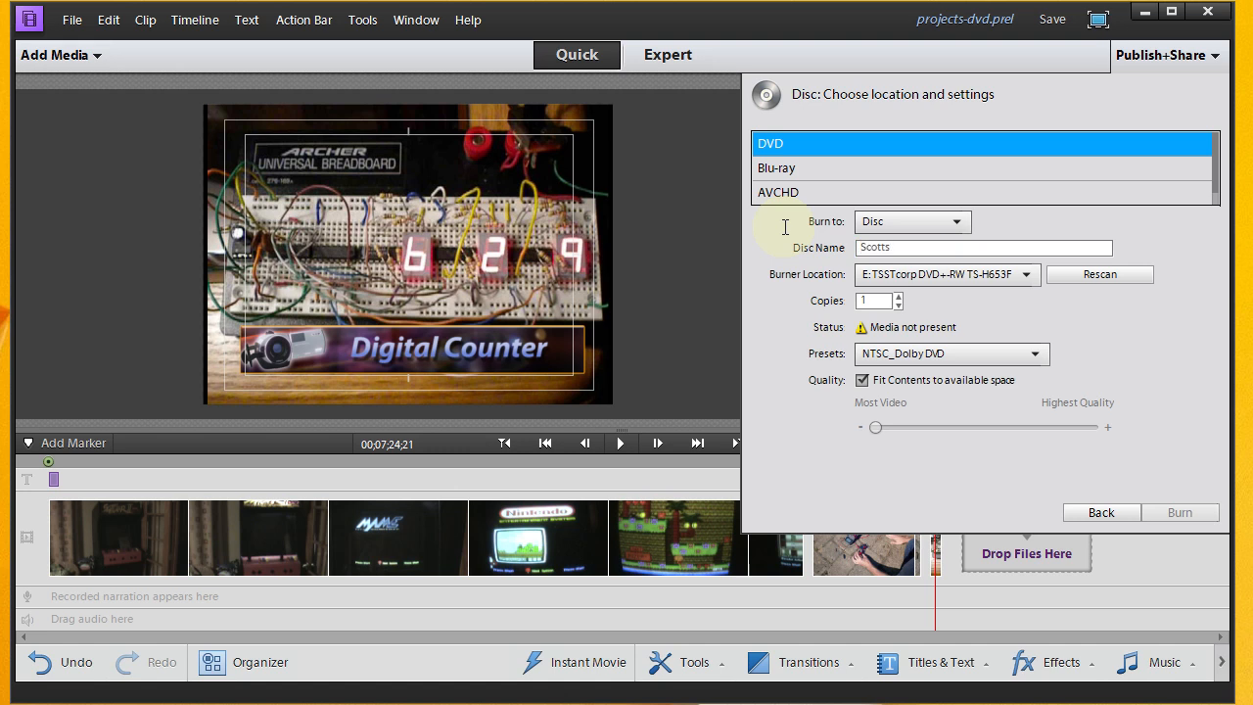
{"action": "left_click", "coordinate": [983, 247]}
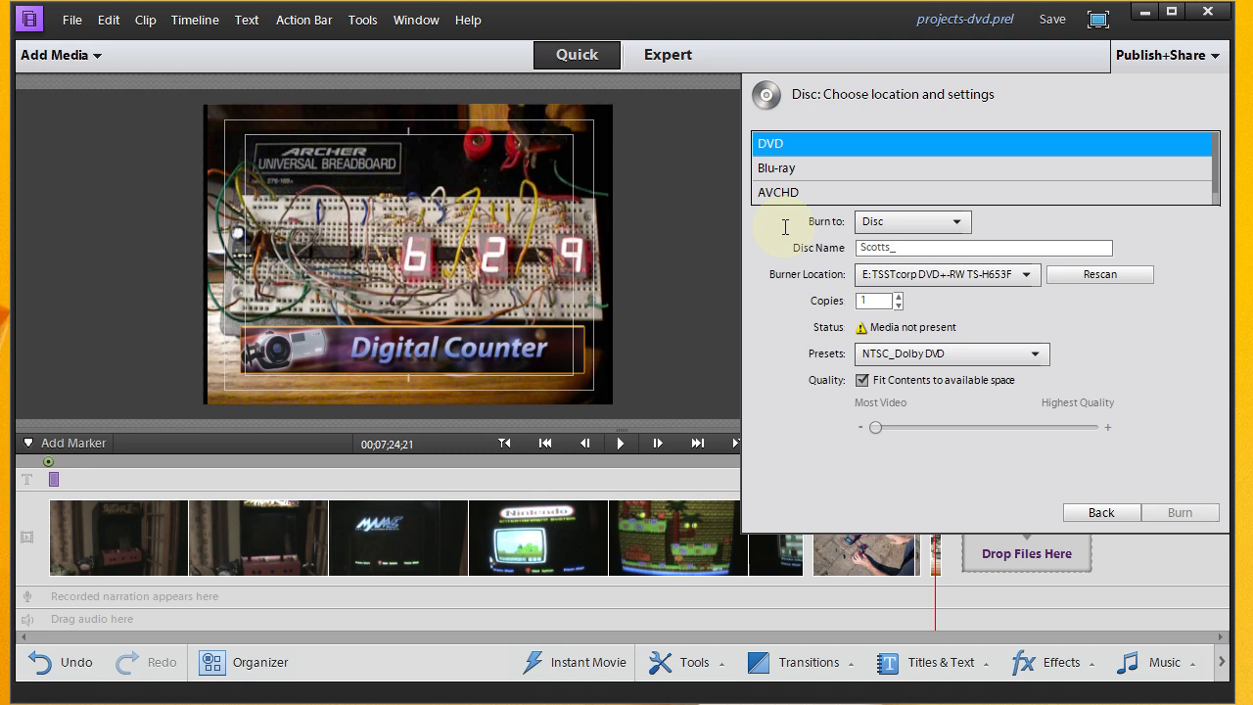
{"action": "type", "text": "Proj"}
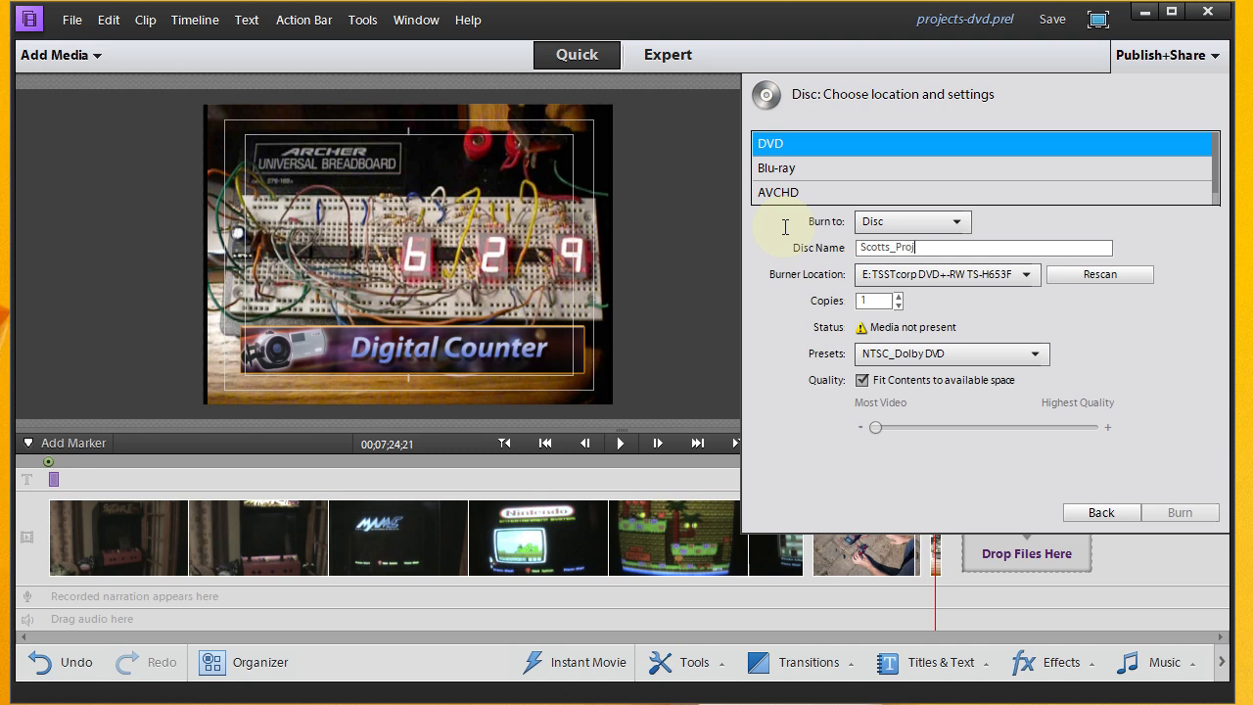
{"action": "type", "text": "ects"}
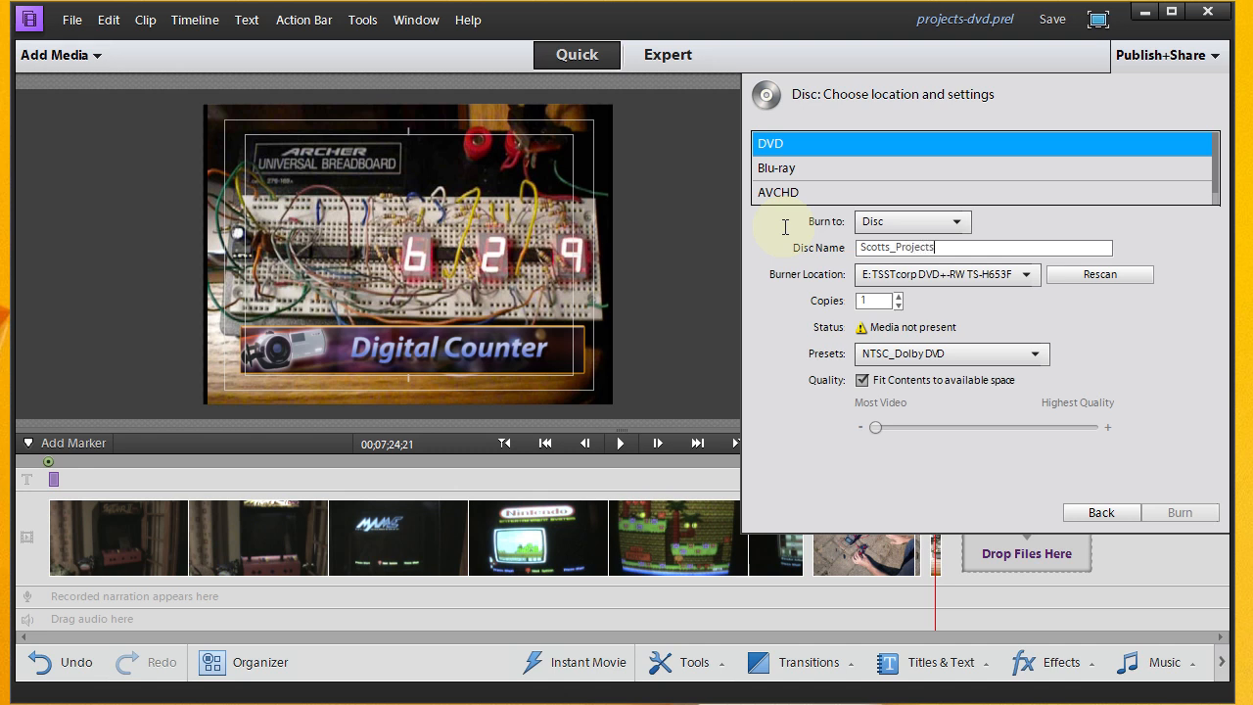
{"action": "mouse_move", "coordinate": [1053, 342]}
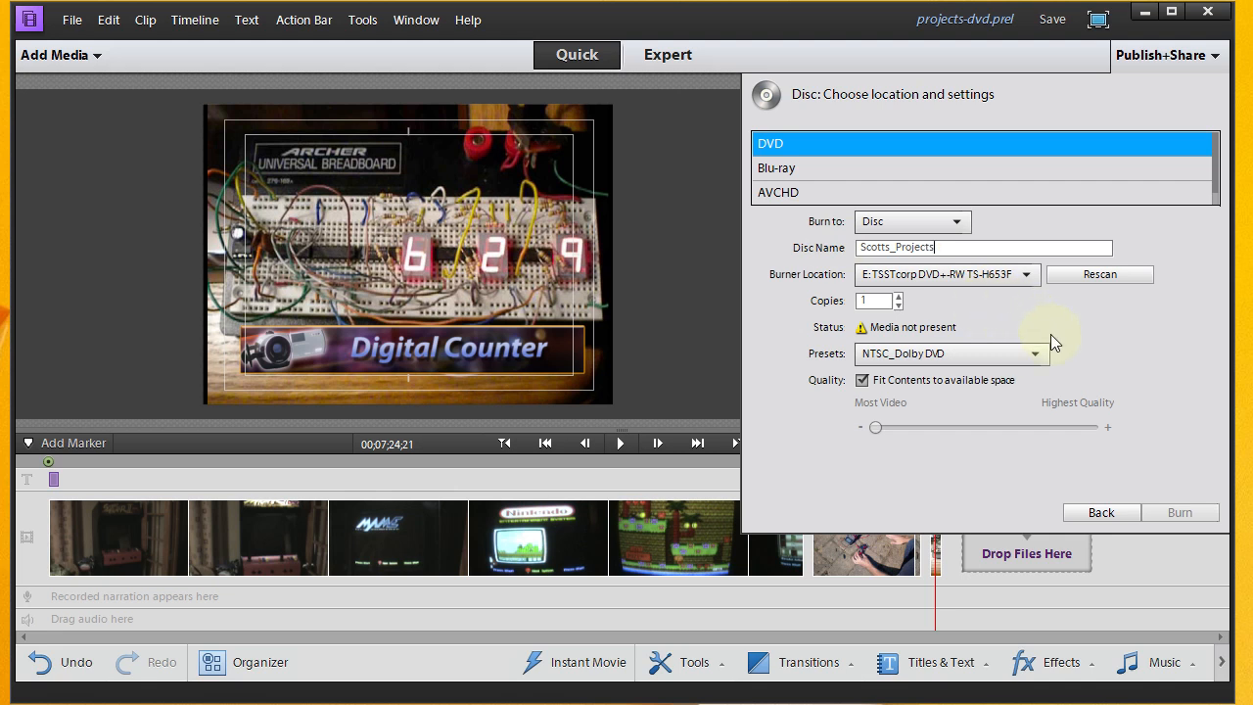
Step: Rescan the burner until the drive reports Ready with 534 MB required
{"action": "left_click", "coordinate": [1101, 275]}
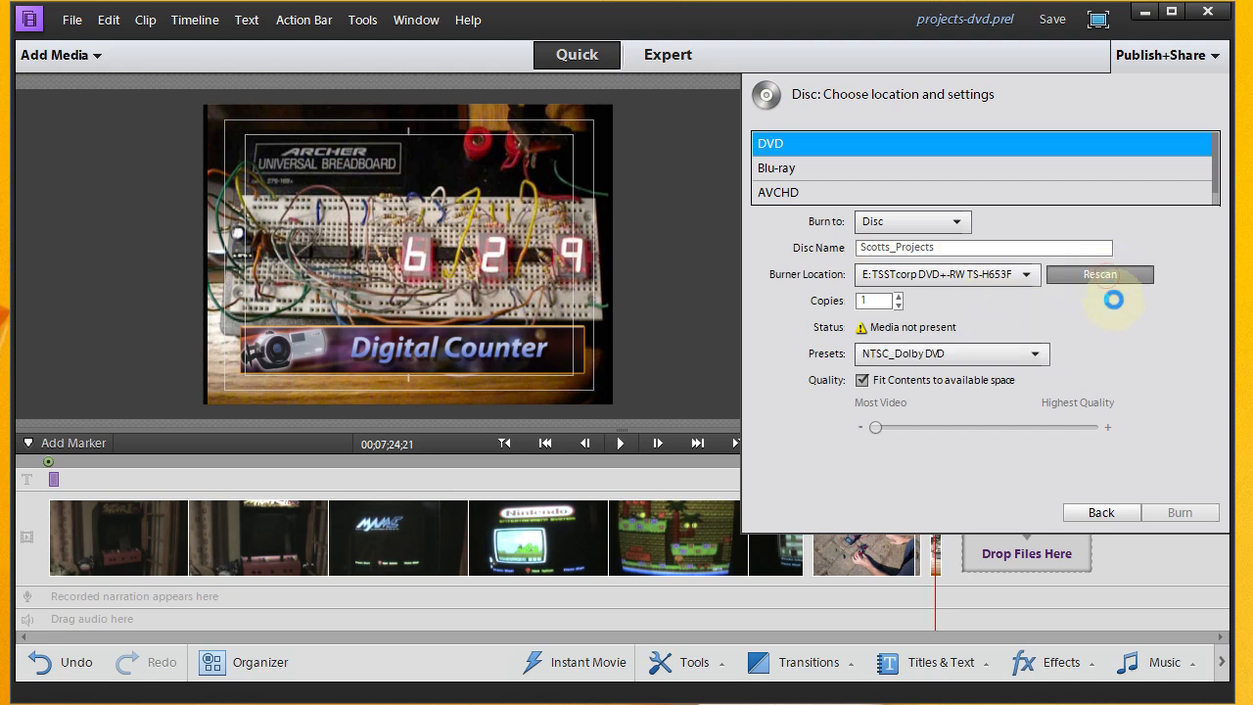
{"action": "left_click", "coordinate": [1100, 274]}
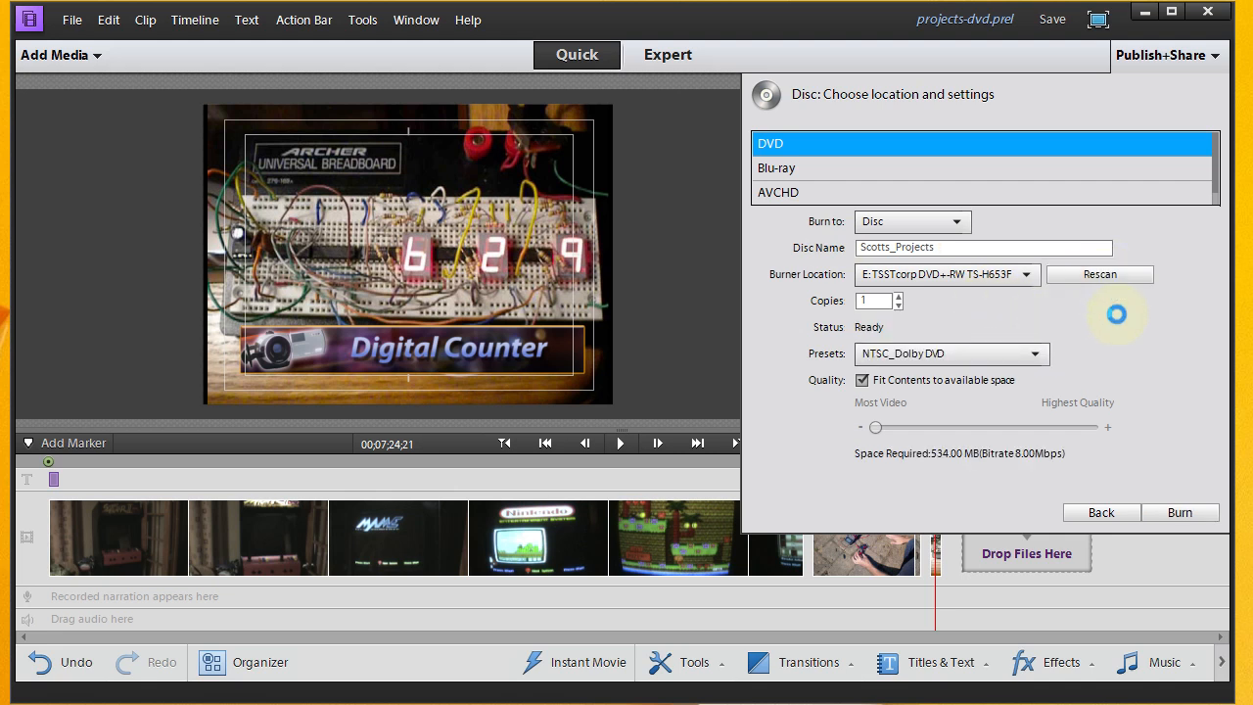
{"action": "mouse_move", "coordinate": [1104, 486]}
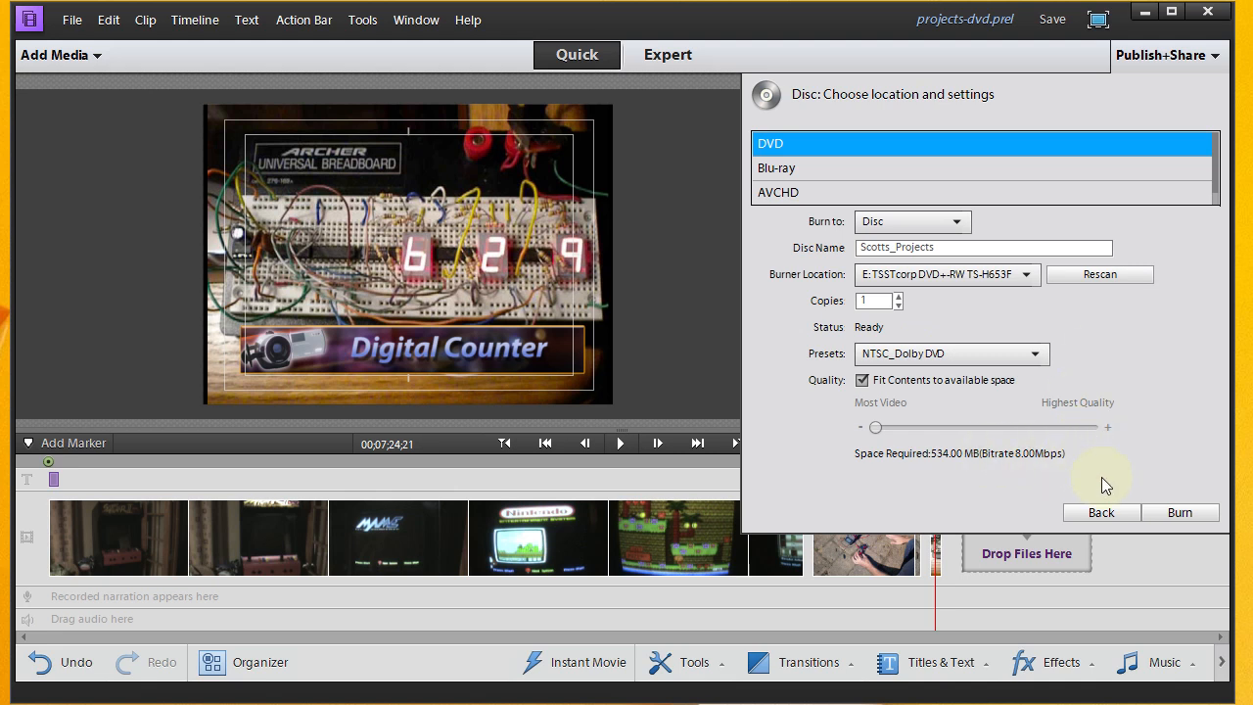
{"action": "mouse_move", "coordinate": [968, 462]}
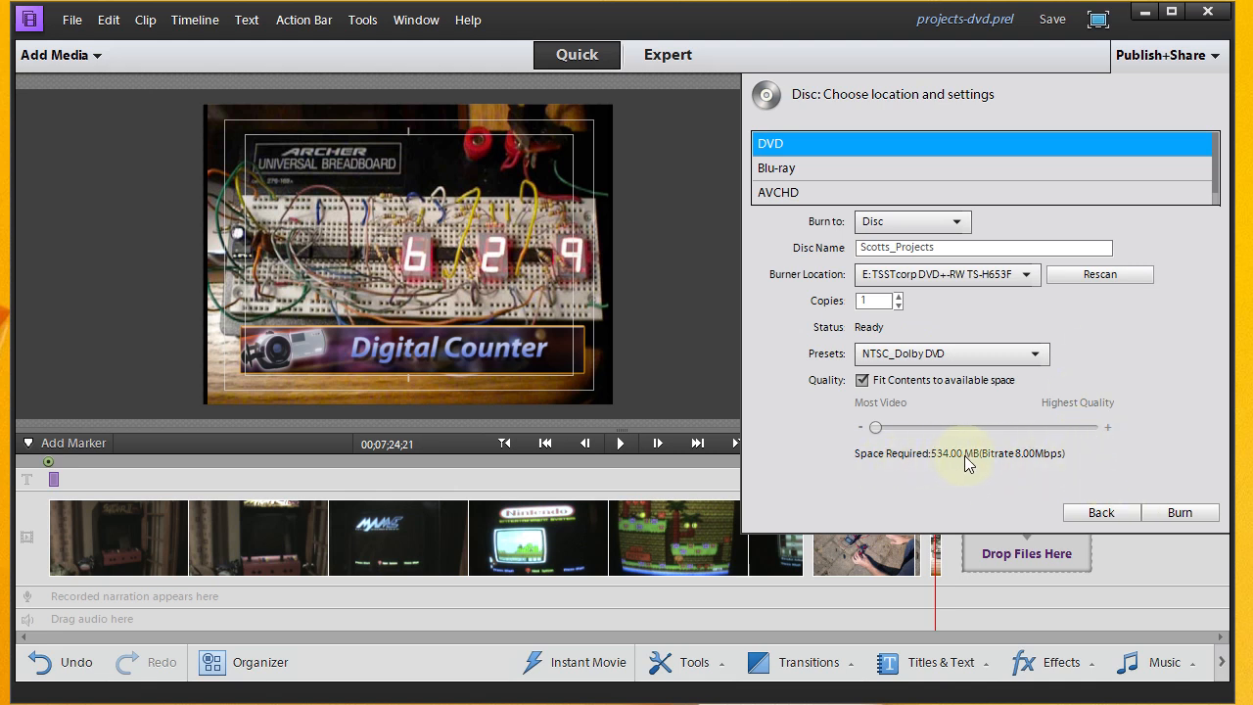
{"action": "mouse_move", "coordinate": [928, 458]}
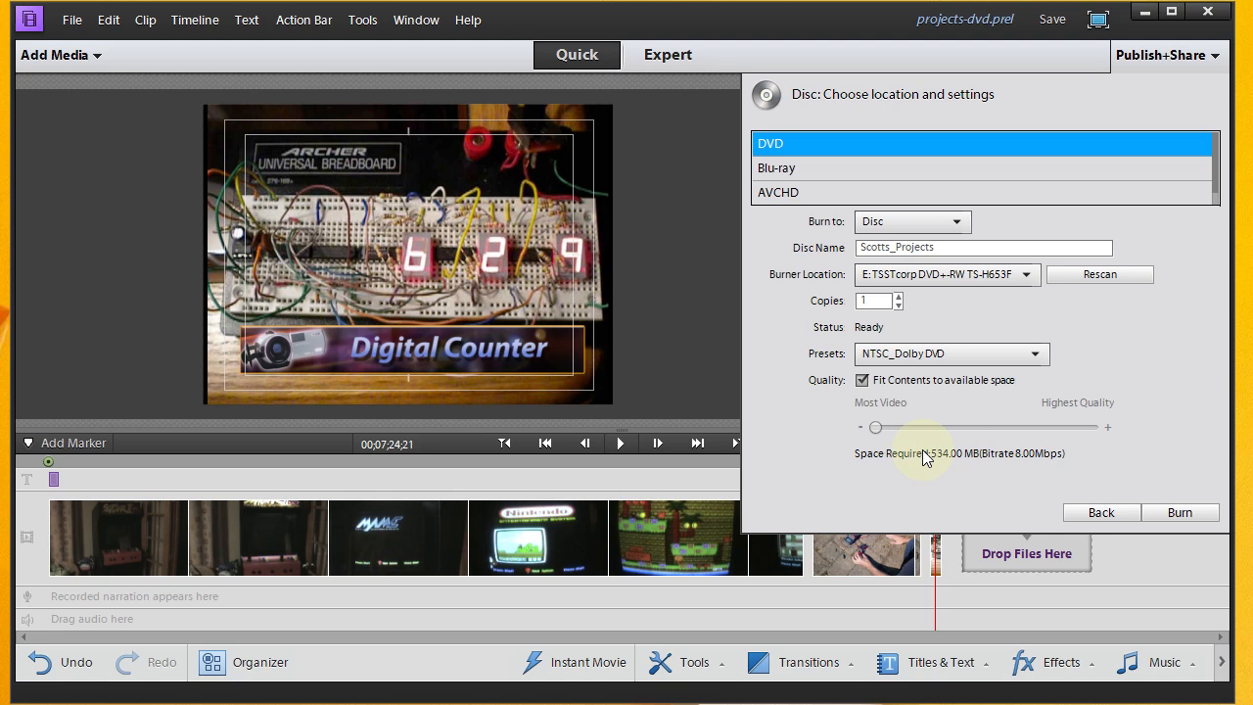
{"action": "mouse_move", "coordinate": [930, 463]}
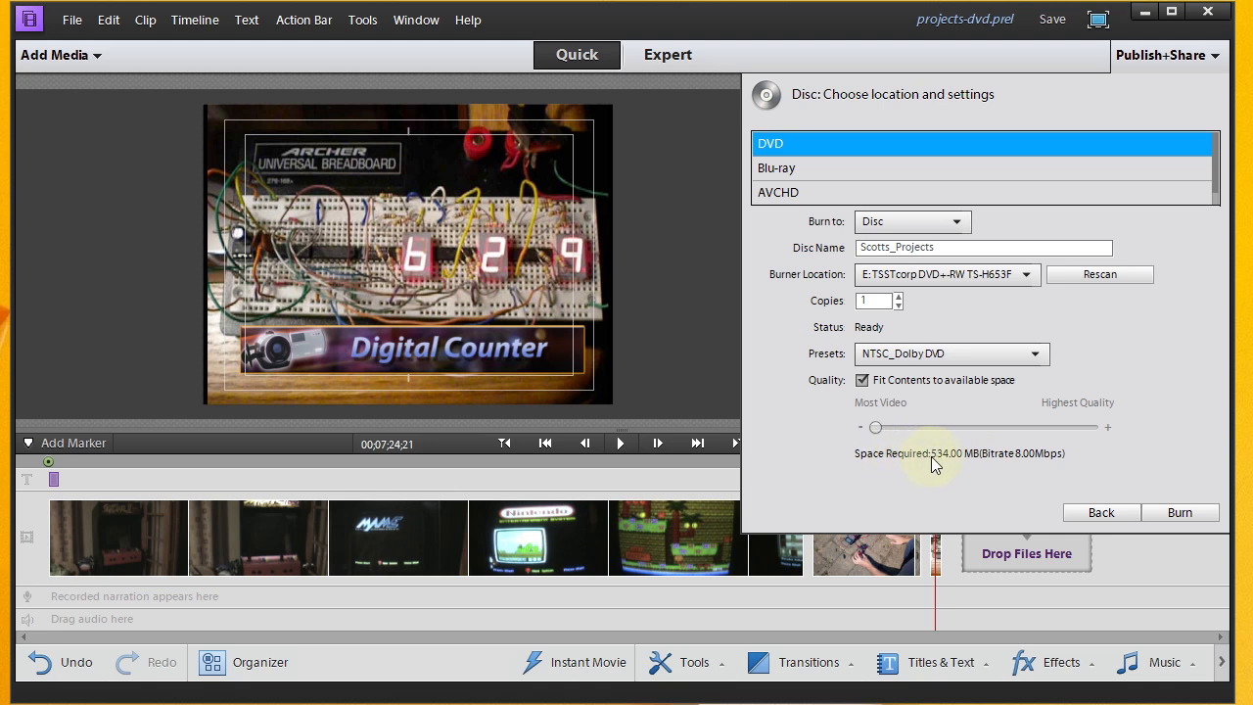
{"action": "mouse_move", "coordinate": [975, 467]}
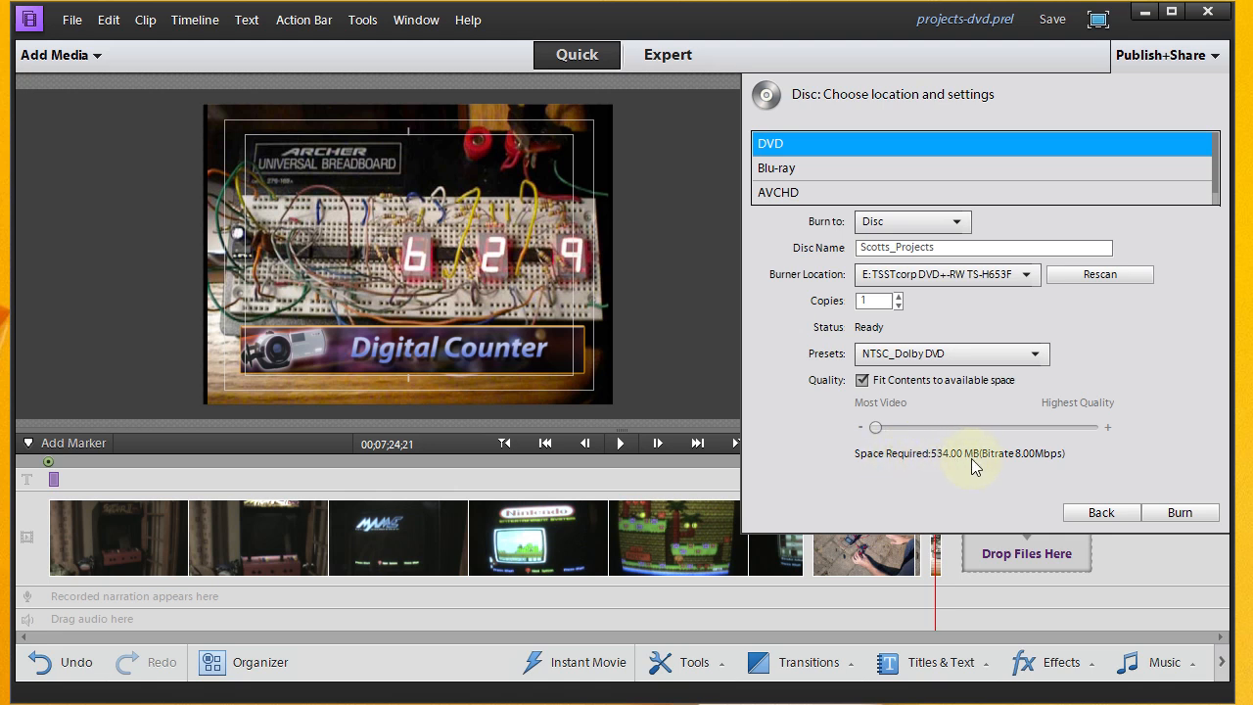
{"action": "mouse_move", "coordinate": [912, 462]}
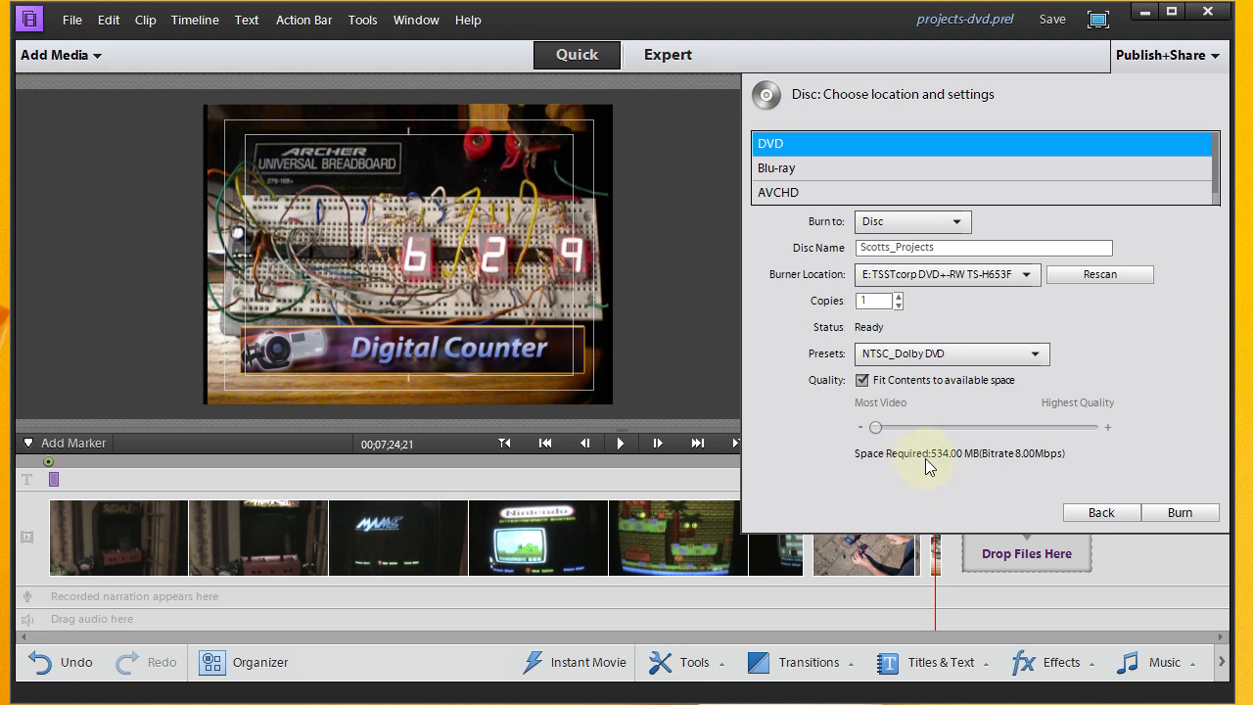
{"action": "mouse_move", "coordinate": [968, 460]}
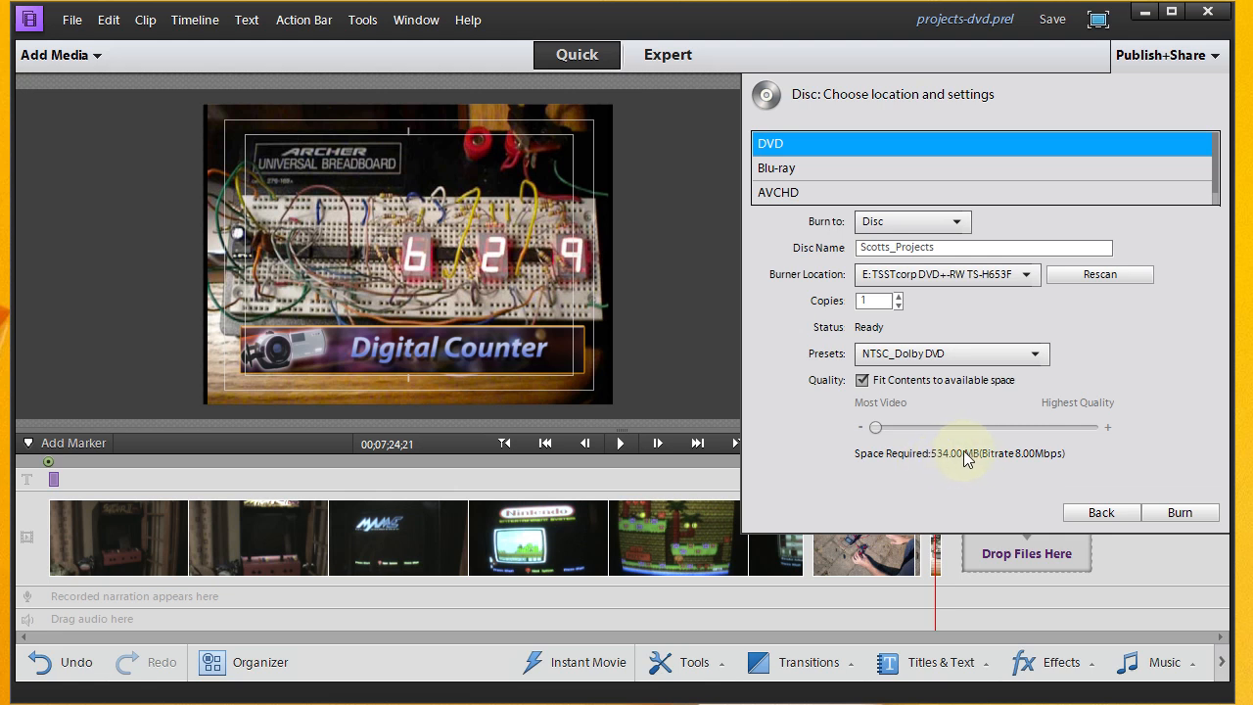
{"action": "mouse_move", "coordinate": [1056, 490]}
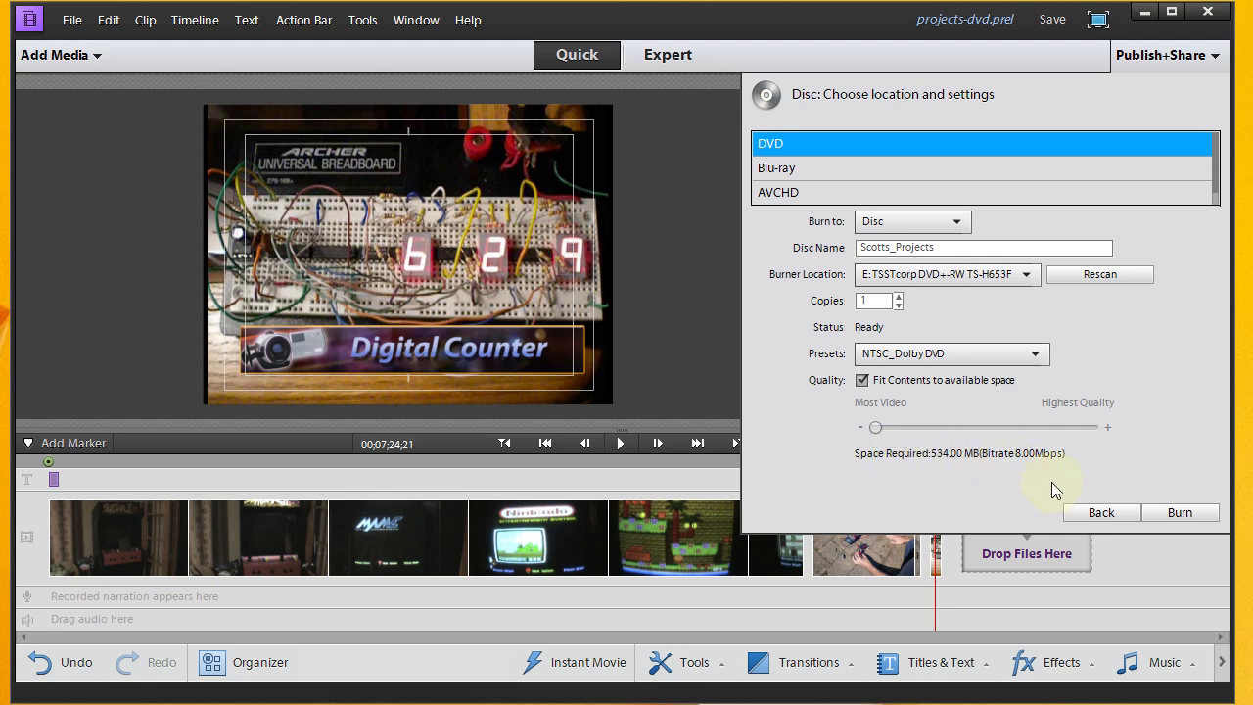
{"action": "mouse_move", "coordinate": [1179, 513]}
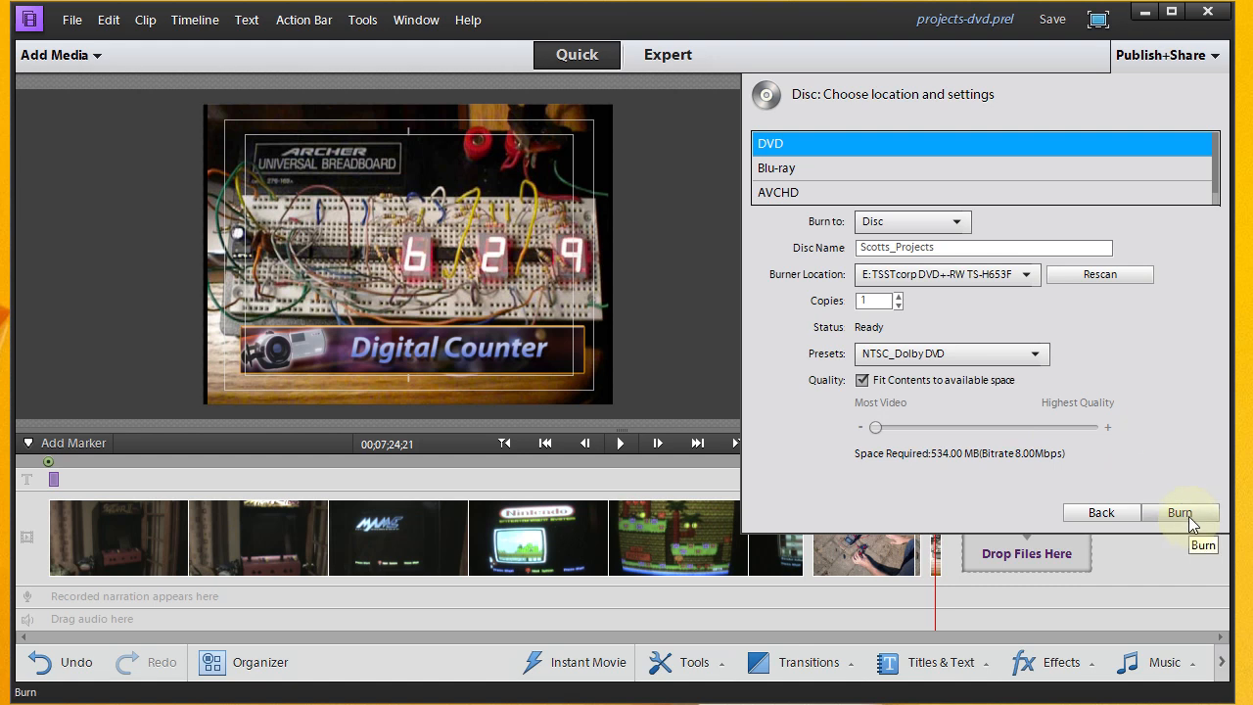
{"action": "mouse_move", "coordinate": [1179, 513]}
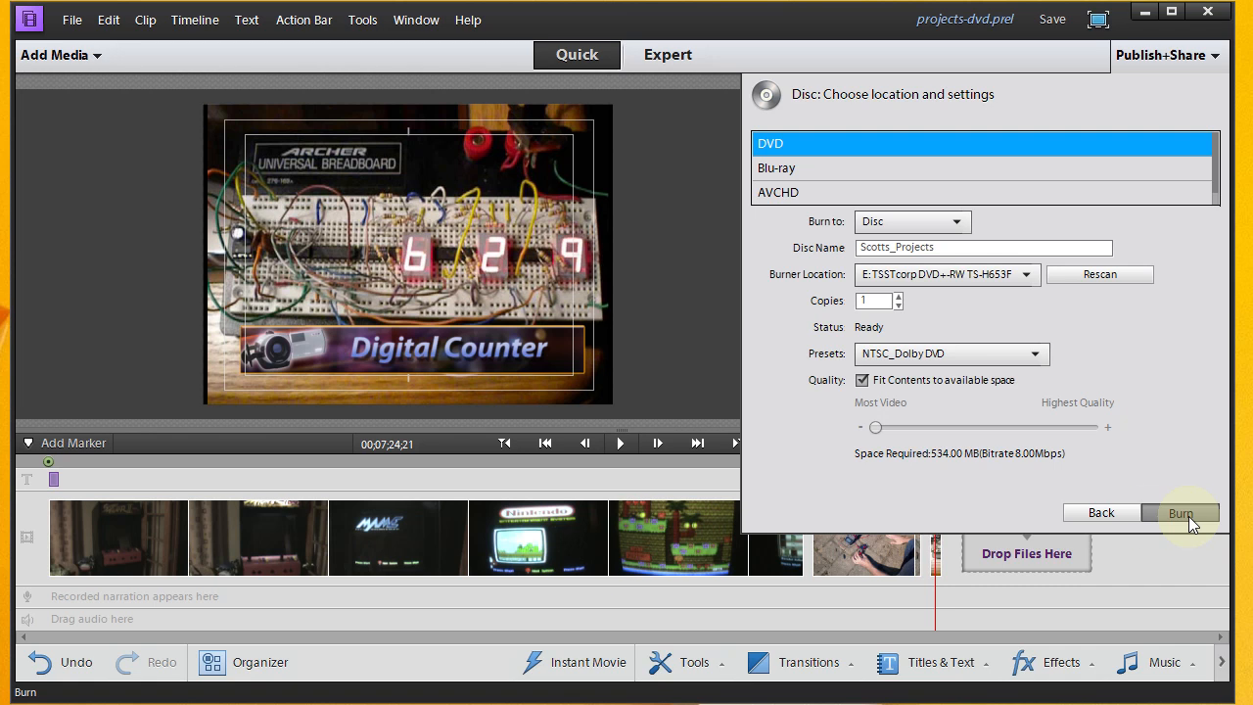
Step: Begin burning the Scotts_Projects disc to DVD
{"action": "left_click", "coordinate": [1181, 513]}
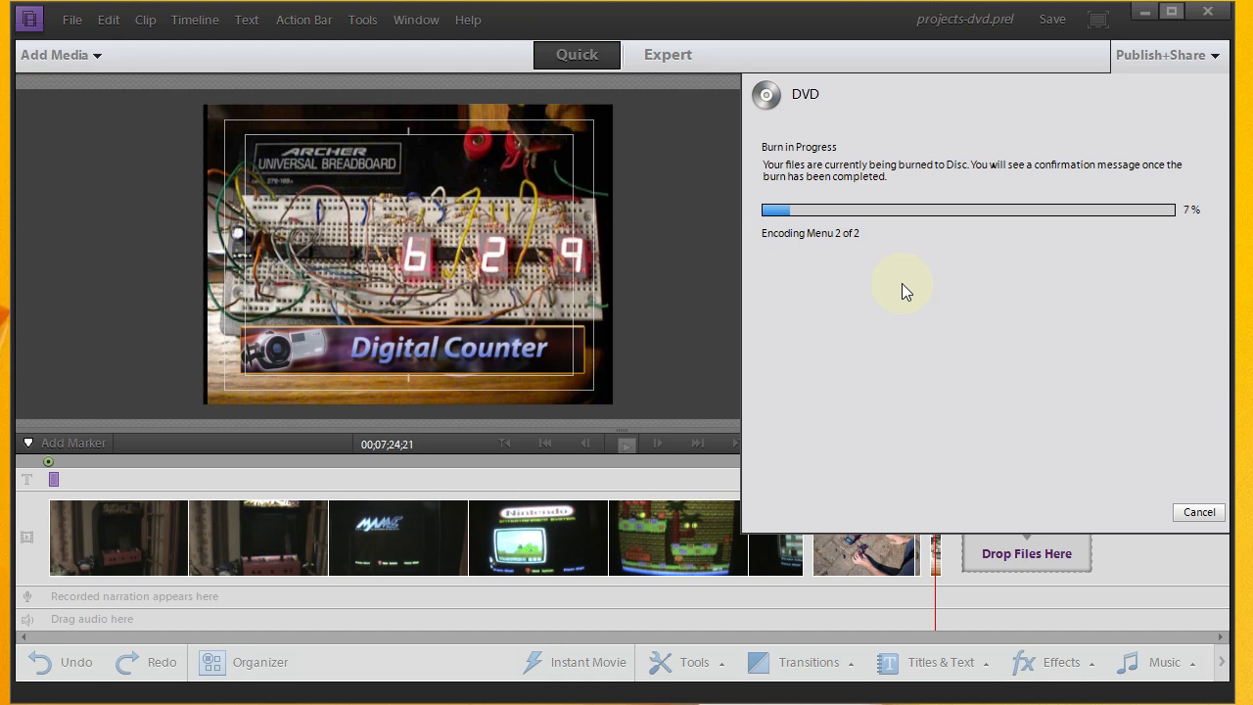
{"action": "mouse_move", "coordinate": [787, 423]}
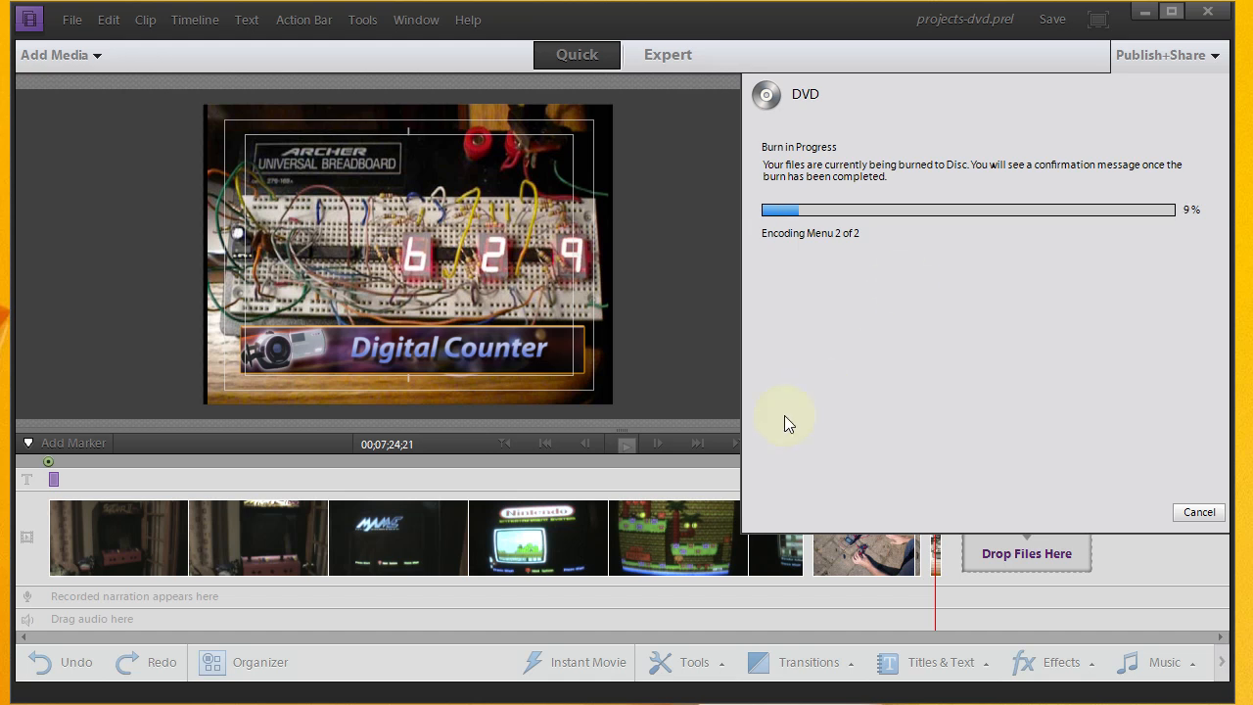